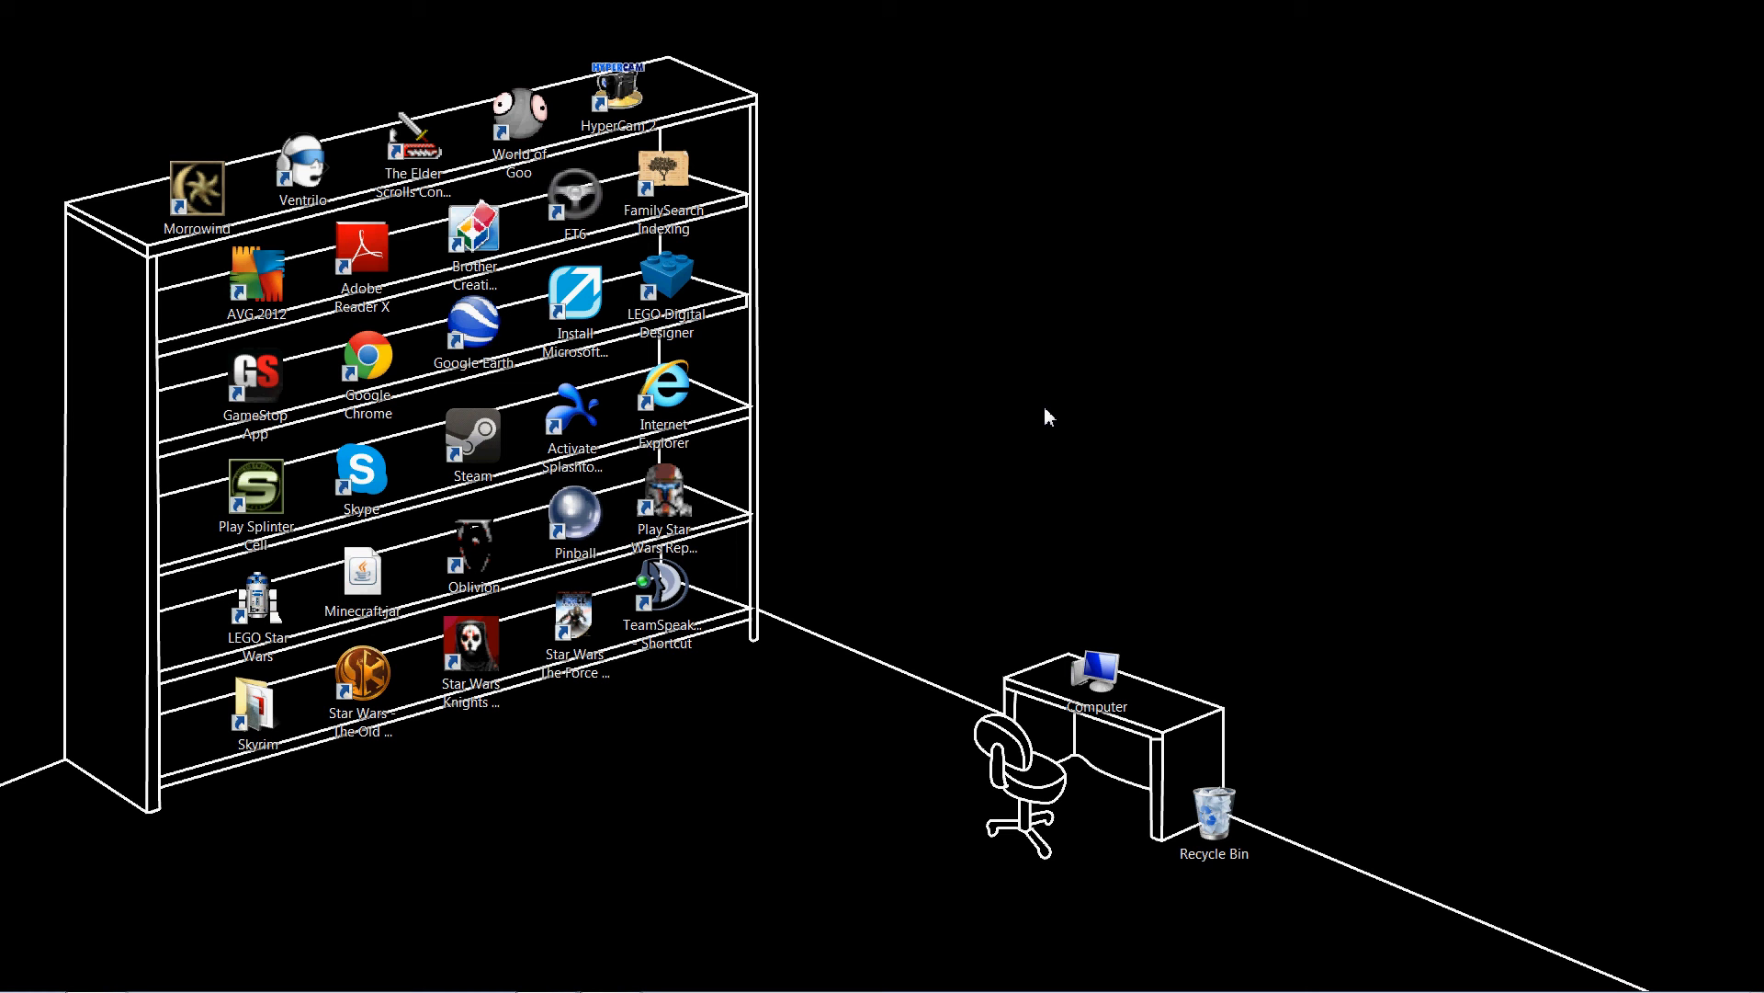
pyautogui.moveTo(1051, 452)
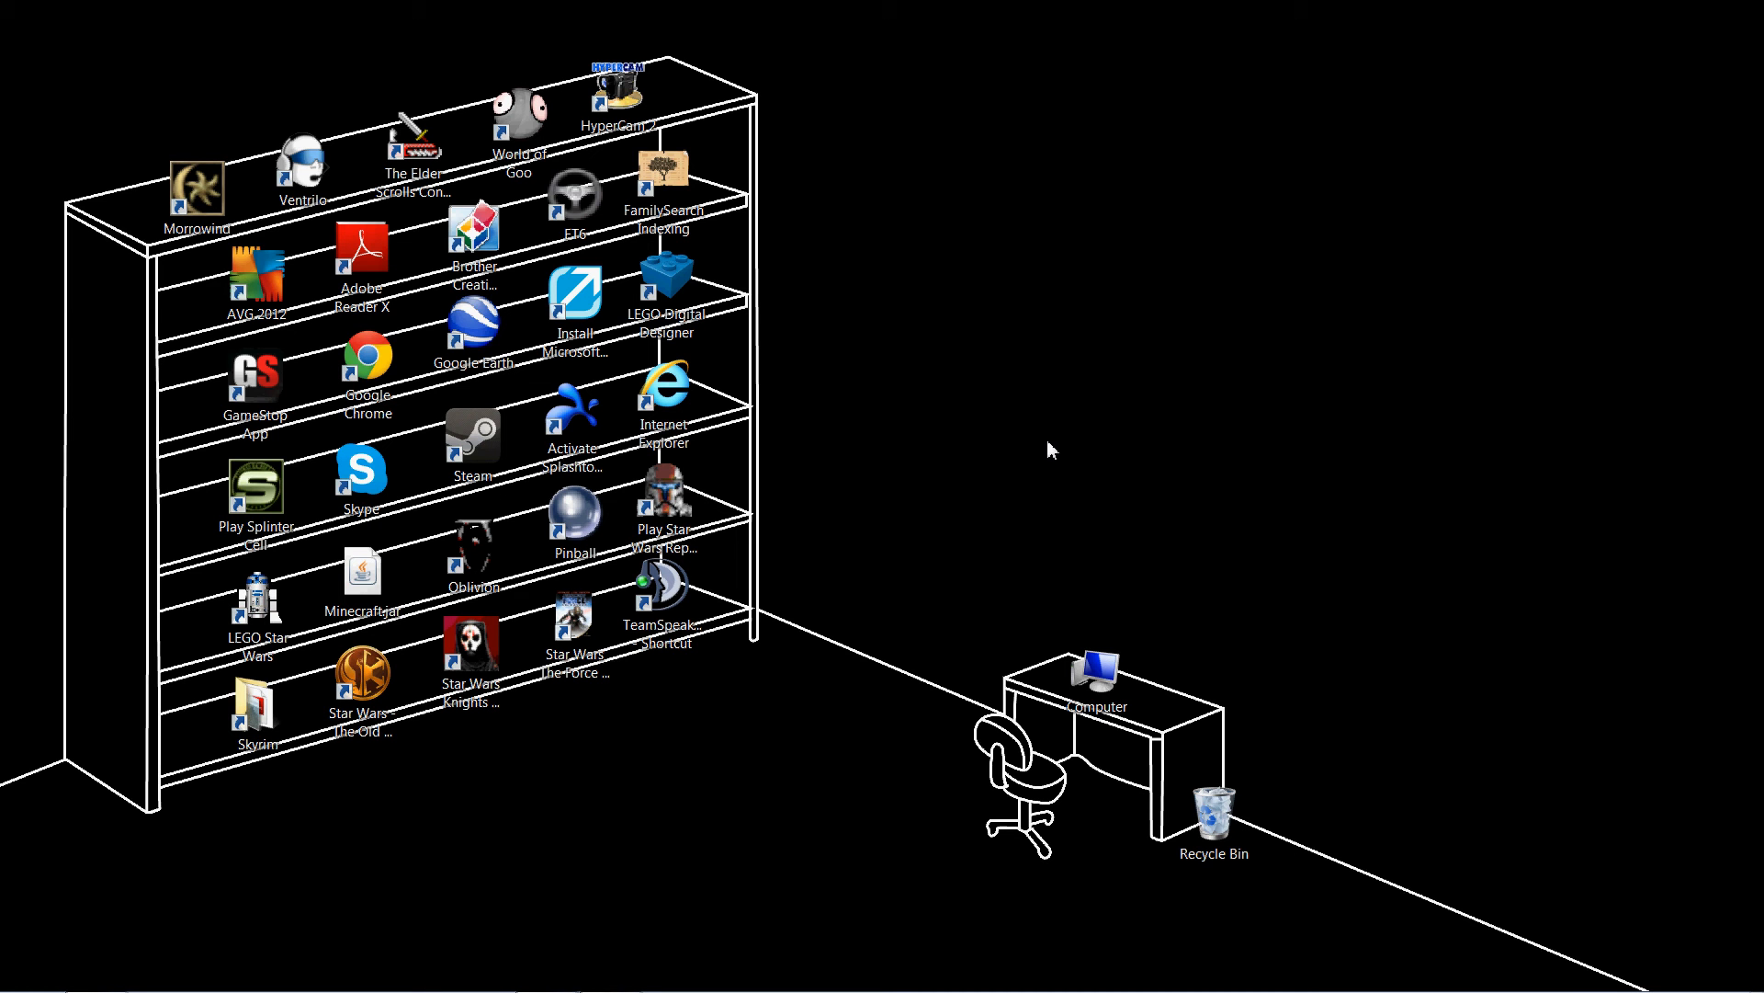
pyautogui.moveTo(1042, 465)
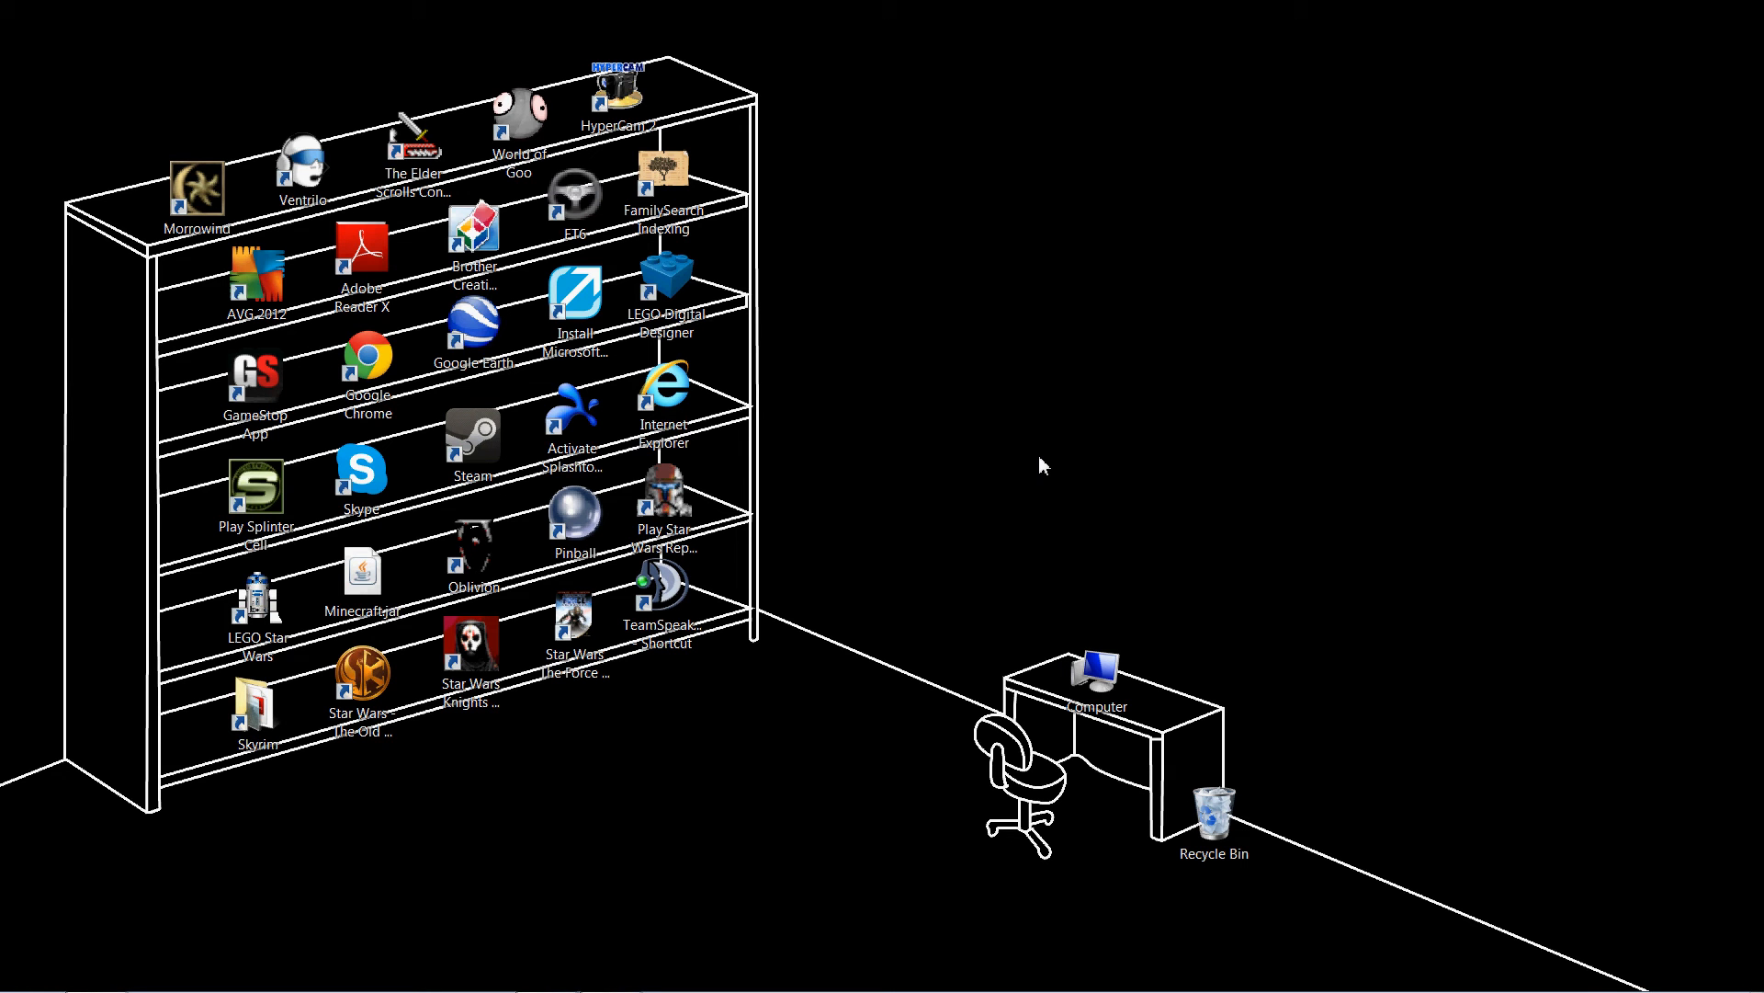
pyautogui.moveTo(1103, 445)
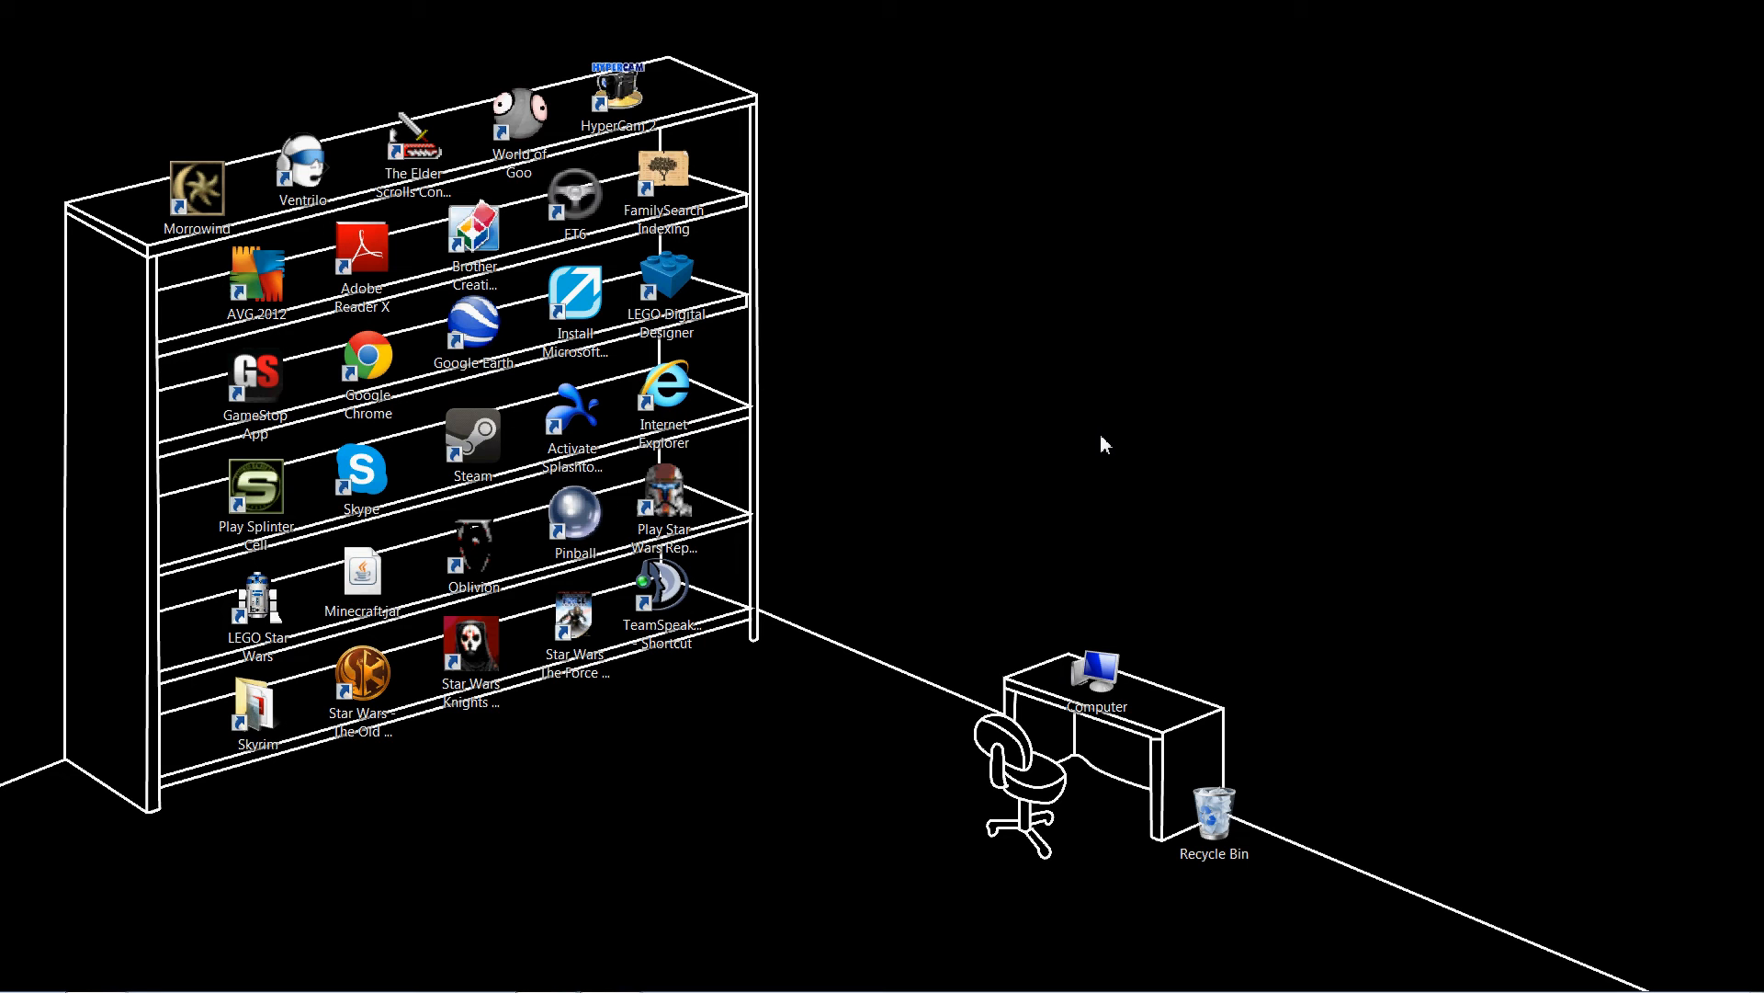
pyautogui.moveTo(1079, 443)
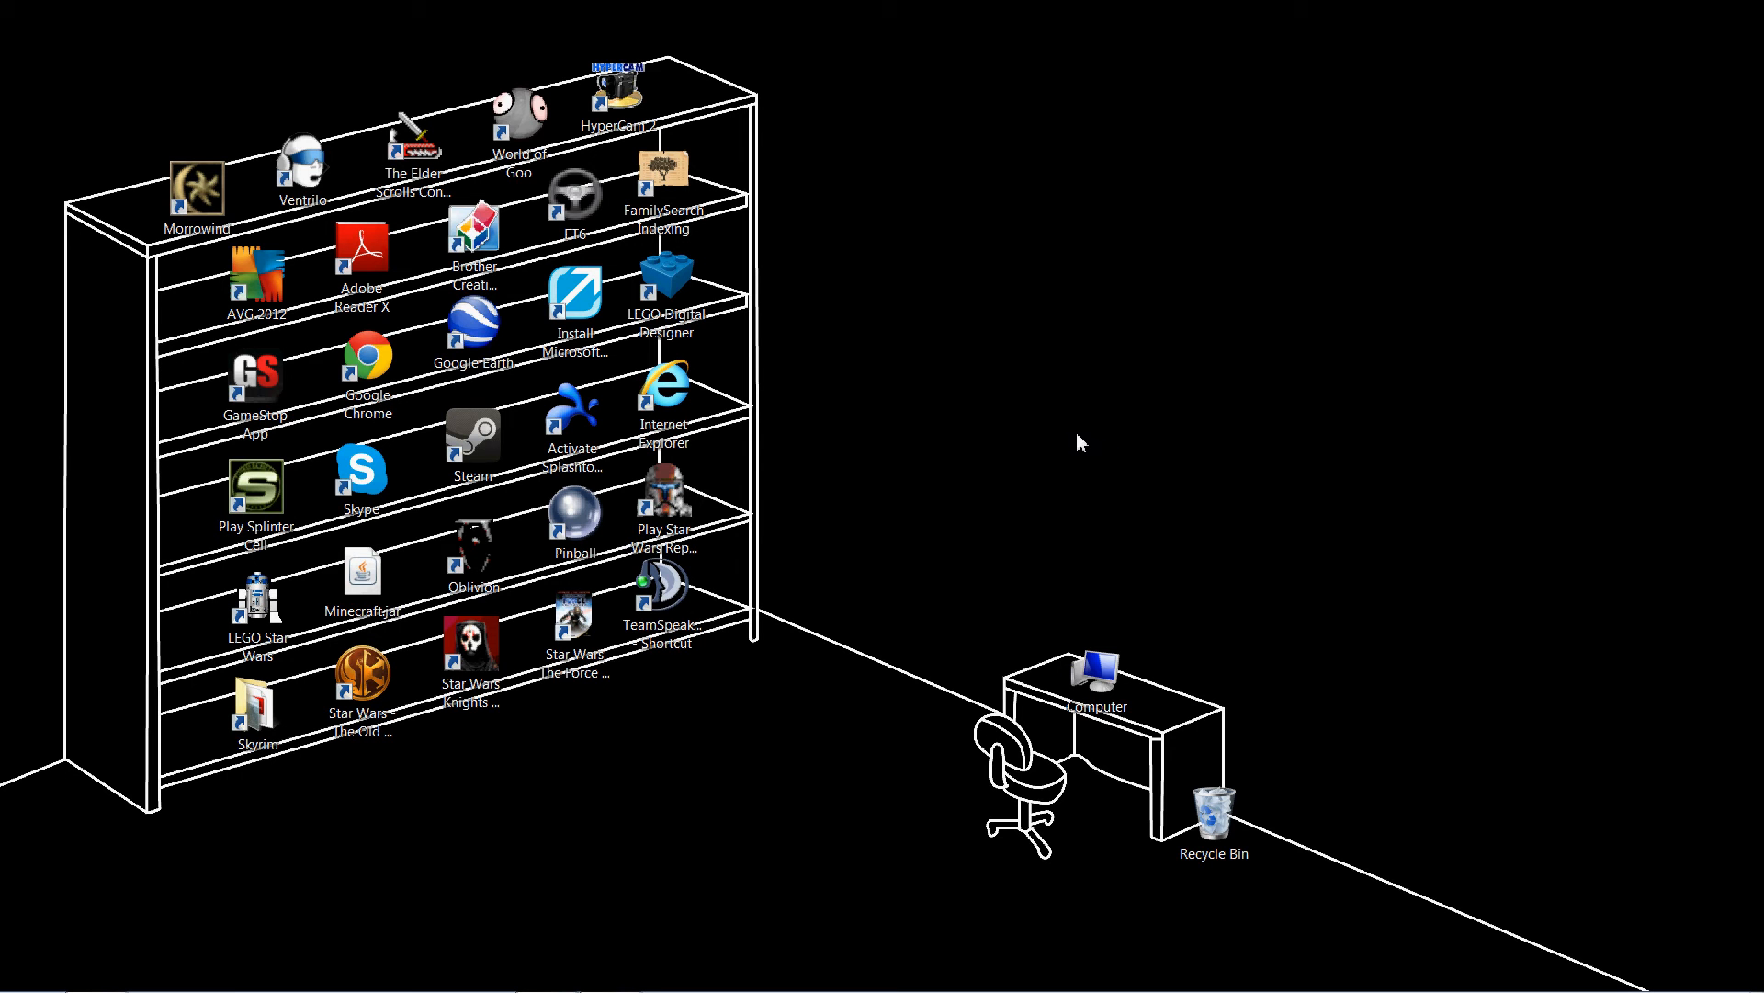
pyautogui.moveTo(1036, 465)
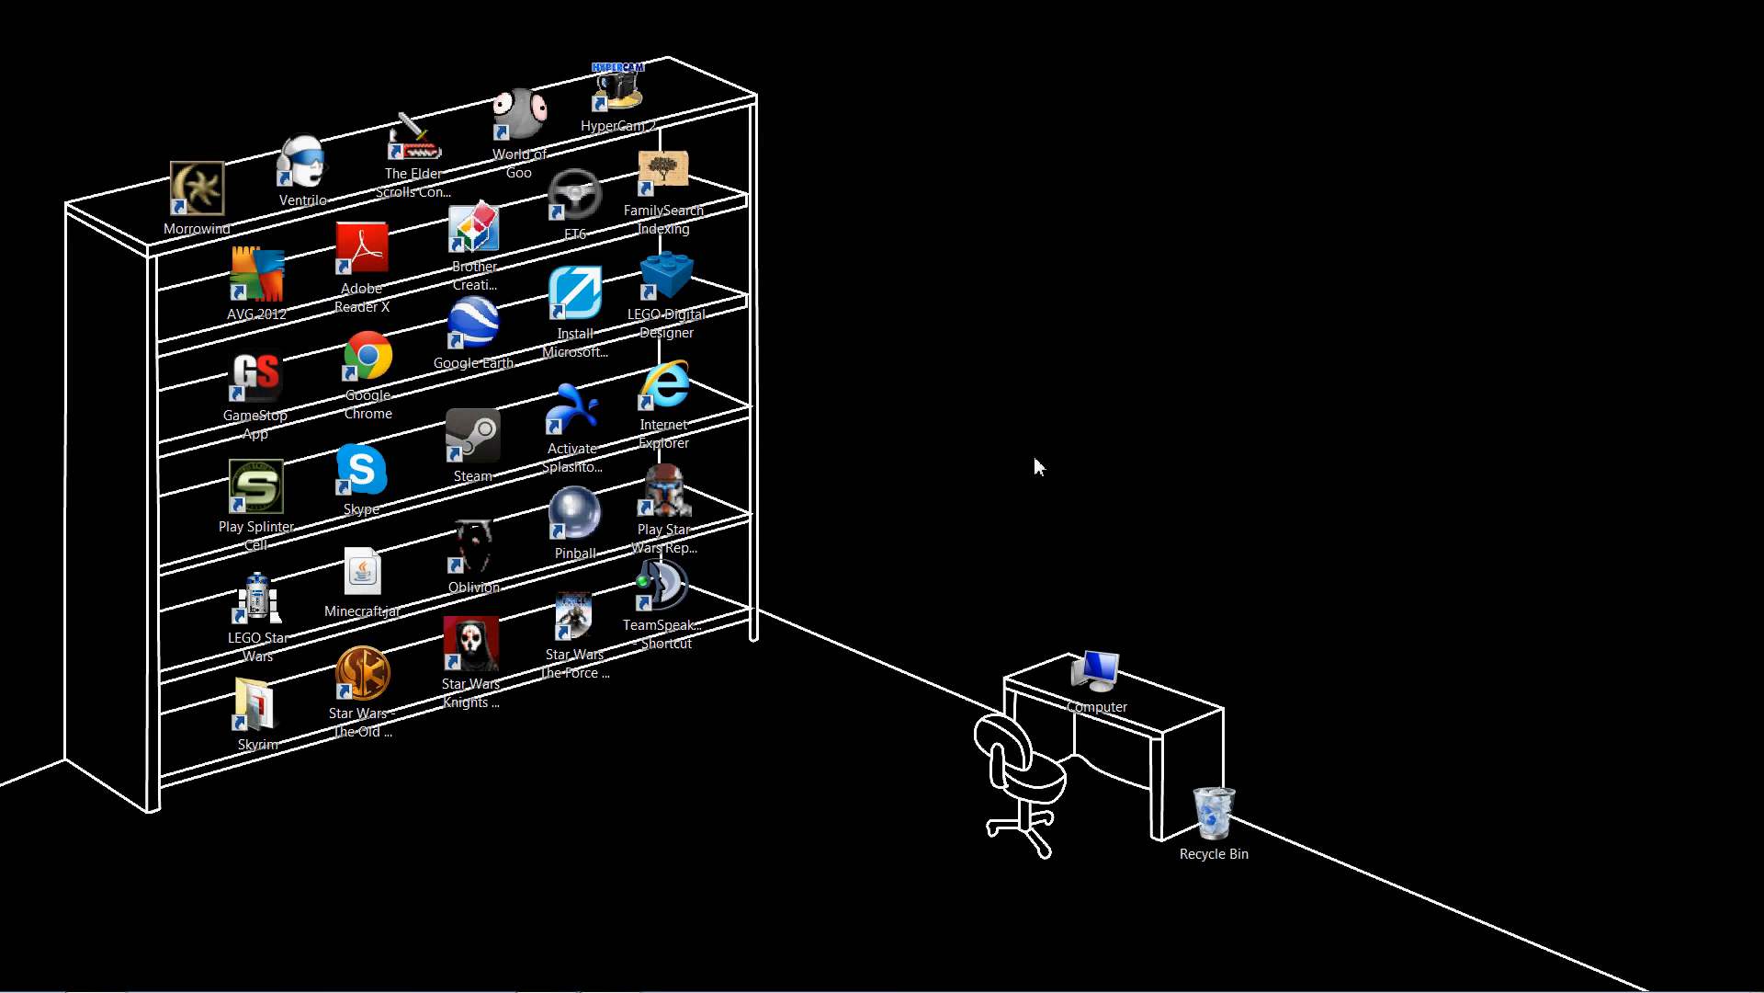
pyautogui.moveTo(1085, 448)
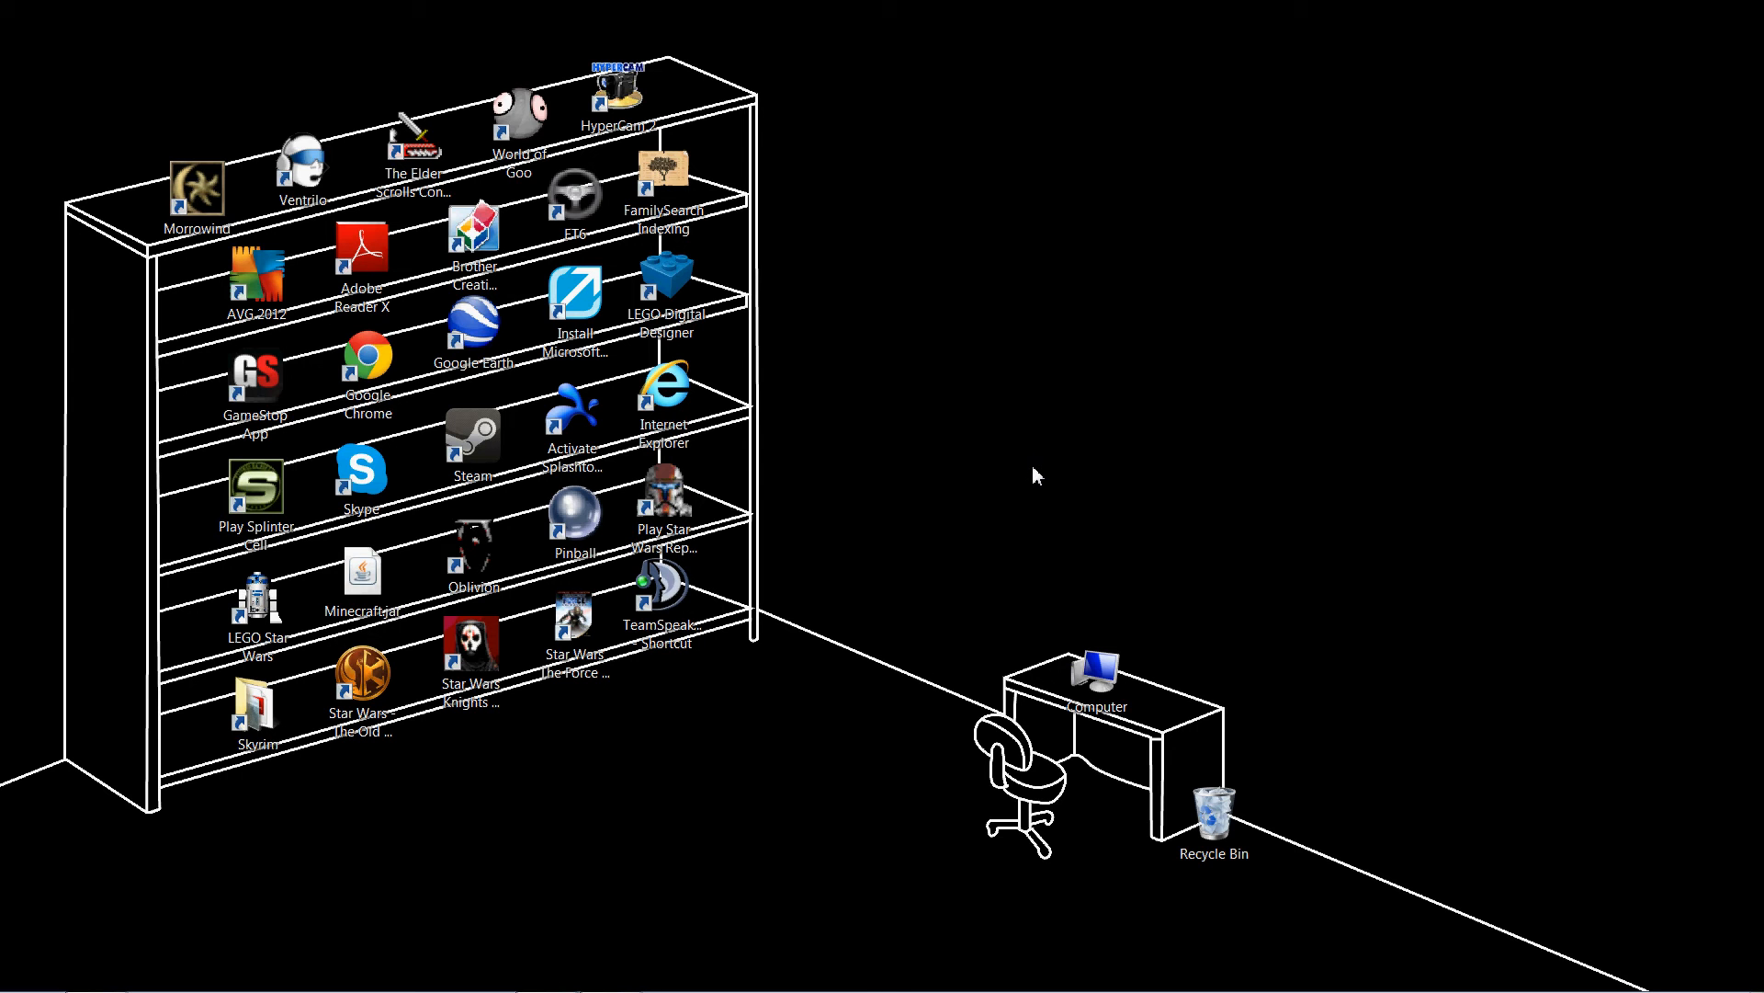
pyautogui.moveTo(1015, 564)
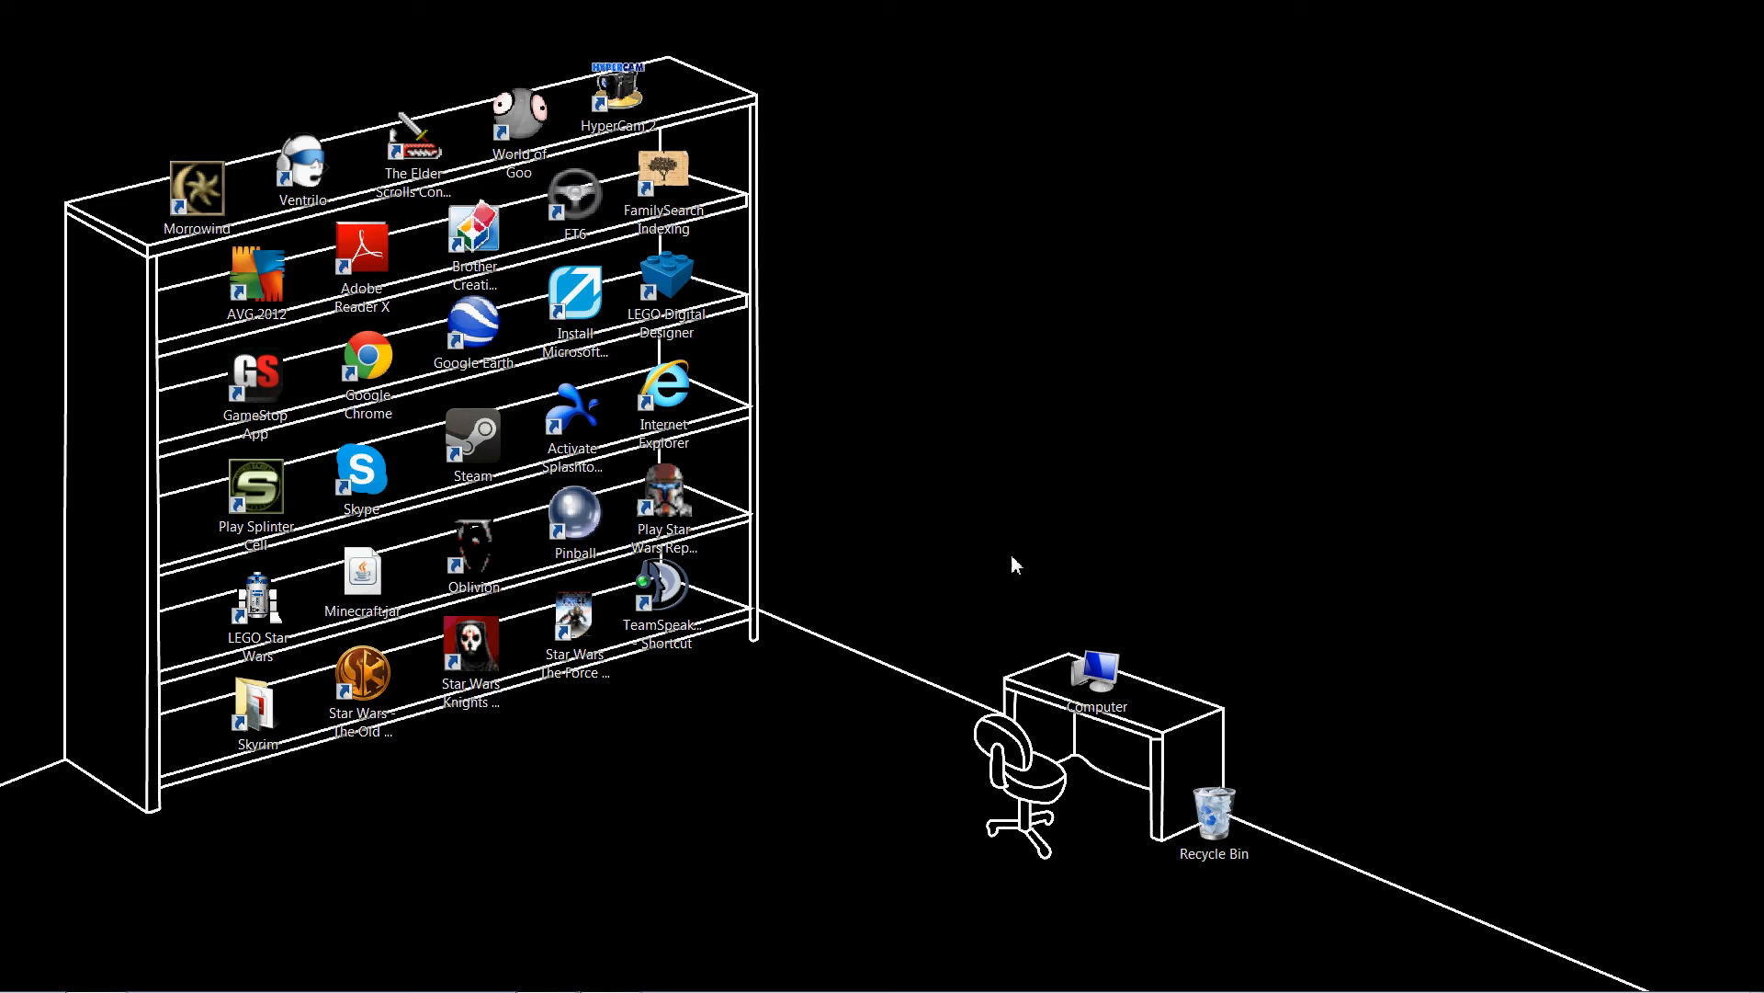
pyautogui.moveTo(745, 478)
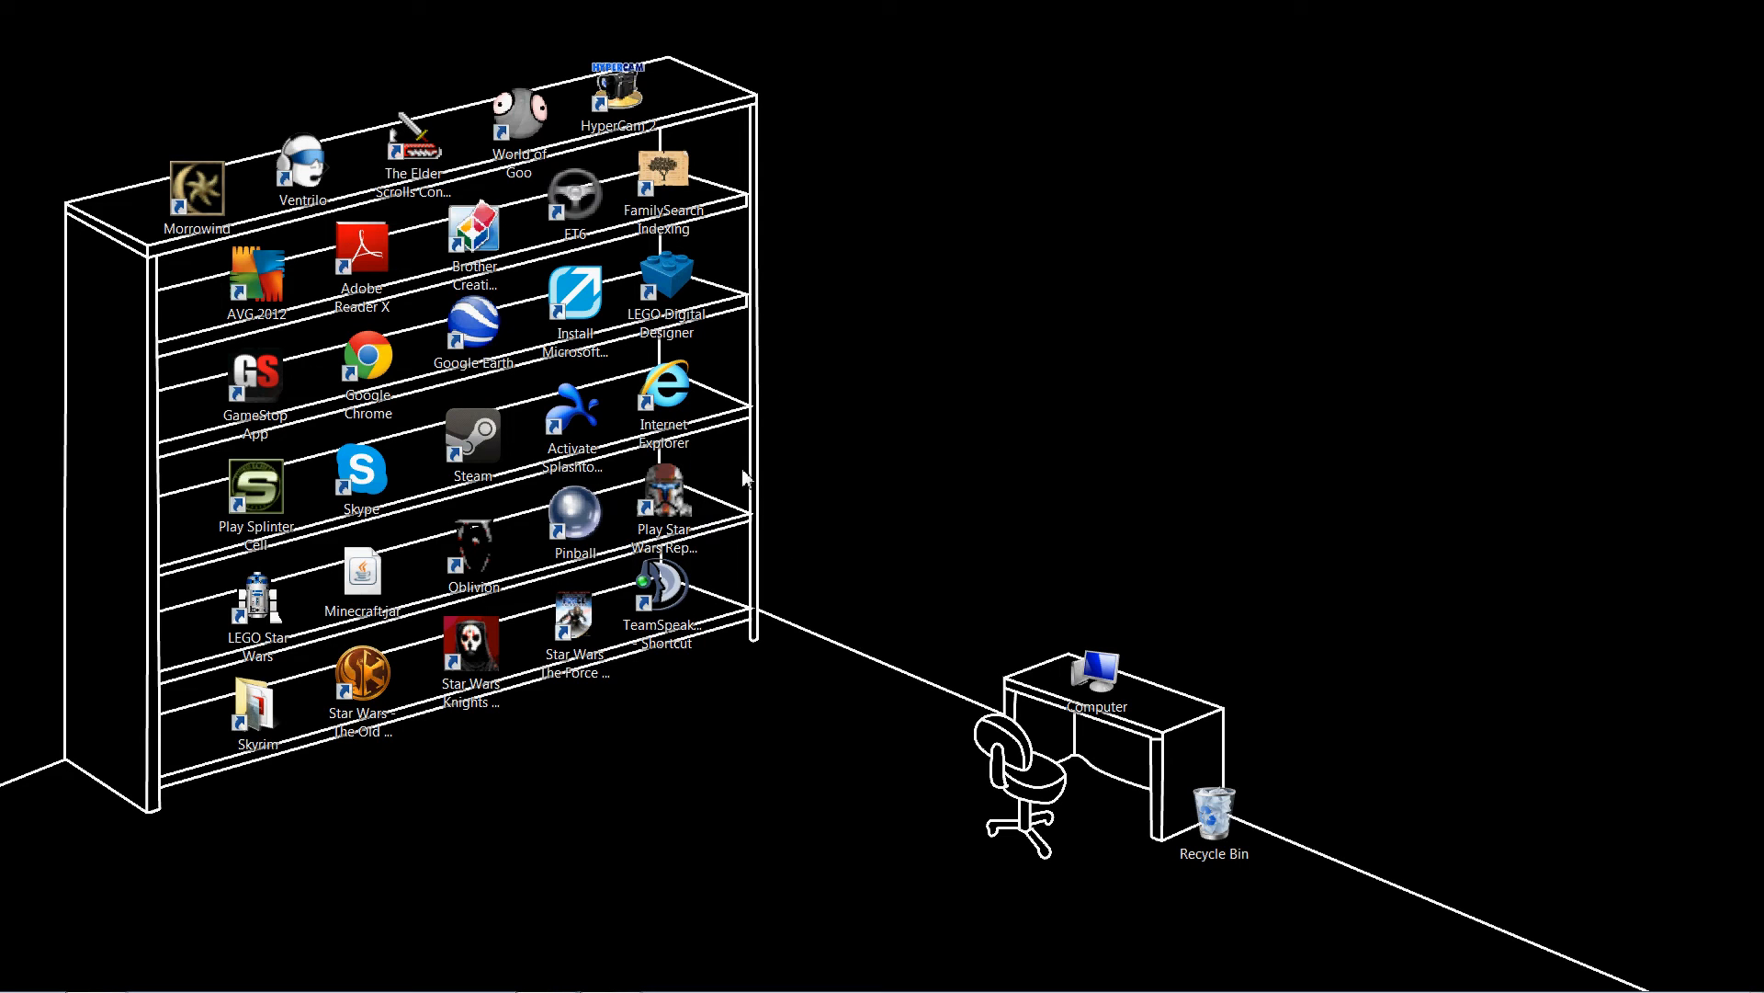
pyautogui.moveTo(939, 489)
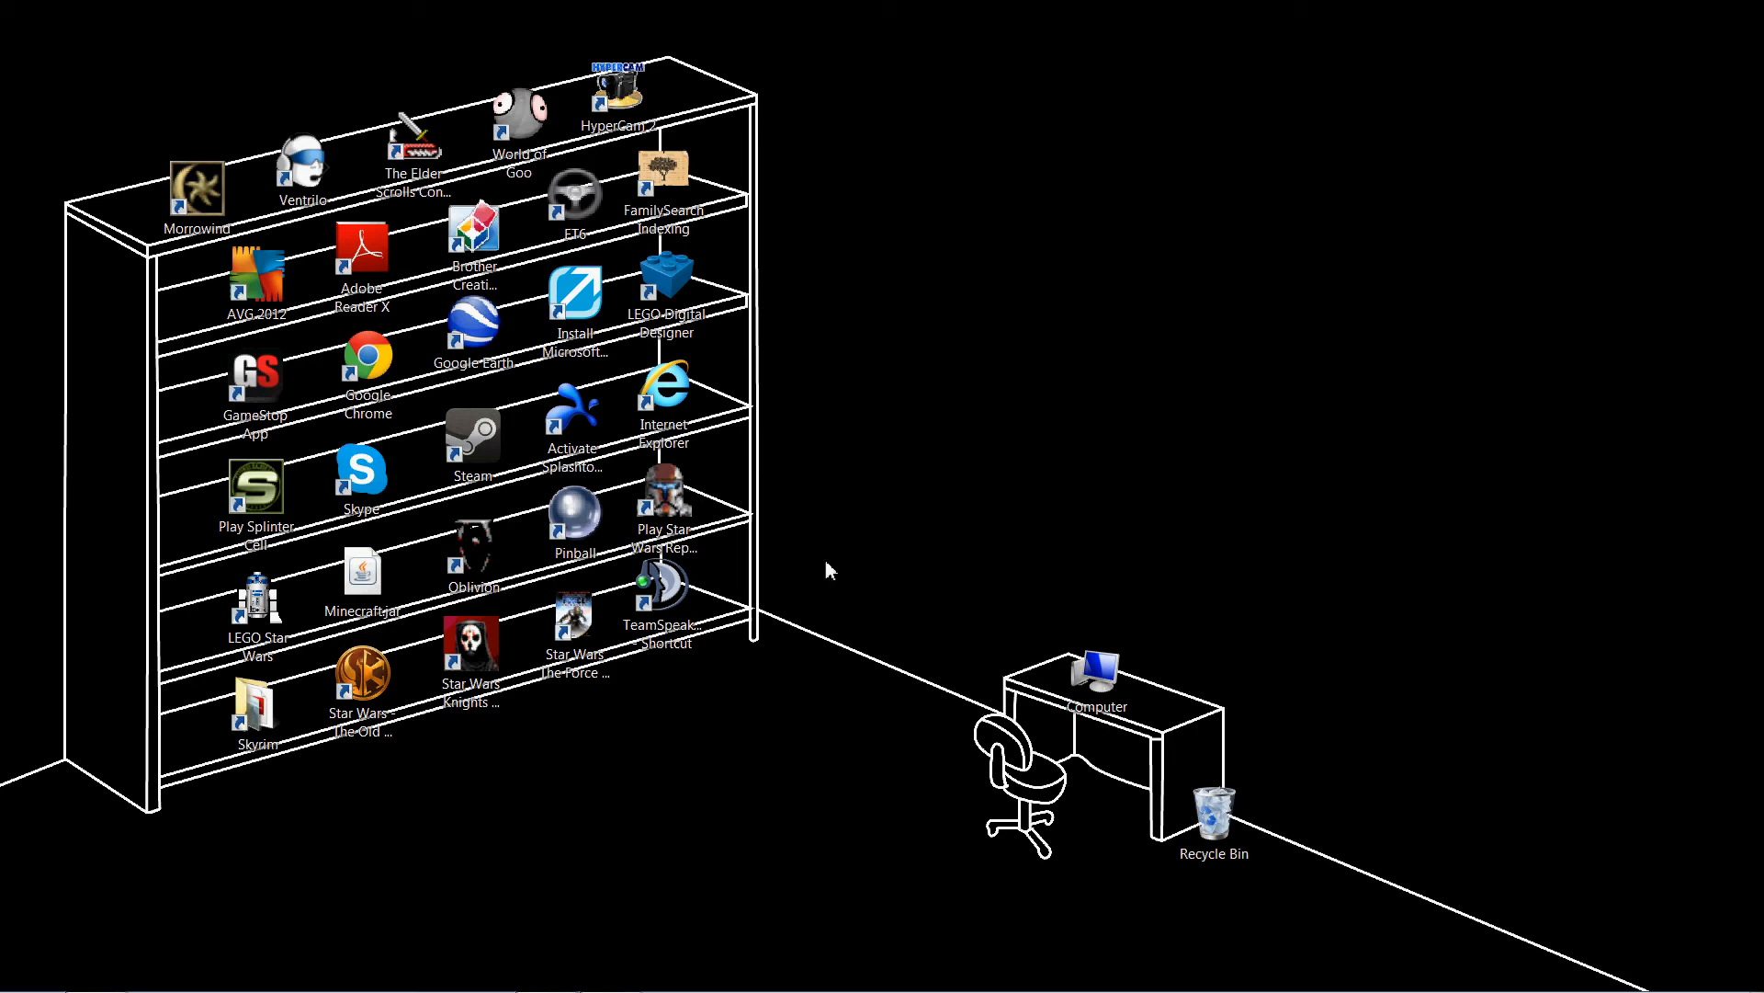
pyautogui.moveTo(1180, 469)
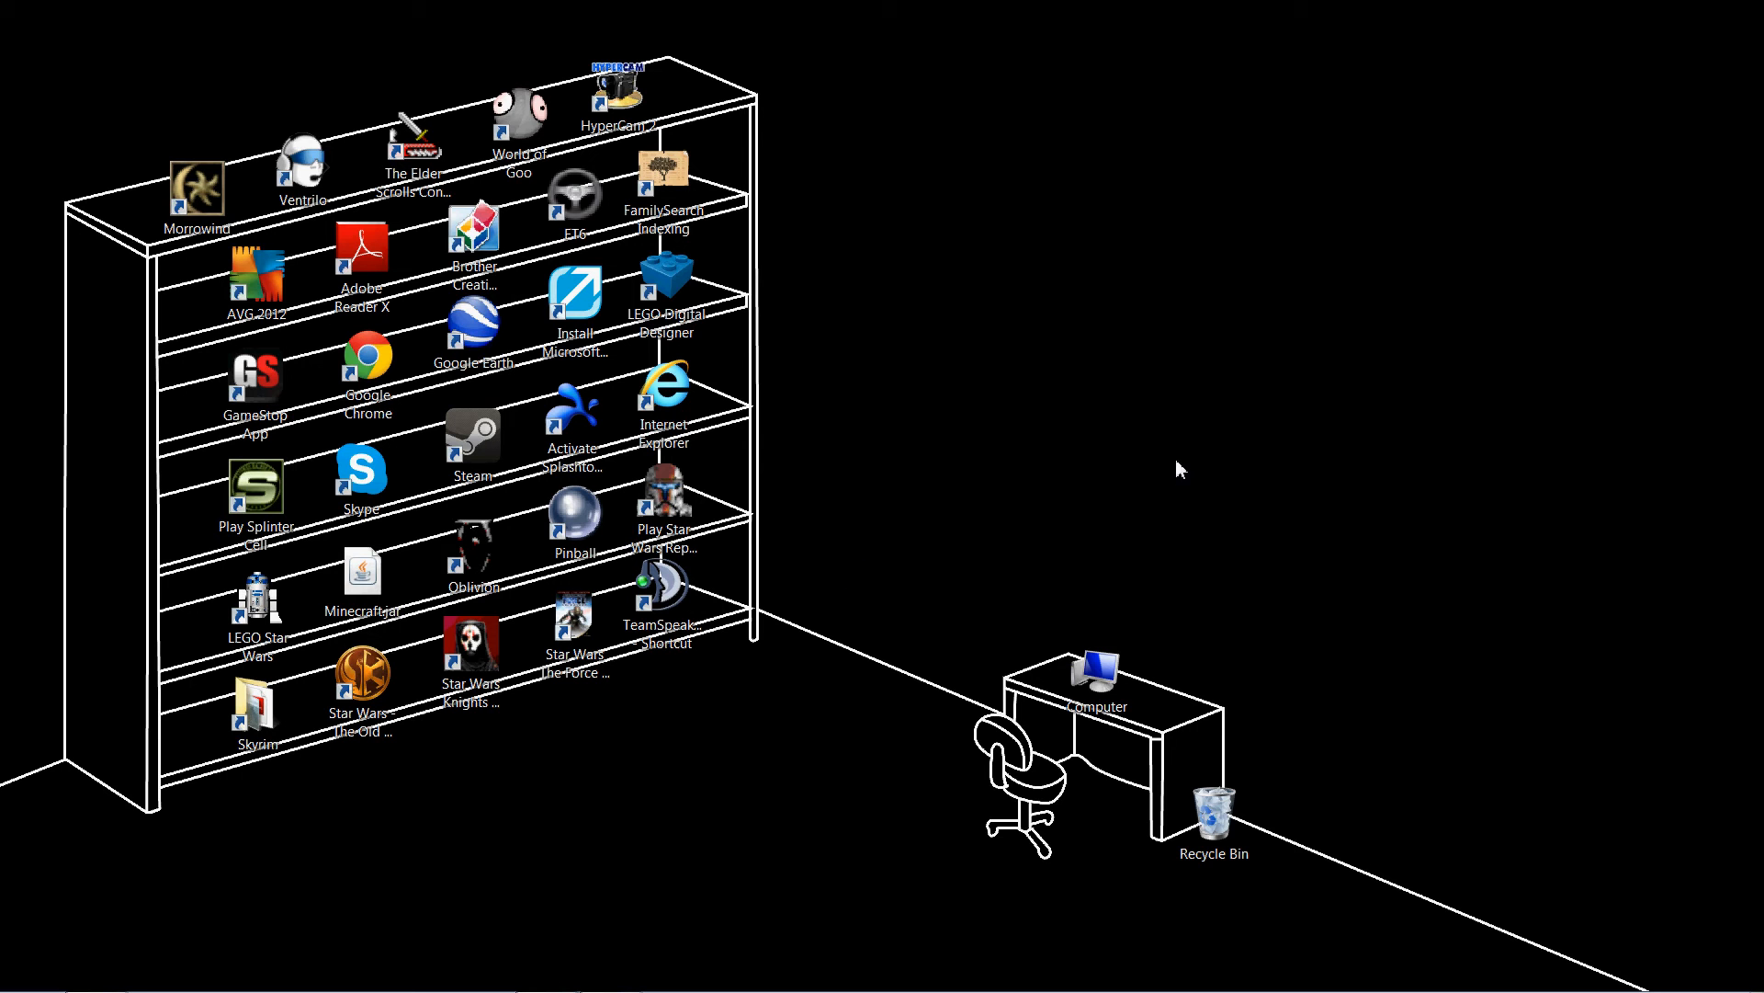
pyautogui.moveTo(1174, 472)
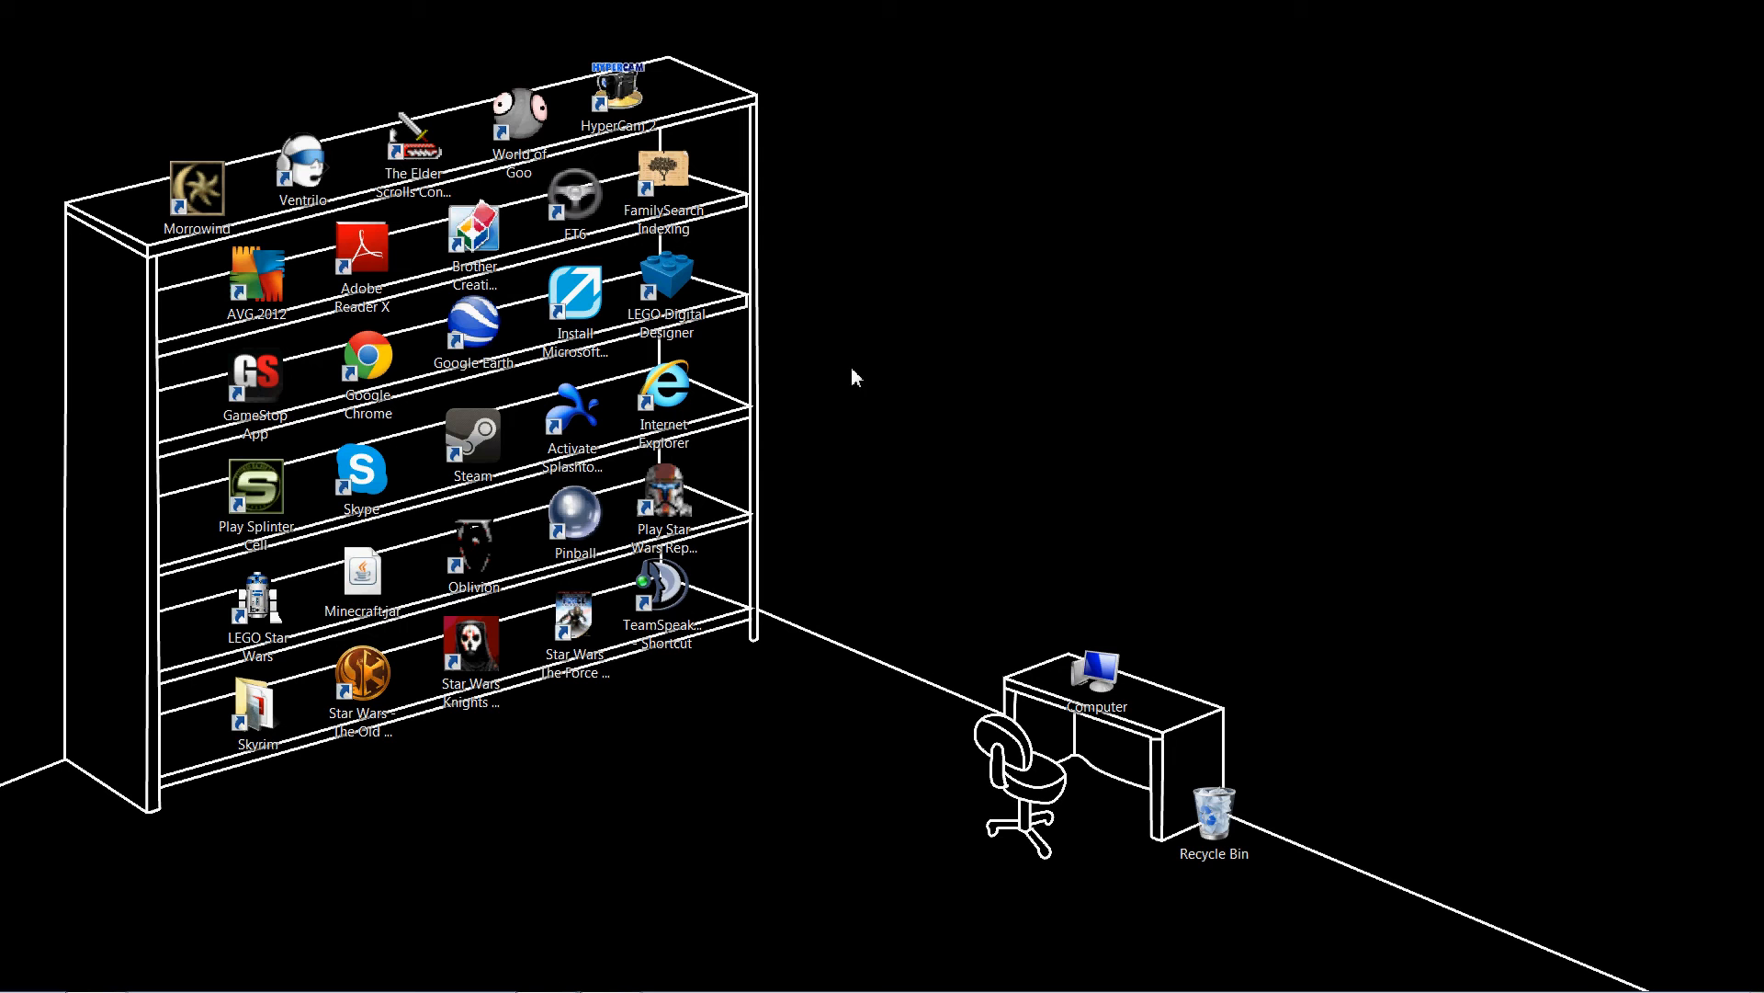
pyautogui.moveTo(1001, 467)
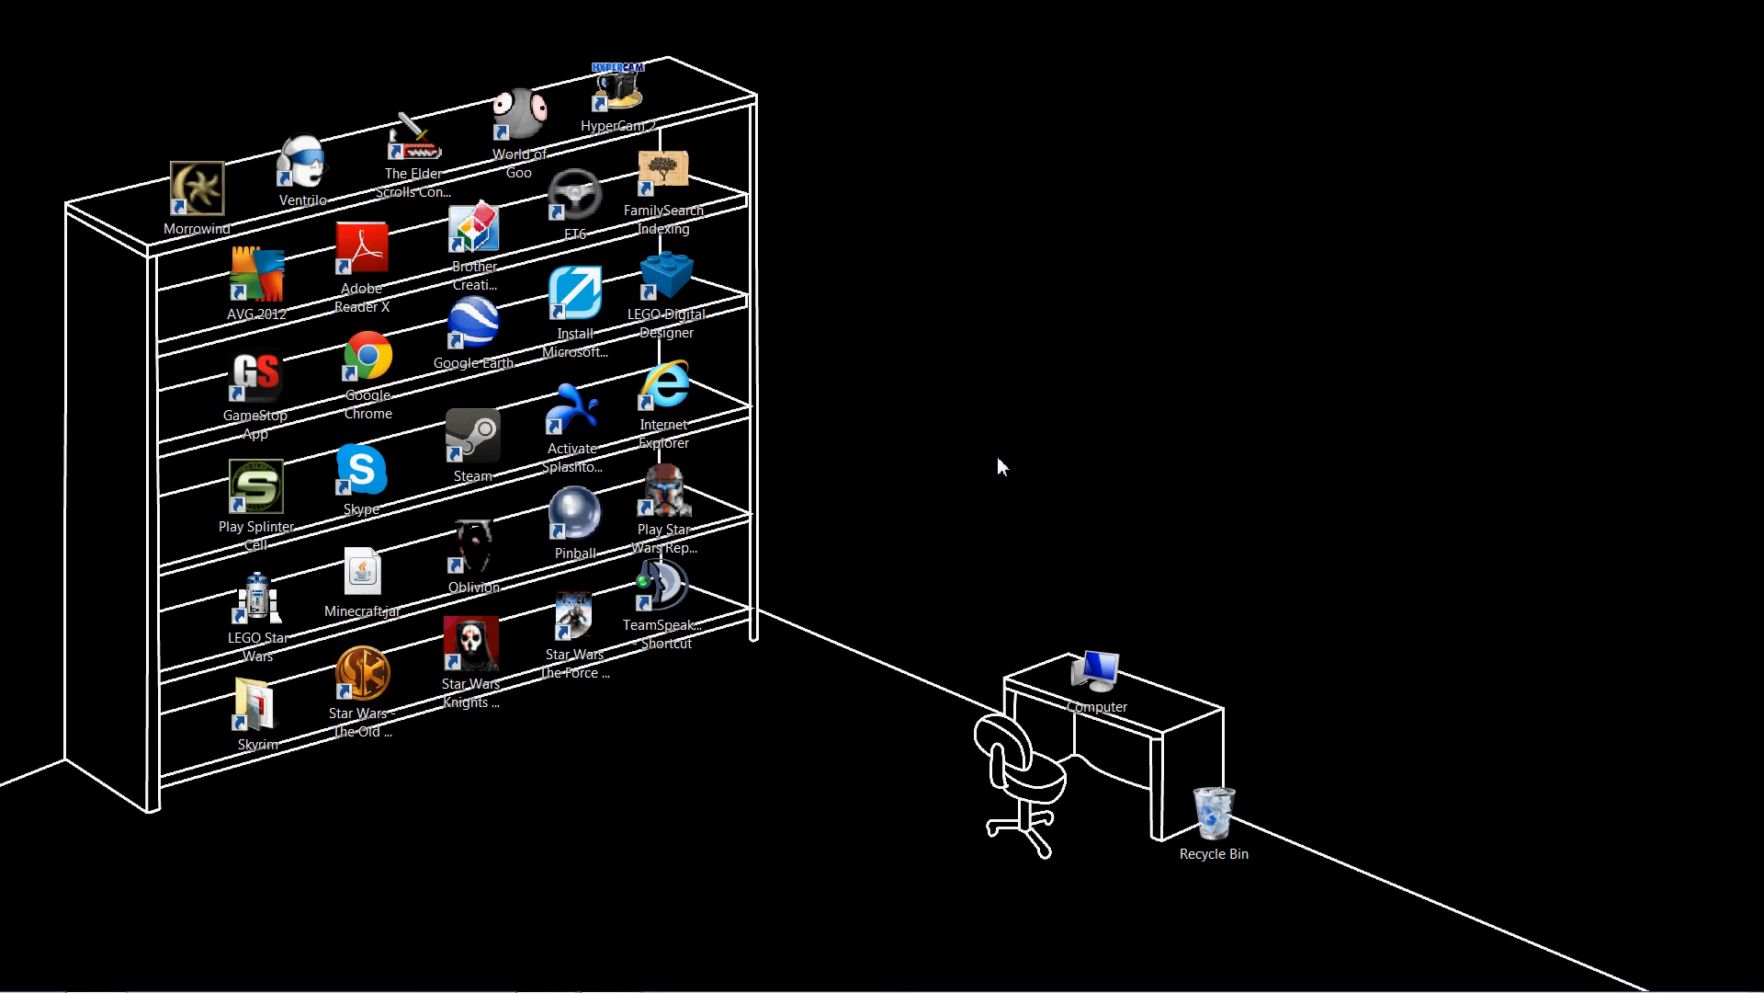
pyautogui.moveTo(1046, 445)
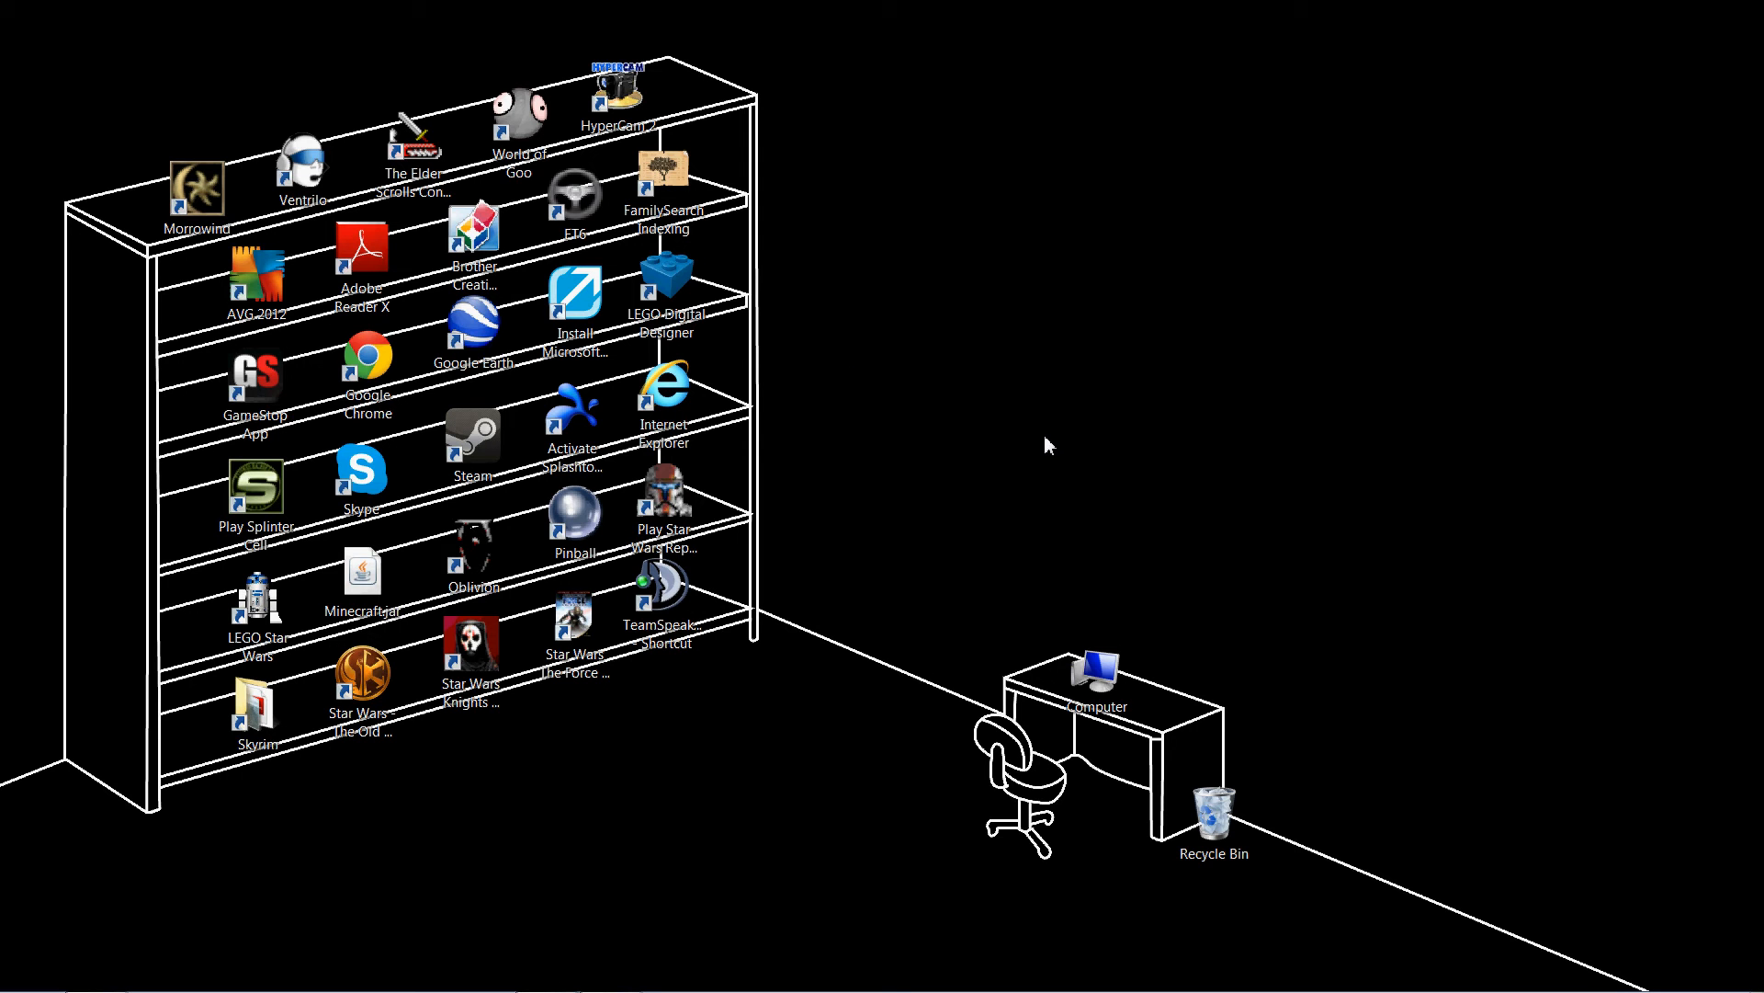
pyautogui.moveTo(1041, 366)
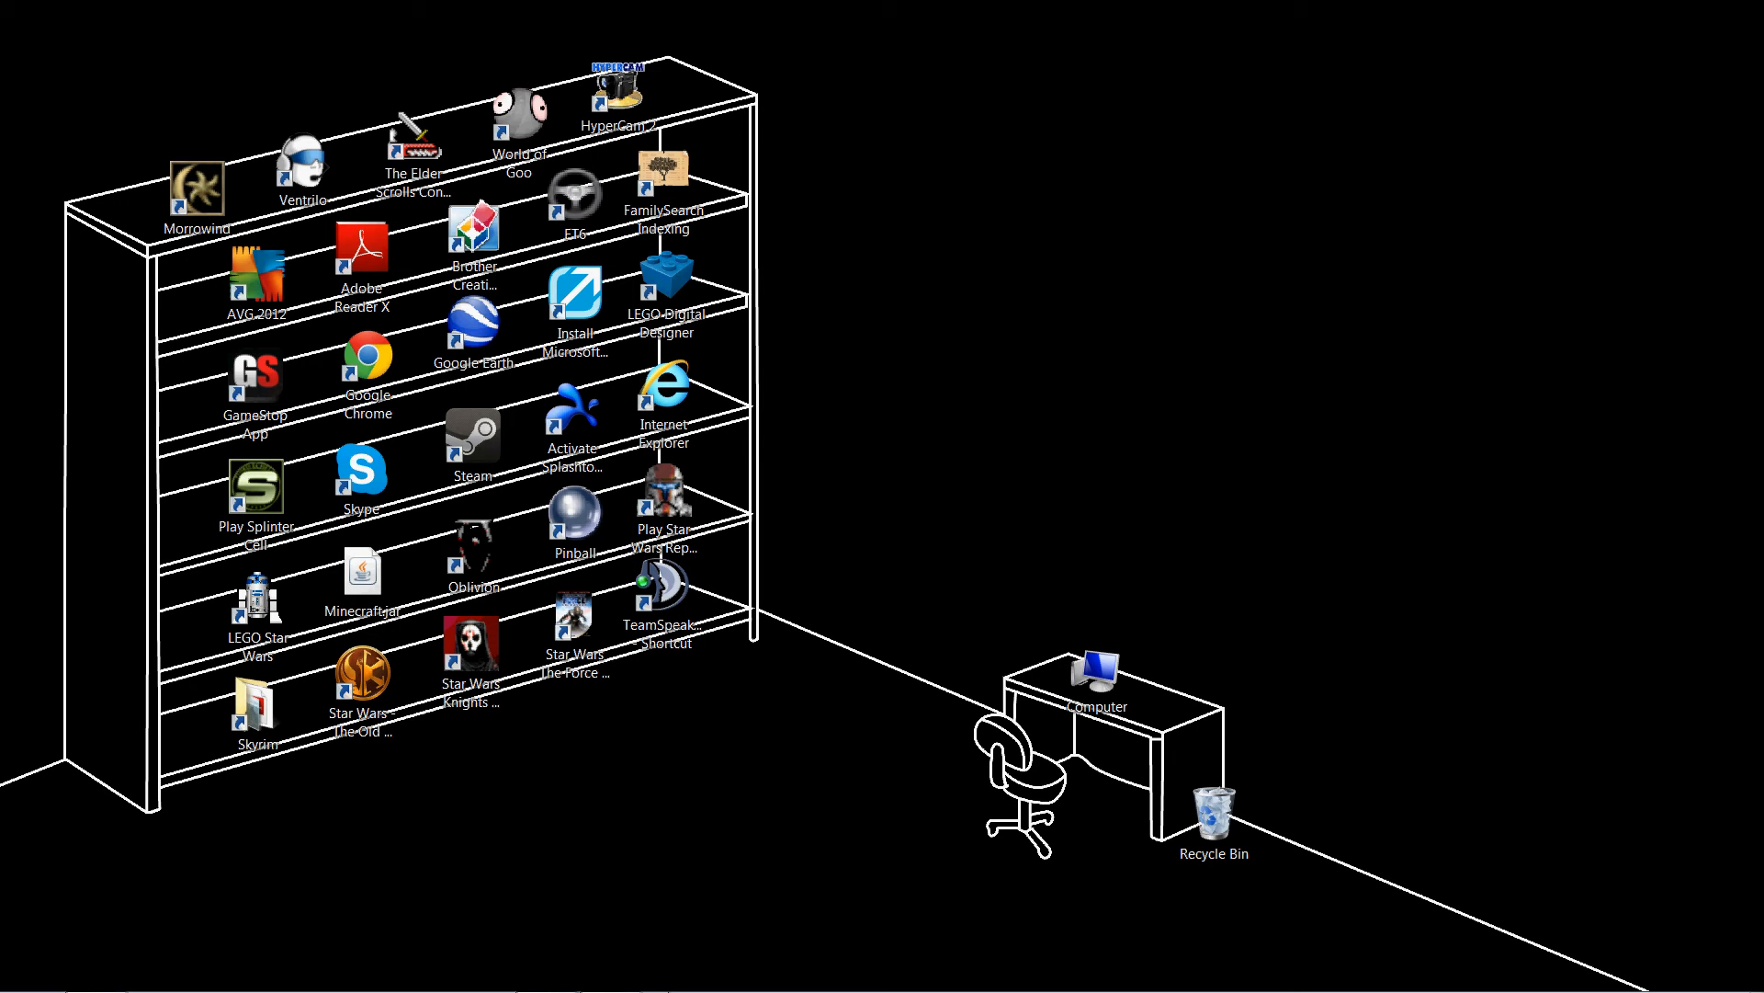
# Bring up the looping msgbox script and select its placeholder message text for rewriting
pyautogui.click(544, 969)
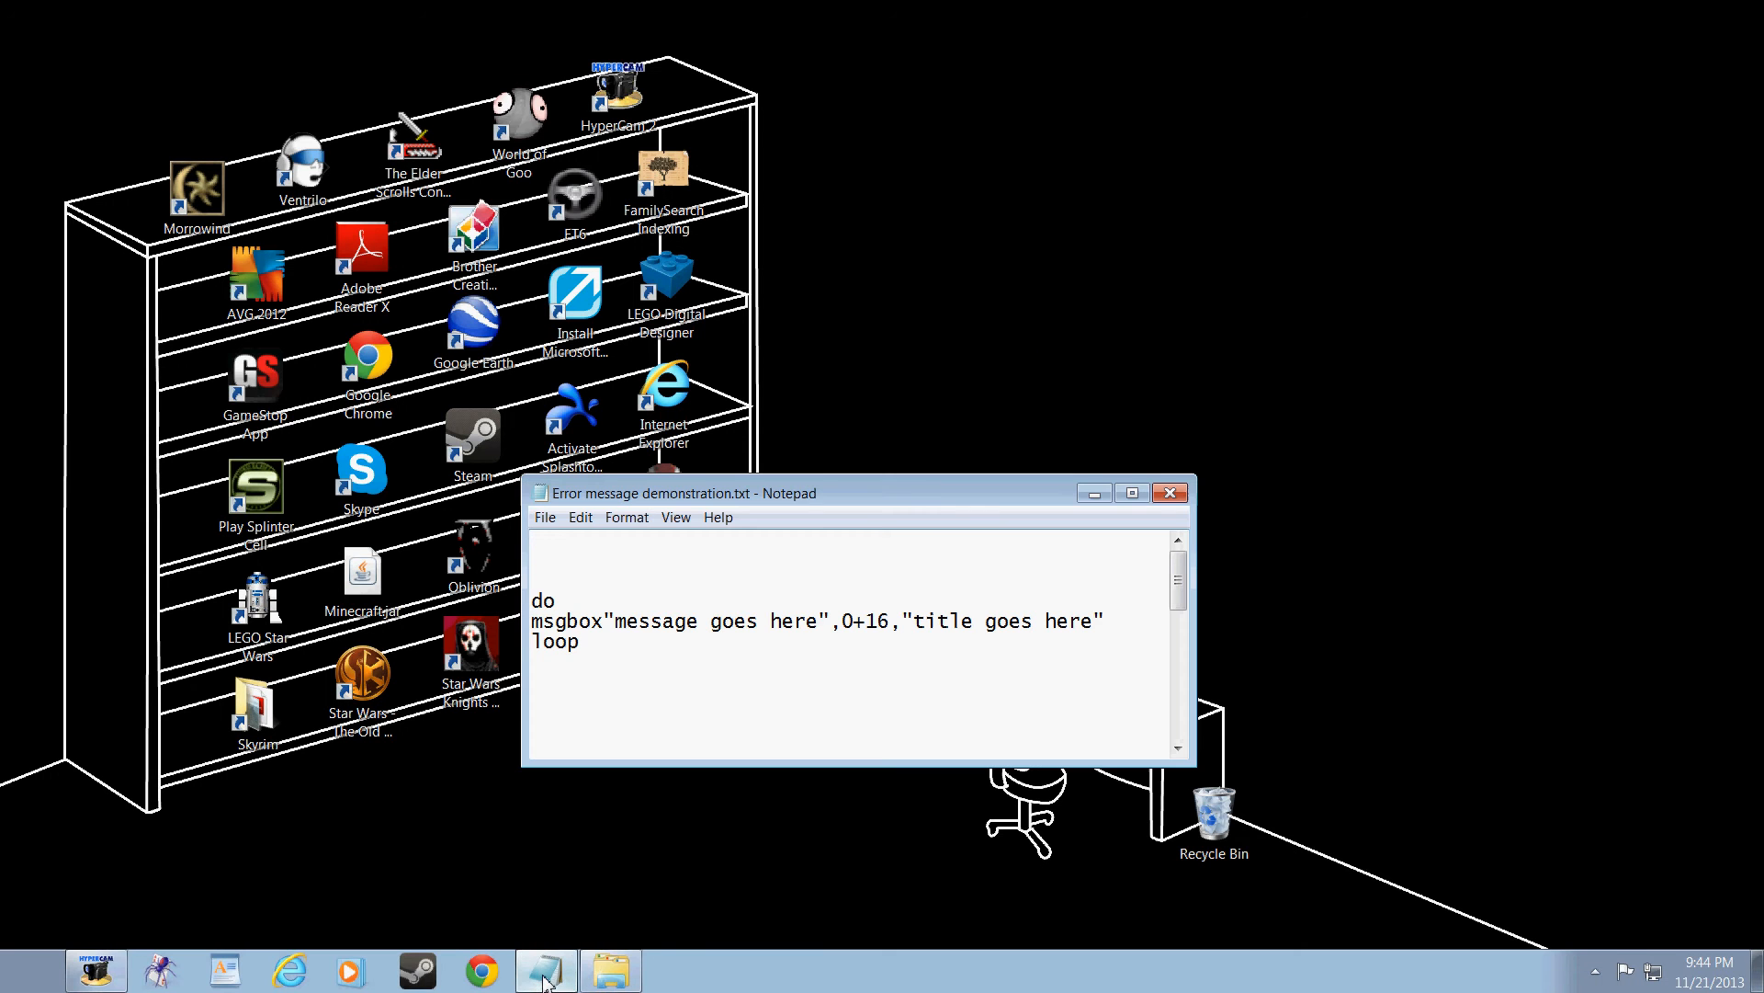
pyautogui.moveTo(534, 599); pyautogui.dragTo(602, 619)
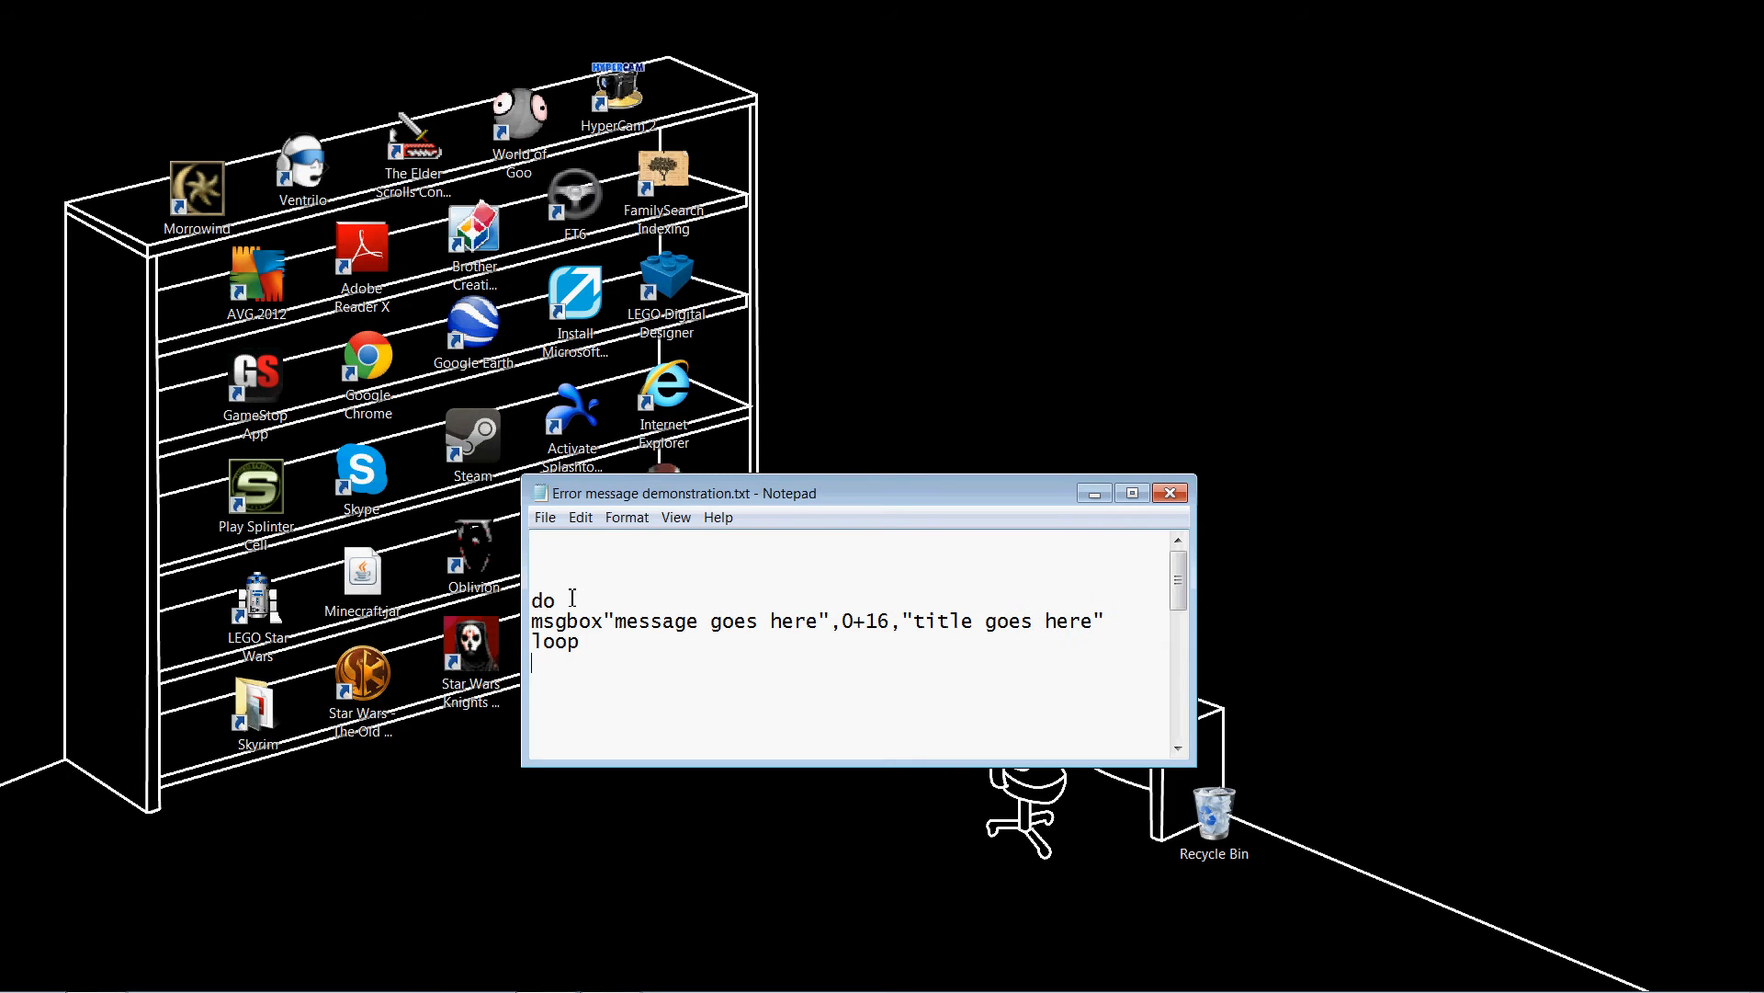
pyautogui.doubleClick(554, 642)
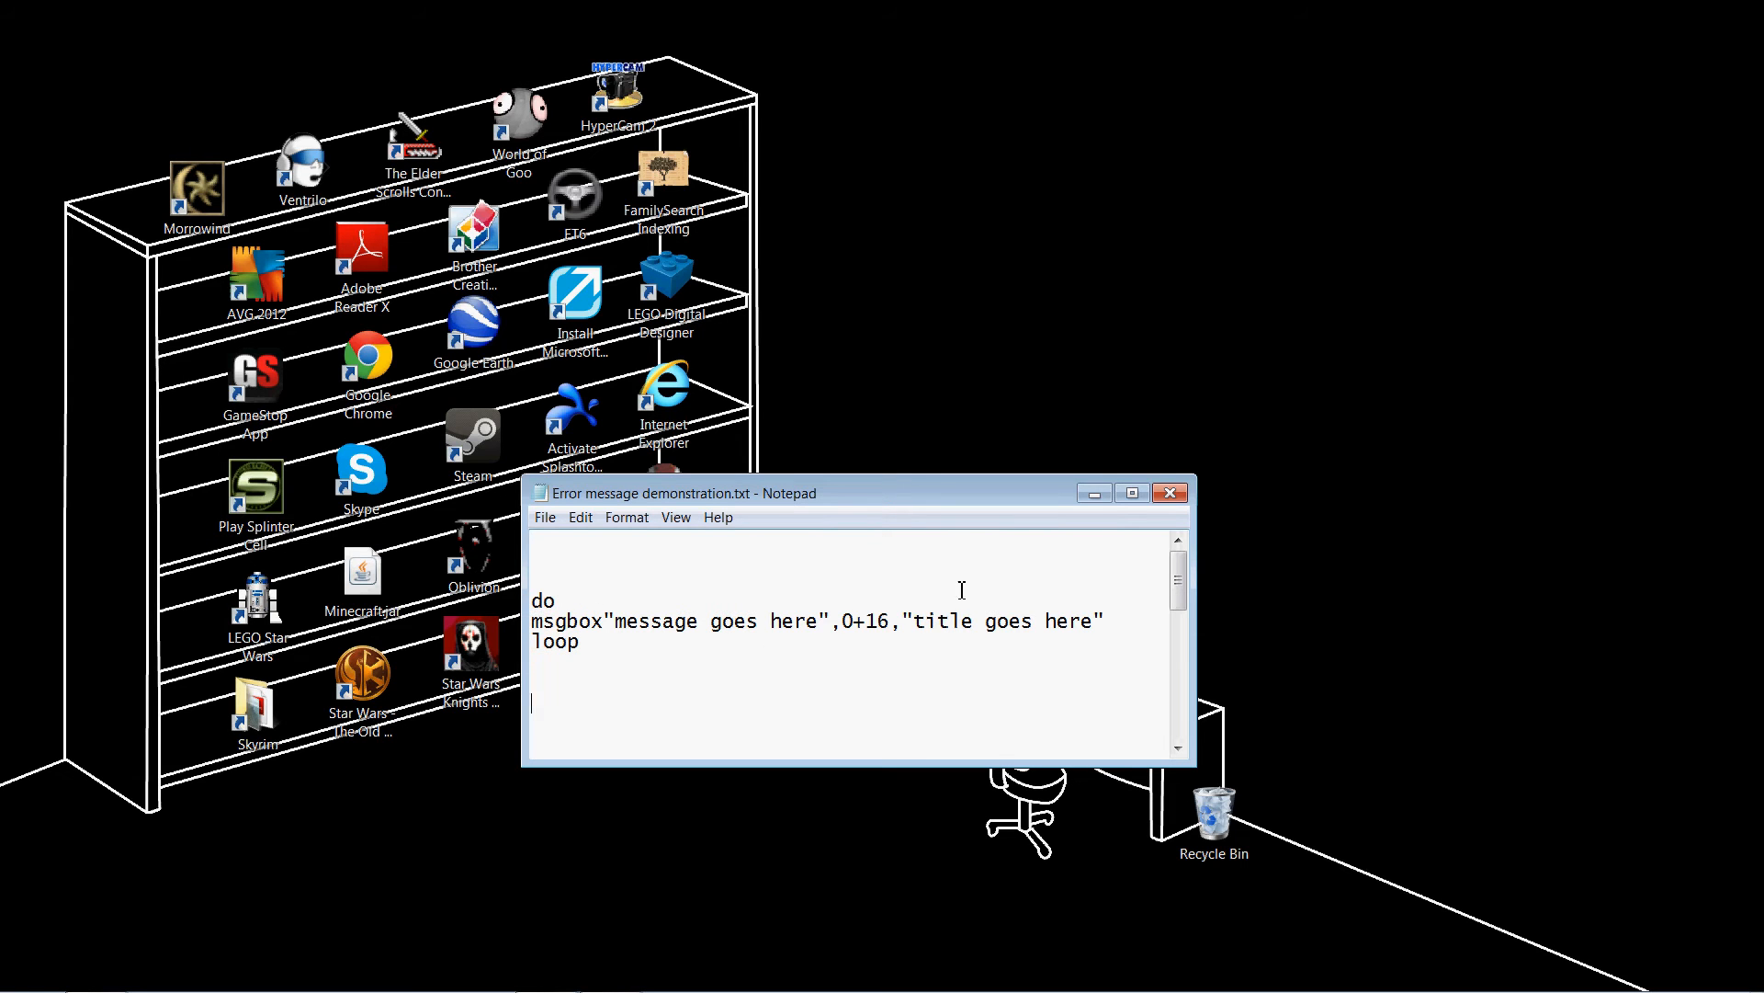
pyautogui.moveTo(862, 658)
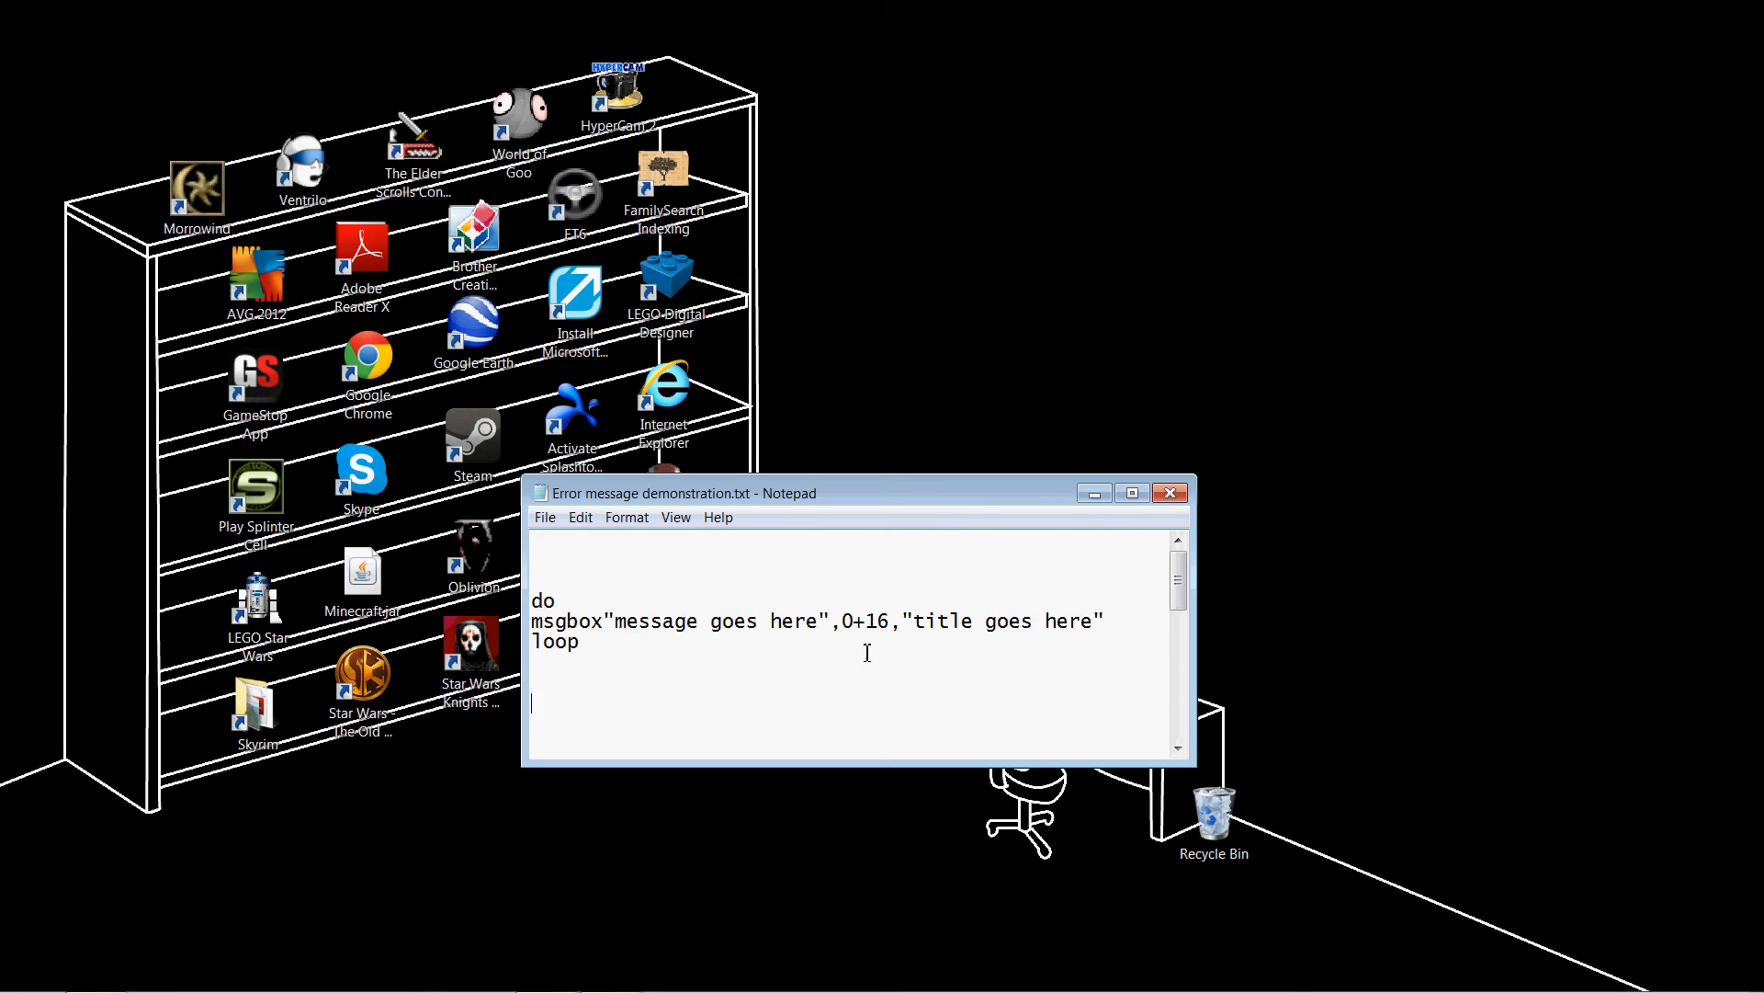
pyautogui.moveTo(719, 665)
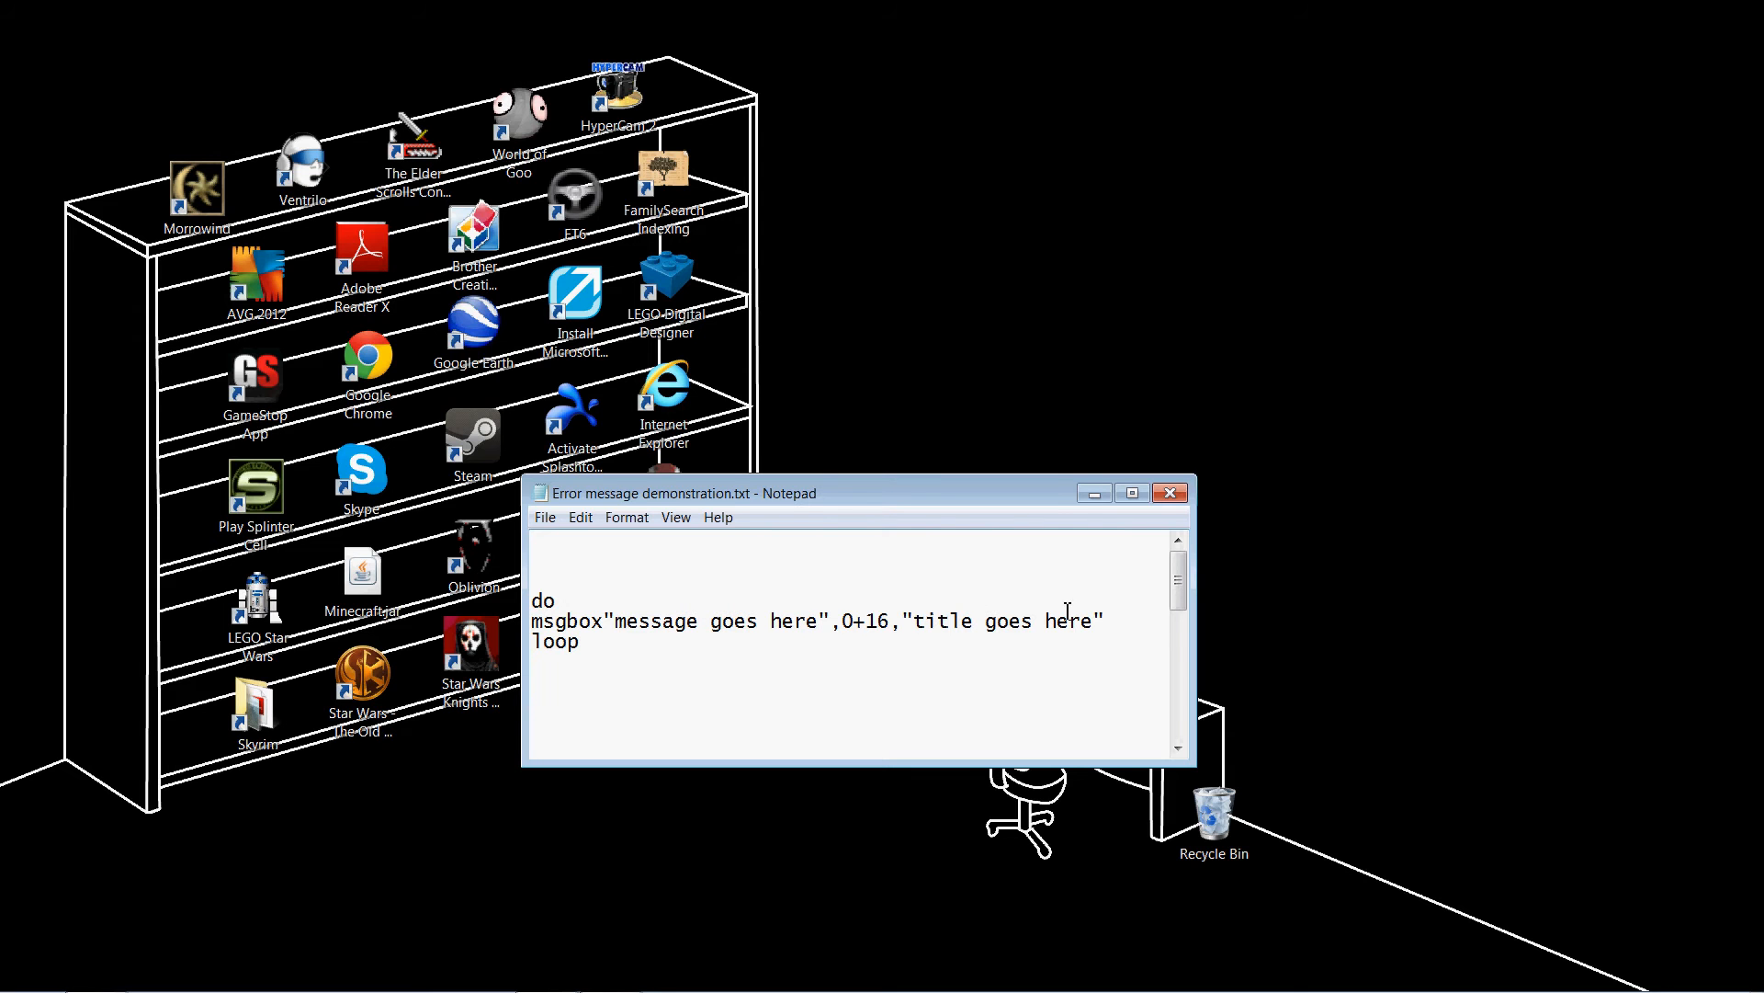
pyautogui.moveTo(853, 618)
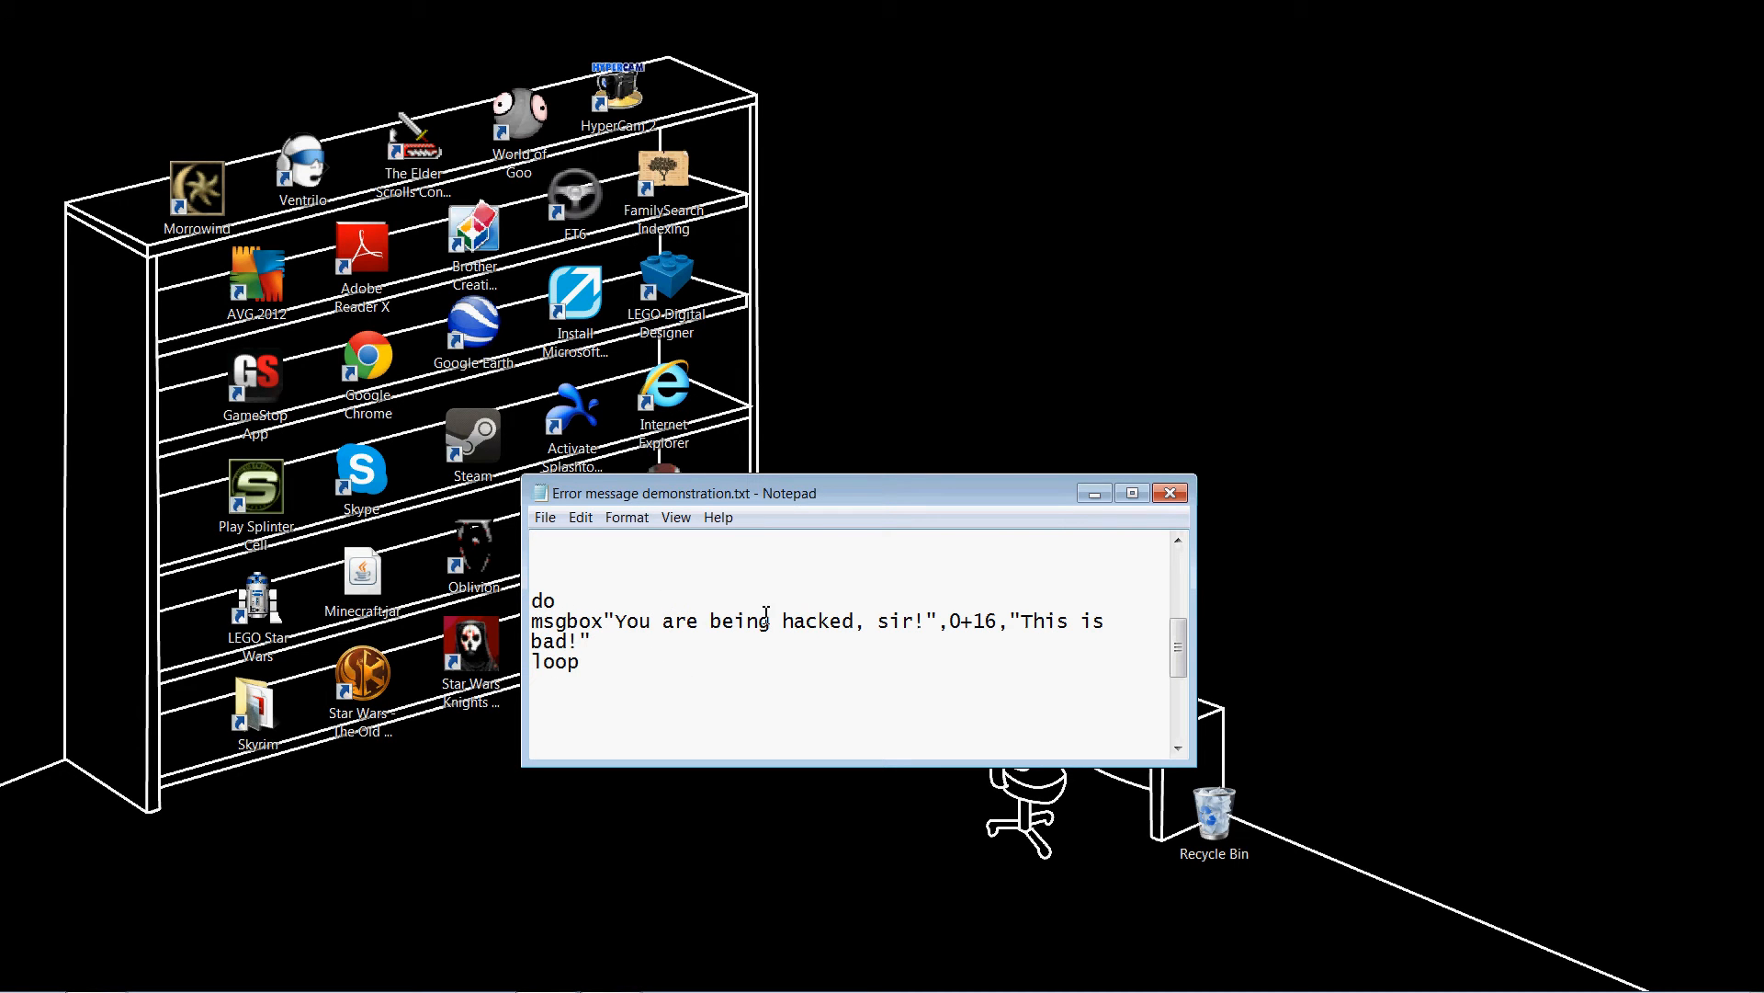
pyautogui.moveTo(1120, 627)
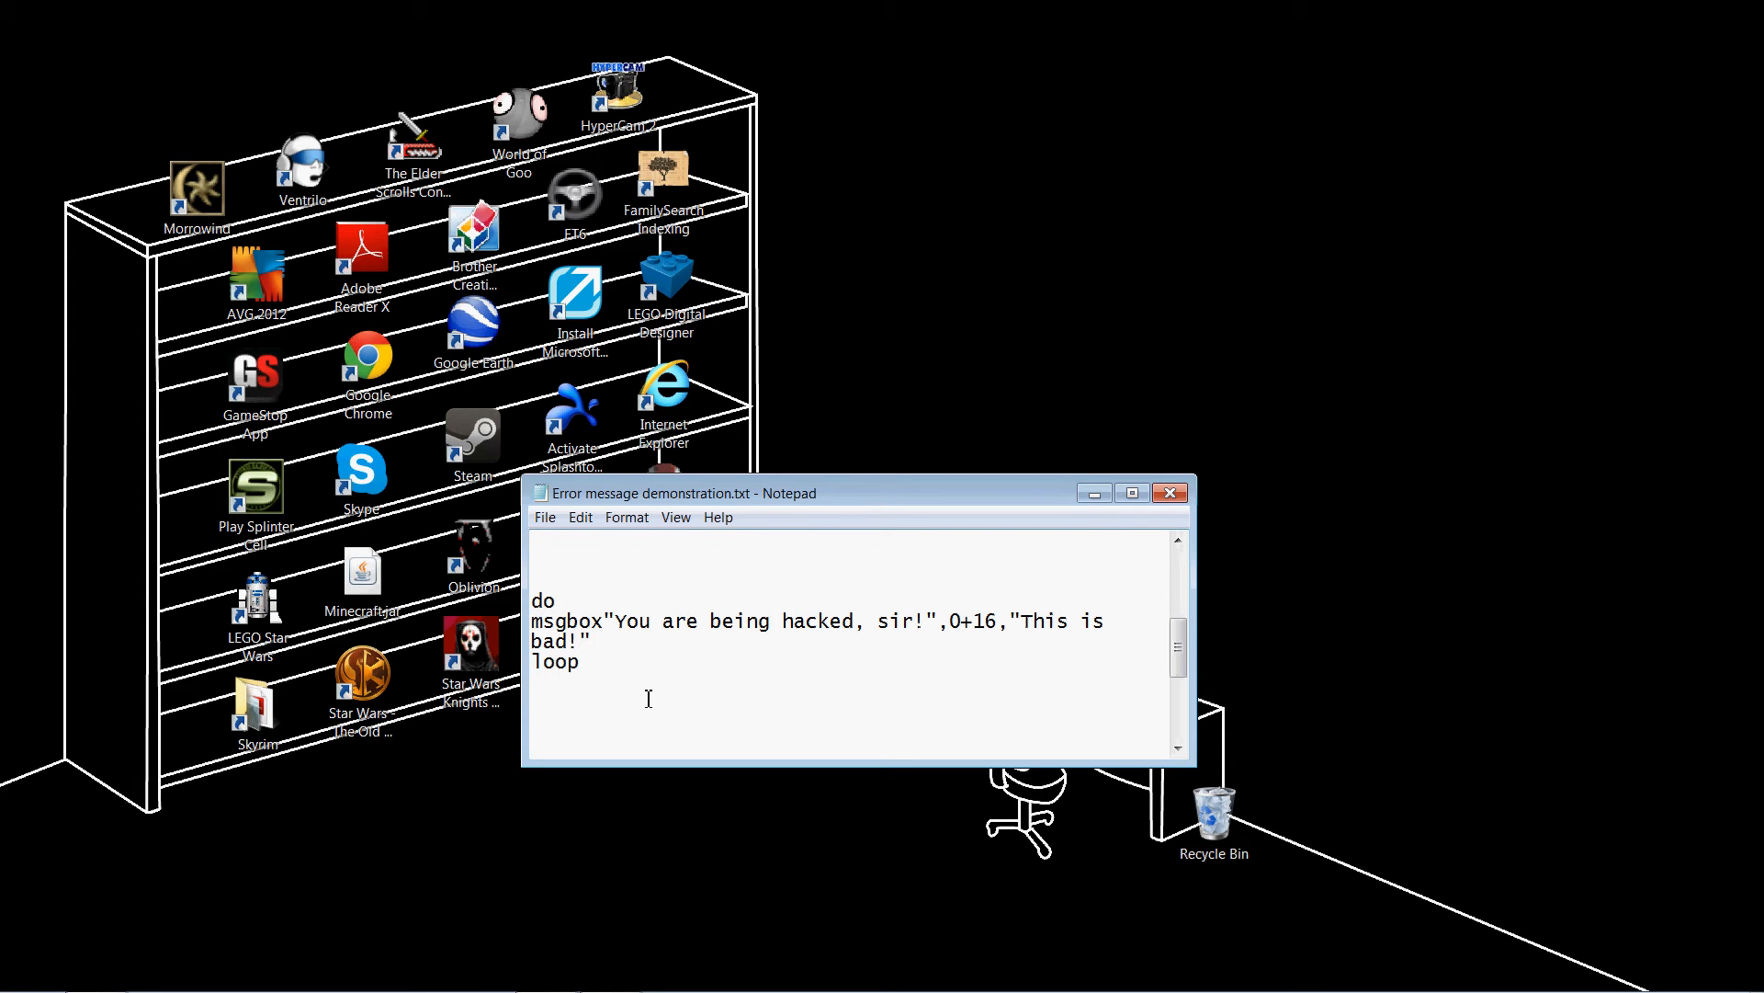
# Save the script as something.vbs with Save as type set to All Files (*.*)
pyautogui.click(545, 516)
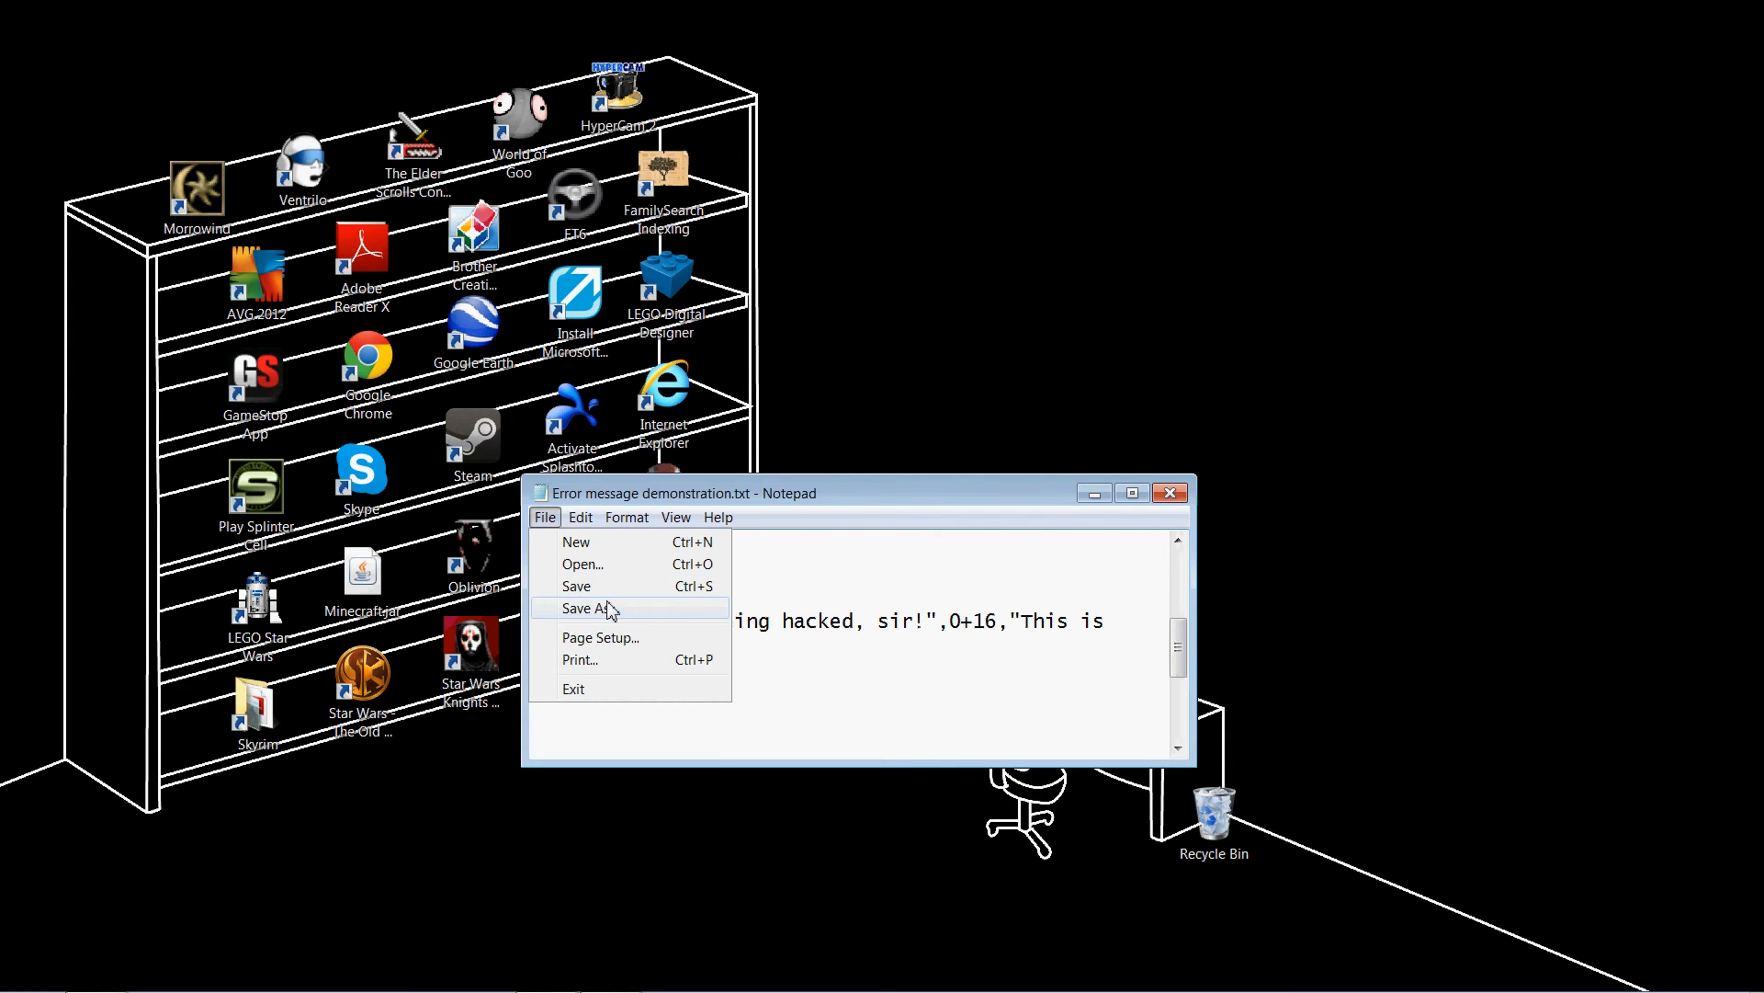
pyautogui.click(588, 608)
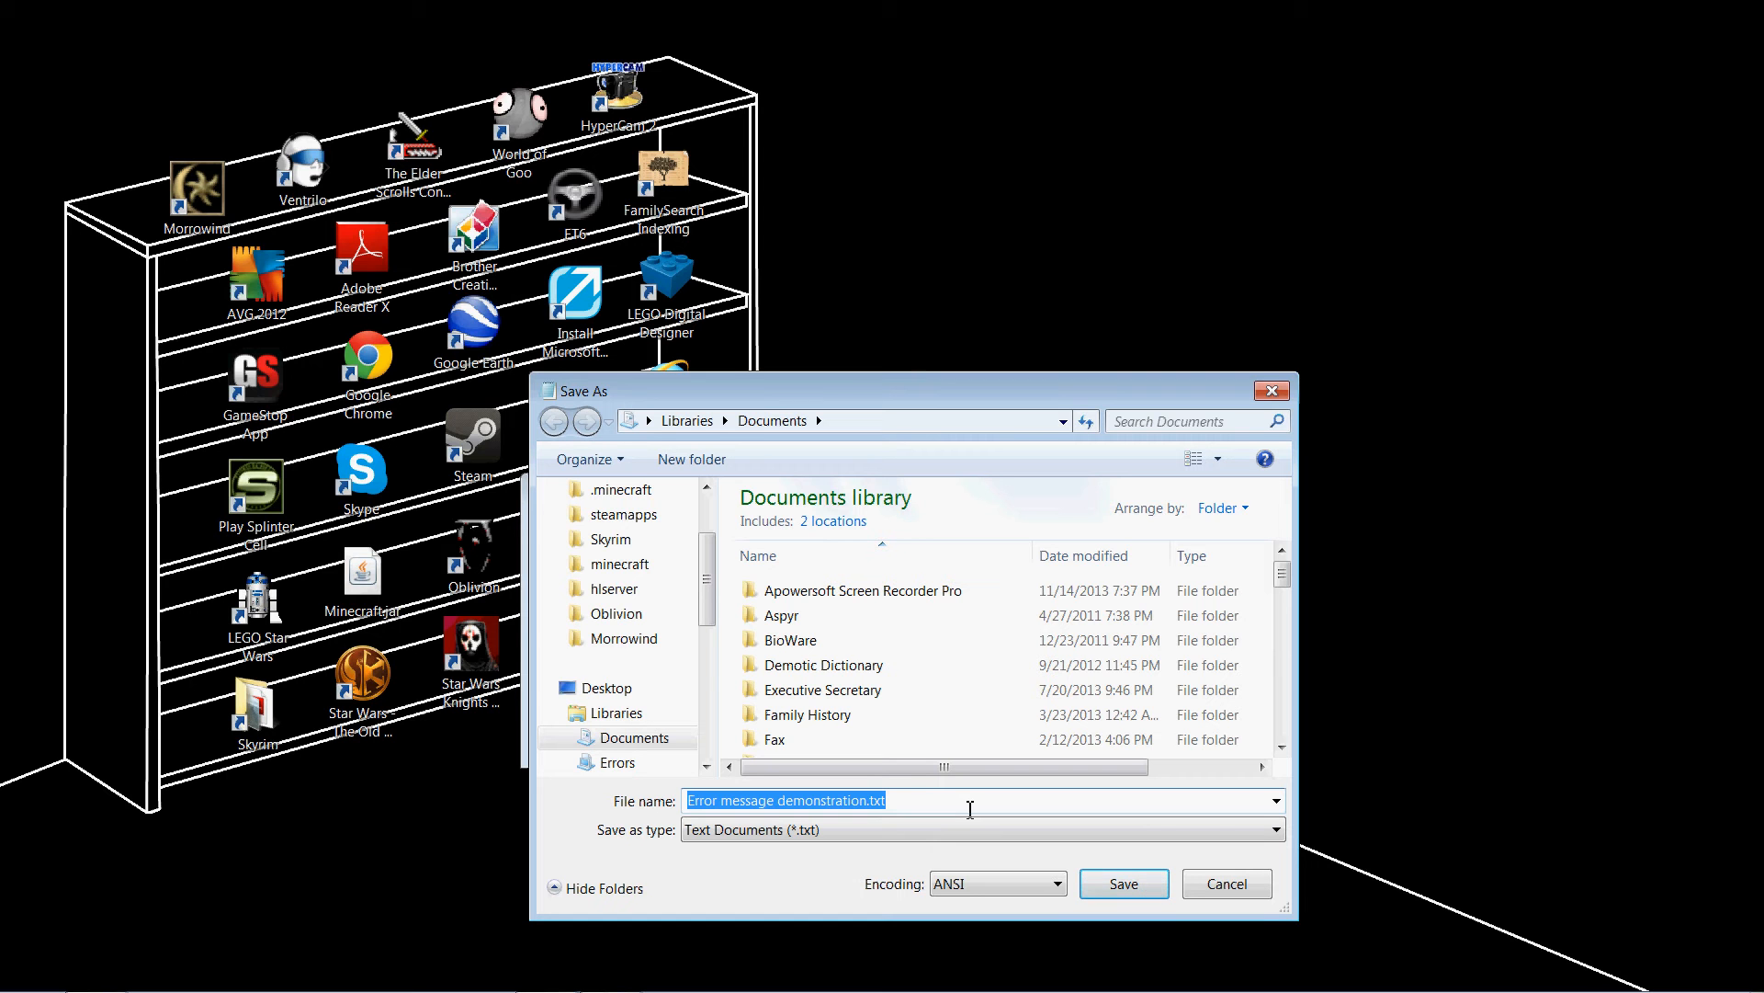
pyautogui.write('te')
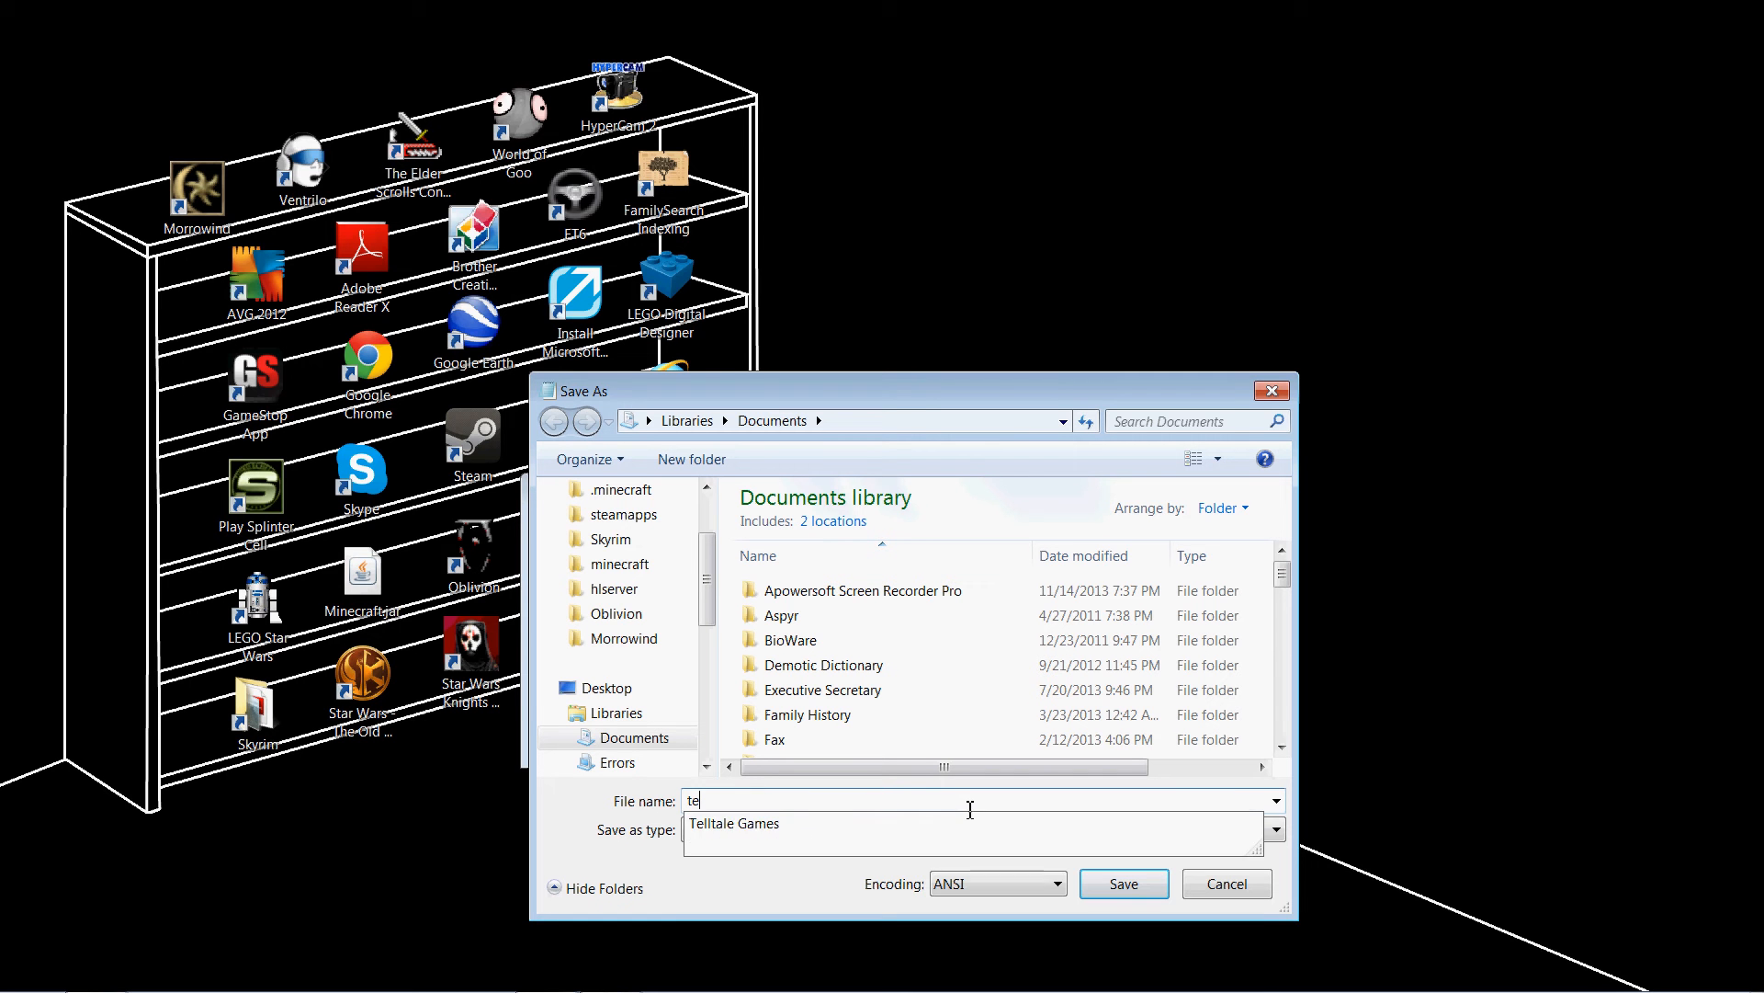
pyautogui.press('Backspace')
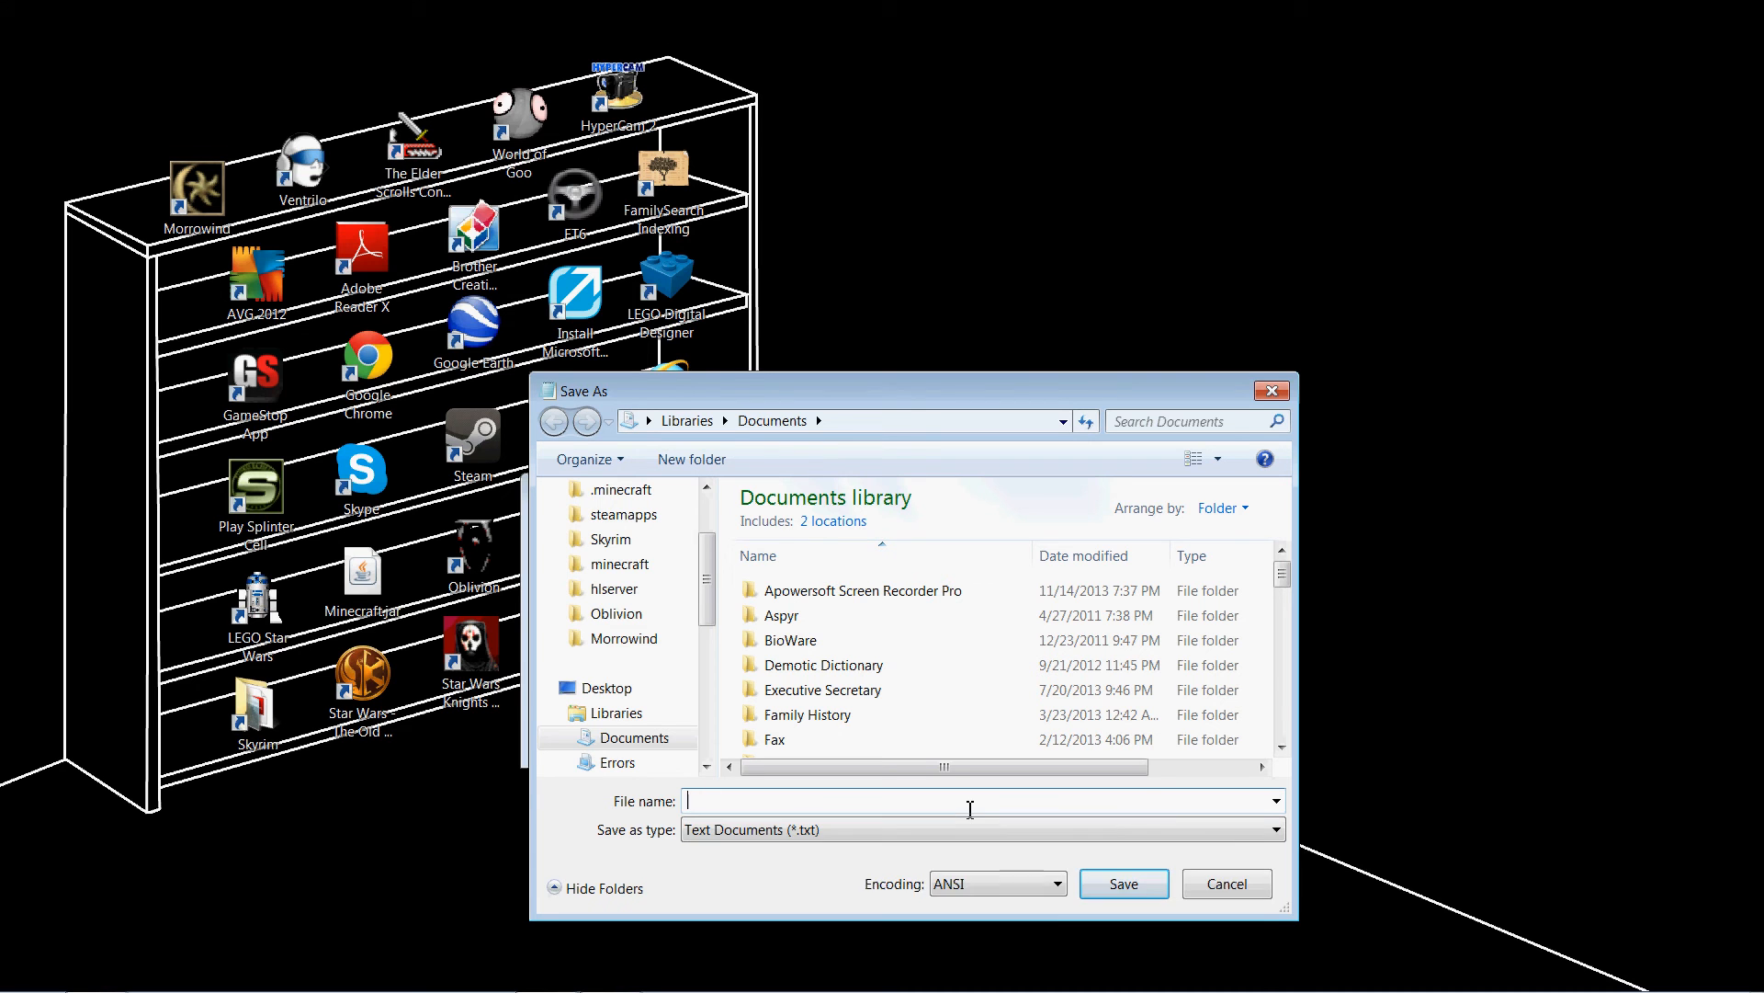
pyautogui.write('something')
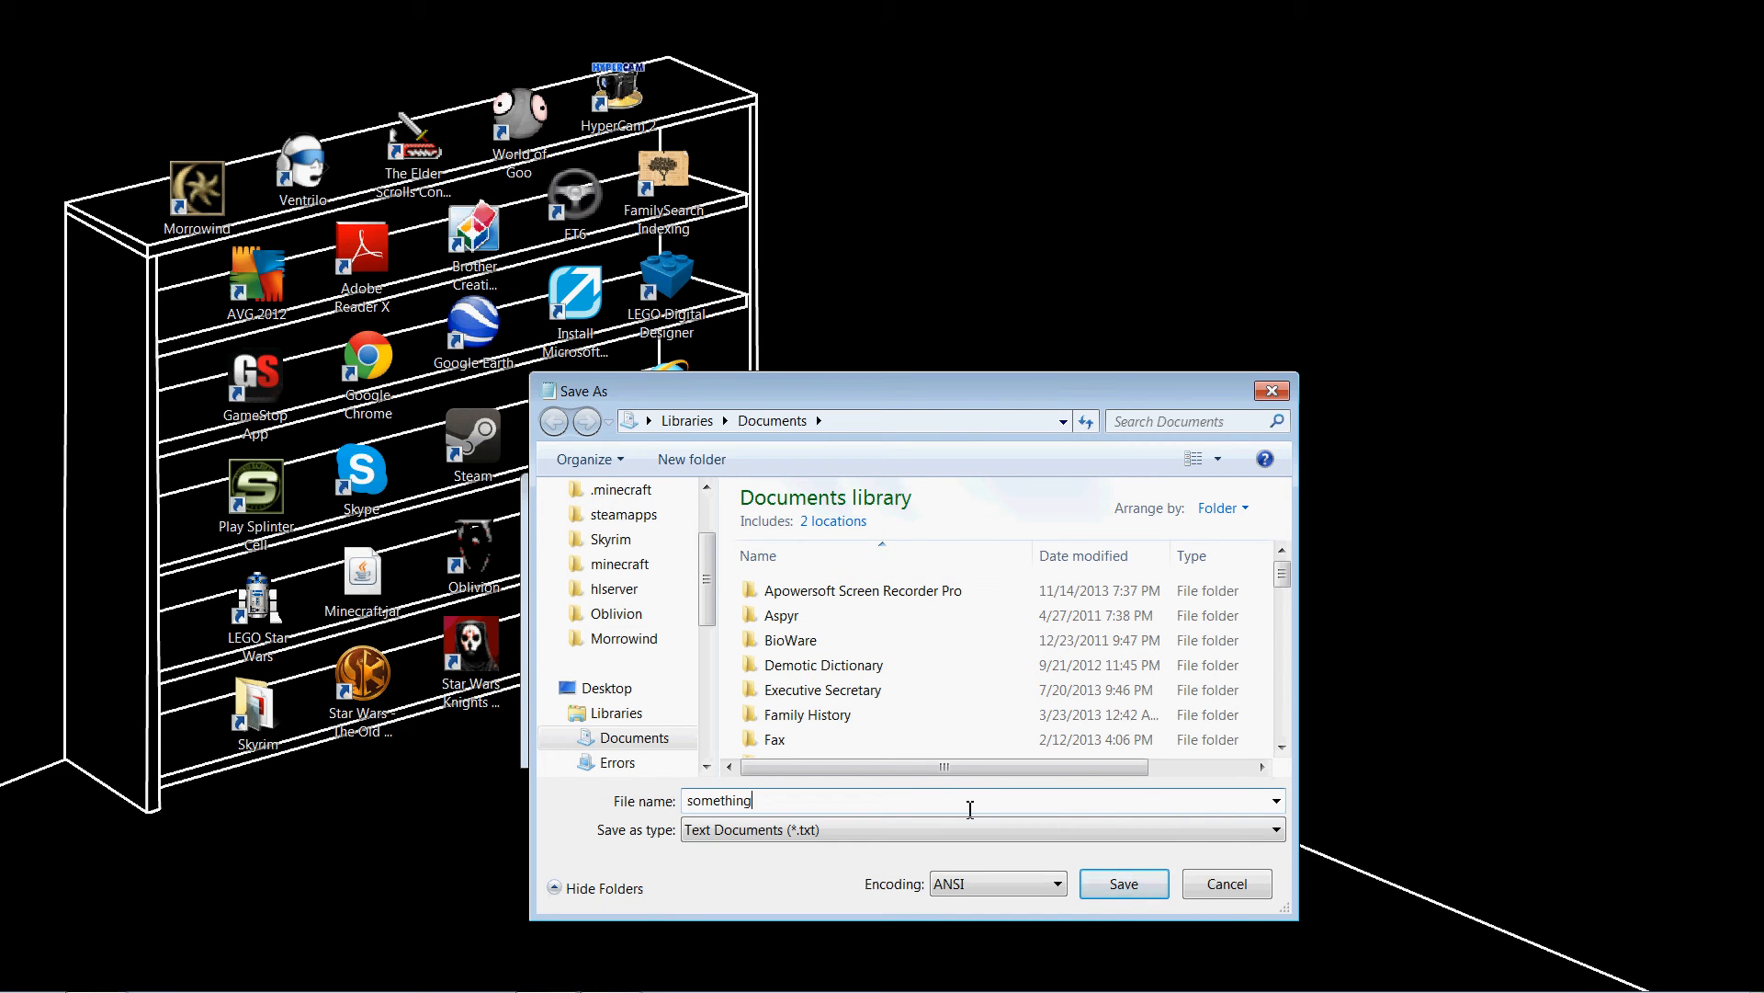
pyautogui.write('.vbs')
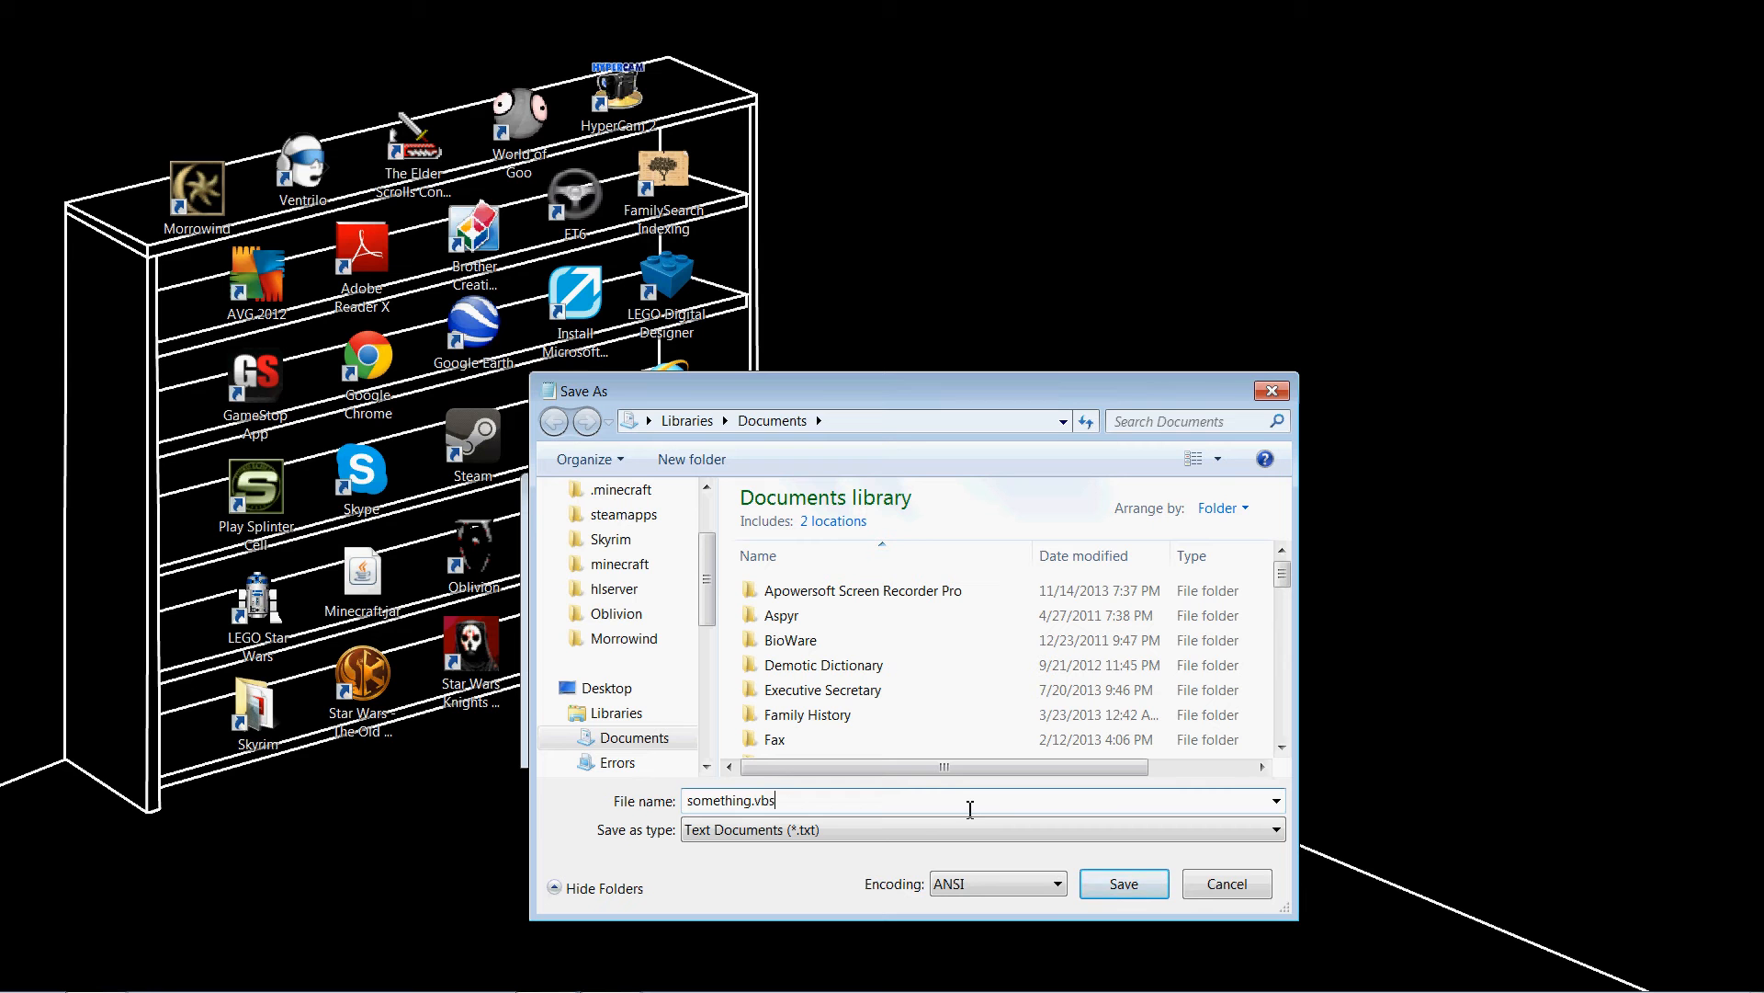
pyautogui.click(978, 829)
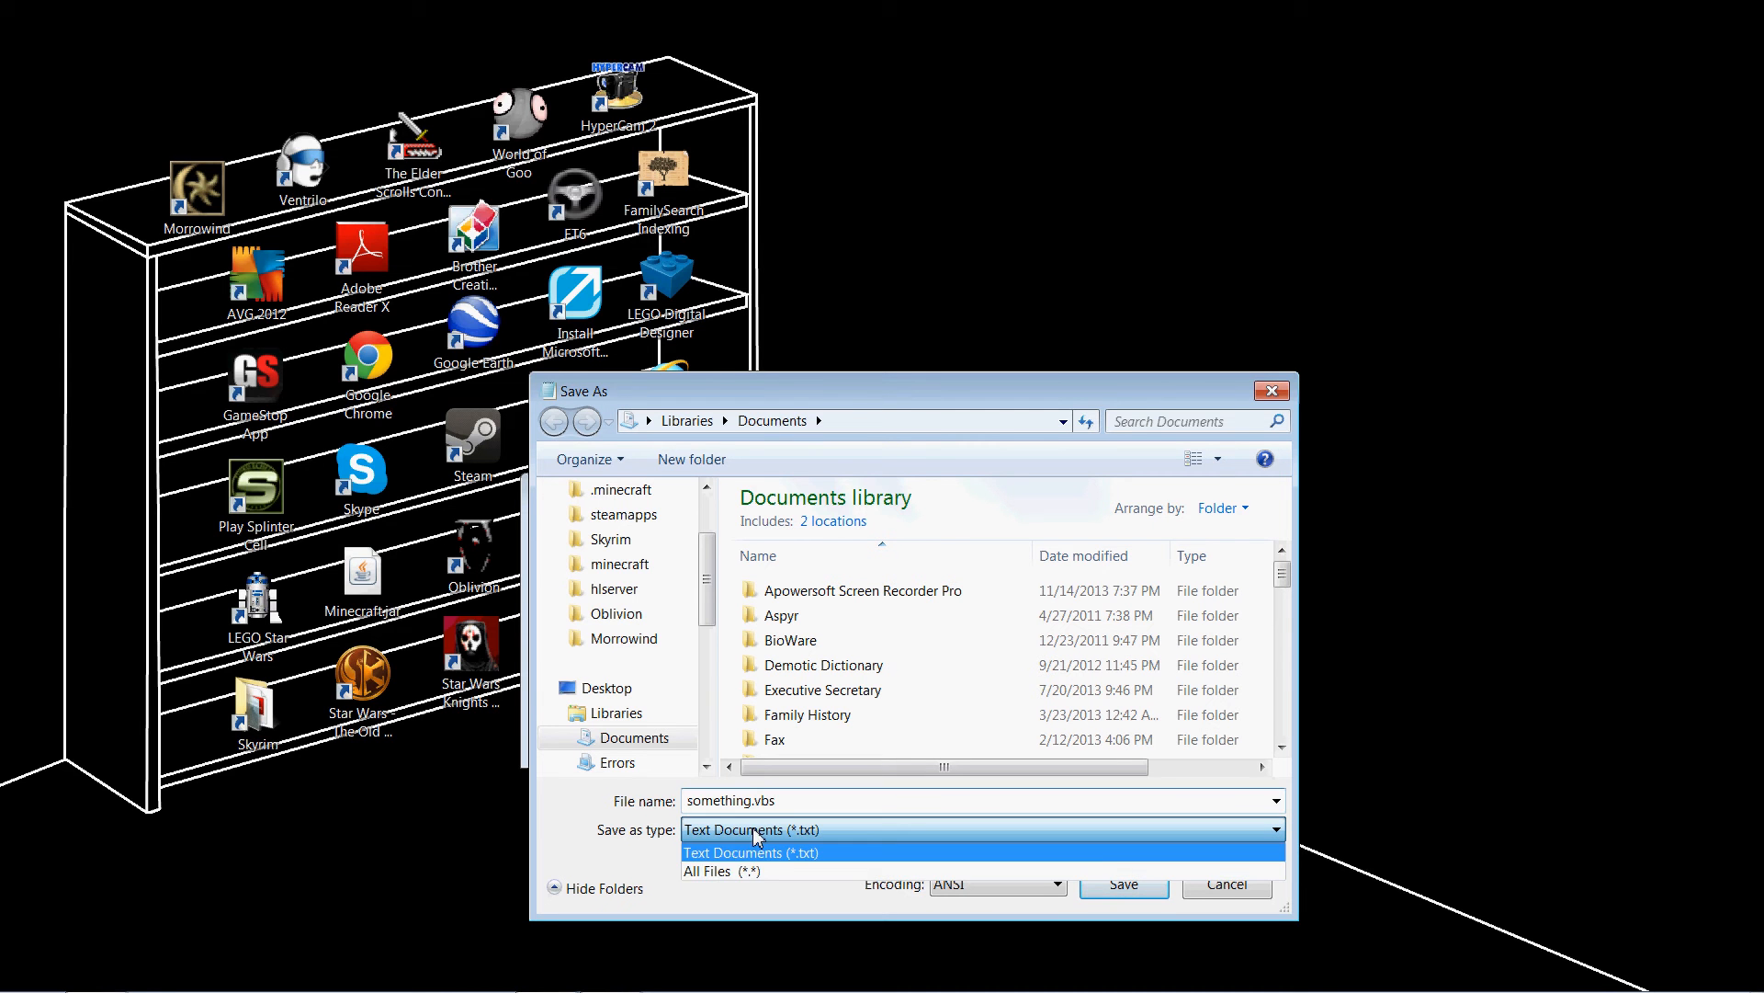
pyautogui.click(721, 869)
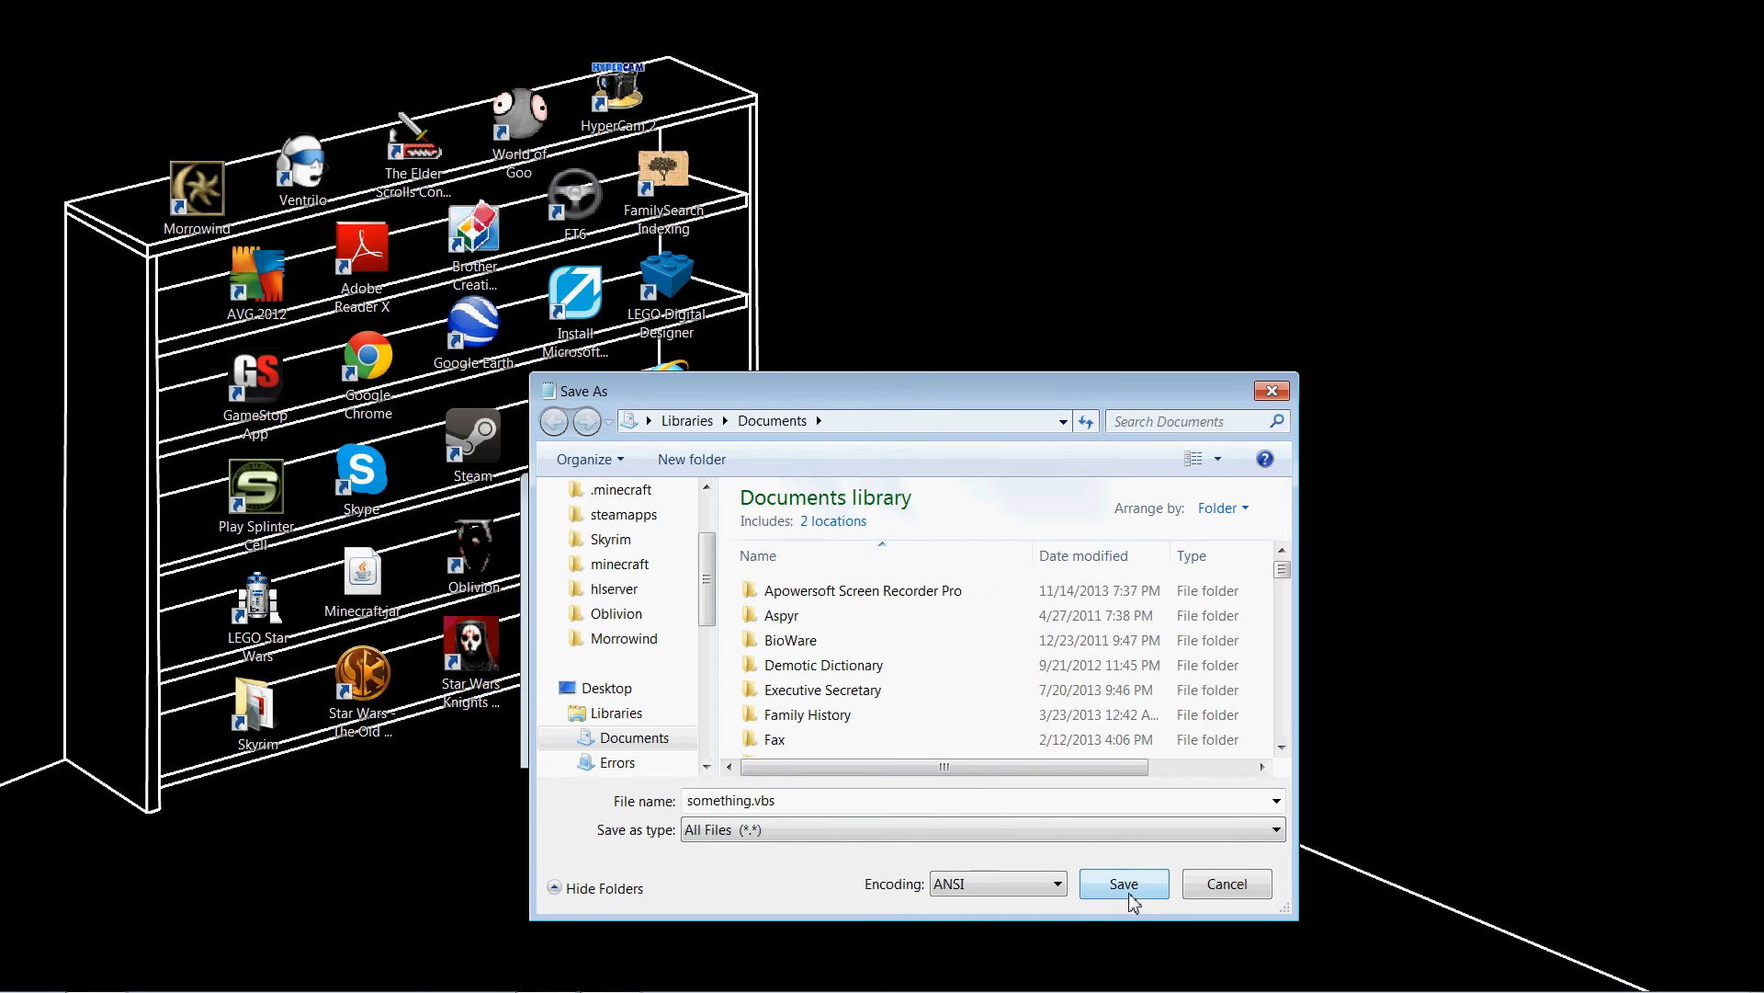
pyautogui.click(1121, 884)
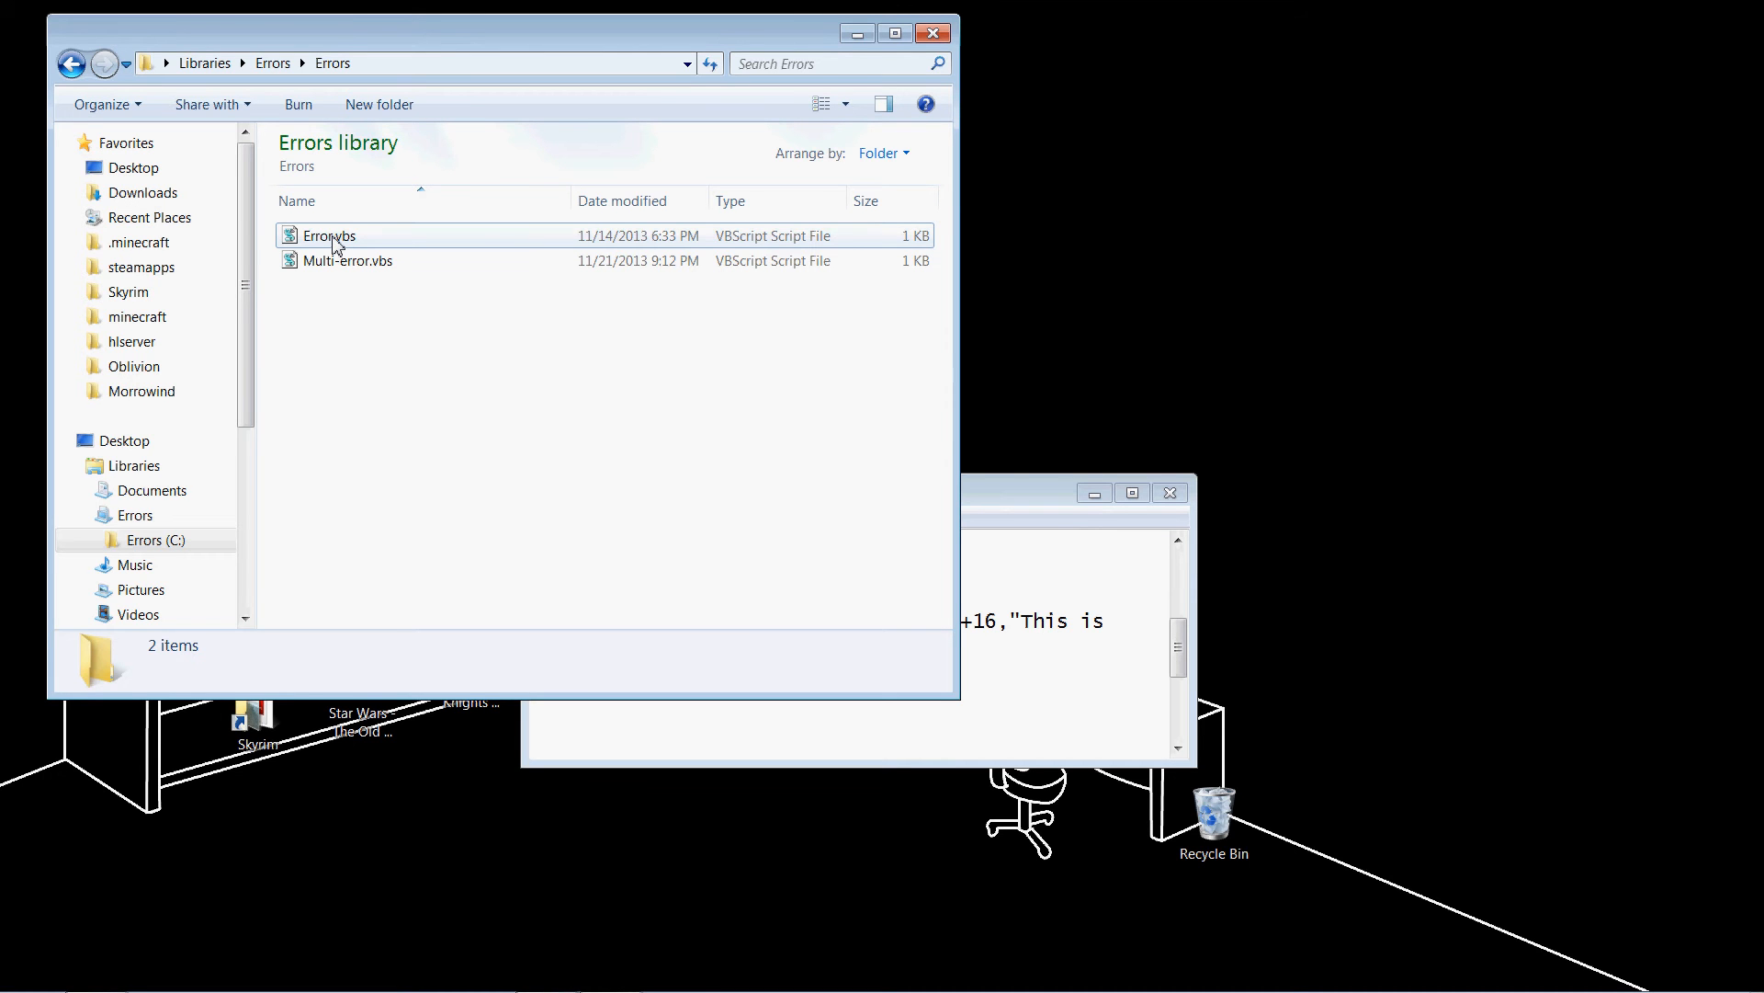
# Run Error.vbs so the 'This is bad!' box reading 'You are being hacked, sir!' appears
pyautogui.doubleClick(329, 235)
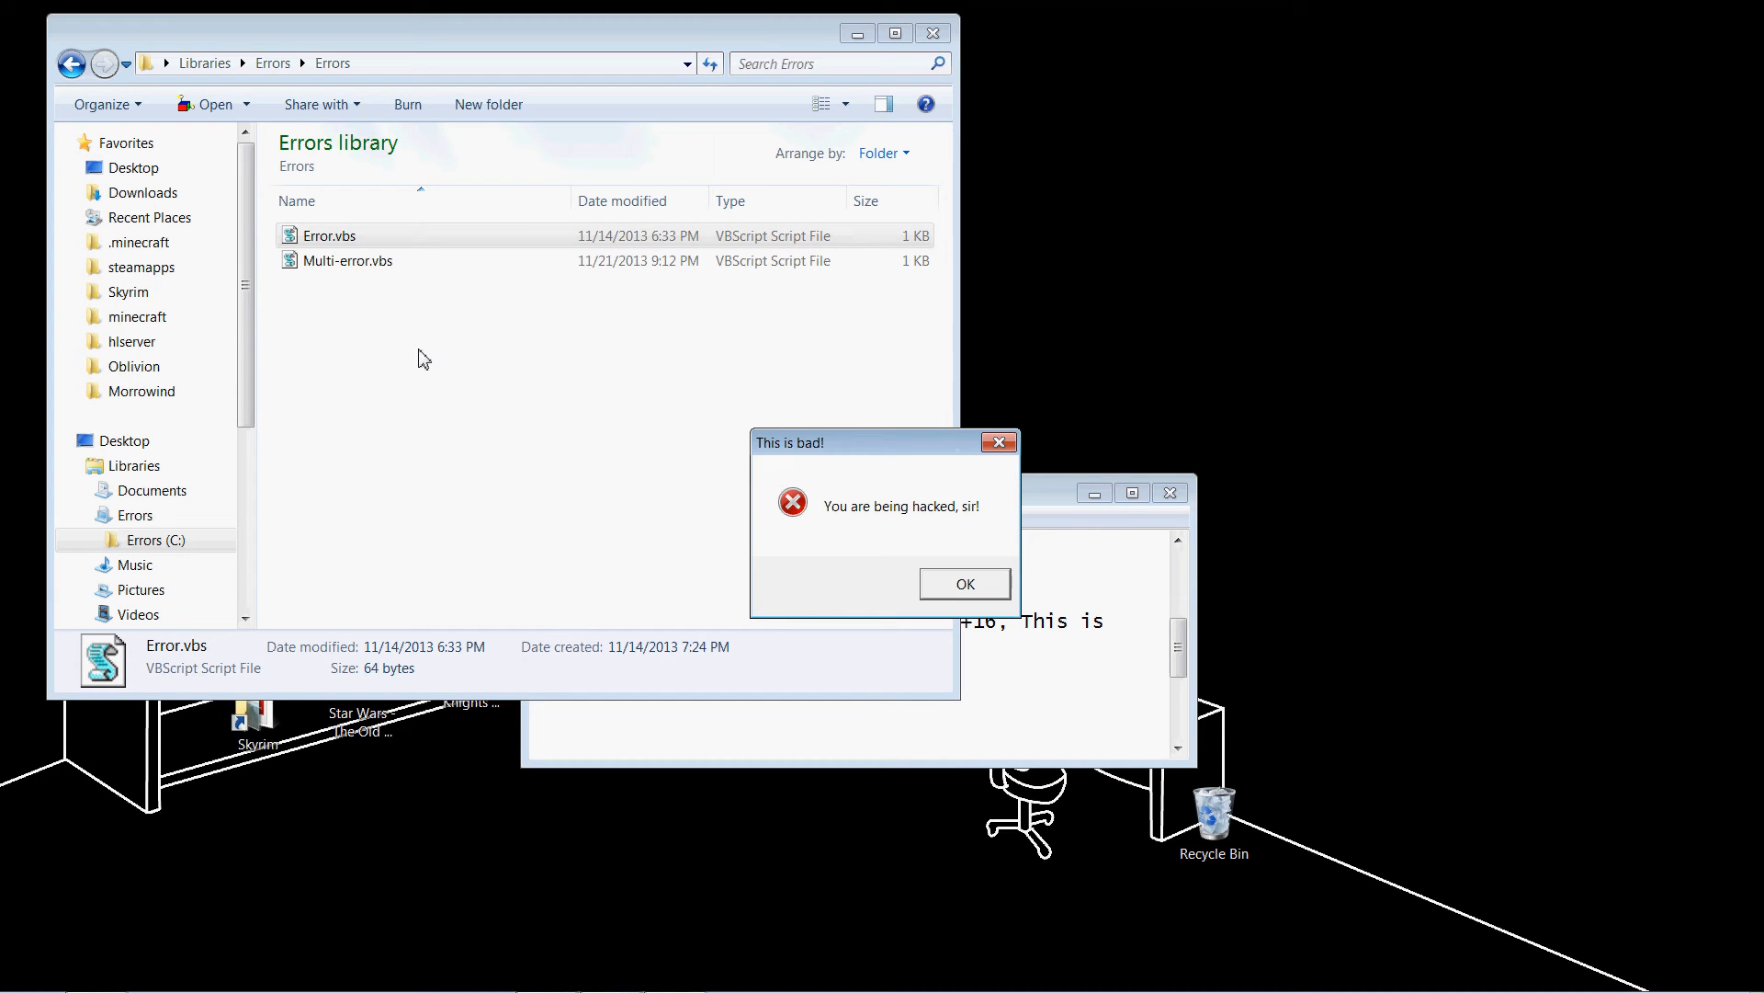
pyautogui.moveTo(845, 520)
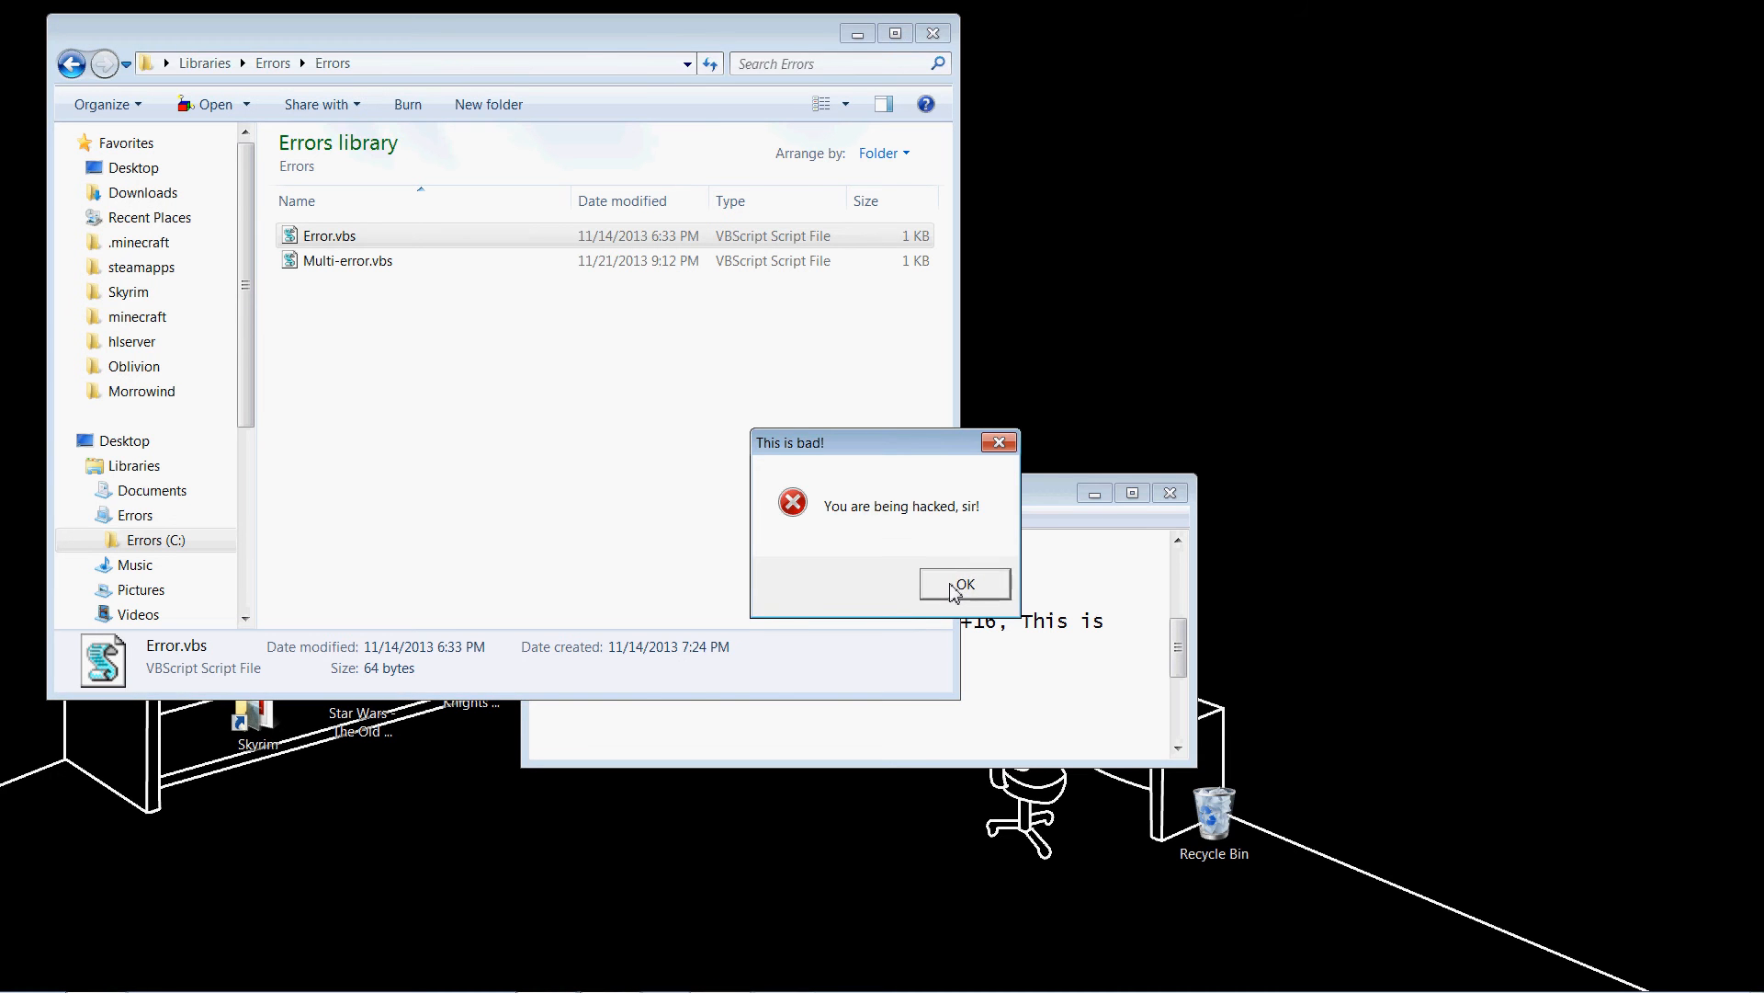
pyautogui.moveTo(1382, 353)
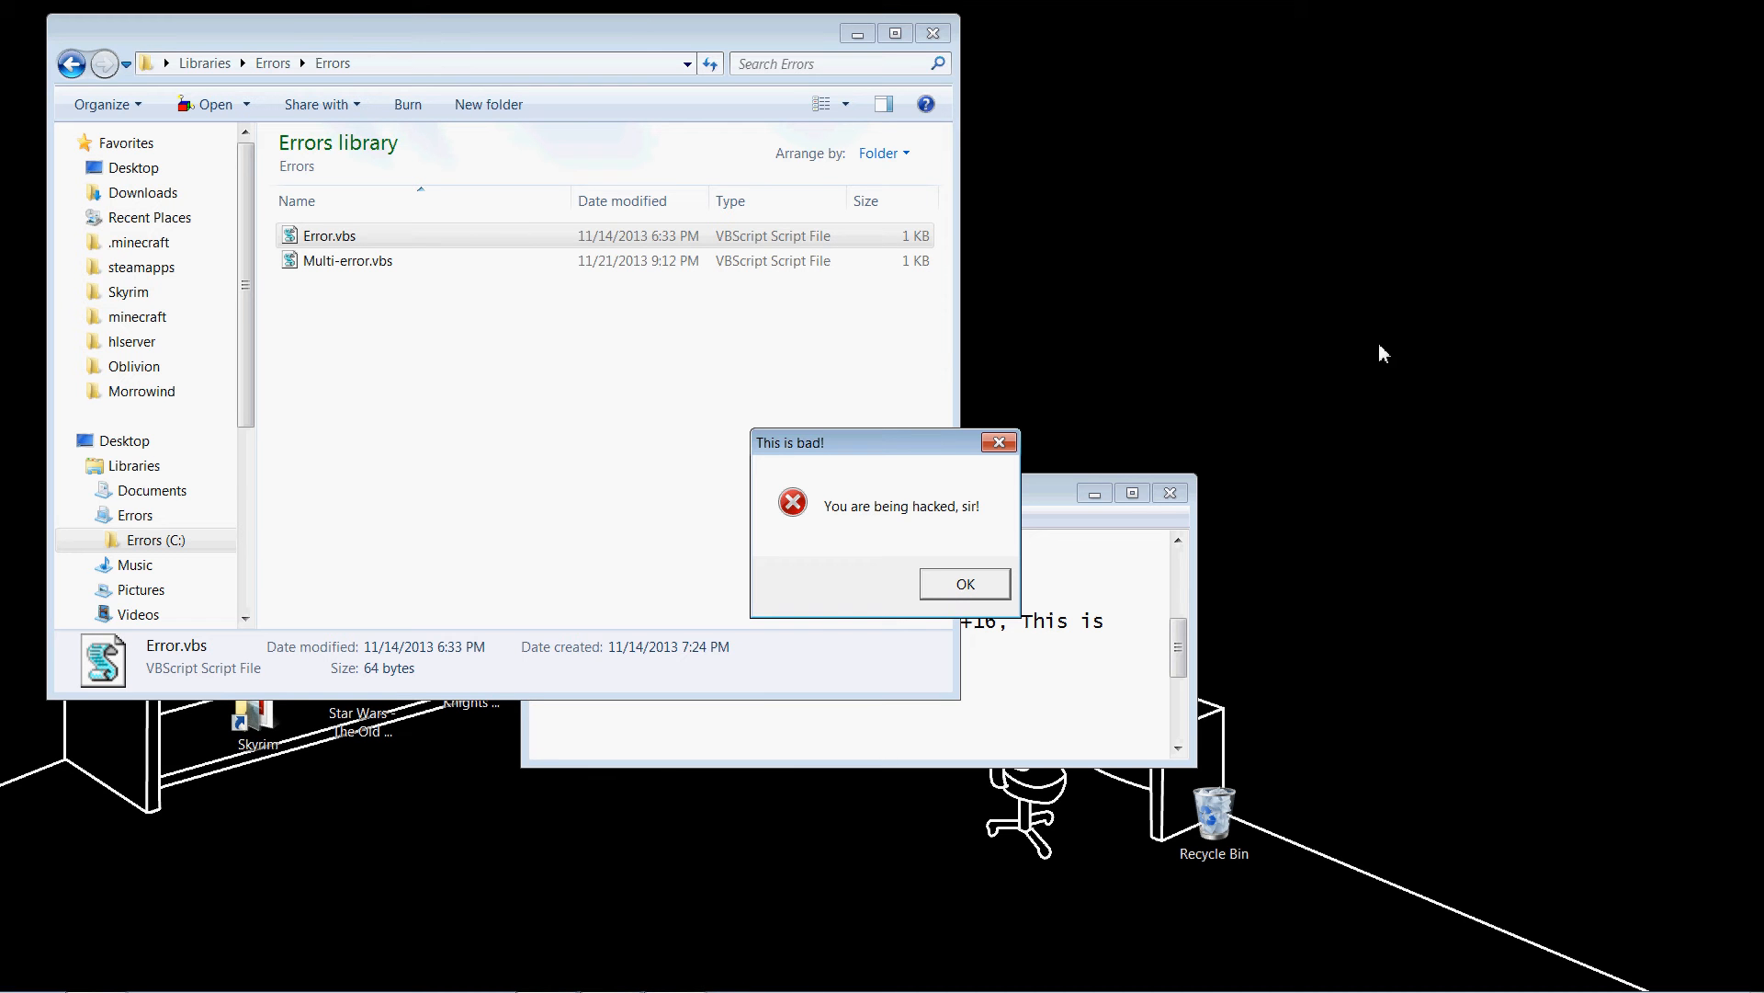
pyautogui.moveTo(1314, 303)
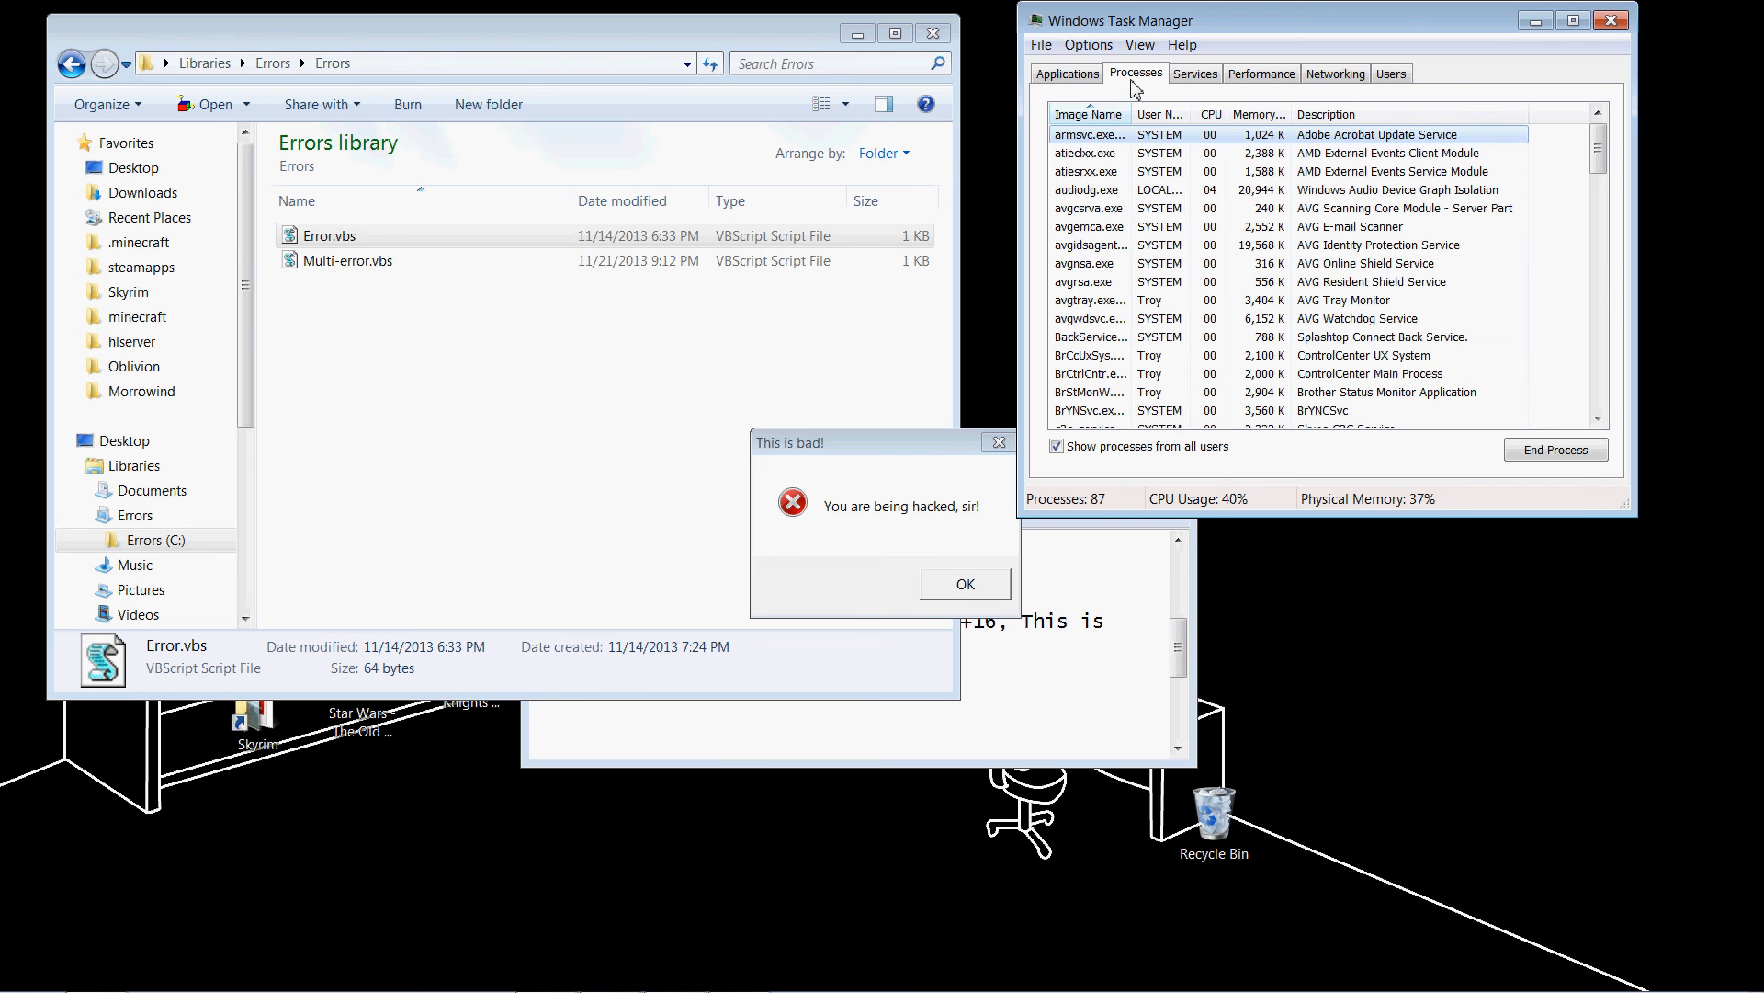
# End the wscript.exe process on the Processes tab so the looping alert stops
pyautogui.scroll(-3)
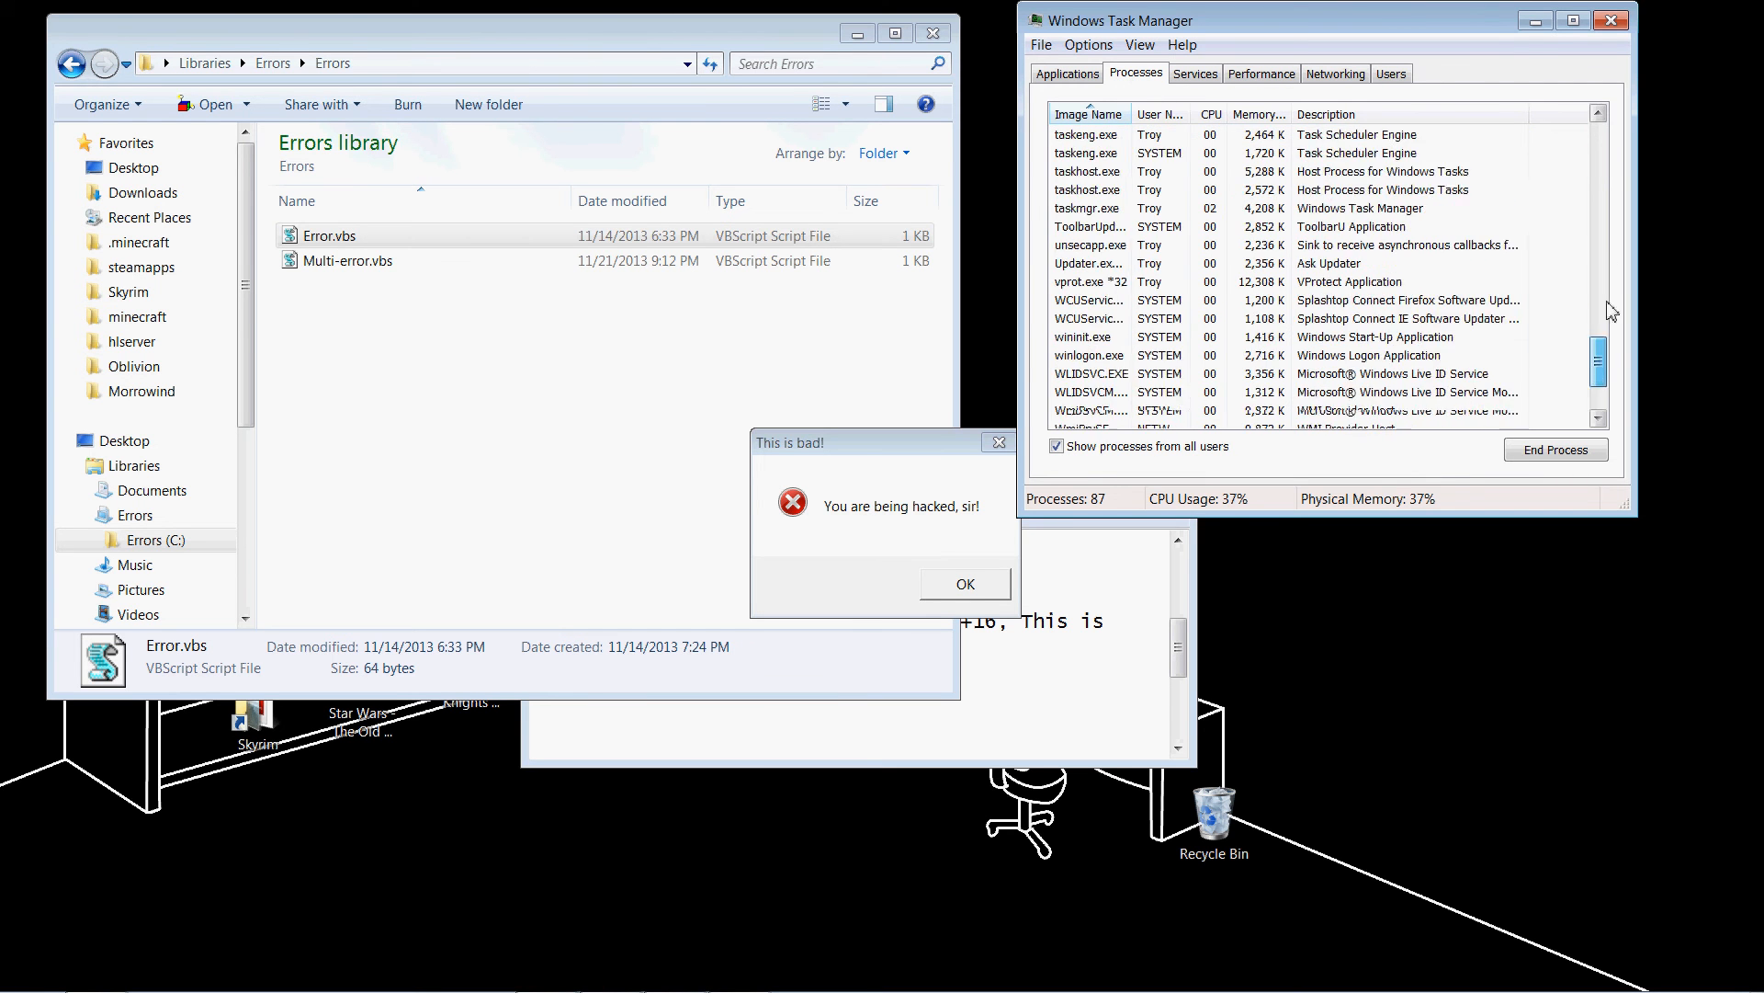
pyautogui.scroll(-3)
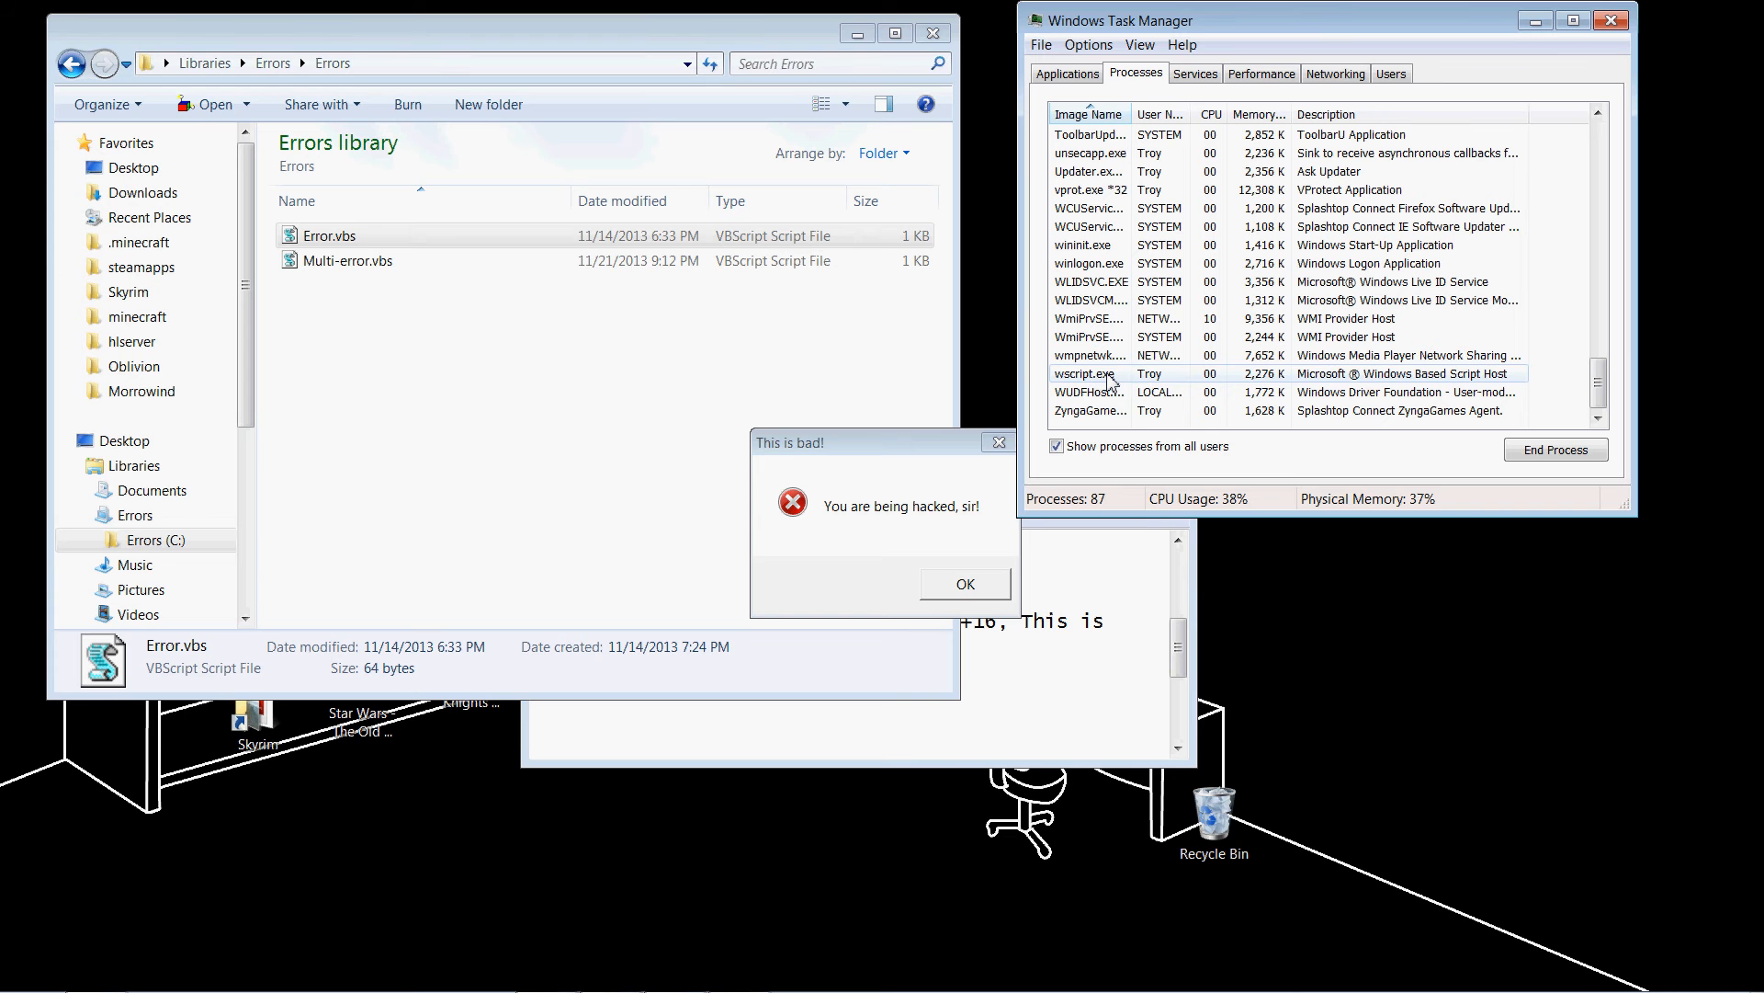
pyautogui.click(1086, 373)
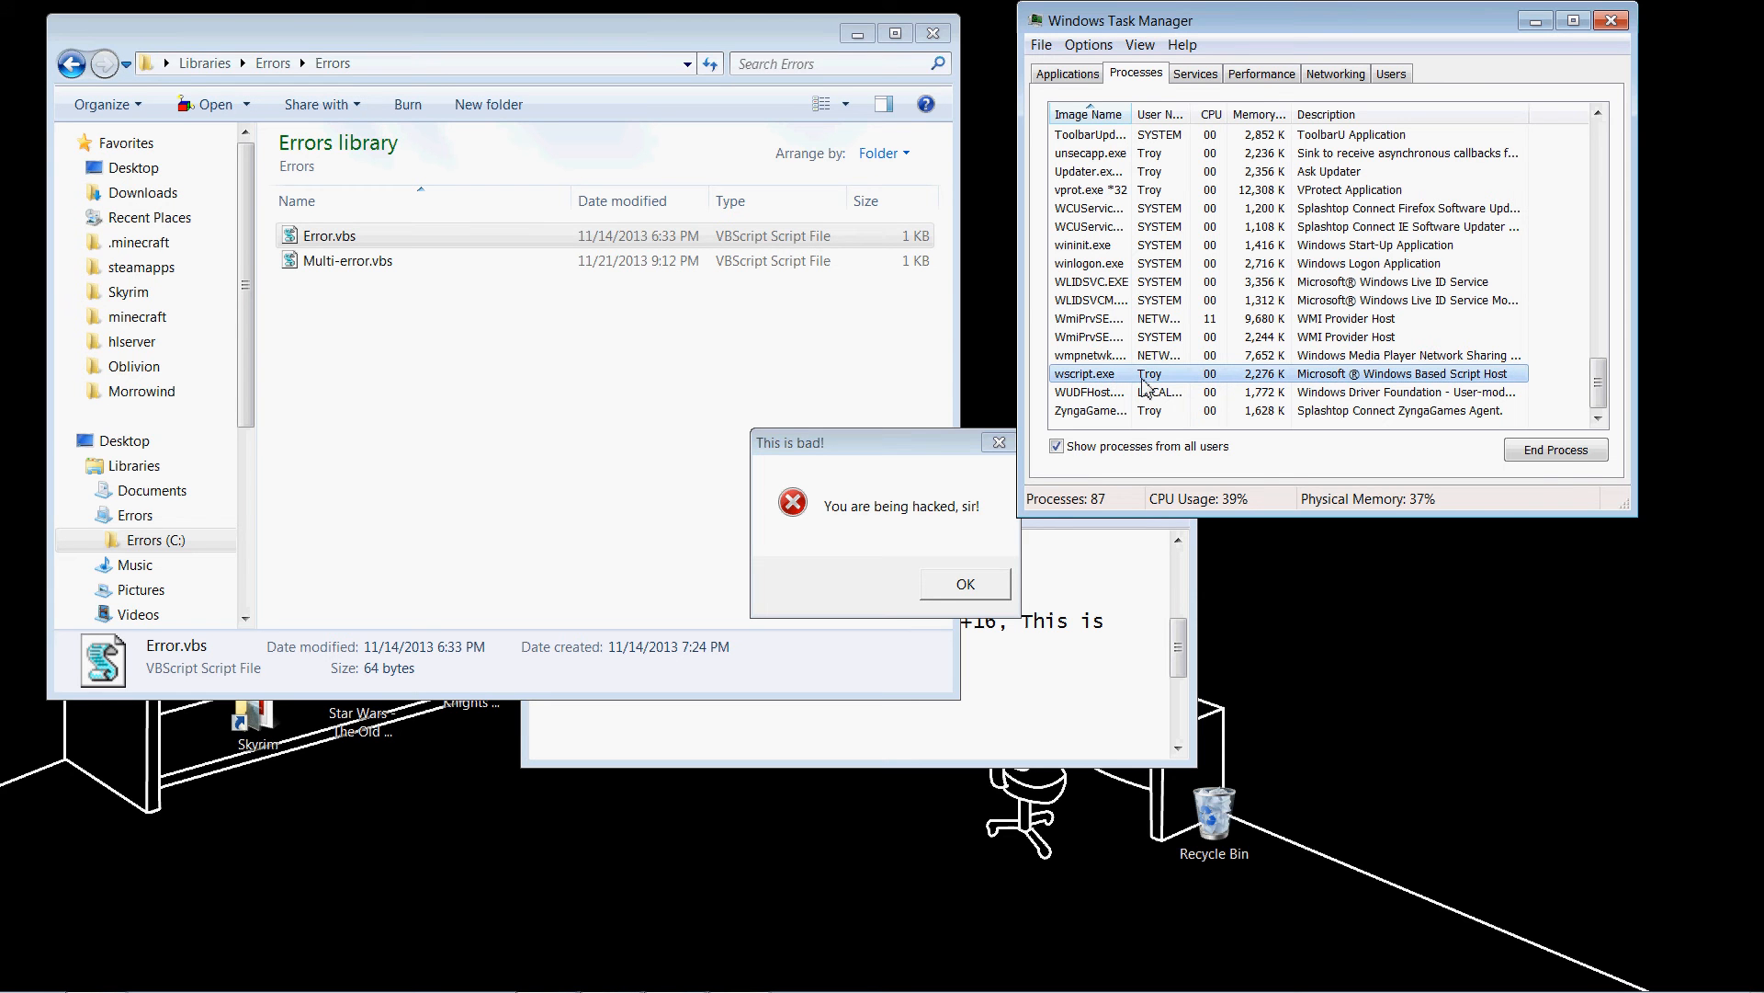
pyautogui.click(1555, 448)
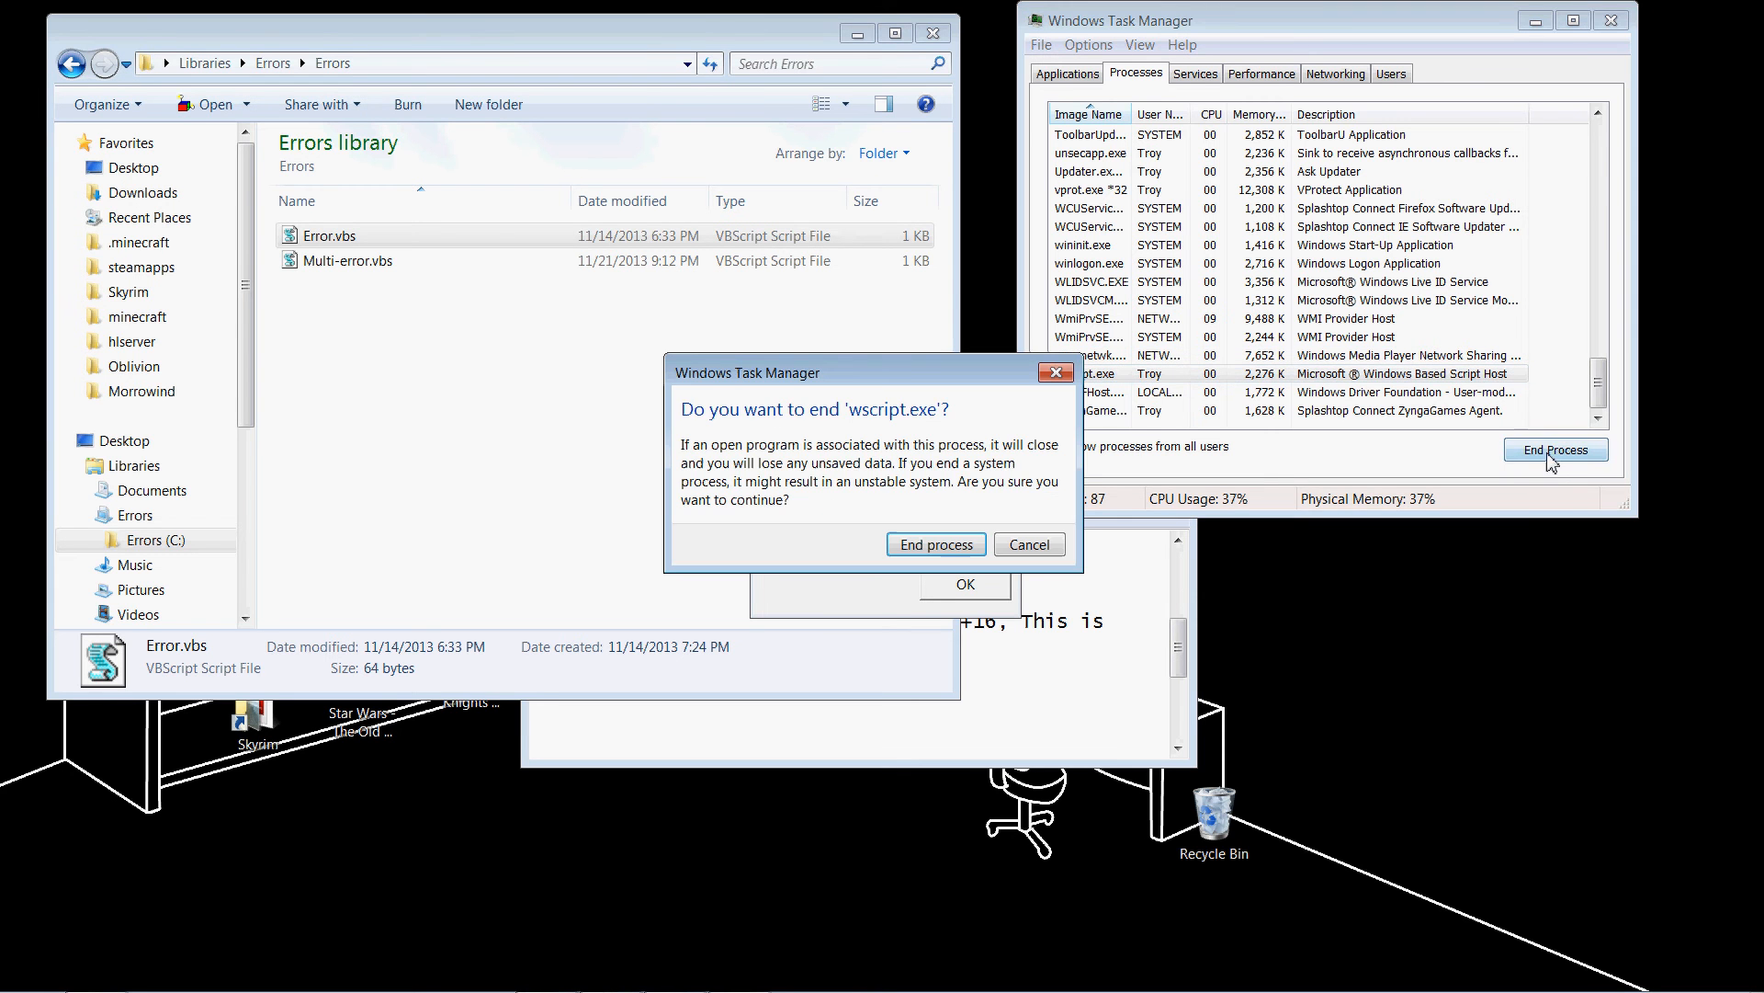
pyautogui.click(1027, 544)
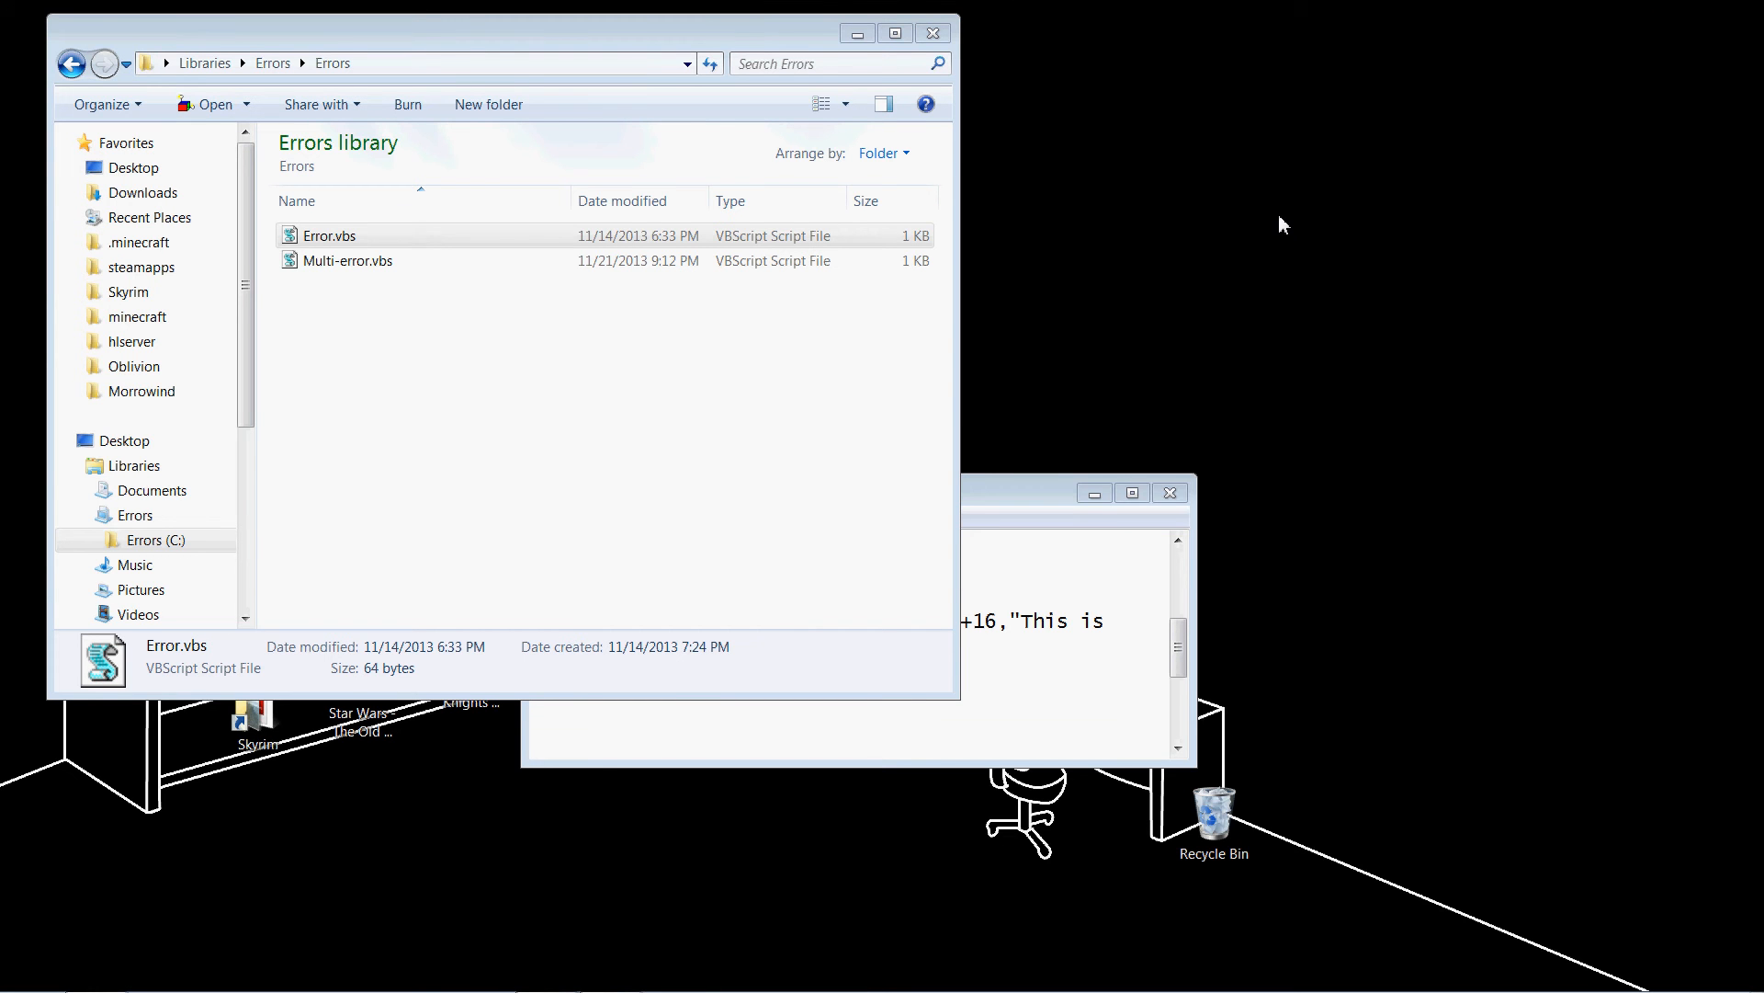
pyautogui.moveTo(814, 458)
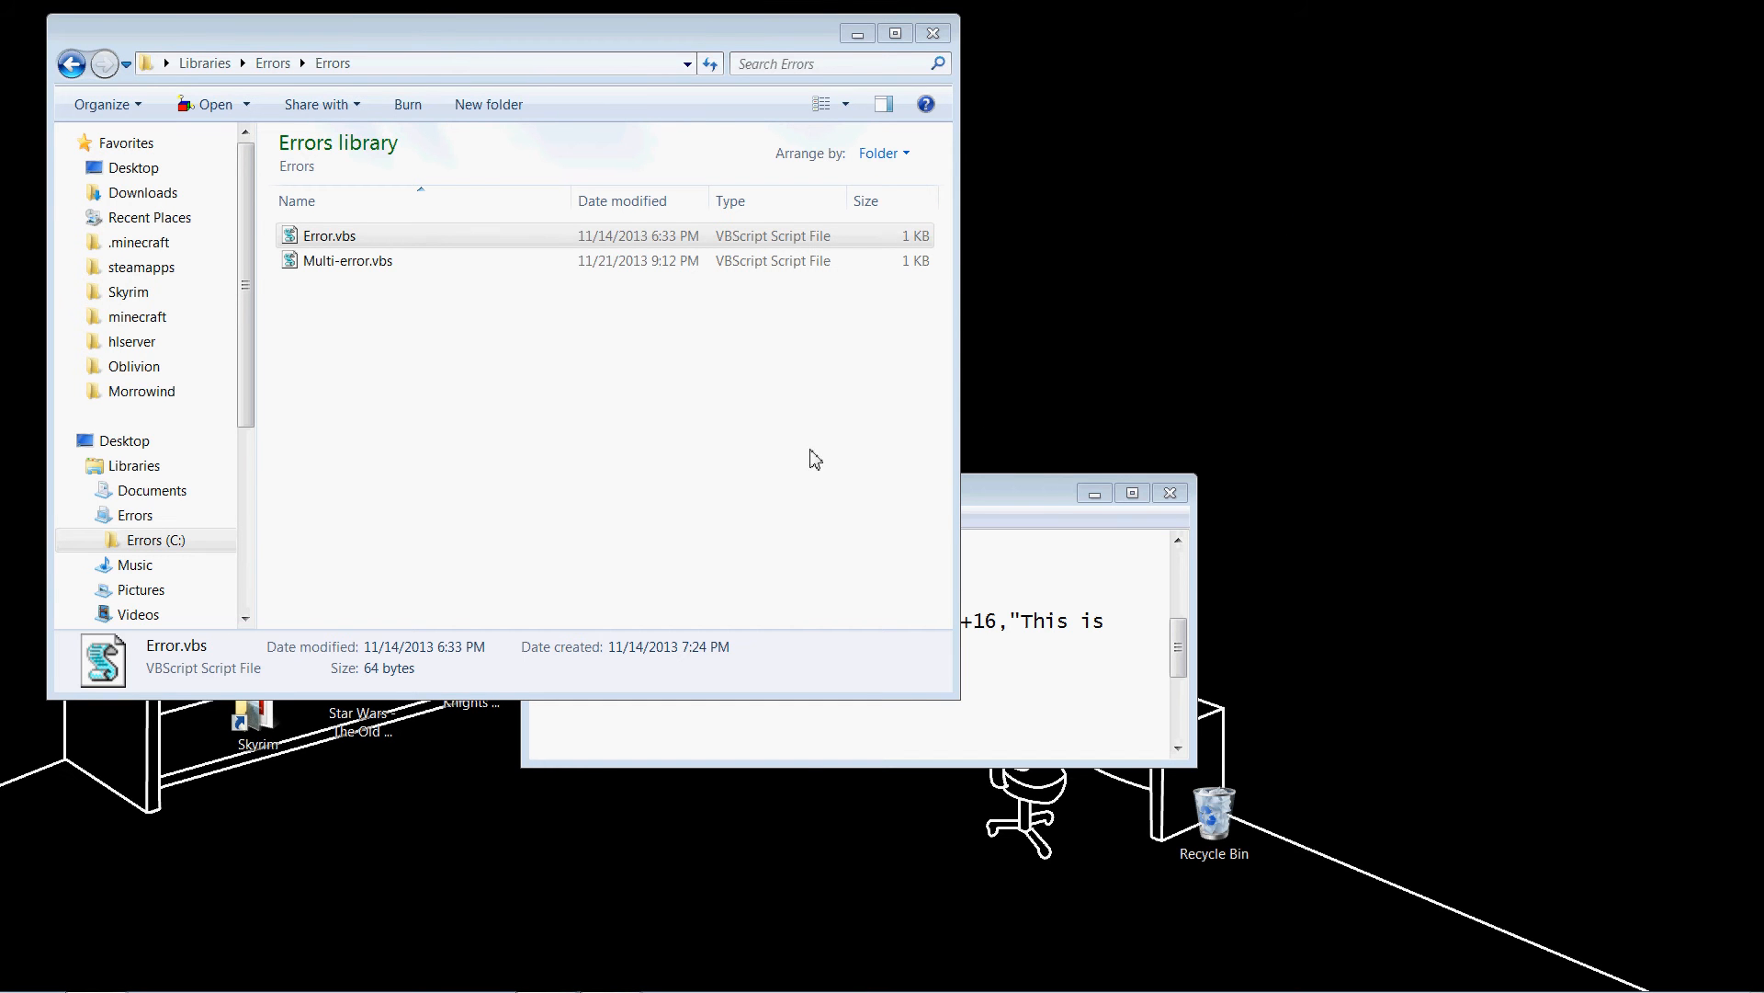
# Open the user's Startup folder via shell:startup beside the Errors library with Error.vbs selected
pyautogui.click(329, 236)
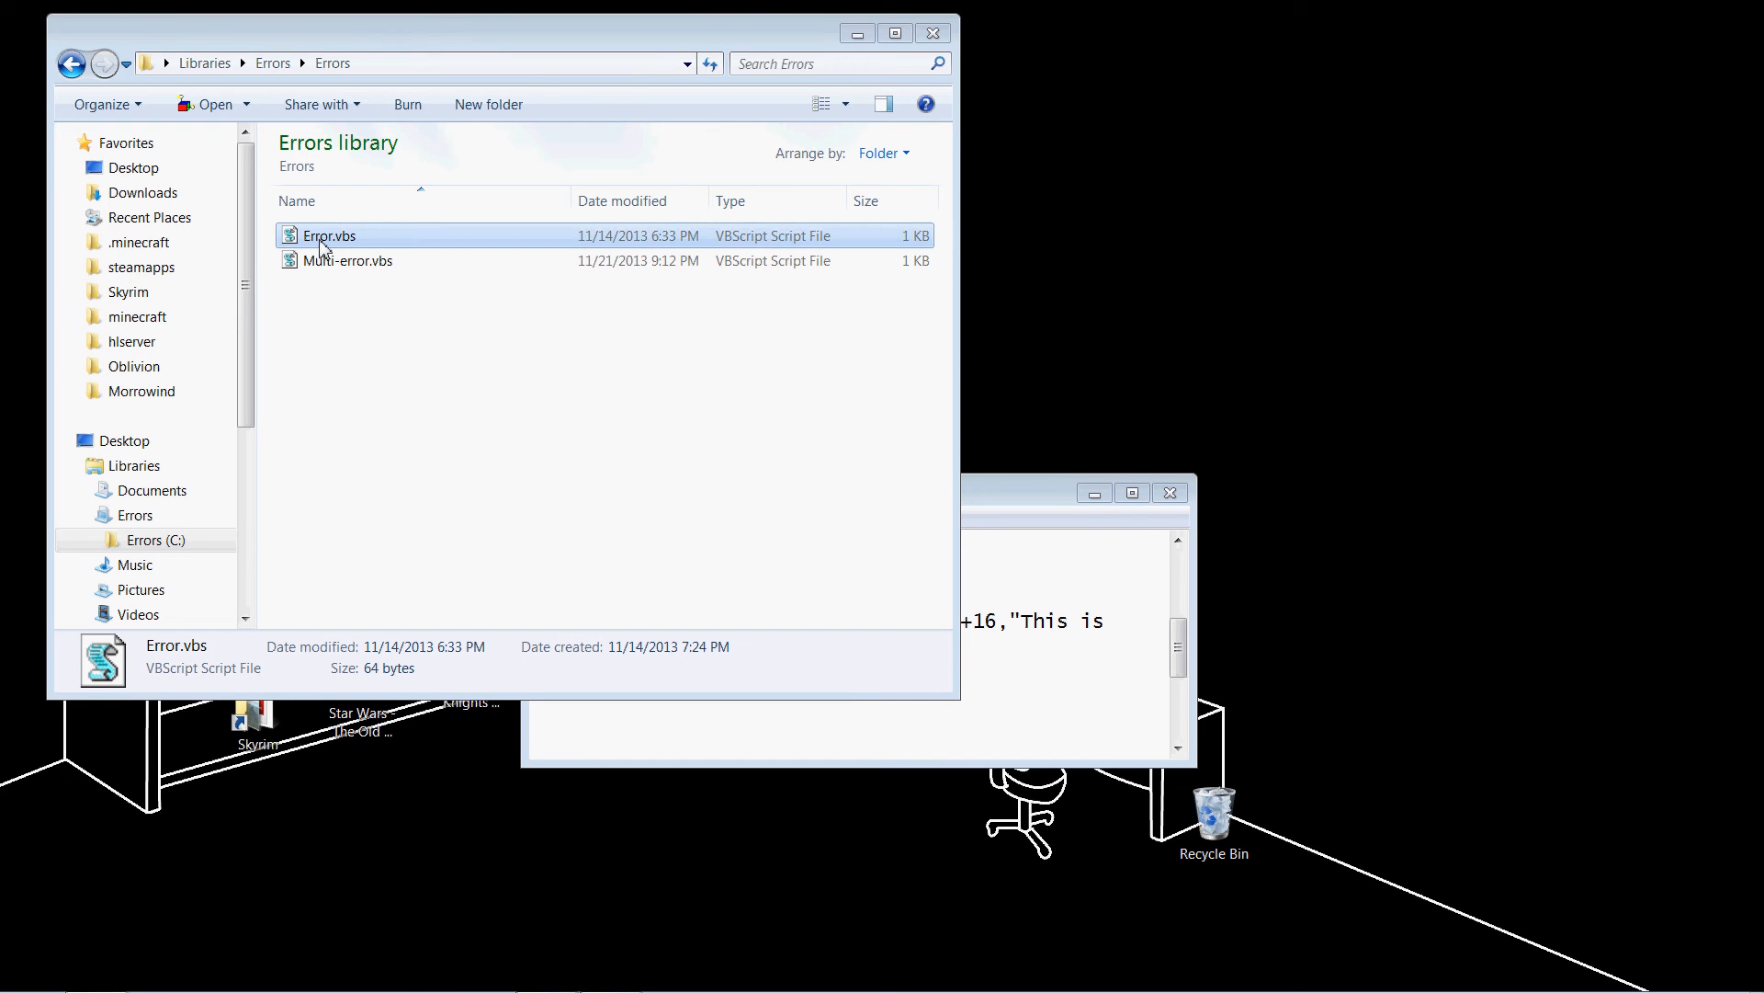
pyautogui.click(615, 444)
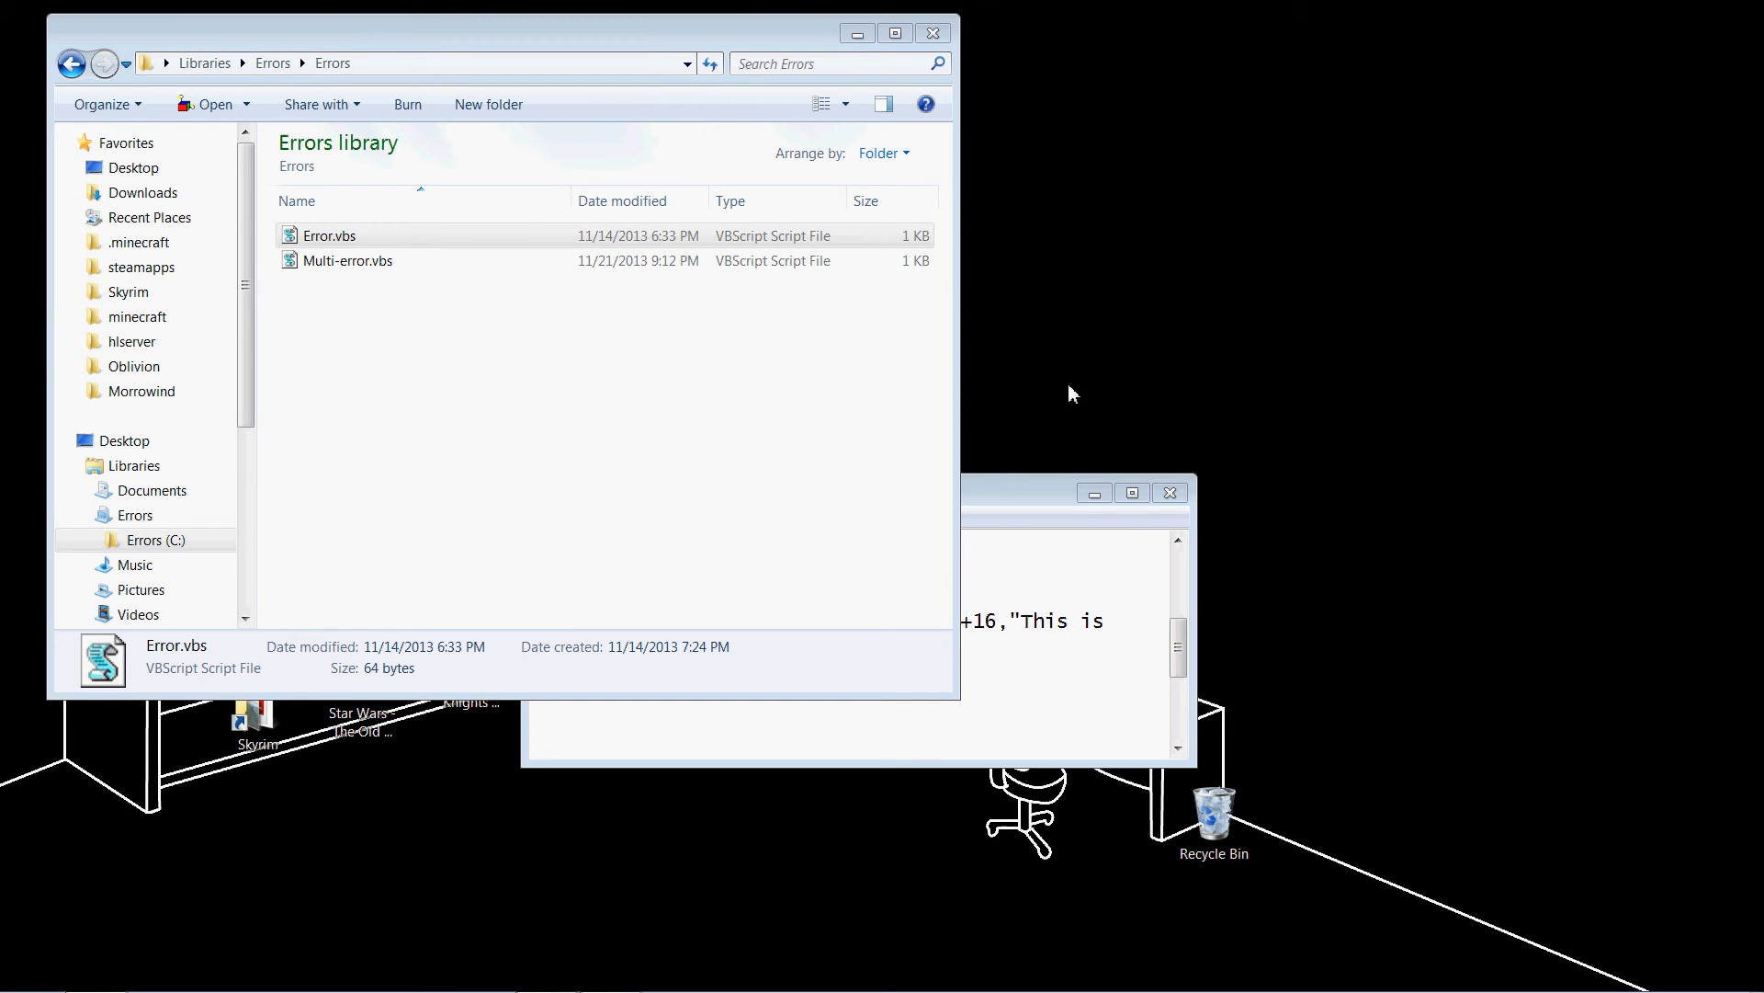
pyautogui.moveTo(1294, 289)
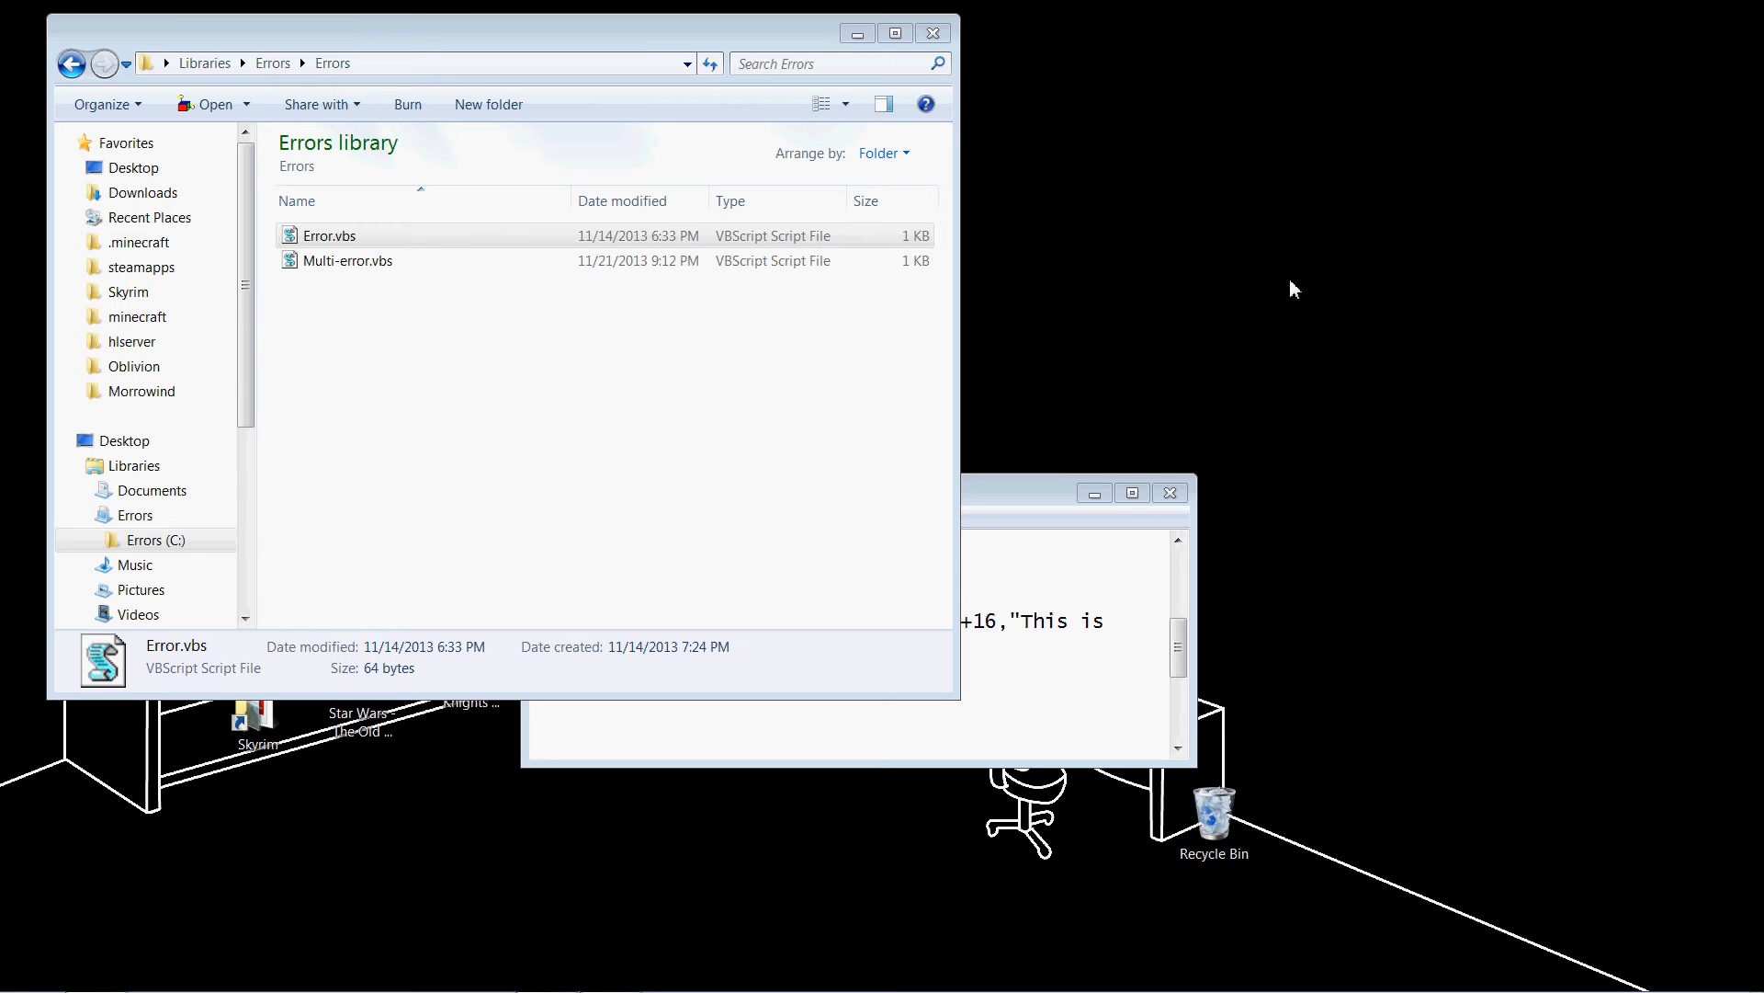
pyautogui.moveTo(1150, 205)
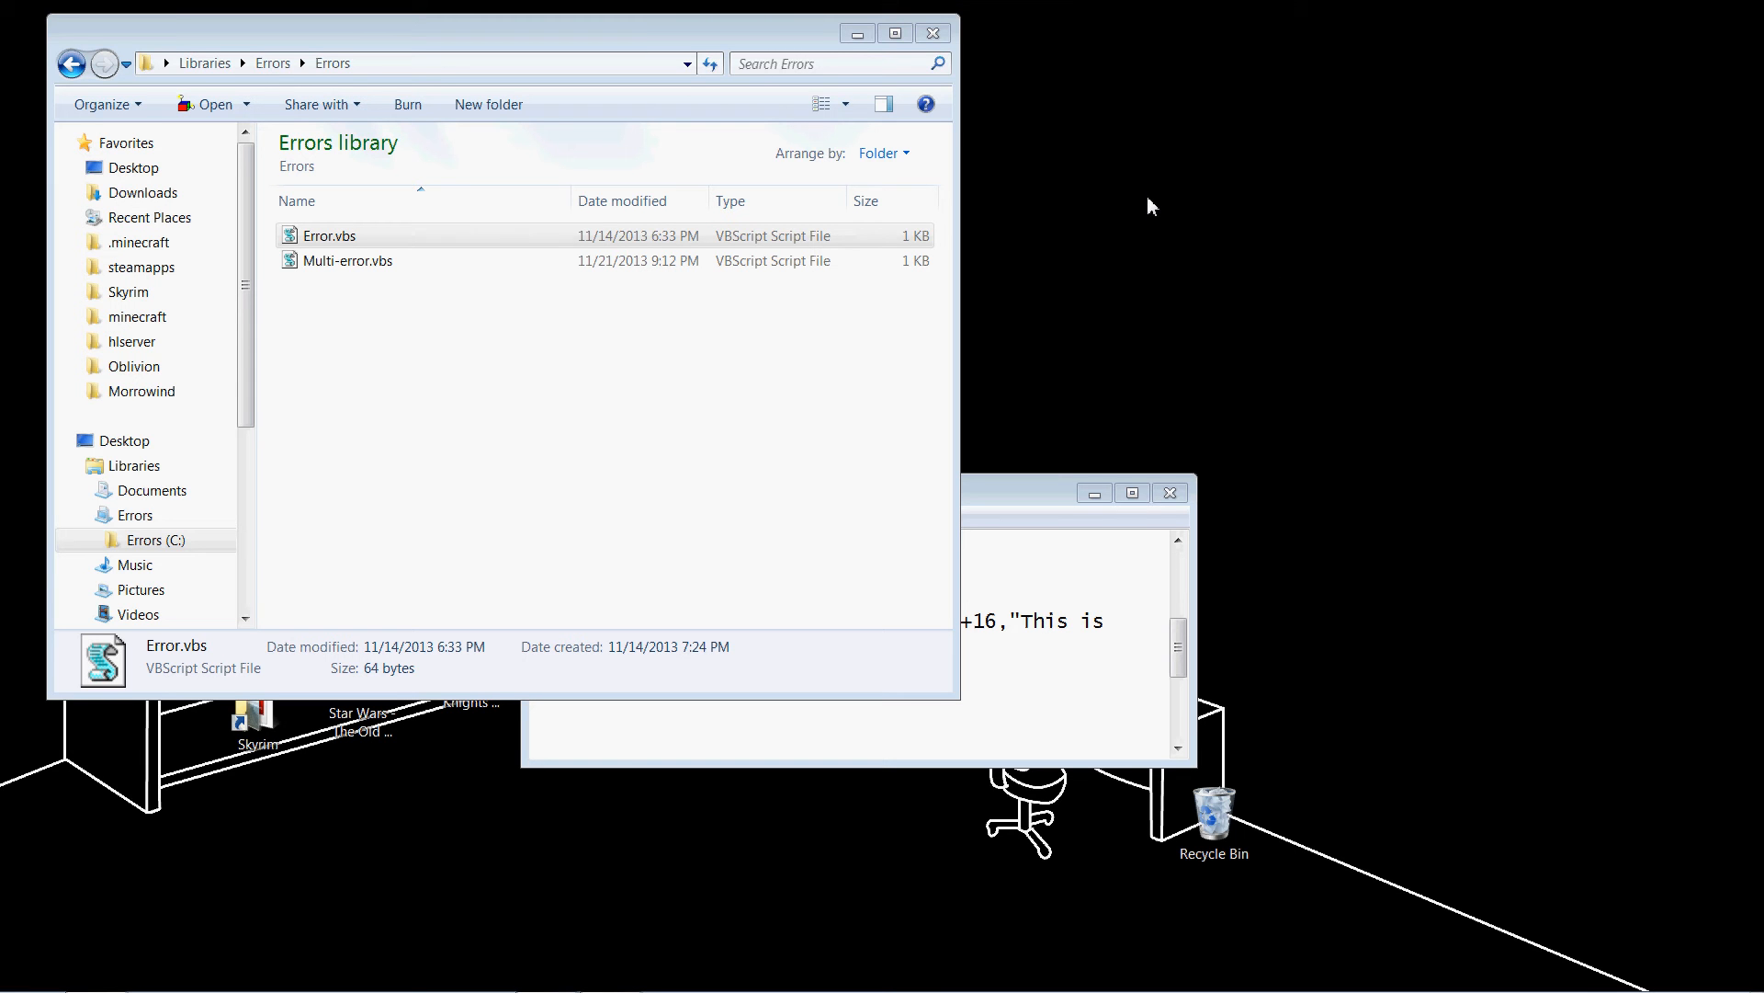
pyautogui.moveTo(1257, 272)
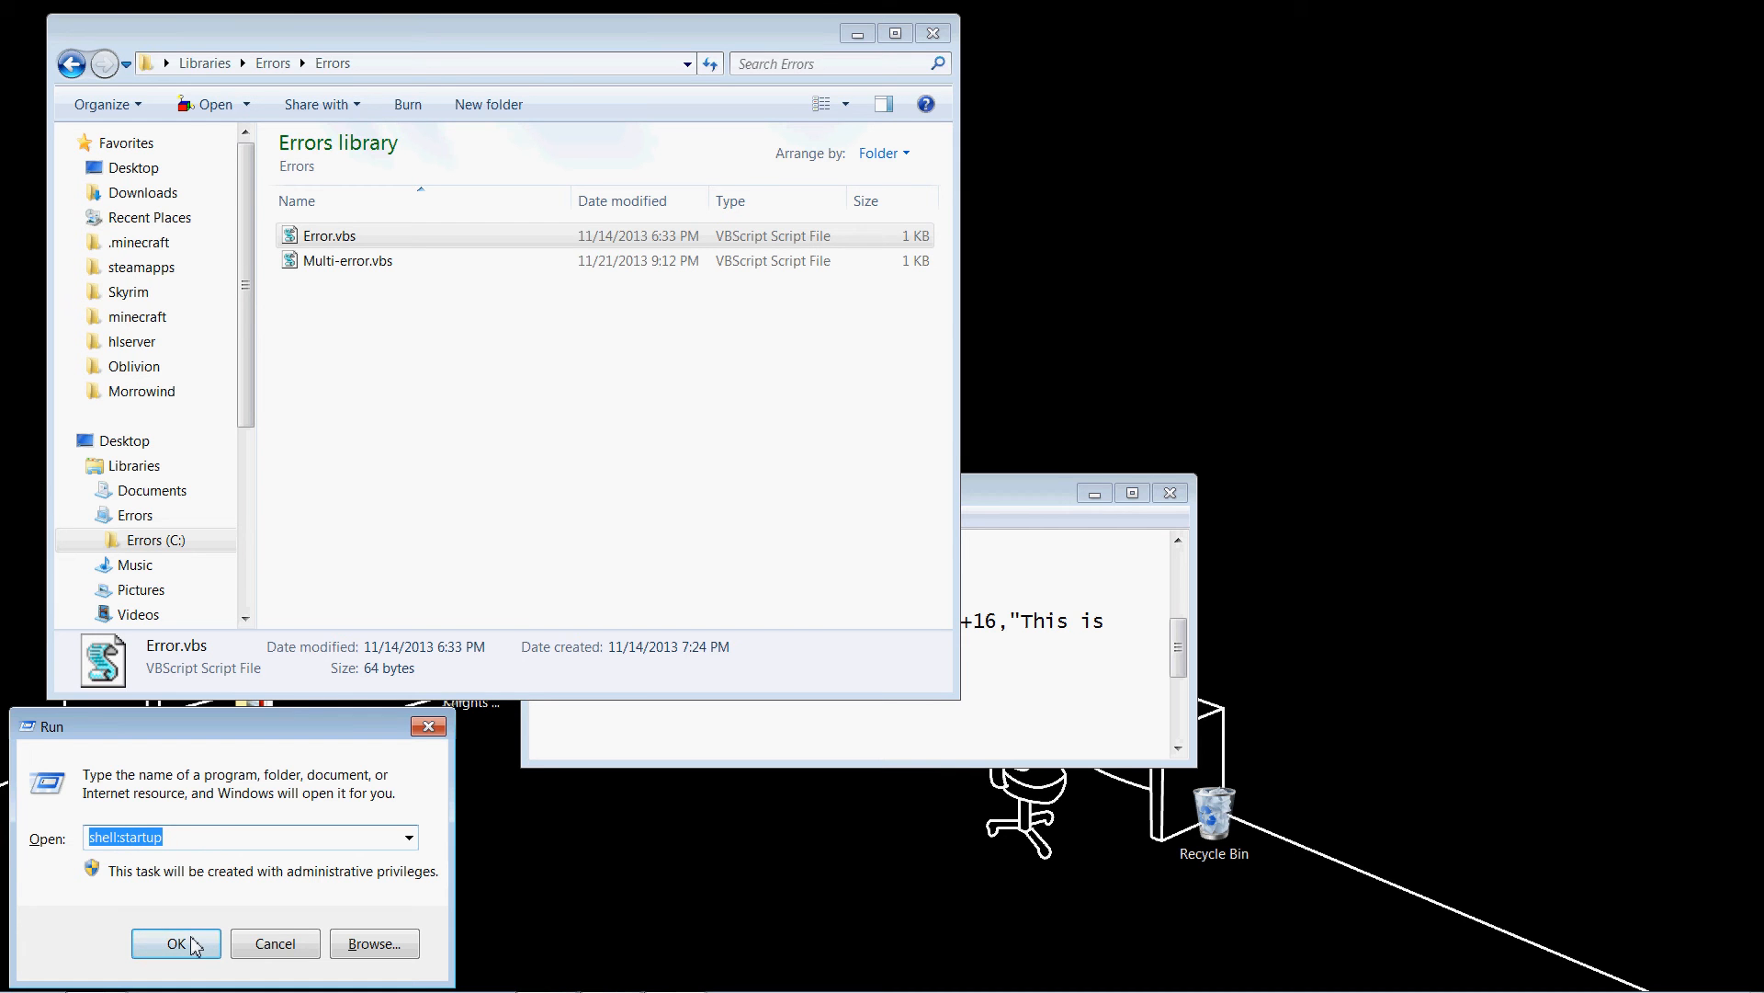
pyautogui.click(175, 943)
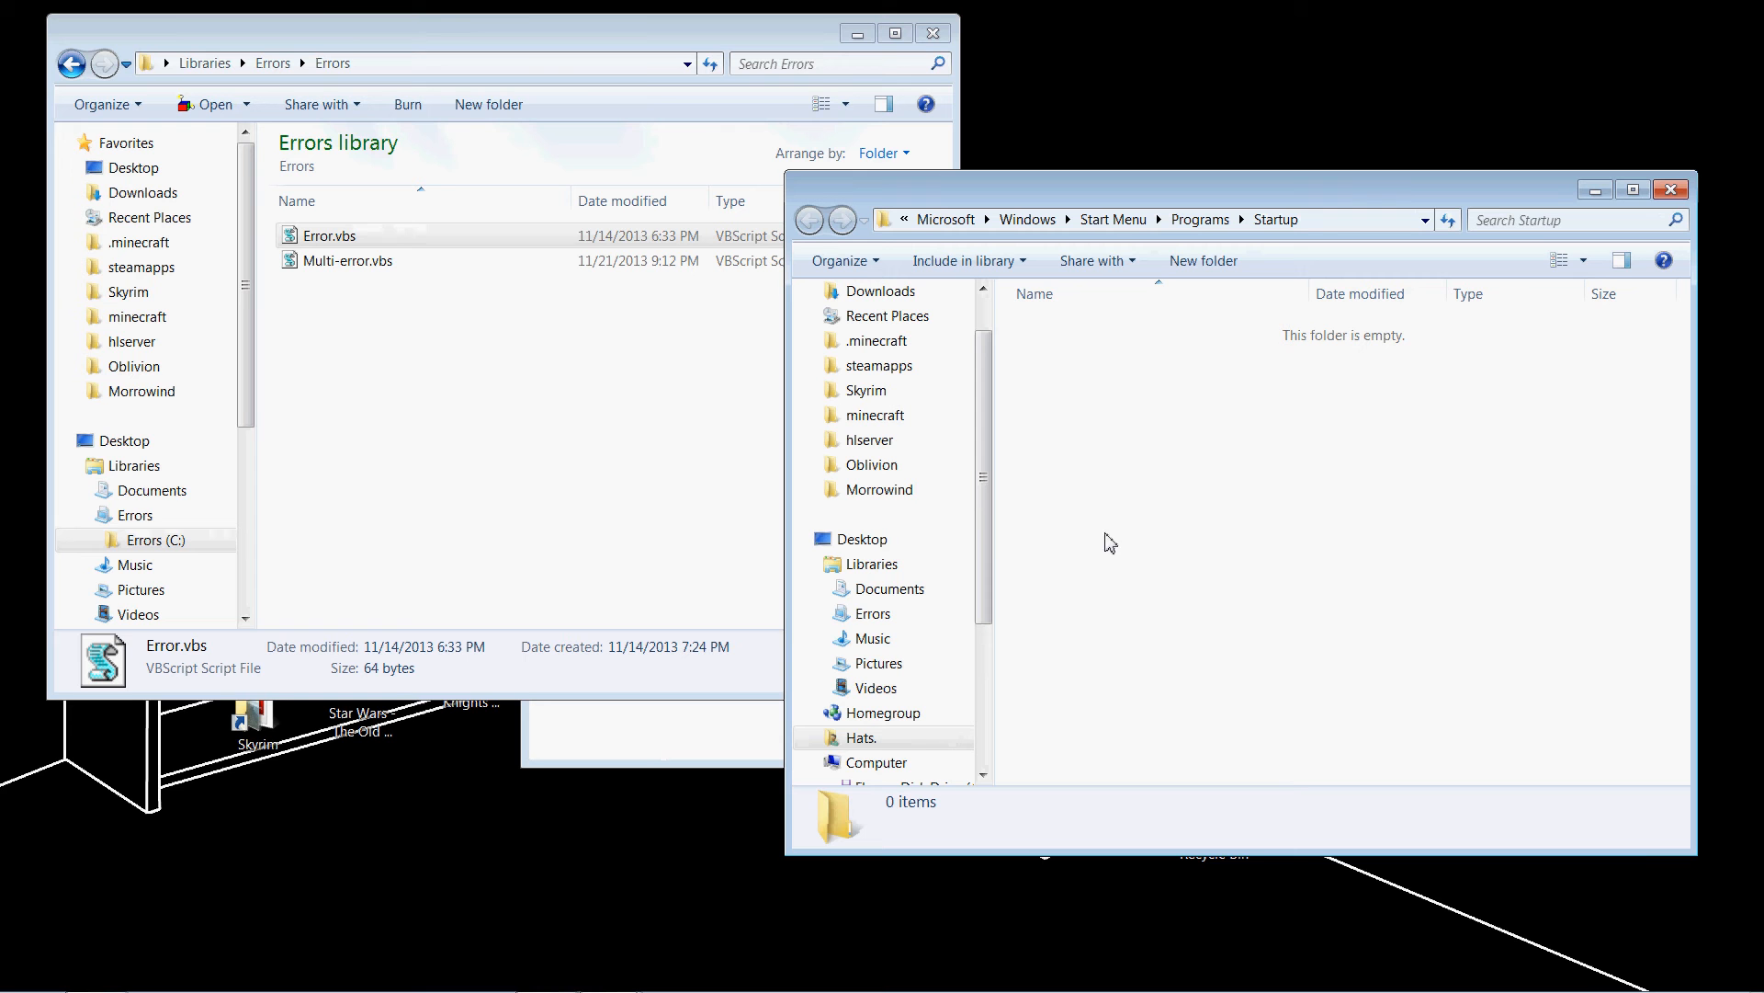
pyautogui.moveTo(439, 447)
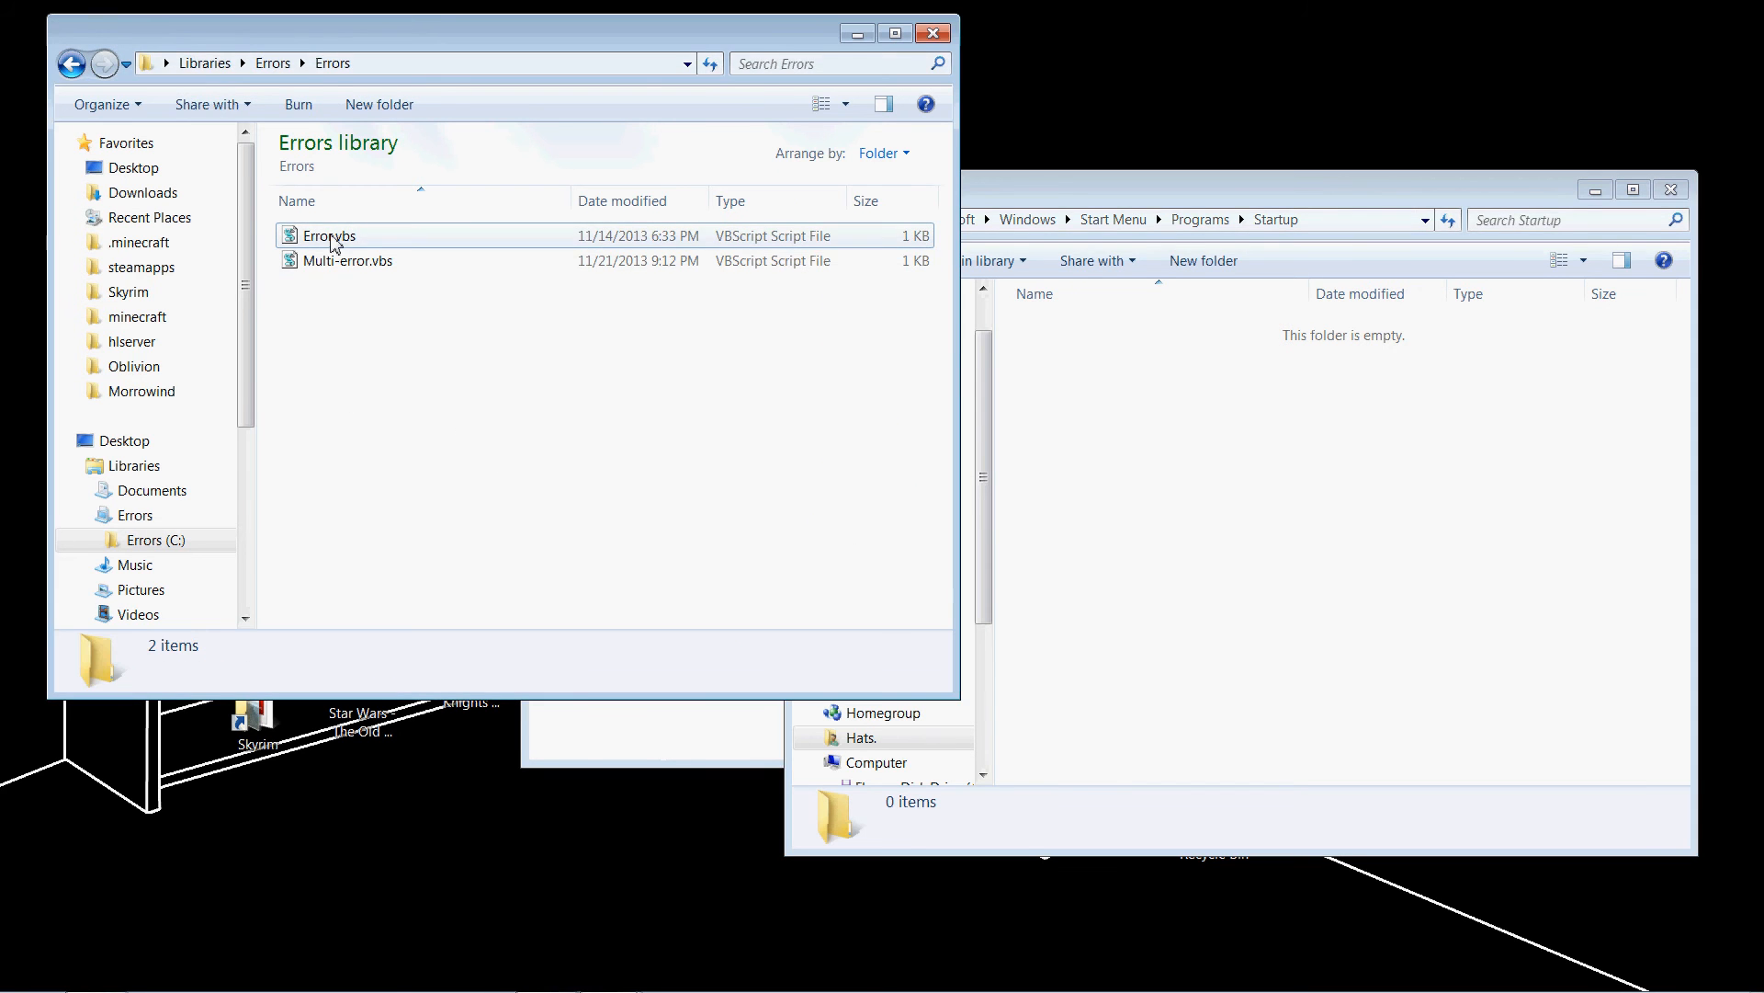
pyautogui.click(329, 235)
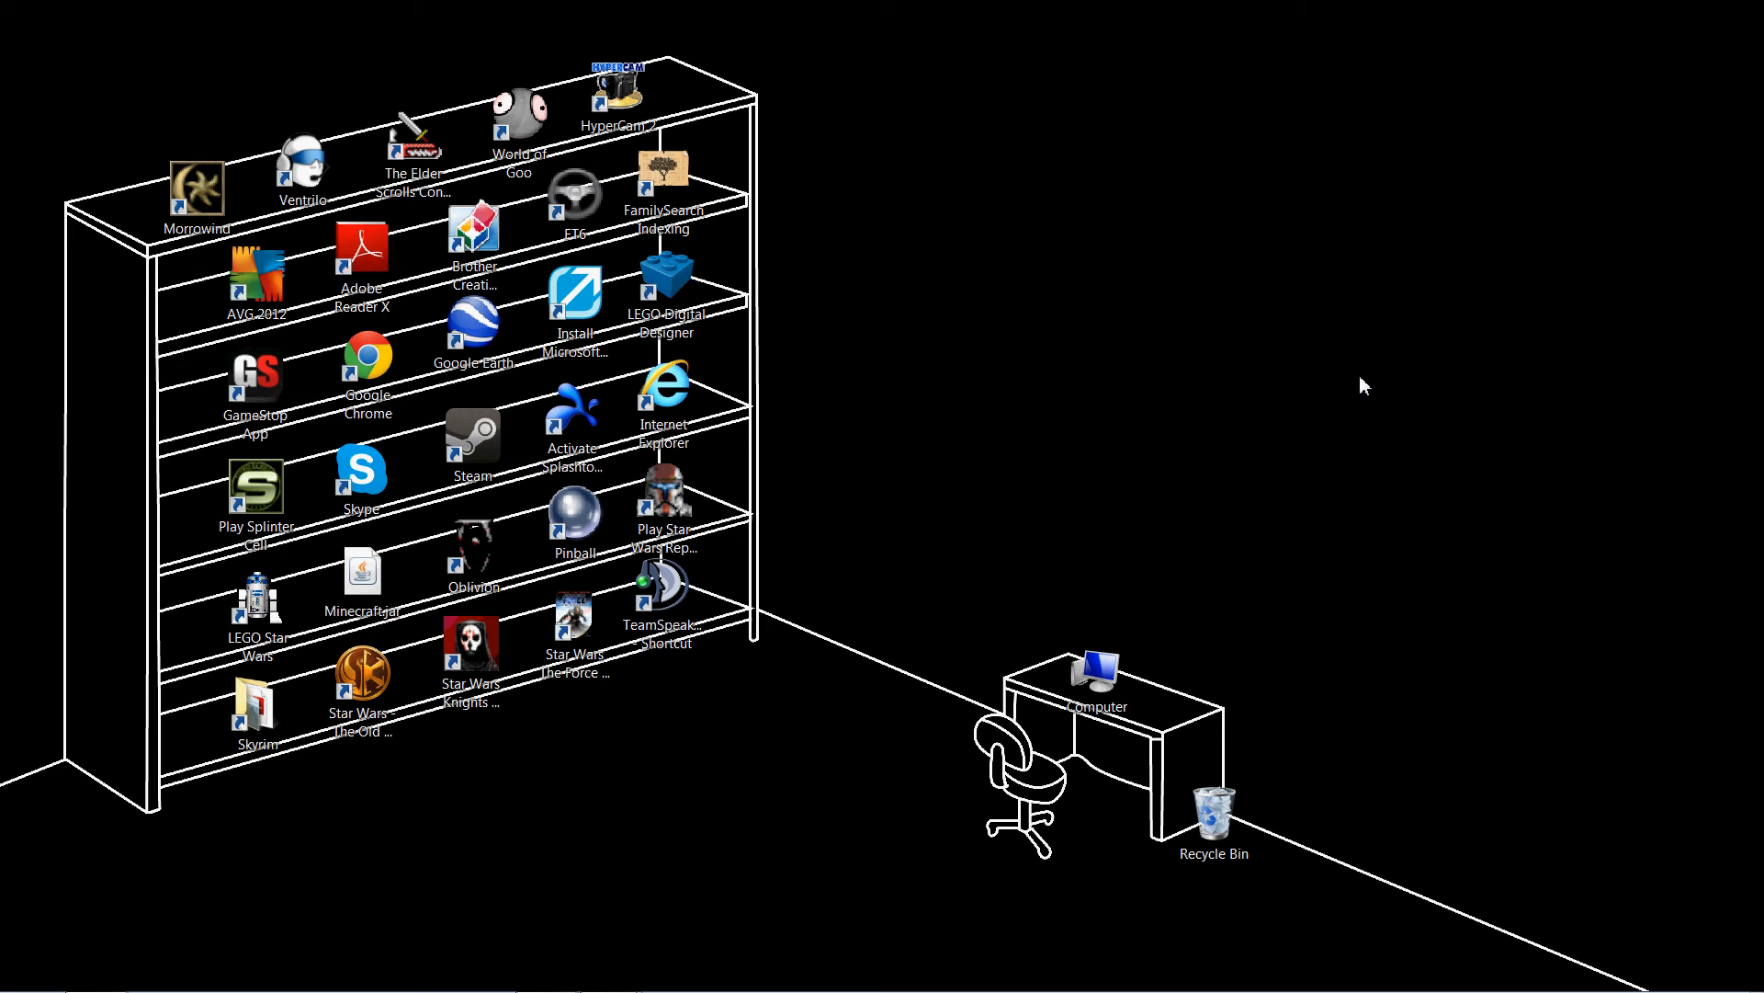
pyautogui.moveTo(1307, 459)
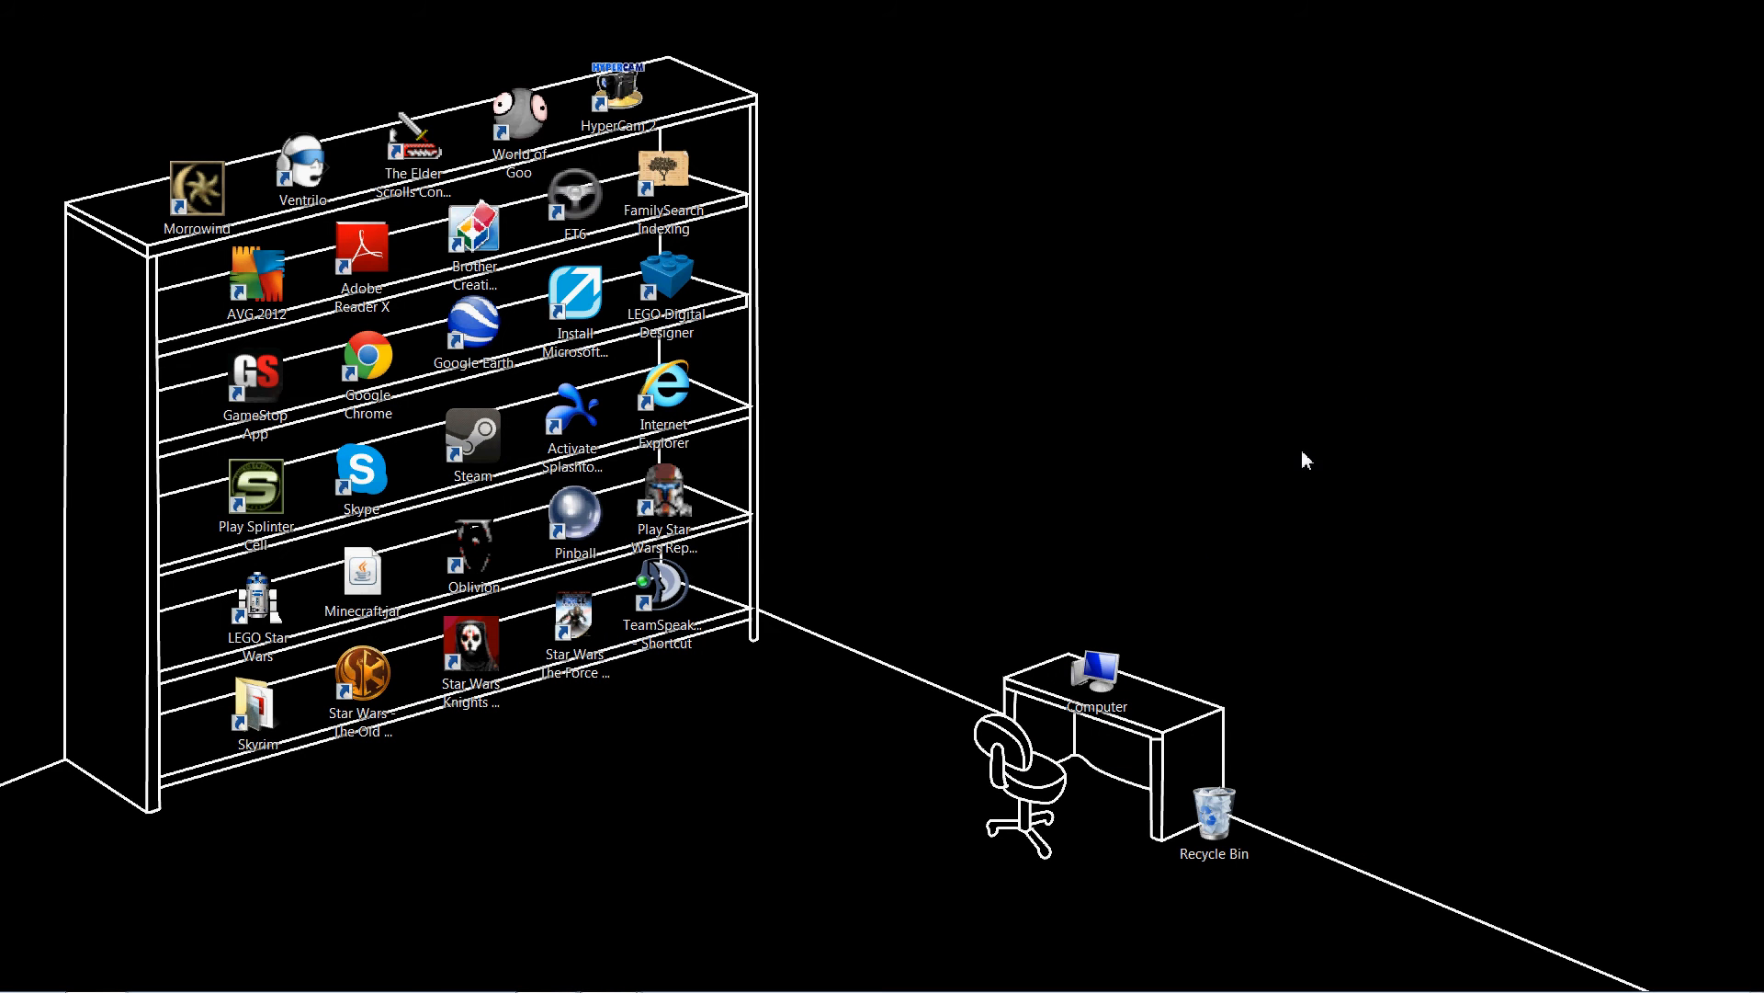
pyautogui.moveTo(1059, 486)
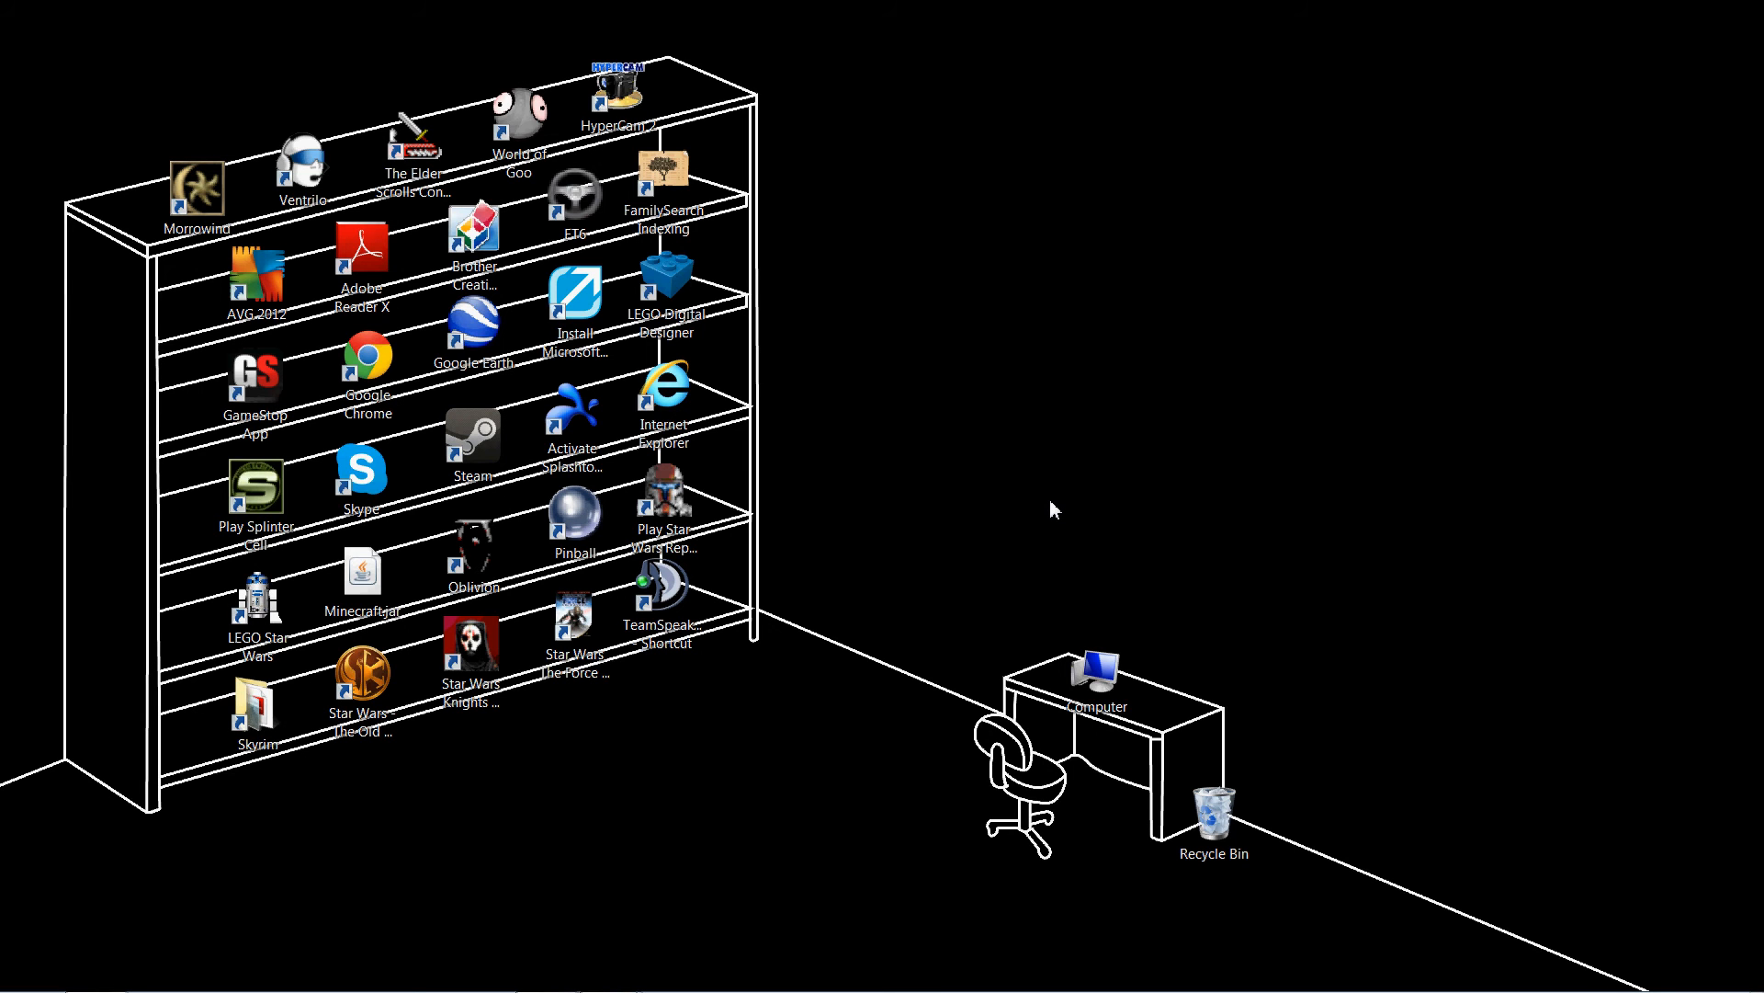
pyautogui.moveTo(1239, 515)
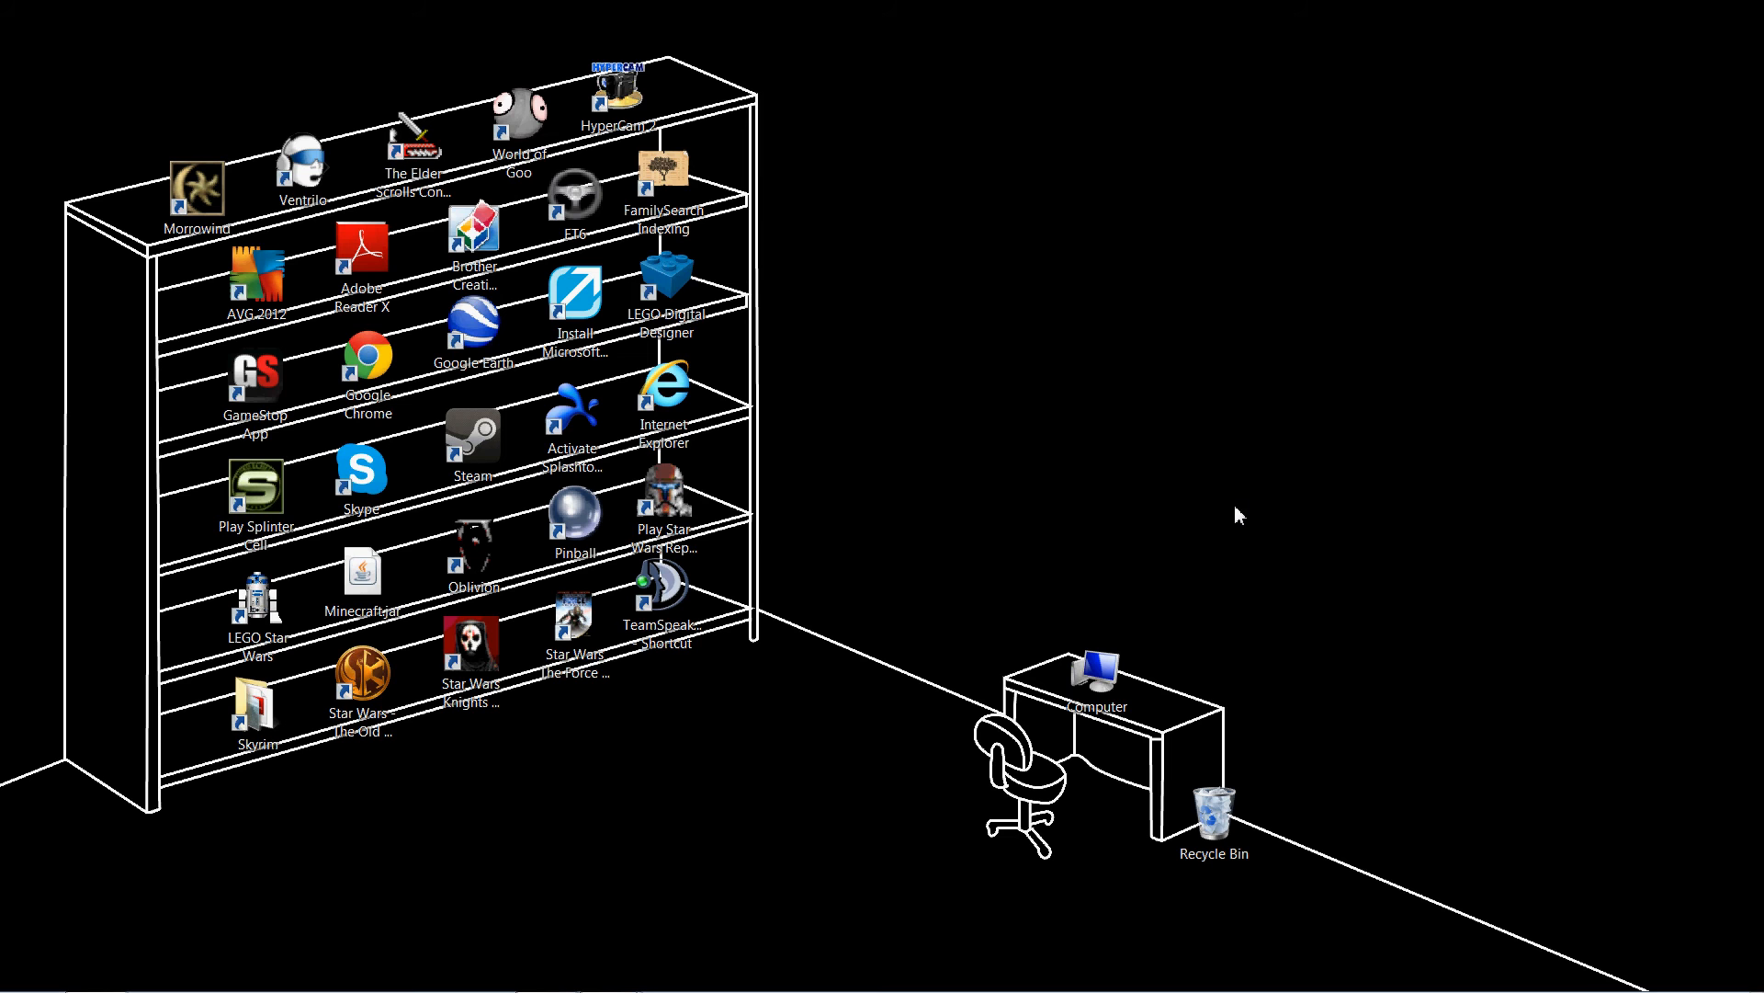
pyautogui.moveTo(1228, 517)
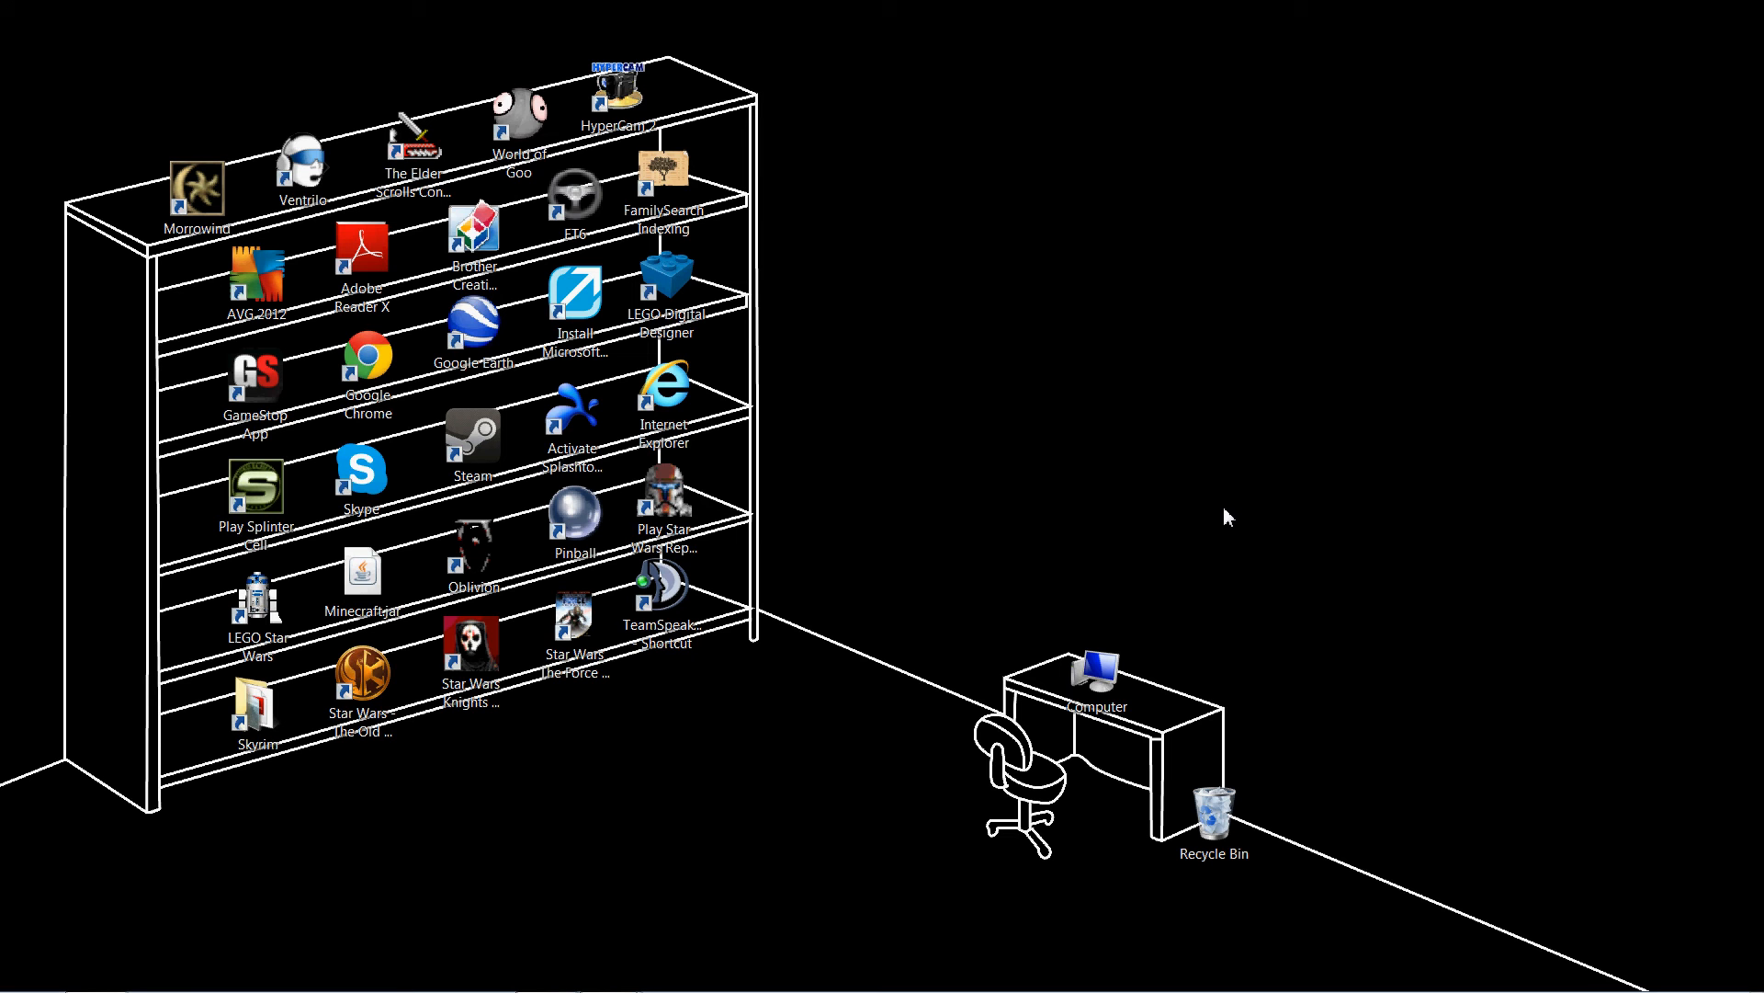
pyautogui.moveTo(919, 503)
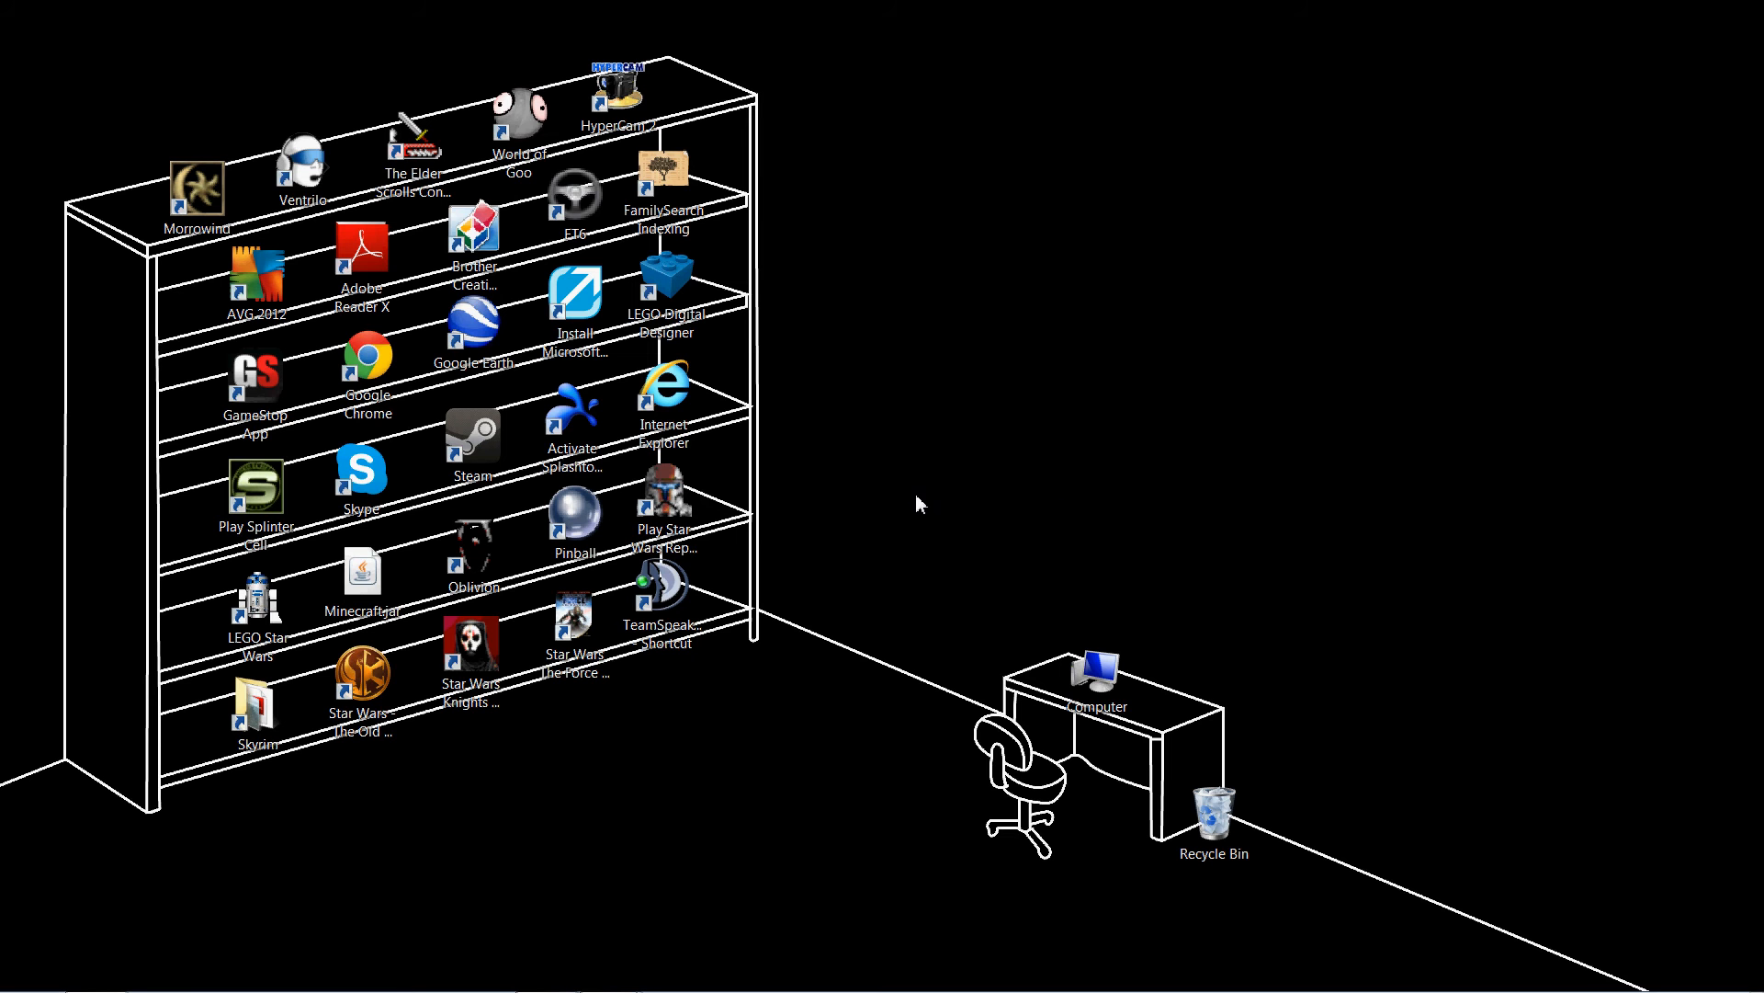
pyautogui.moveTo(818, 905)
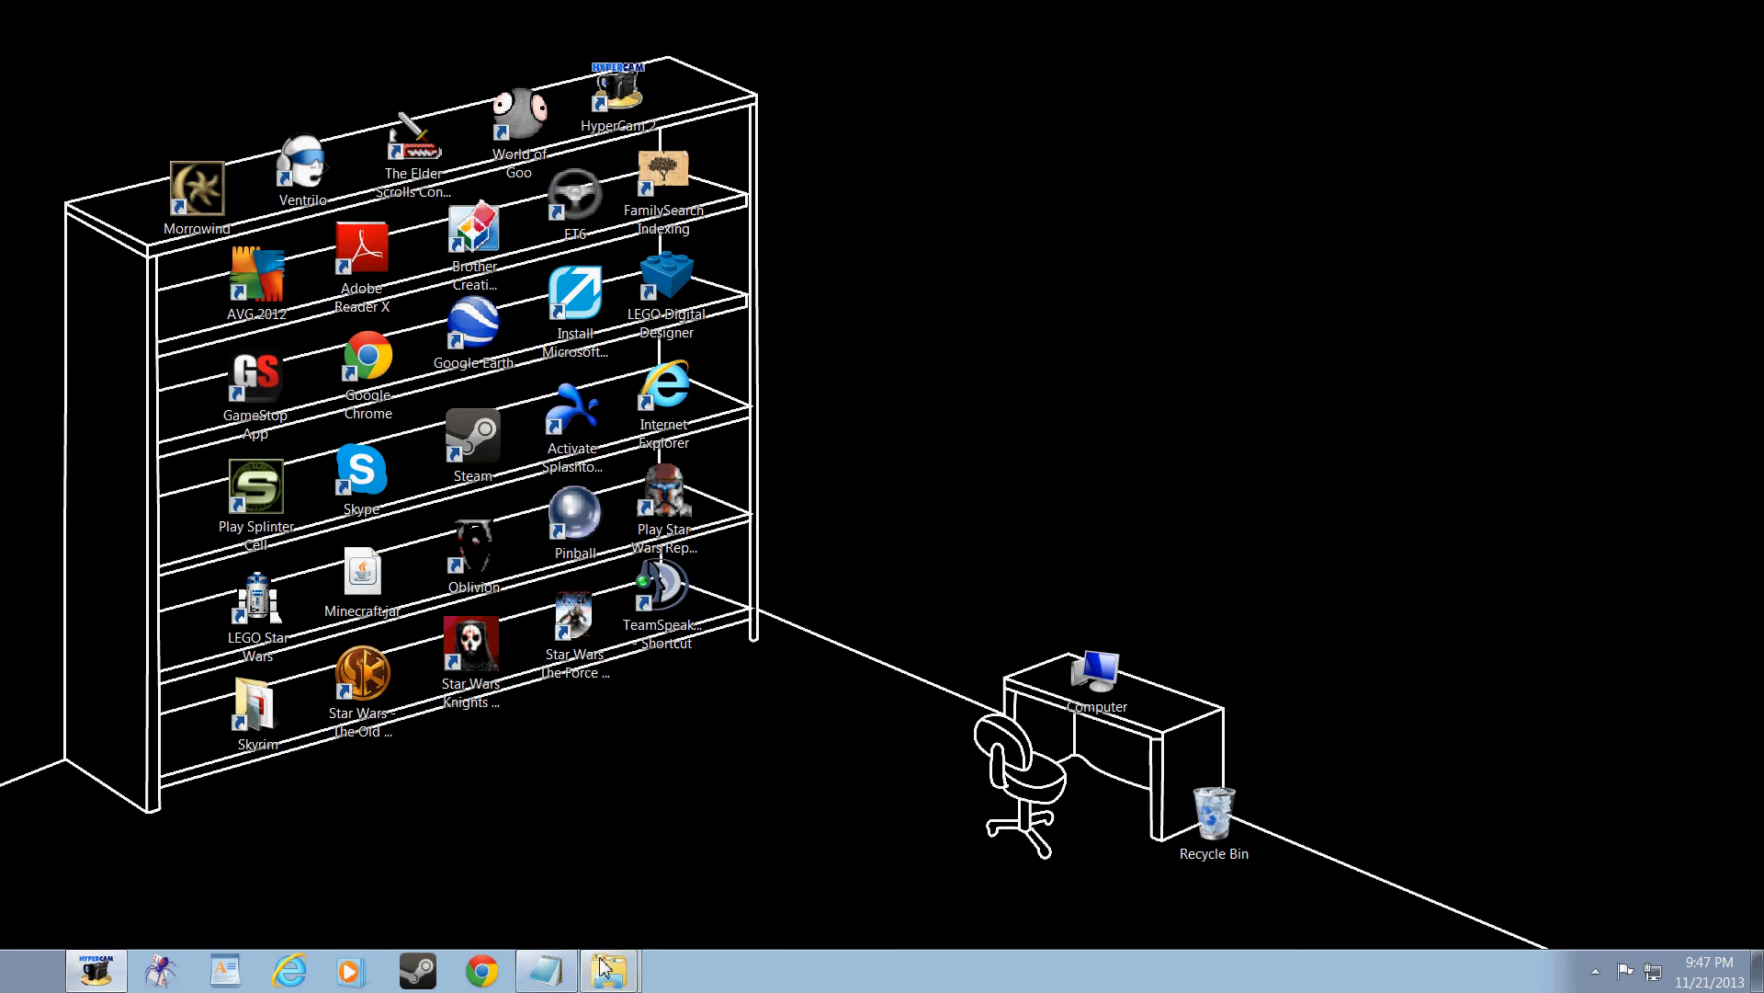
# Bring the Errors folder window back from the taskbar
pyautogui.click(608, 968)
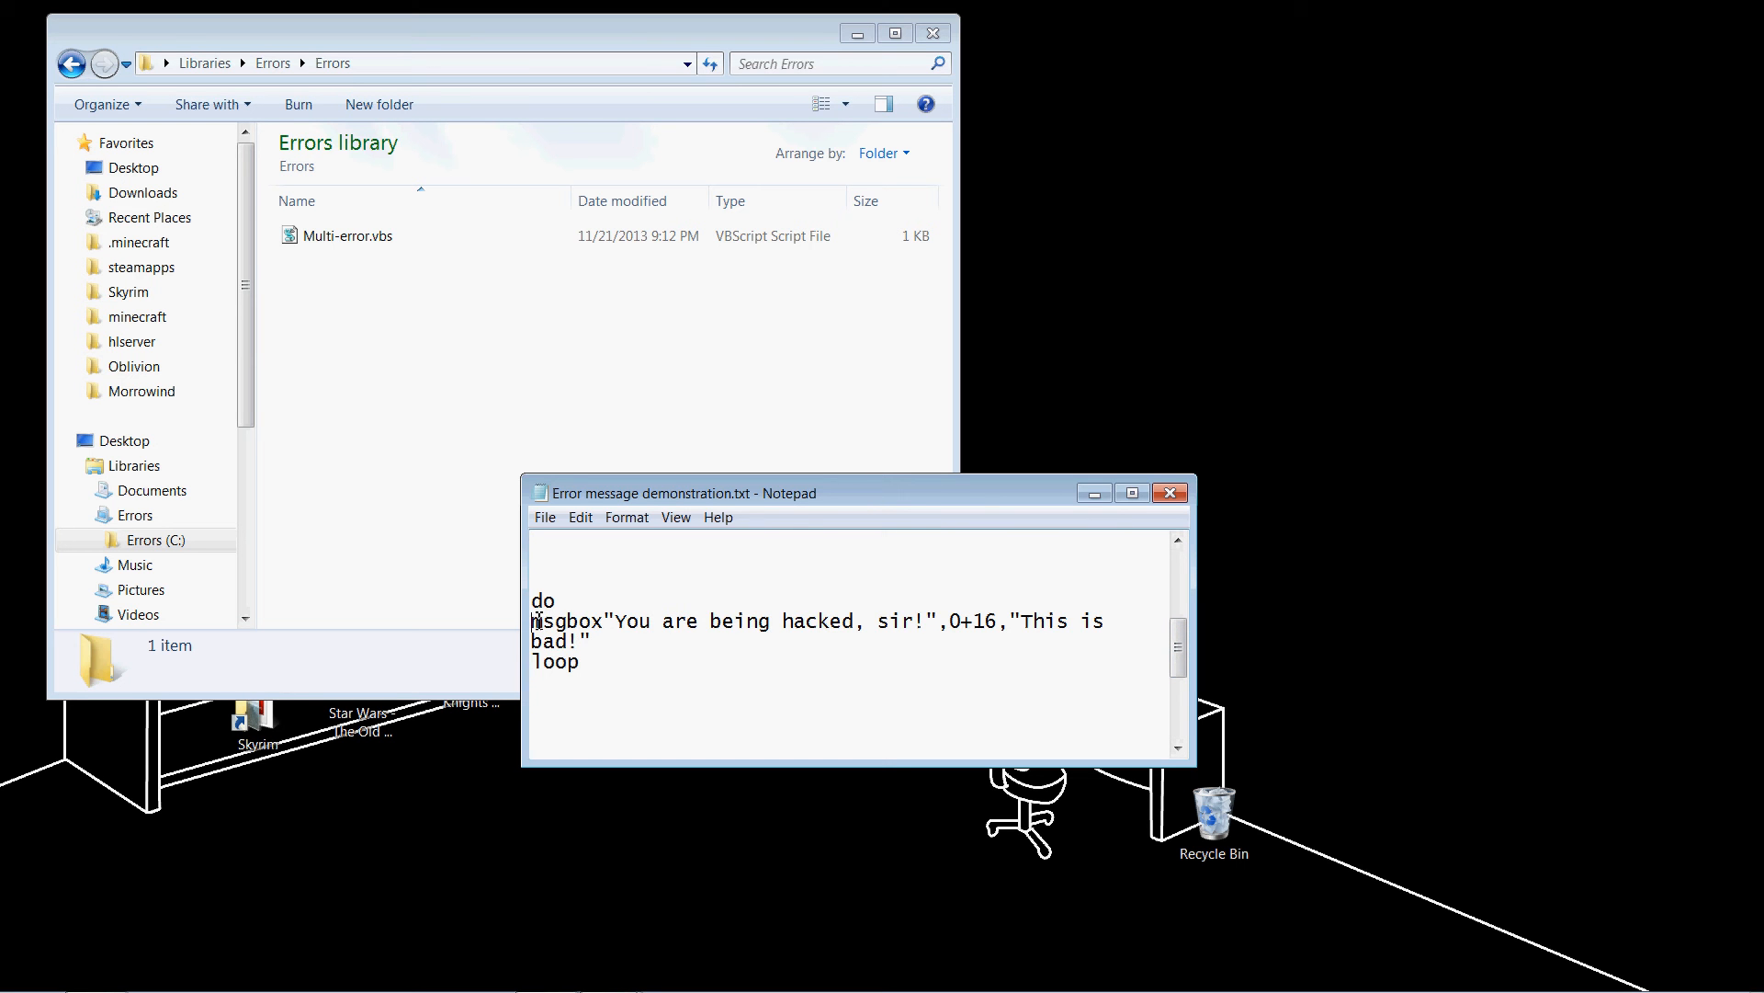
# Select the existing msgbox line to duplicate it for the two leetspeak messages
pyautogui.moveTo(535, 619); pyautogui.dragTo(589, 642)
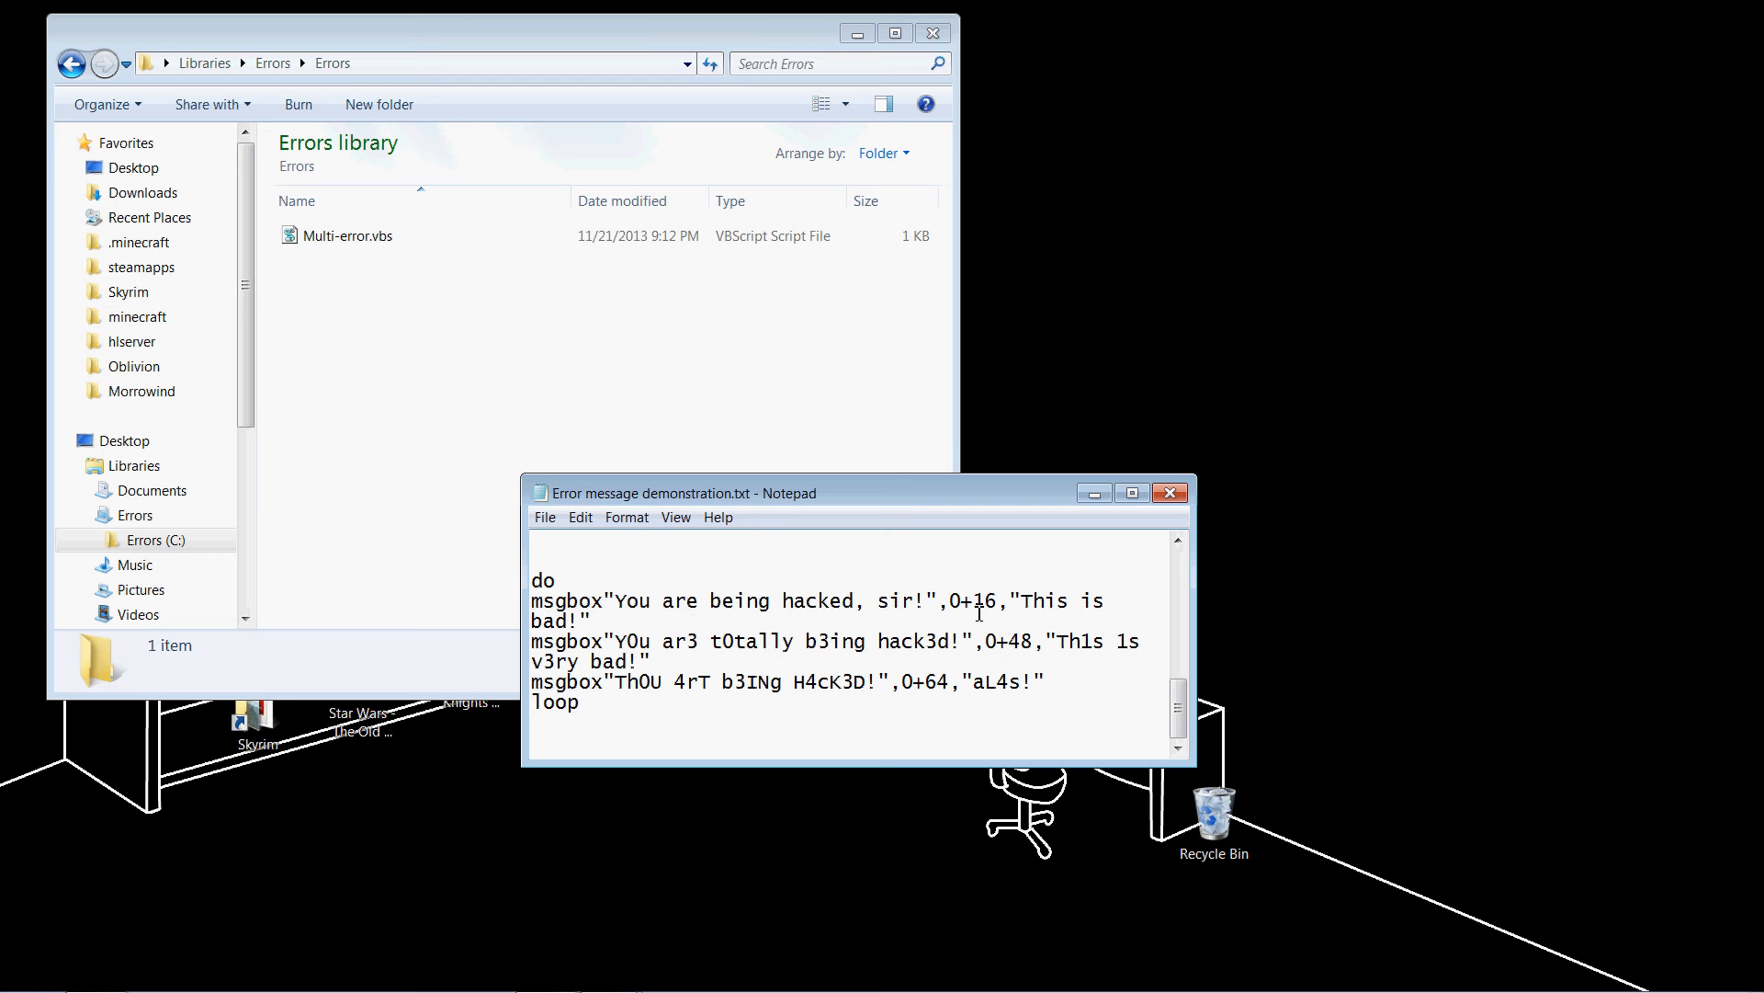
pyautogui.moveTo(976, 608)
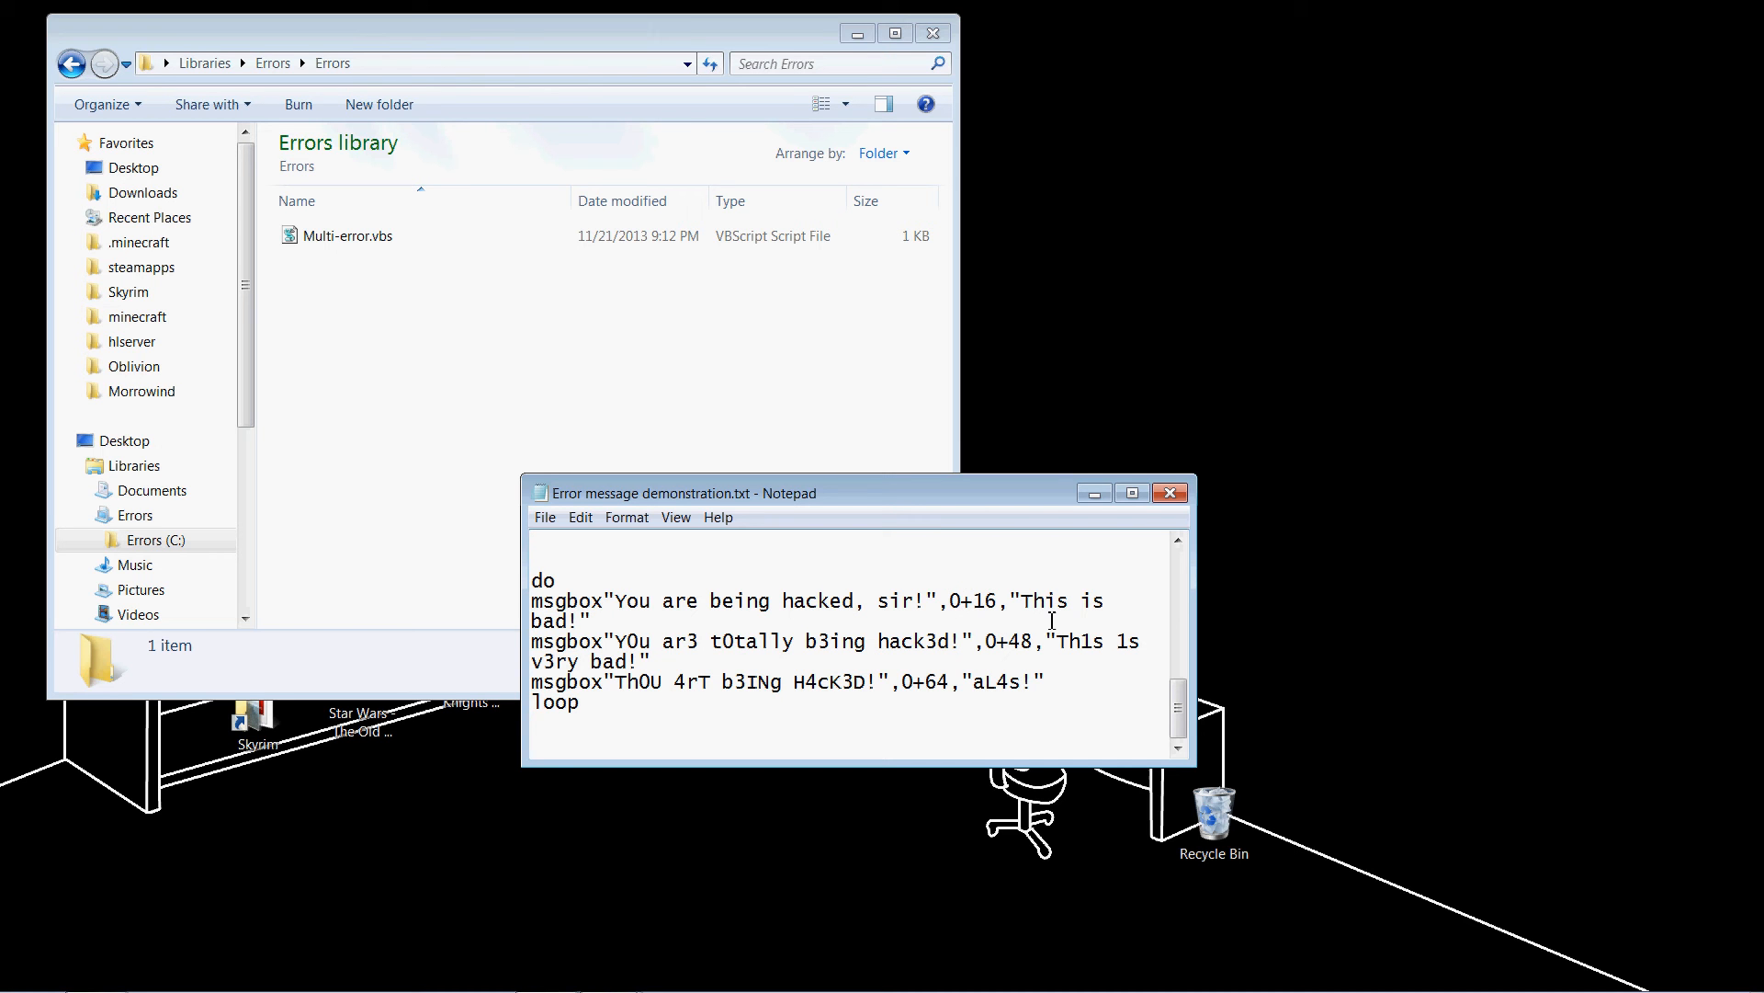
pyautogui.moveTo(814, 568)
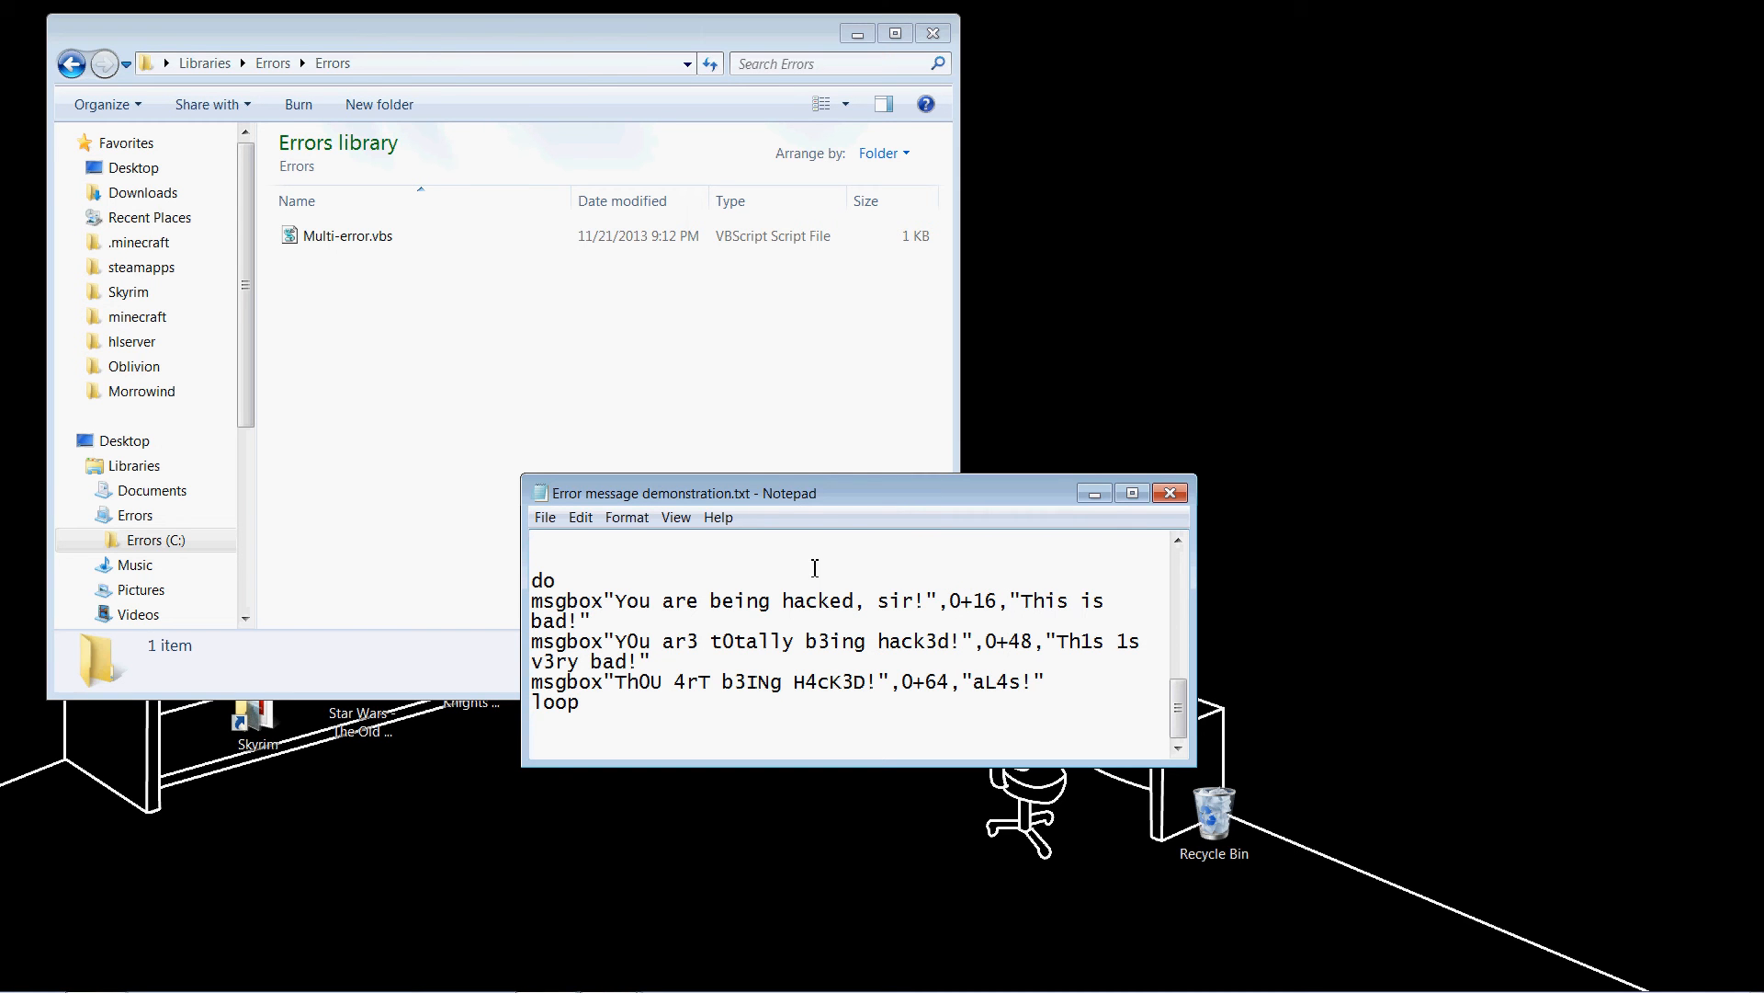
pyautogui.moveTo(960, 596)
pyautogui.write('3')
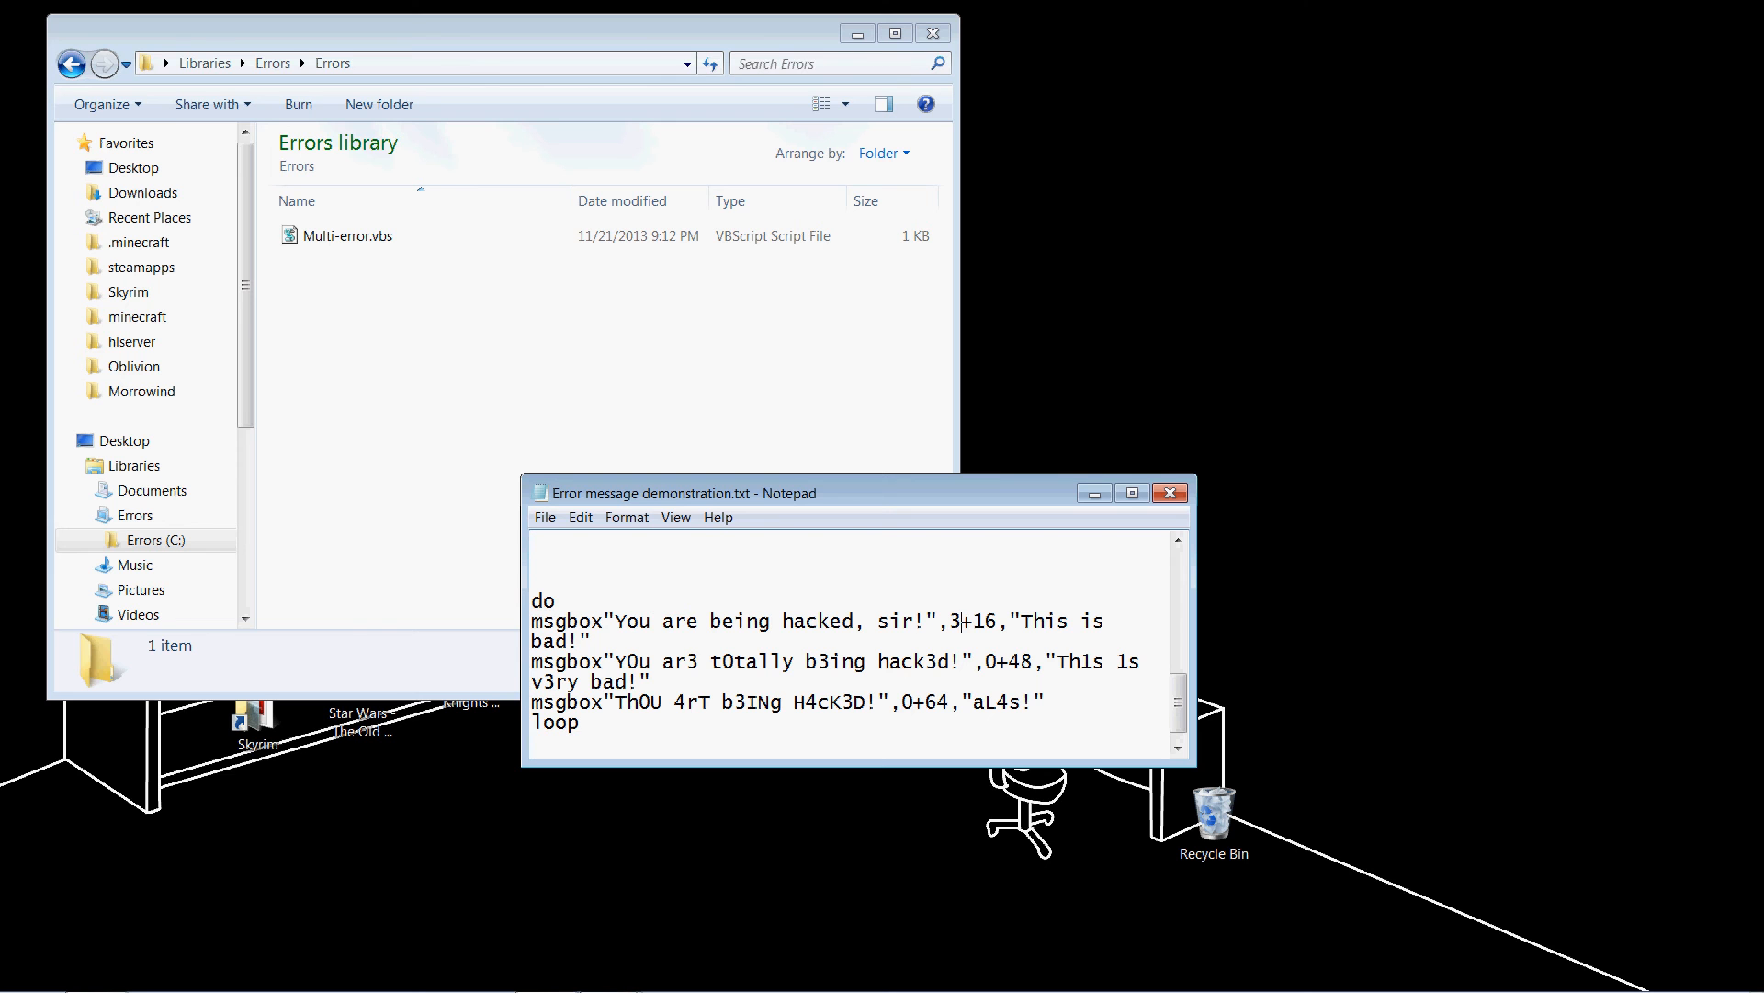
# Set the msgbox icon values, changing the first line's style from 0+6 to 0+16
pyautogui.write('4')
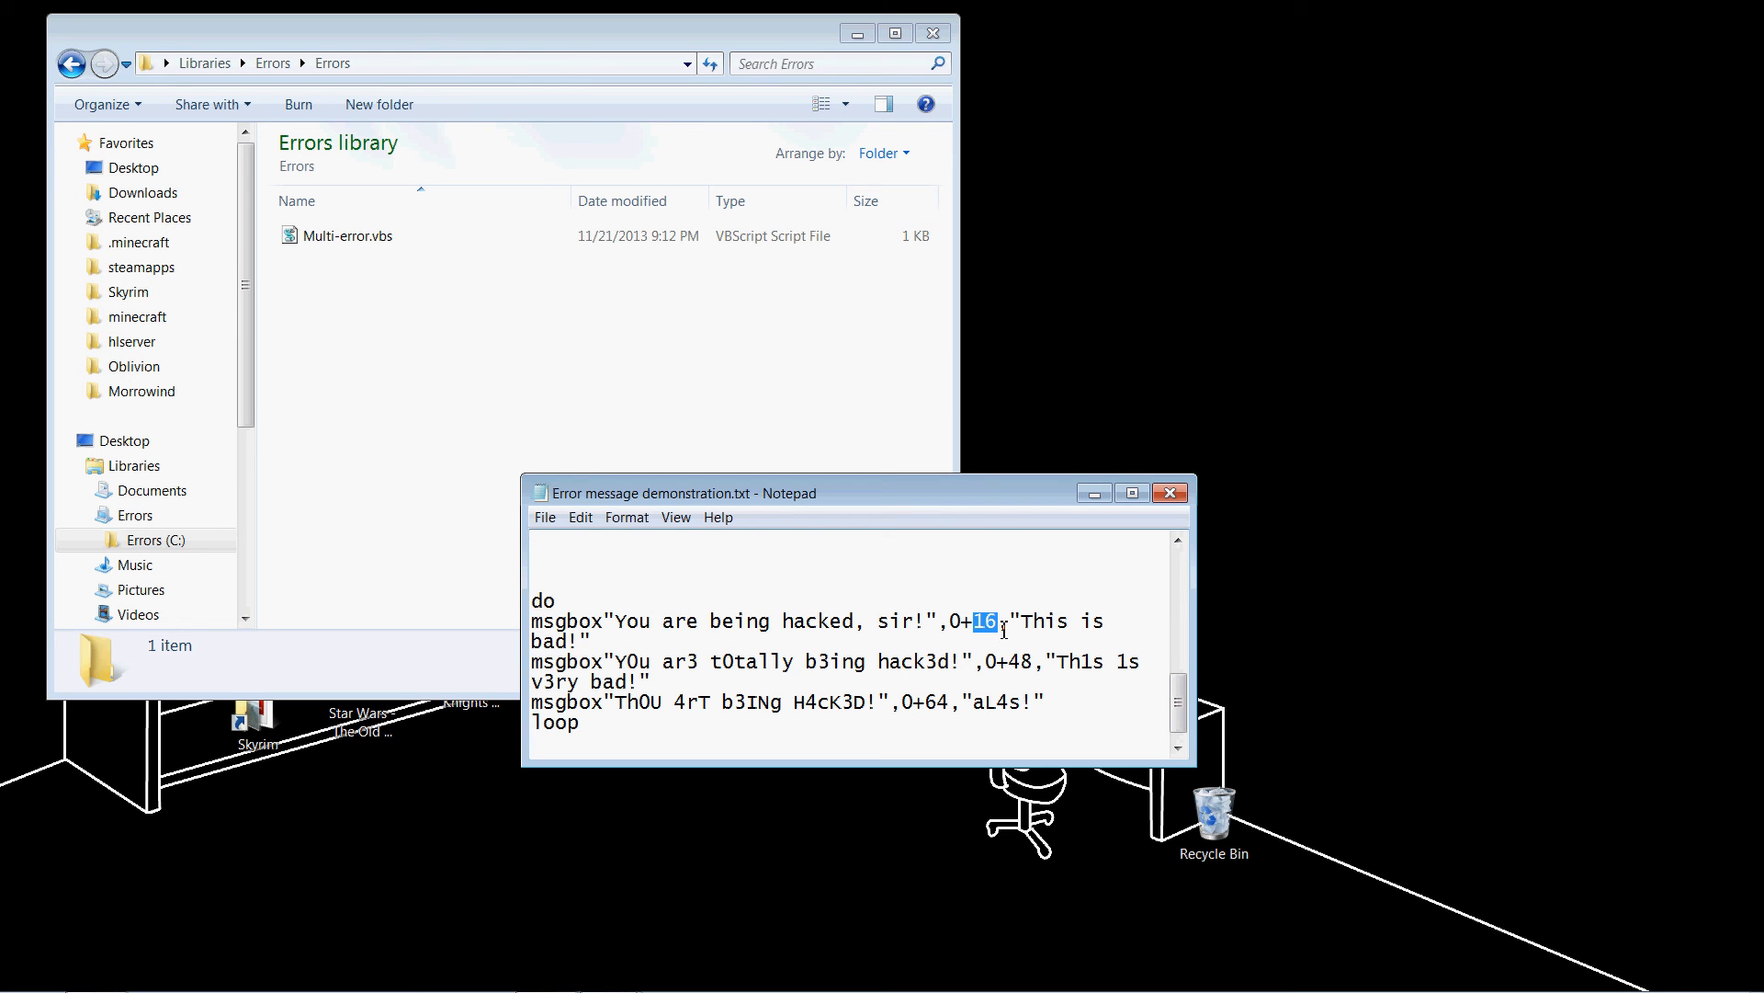
pyautogui.moveTo(1017, 582)
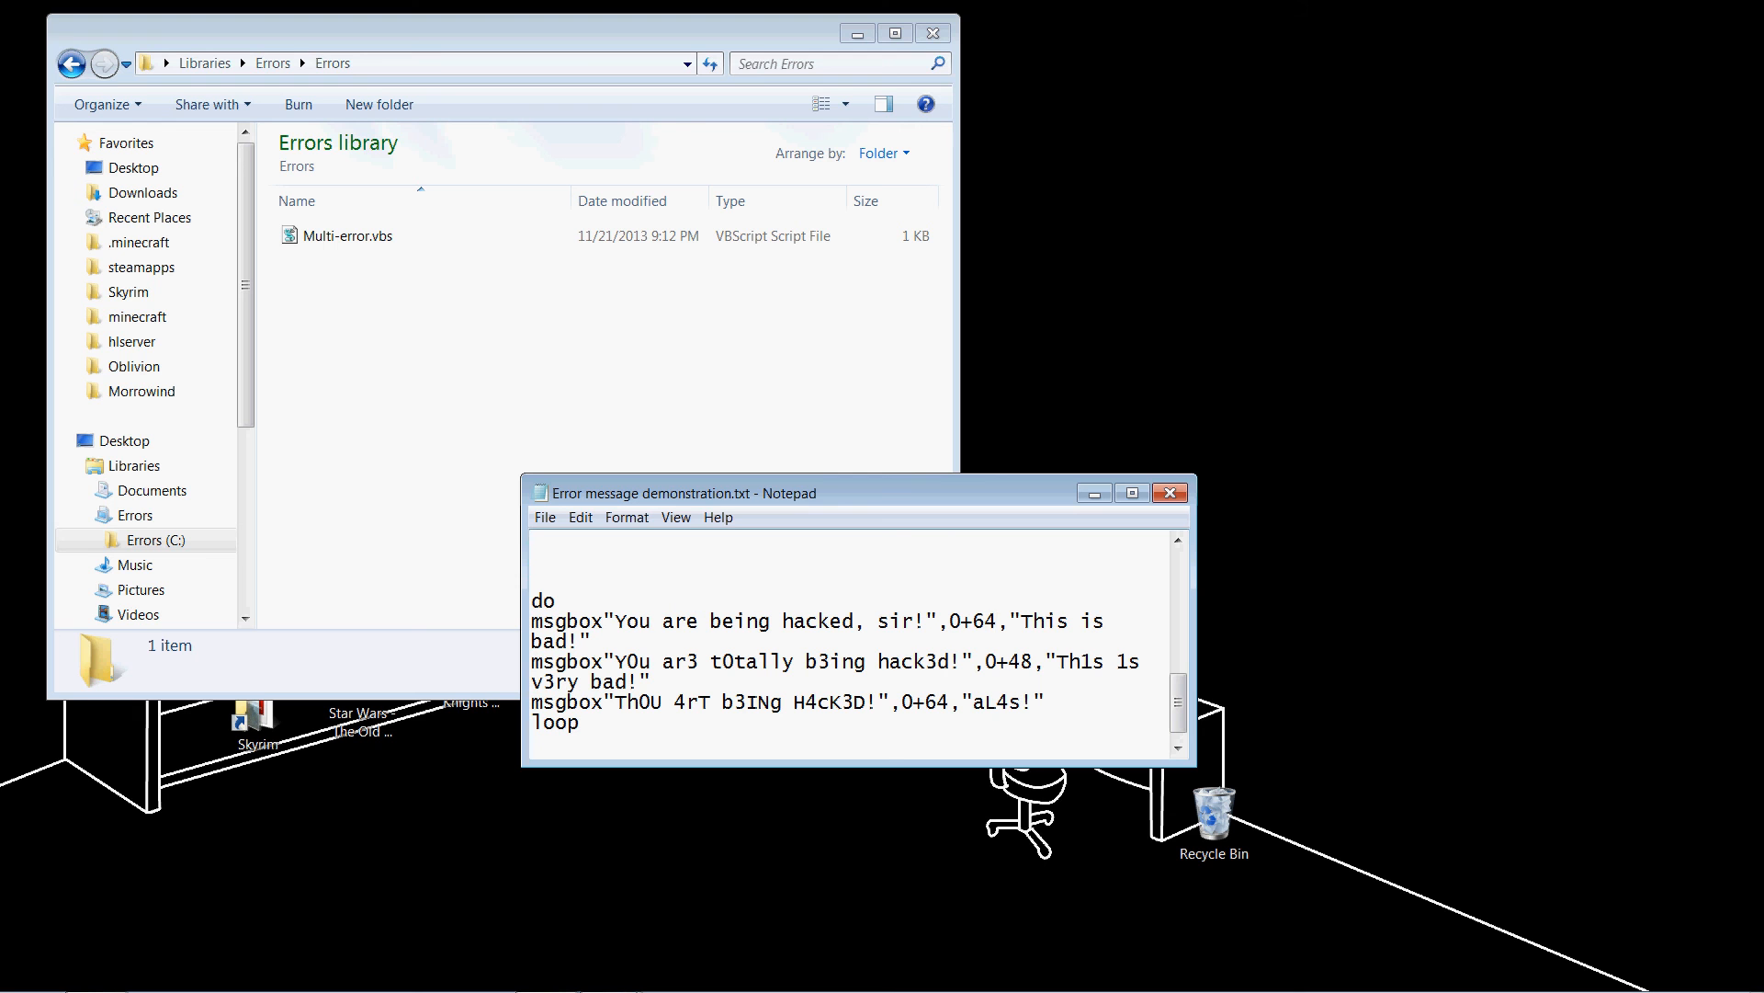
pyautogui.click(1000, 621)
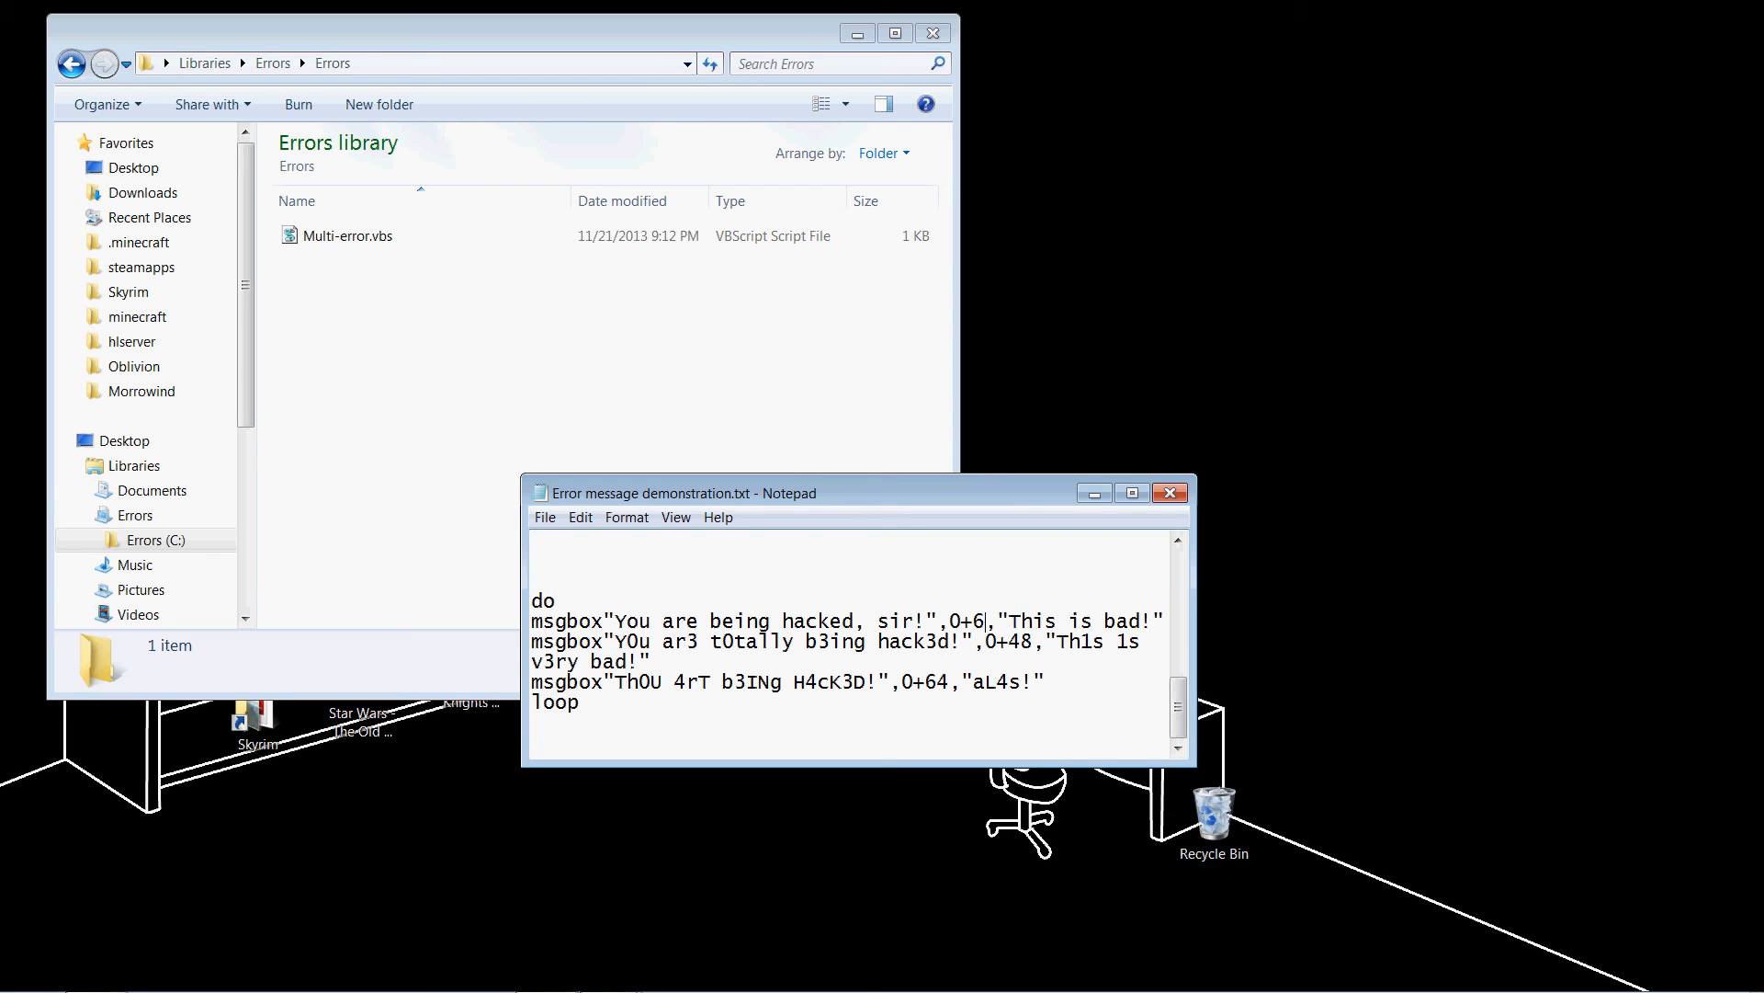
pyautogui.write('1')
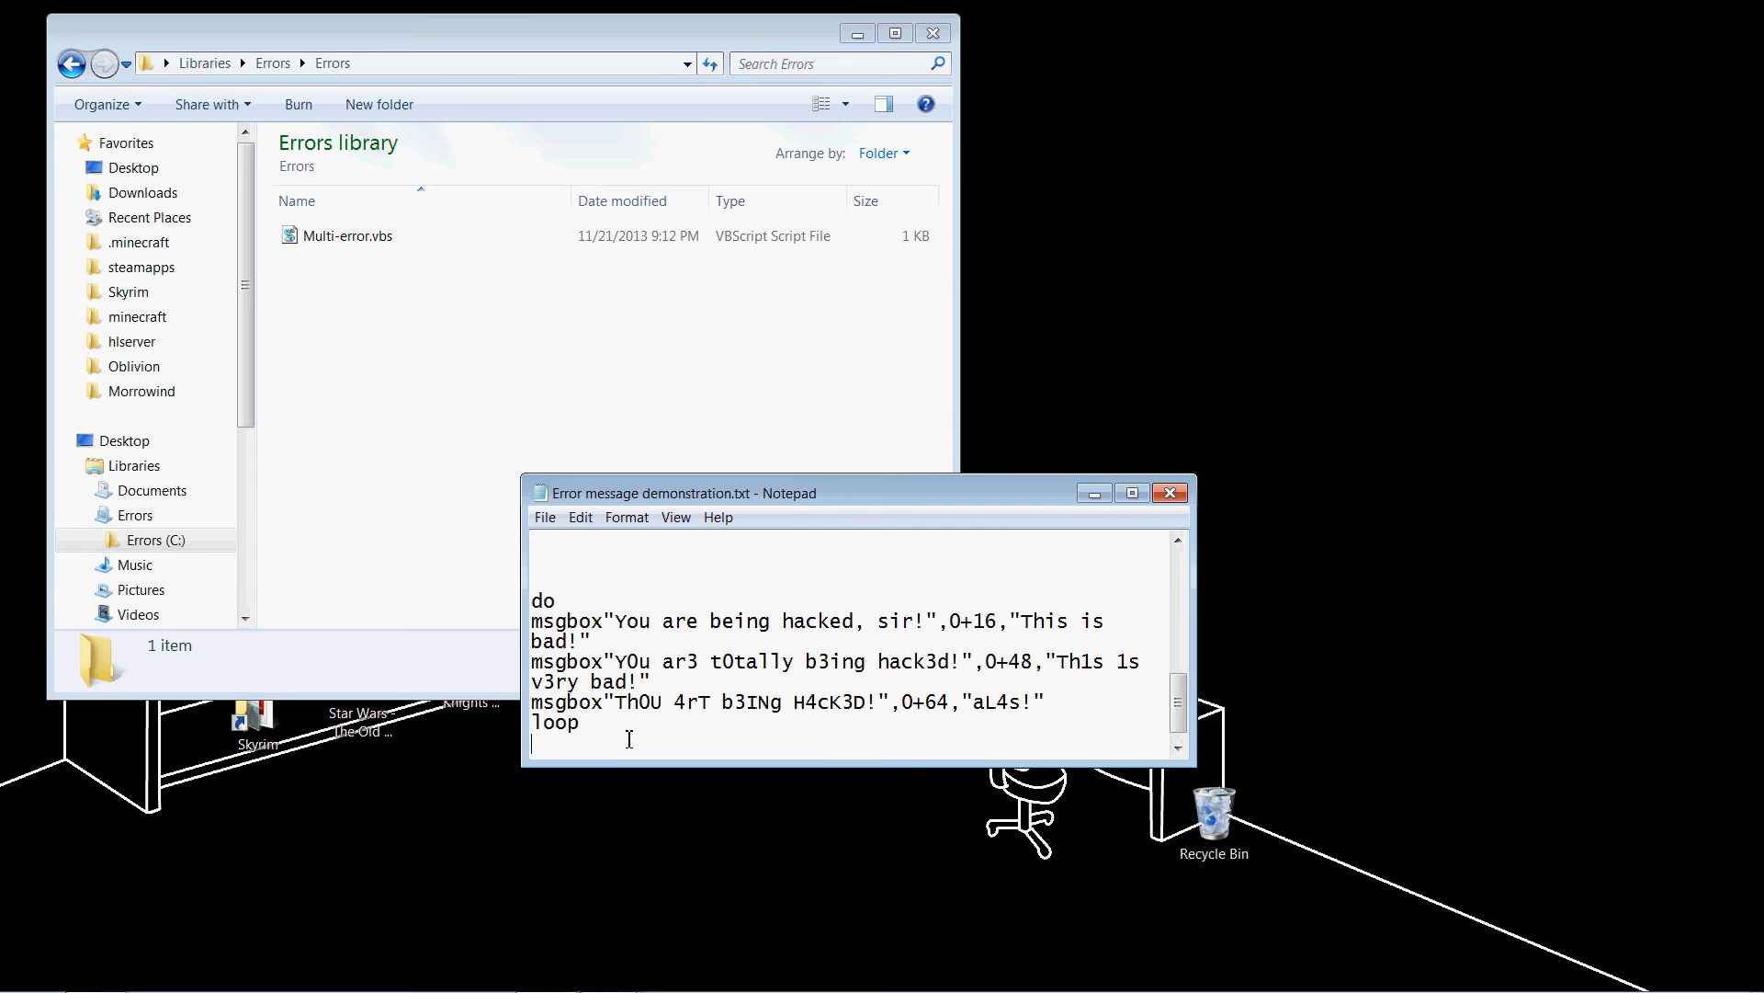
# Run Multi-error.vbs and dismiss its error, warning and information boxes as they loop
pyautogui.press('ctrl+a')
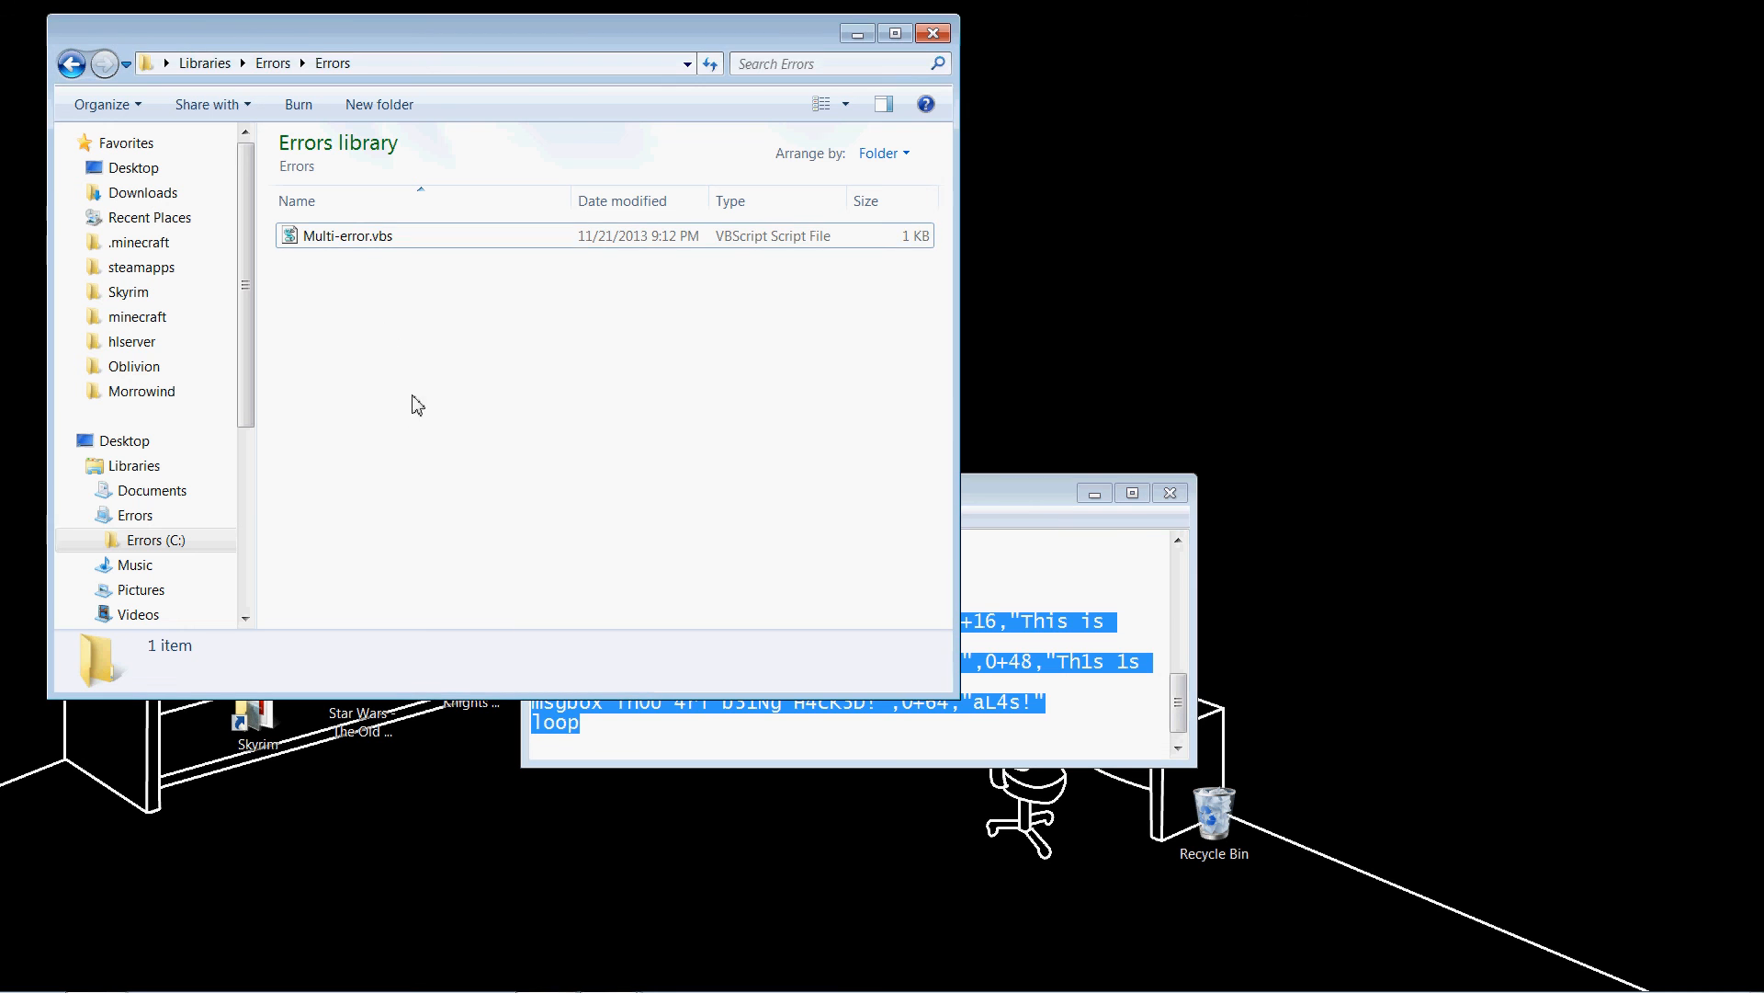
pyautogui.doubleClick(351, 236)
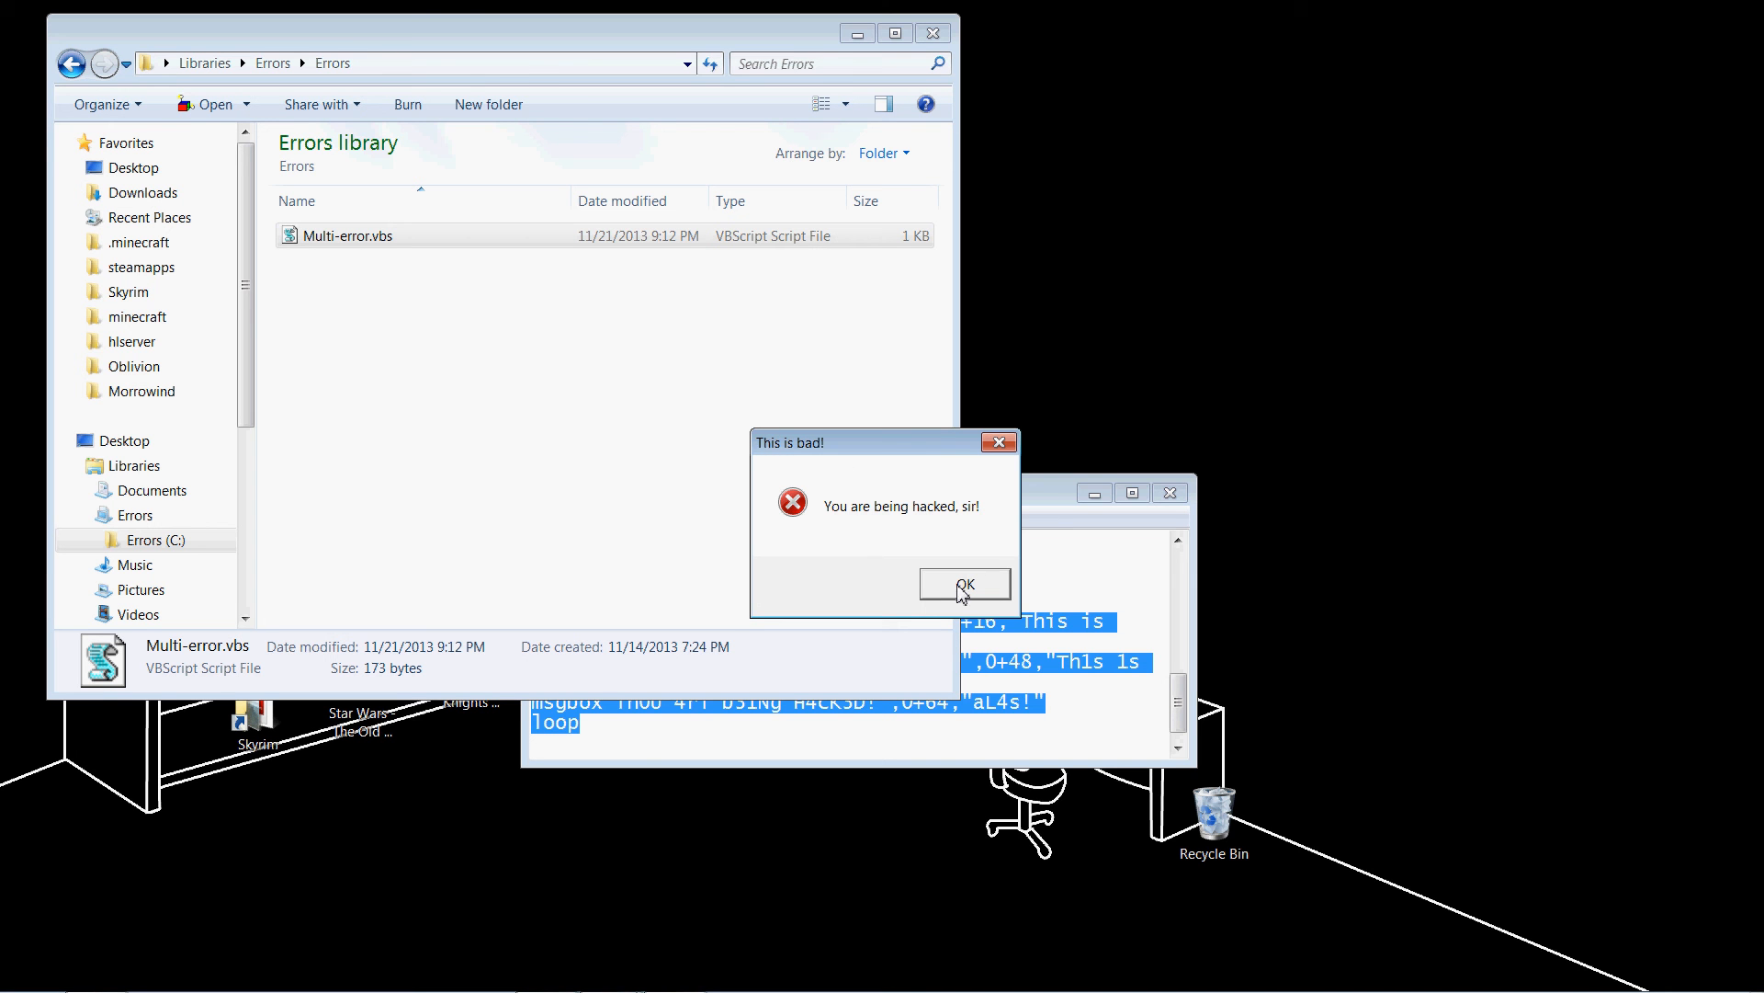
pyautogui.click(963, 585)
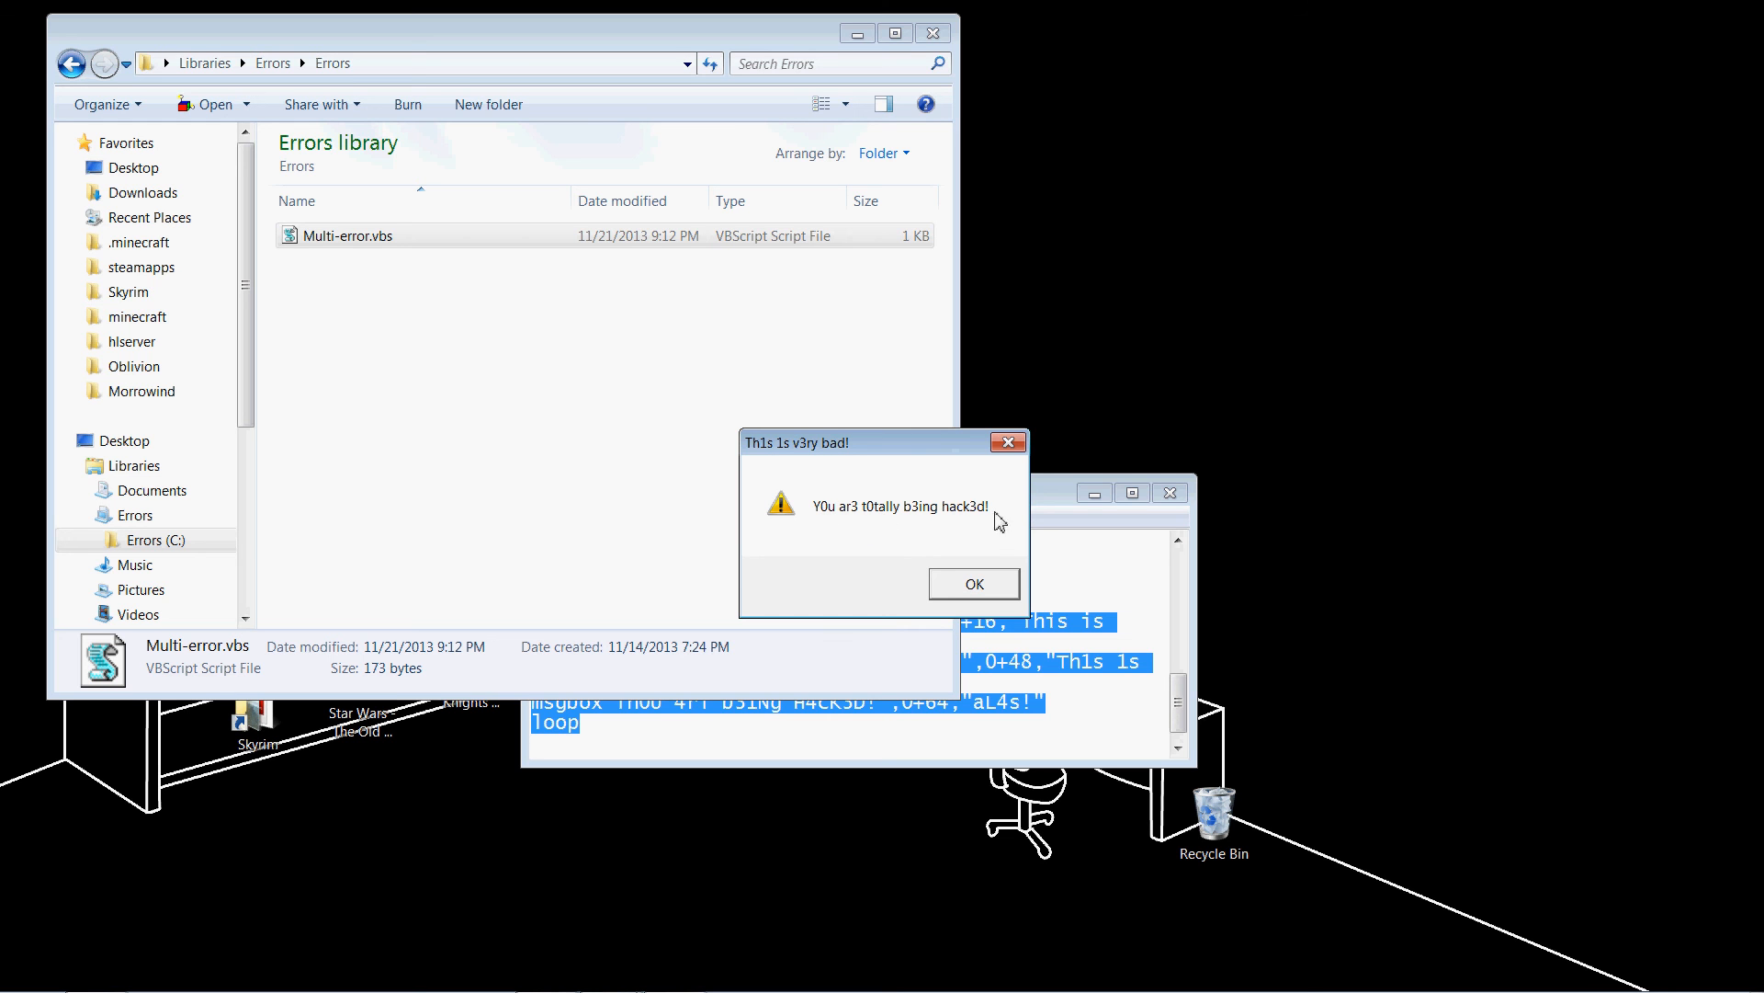
pyautogui.moveTo(974, 531)
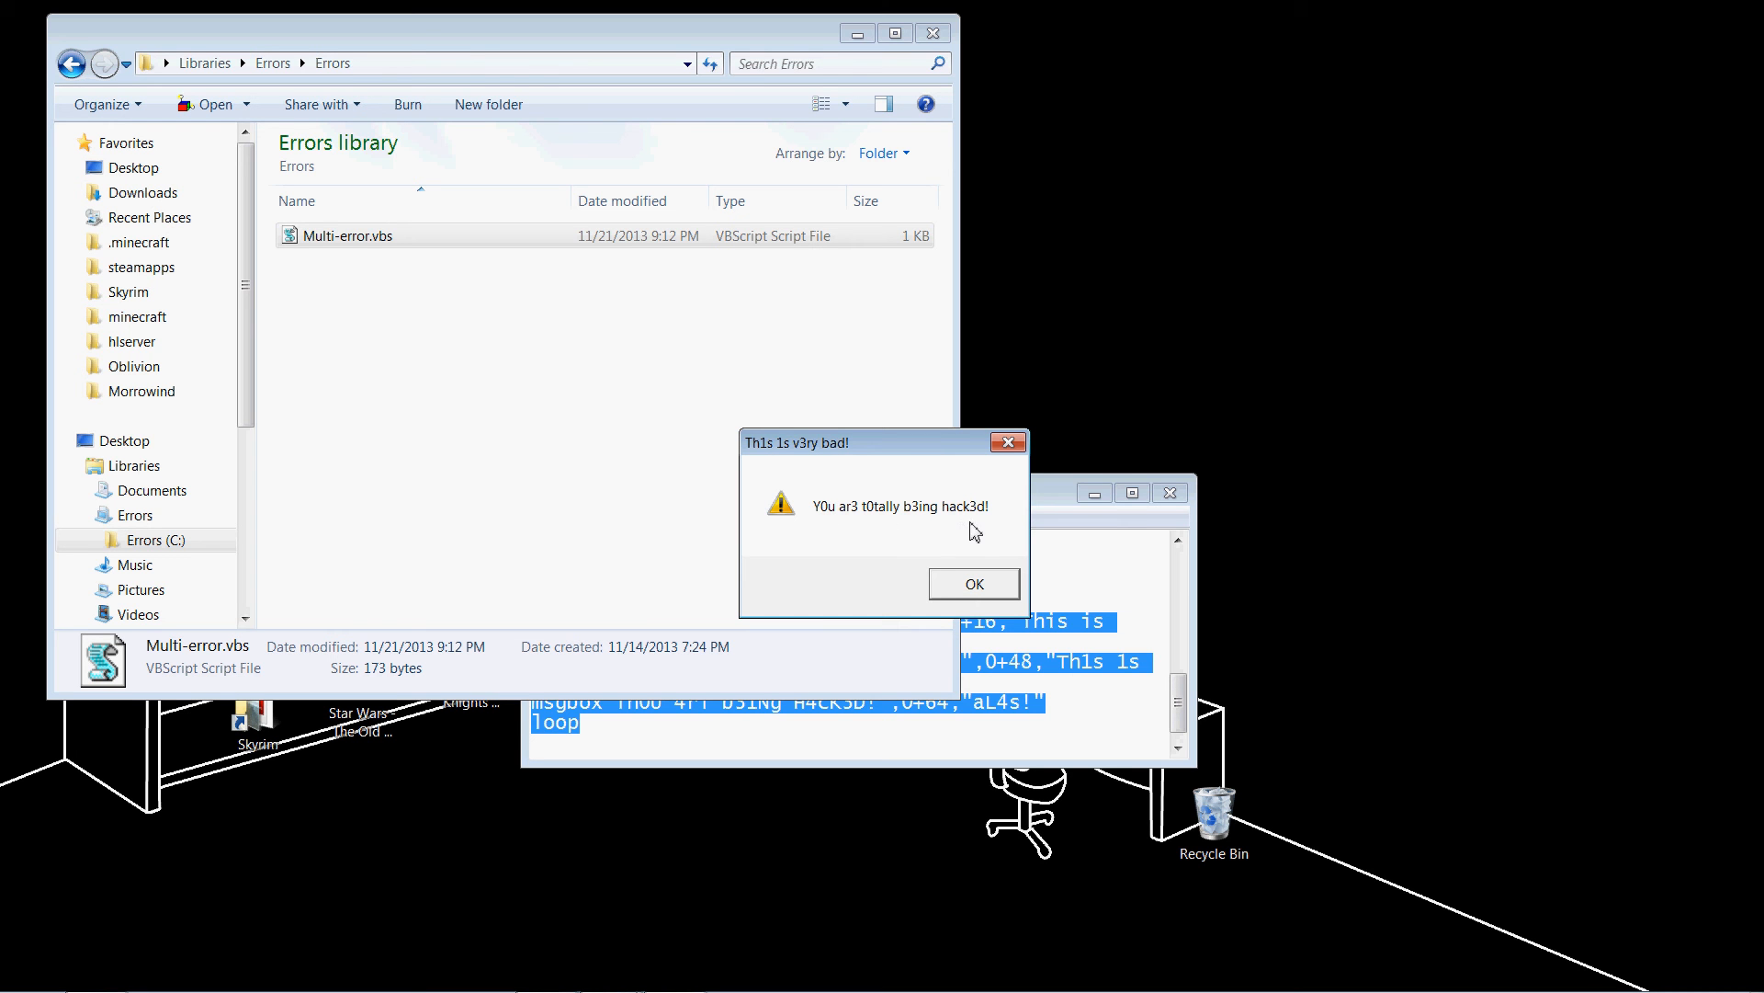
pyautogui.click(972, 583)
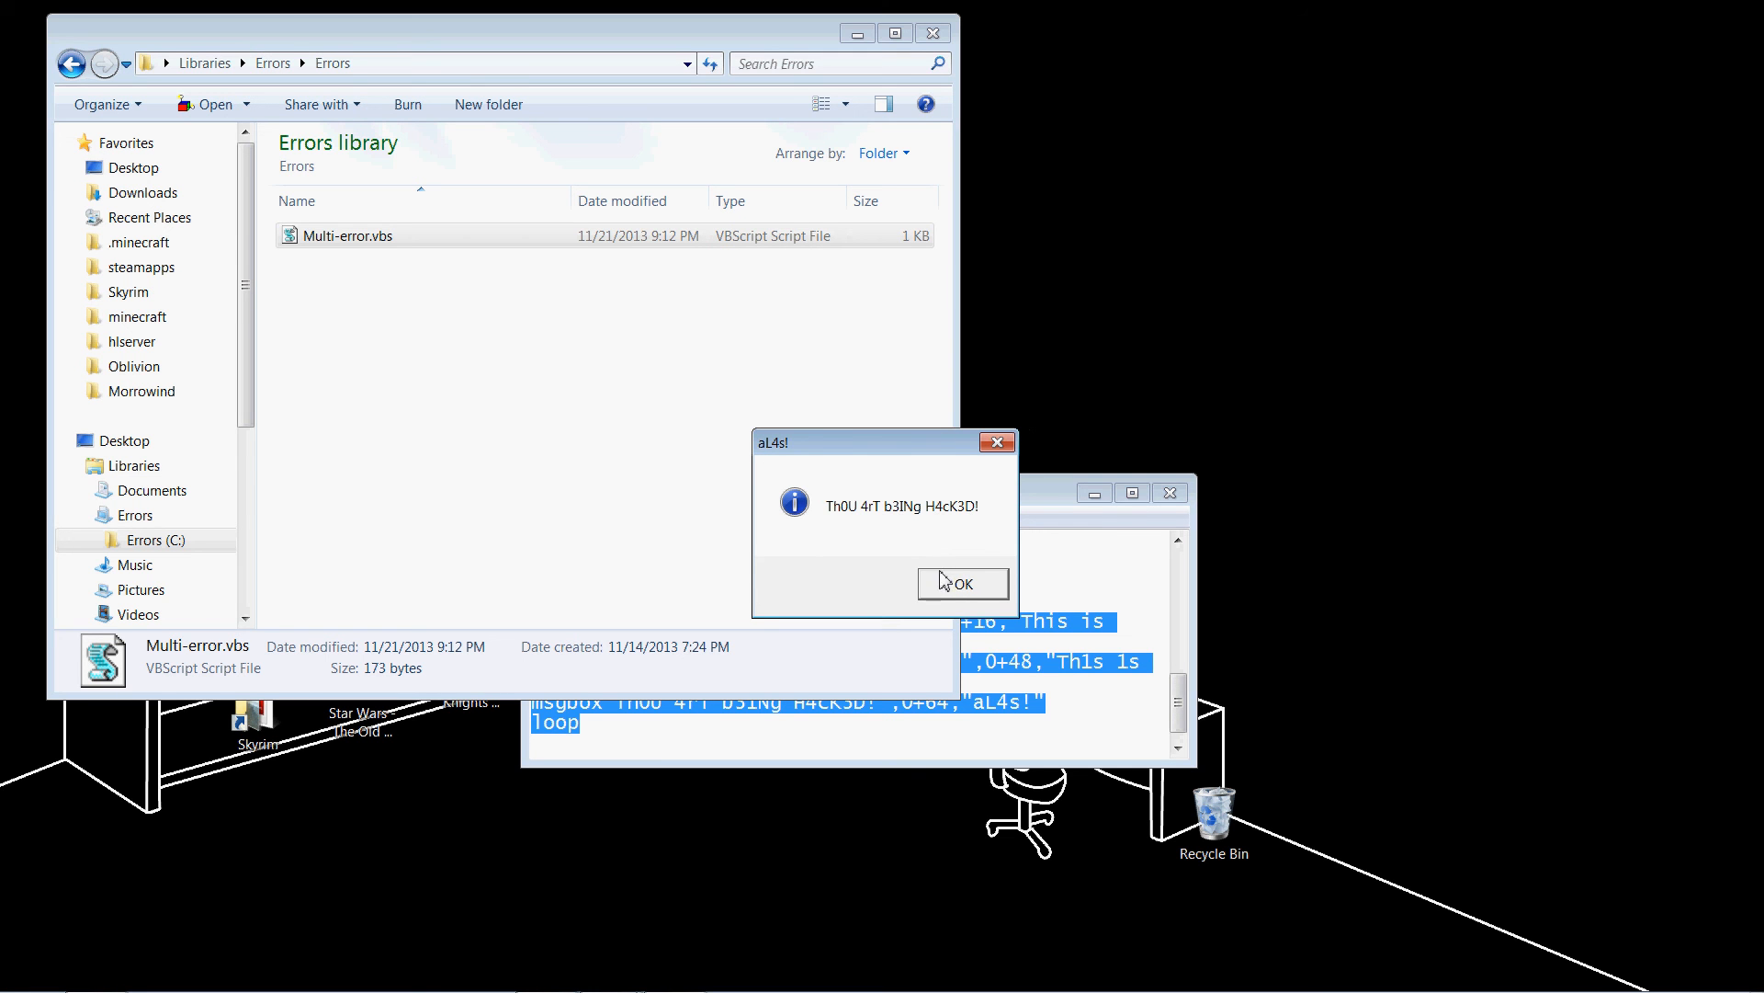
pyautogui.click(961, 583)
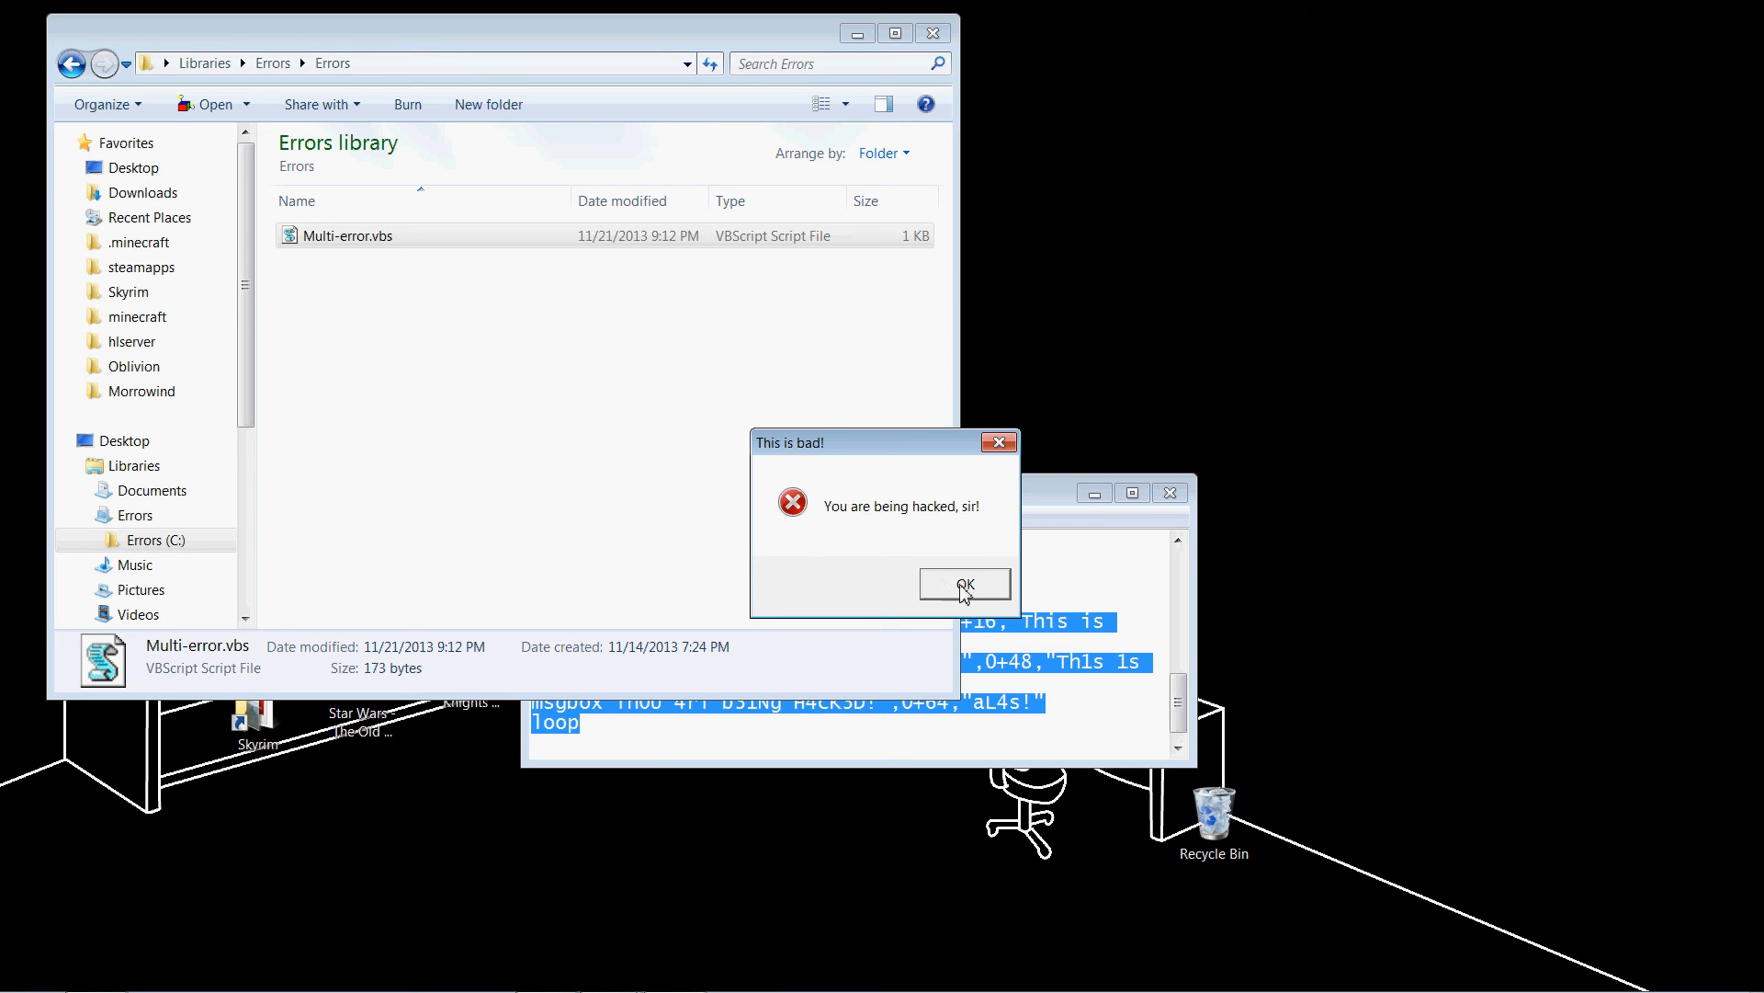
pyautogui.click(964, 585)
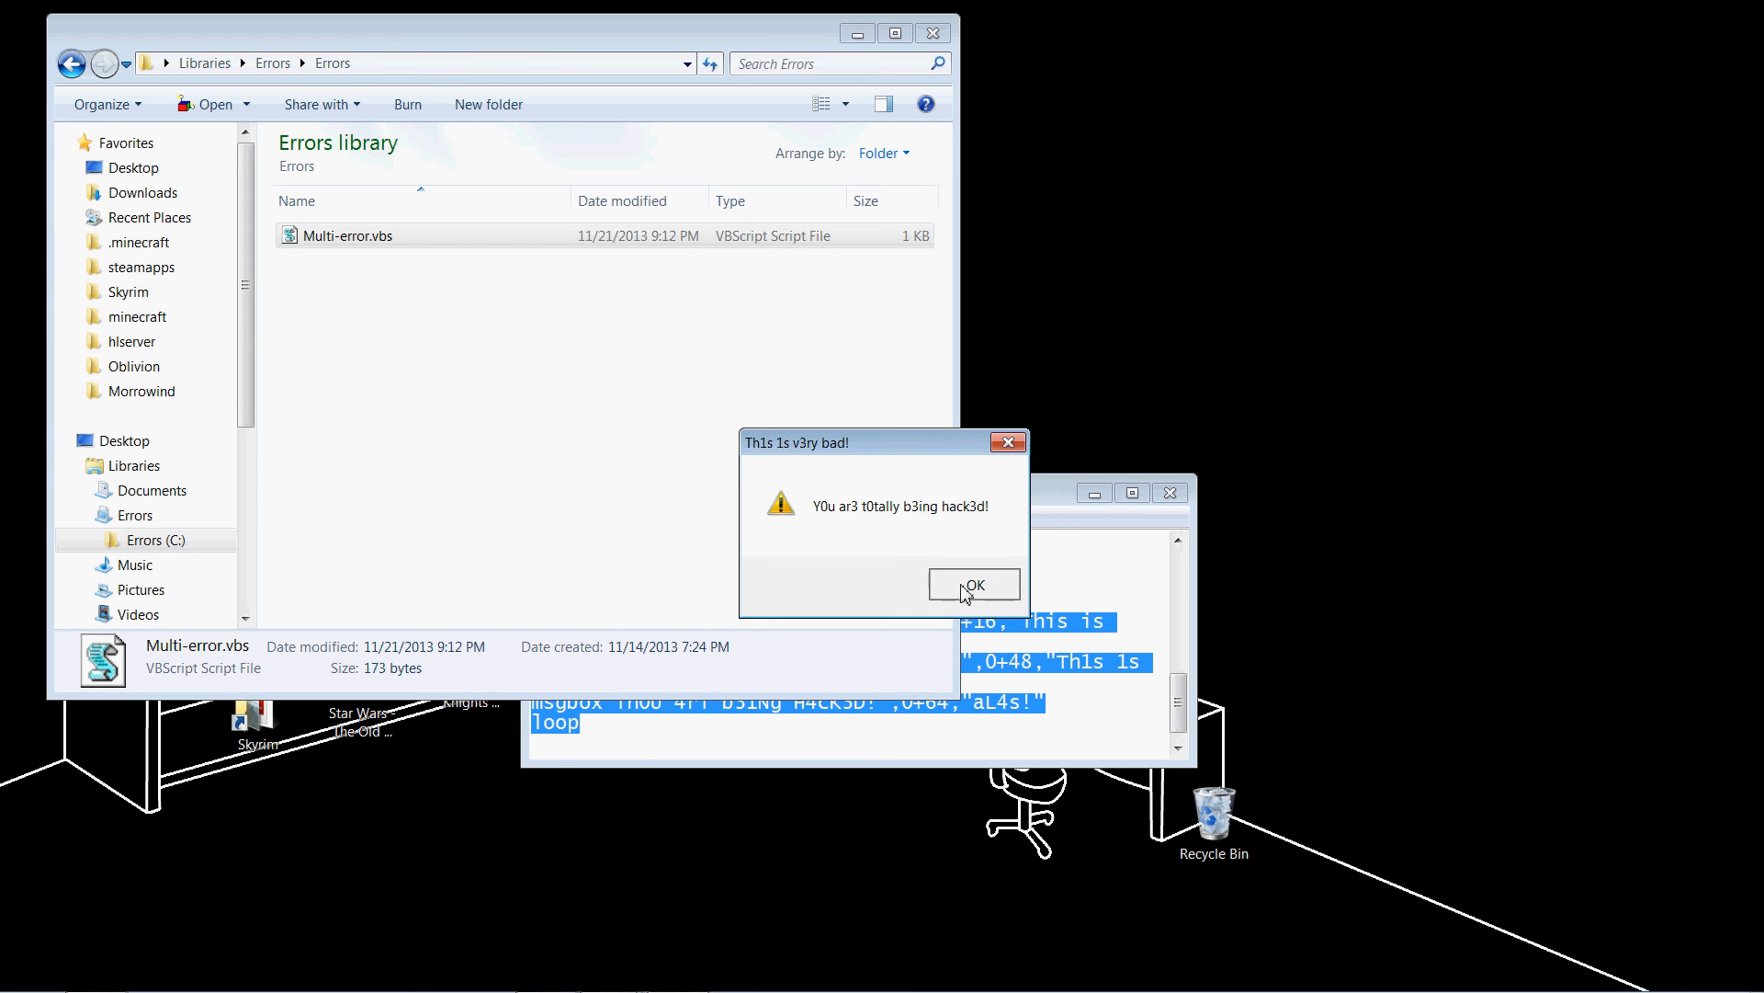
pyautogui.click(972, 584)
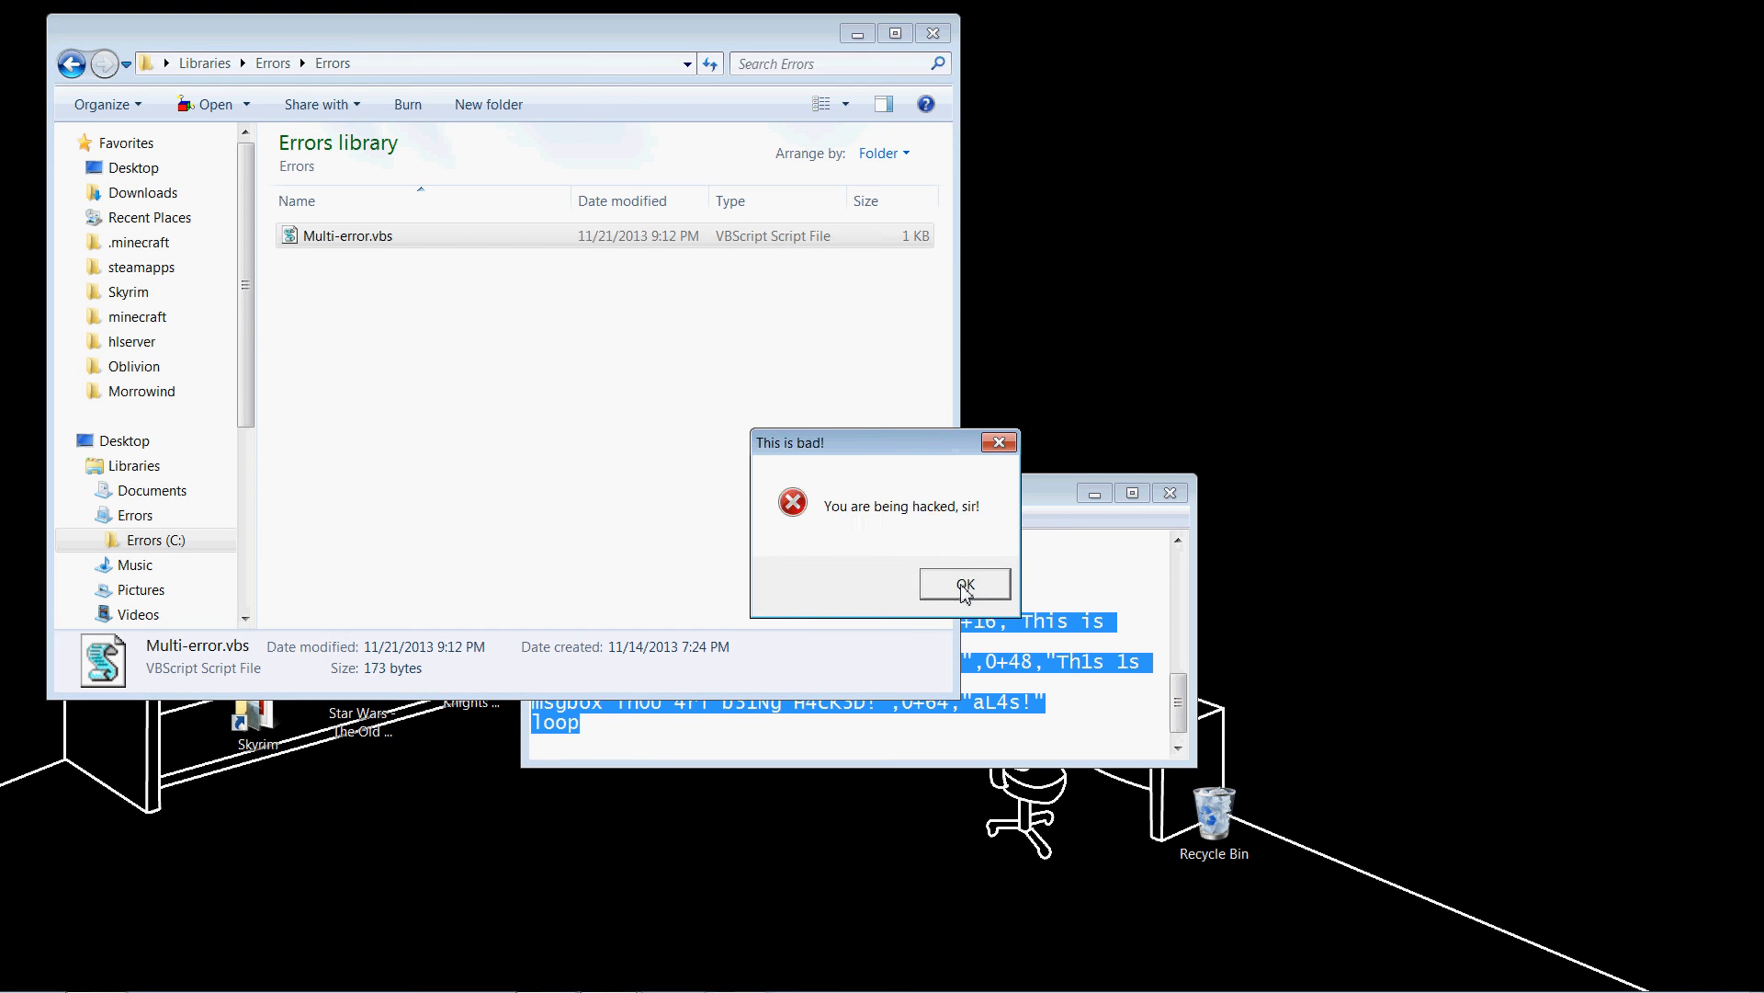
# End the wscript.exe process to stop the Multi-error loop and close Task Manager
pyautogui.click(961, 583)
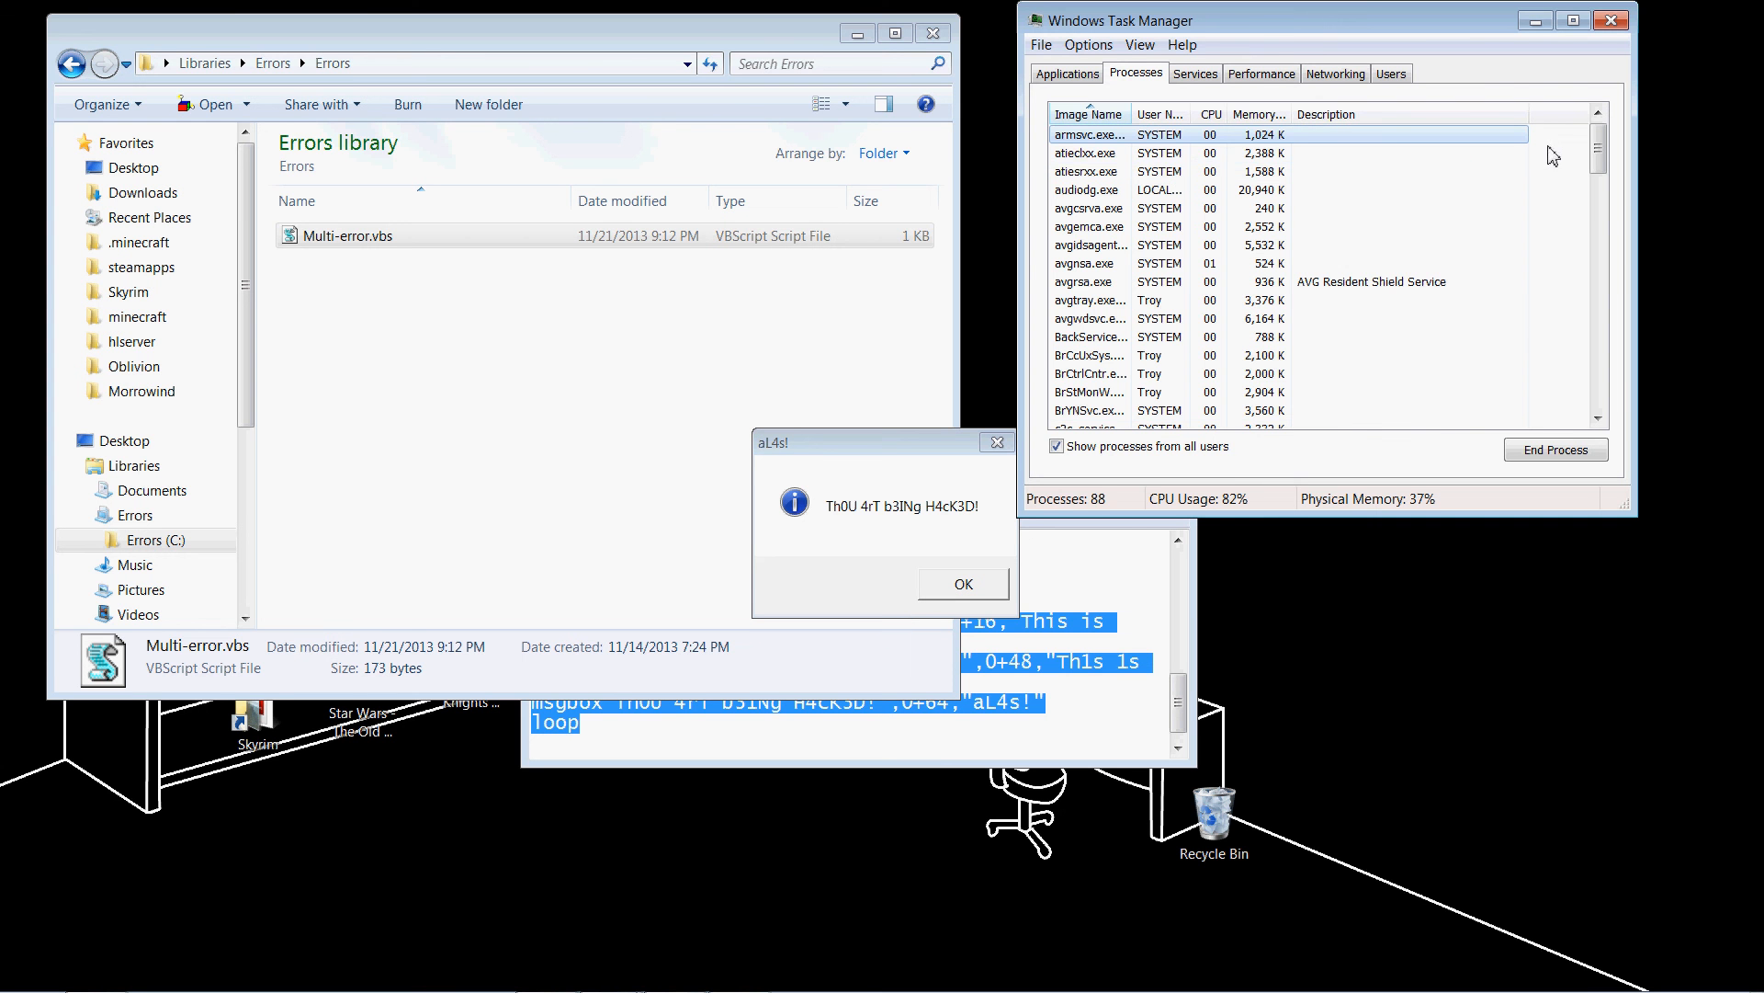
pyautogui.scroll(-3)
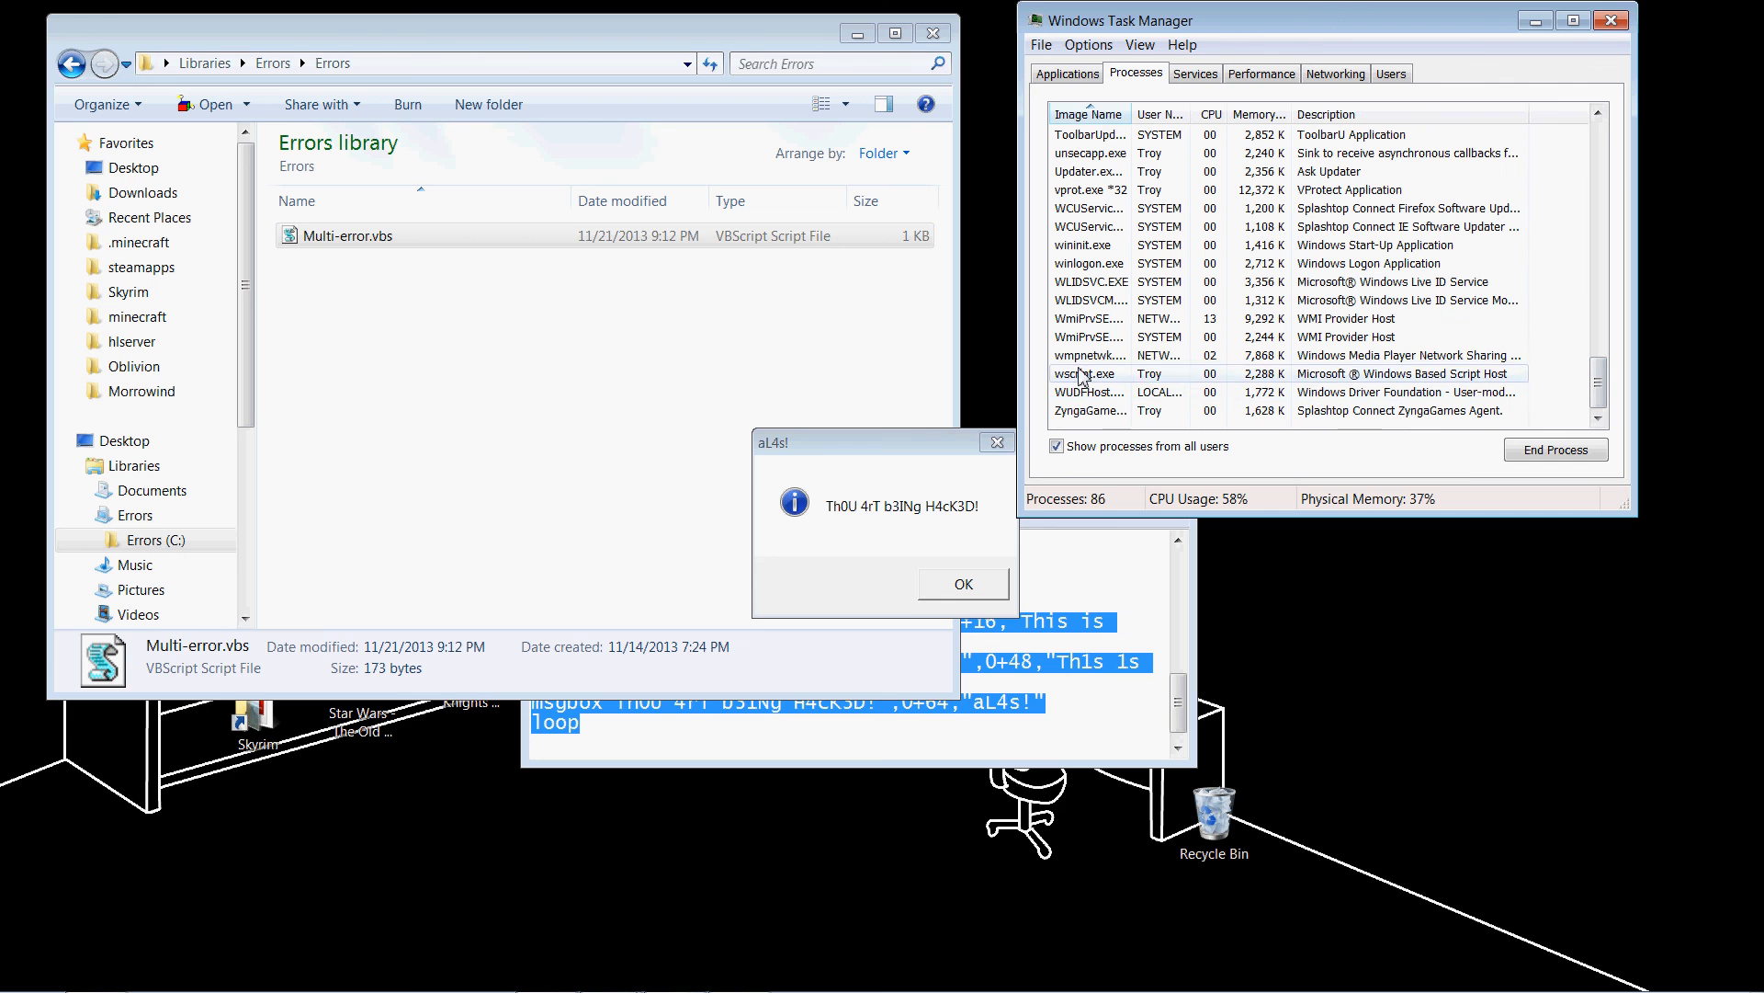
pyautogui.click(1555, 448)
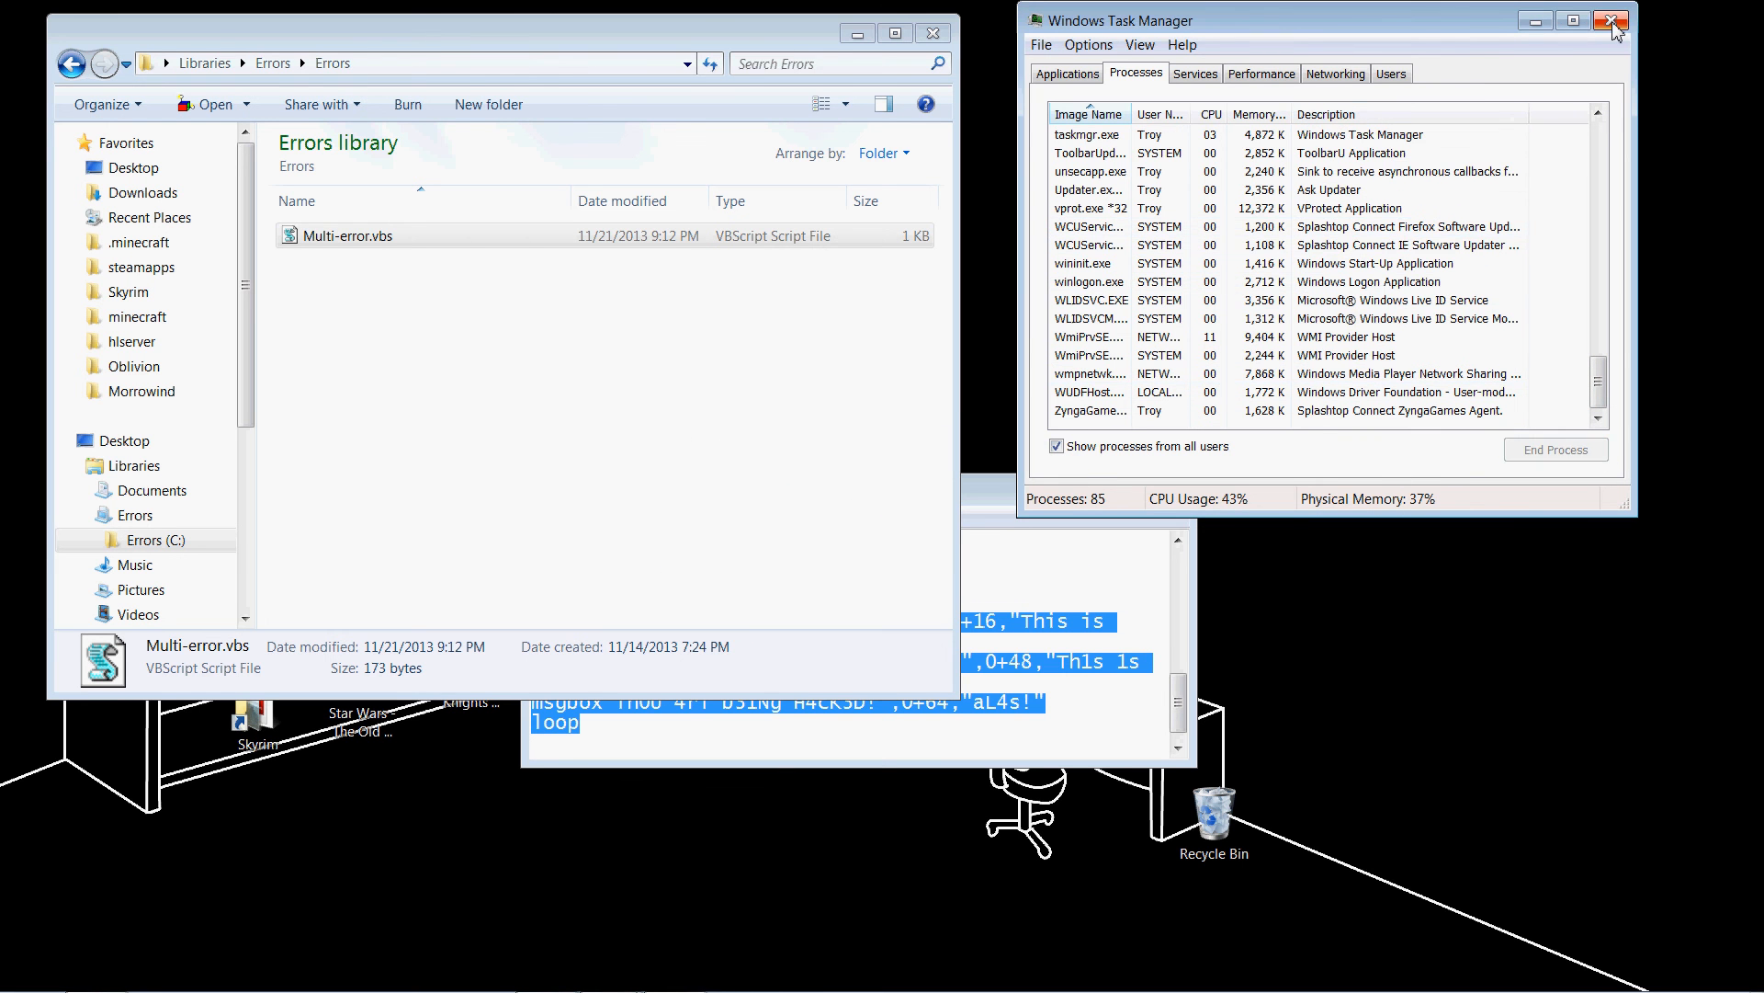
pyautogui.click(1612, 21)
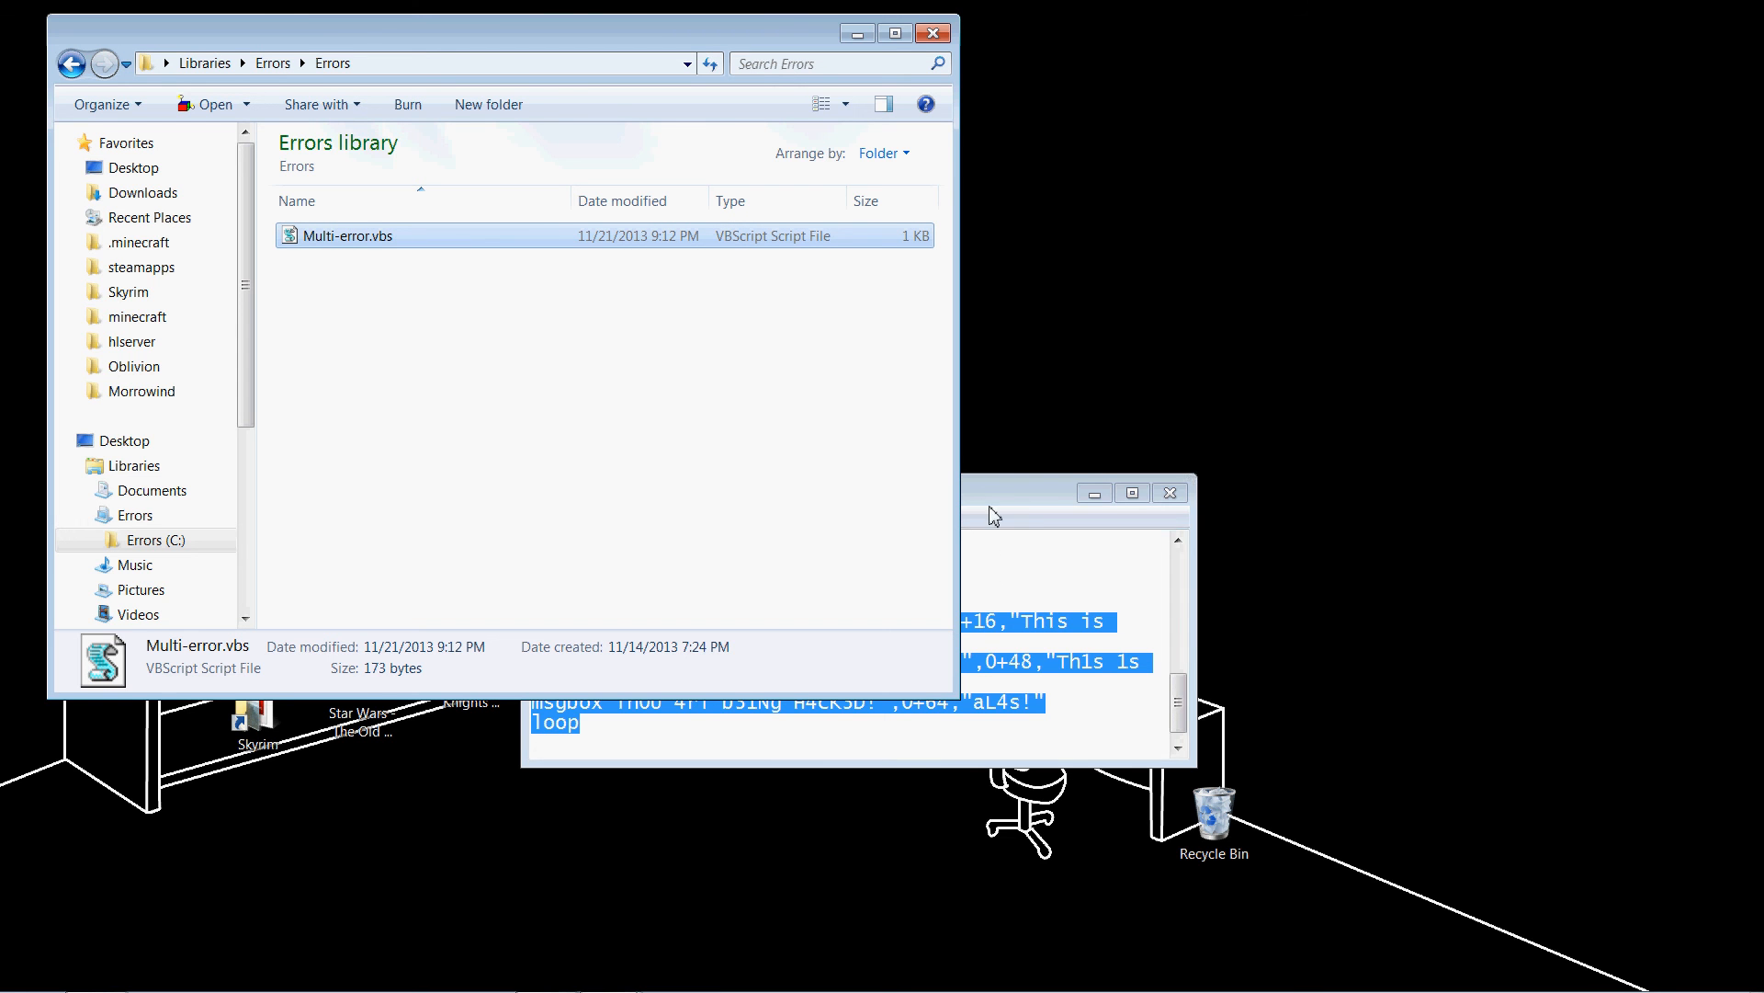
pyautogui.moveTo(1430, 314)
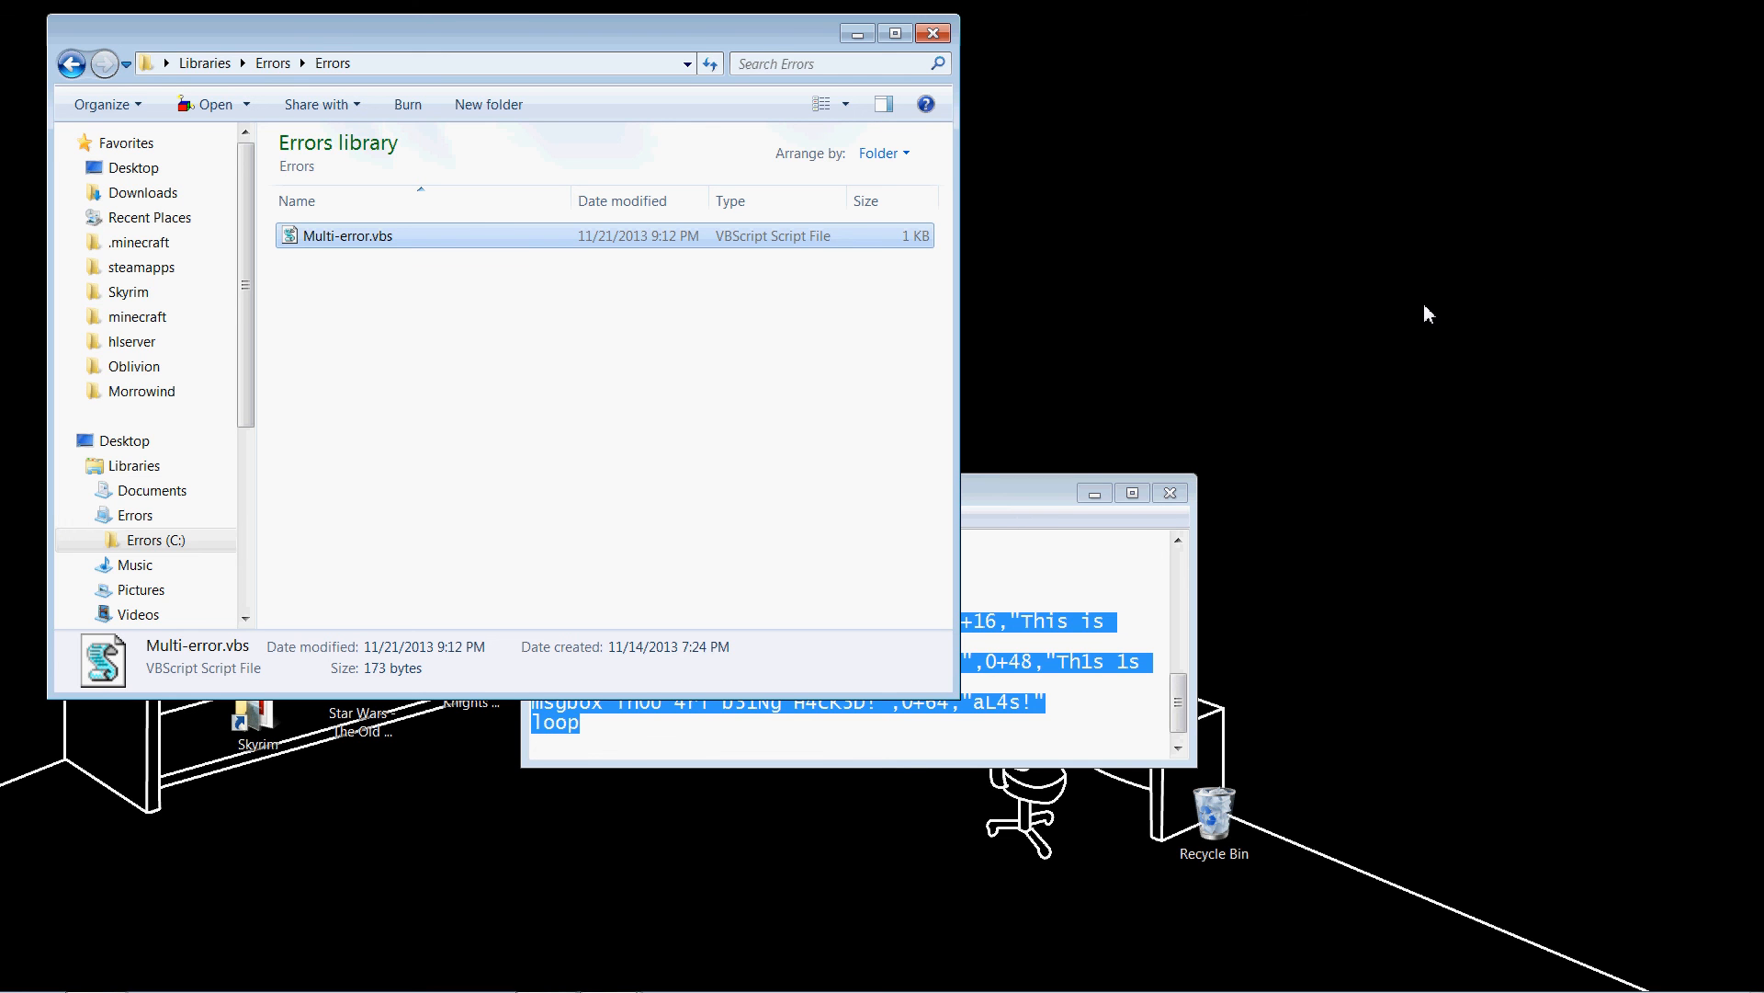
pyautogui.moveTo(1382, 297)
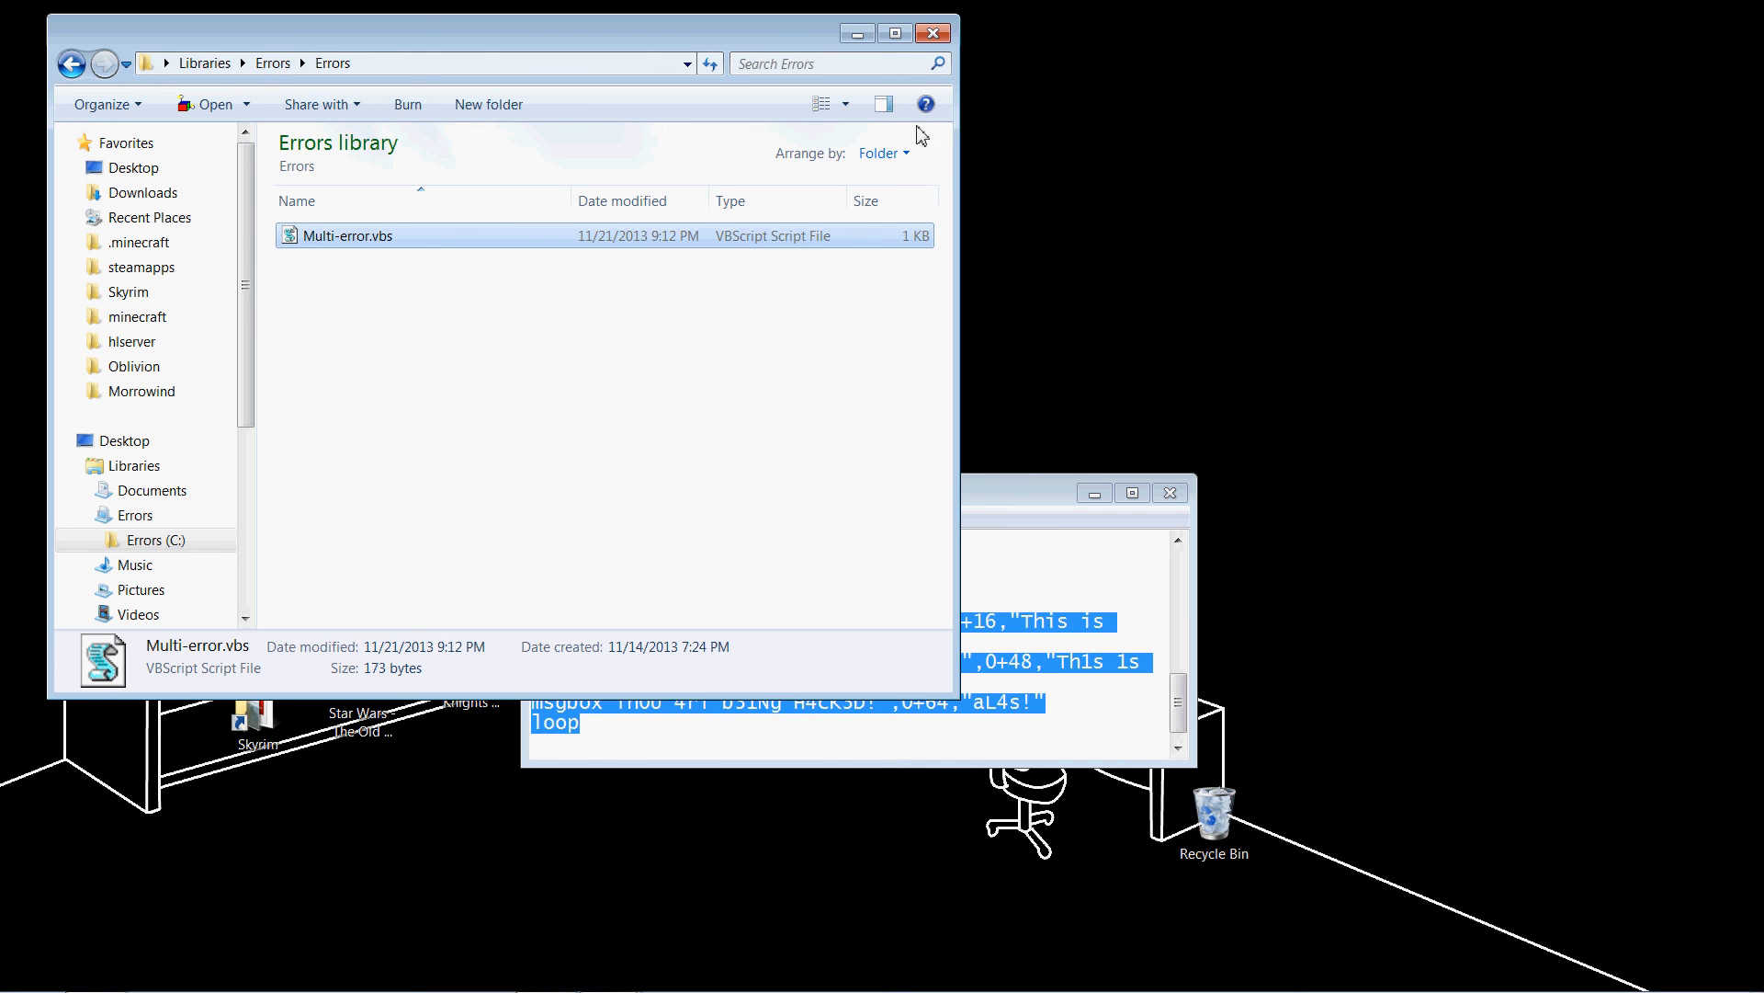
pyautogui.moveTo(1046, 498)
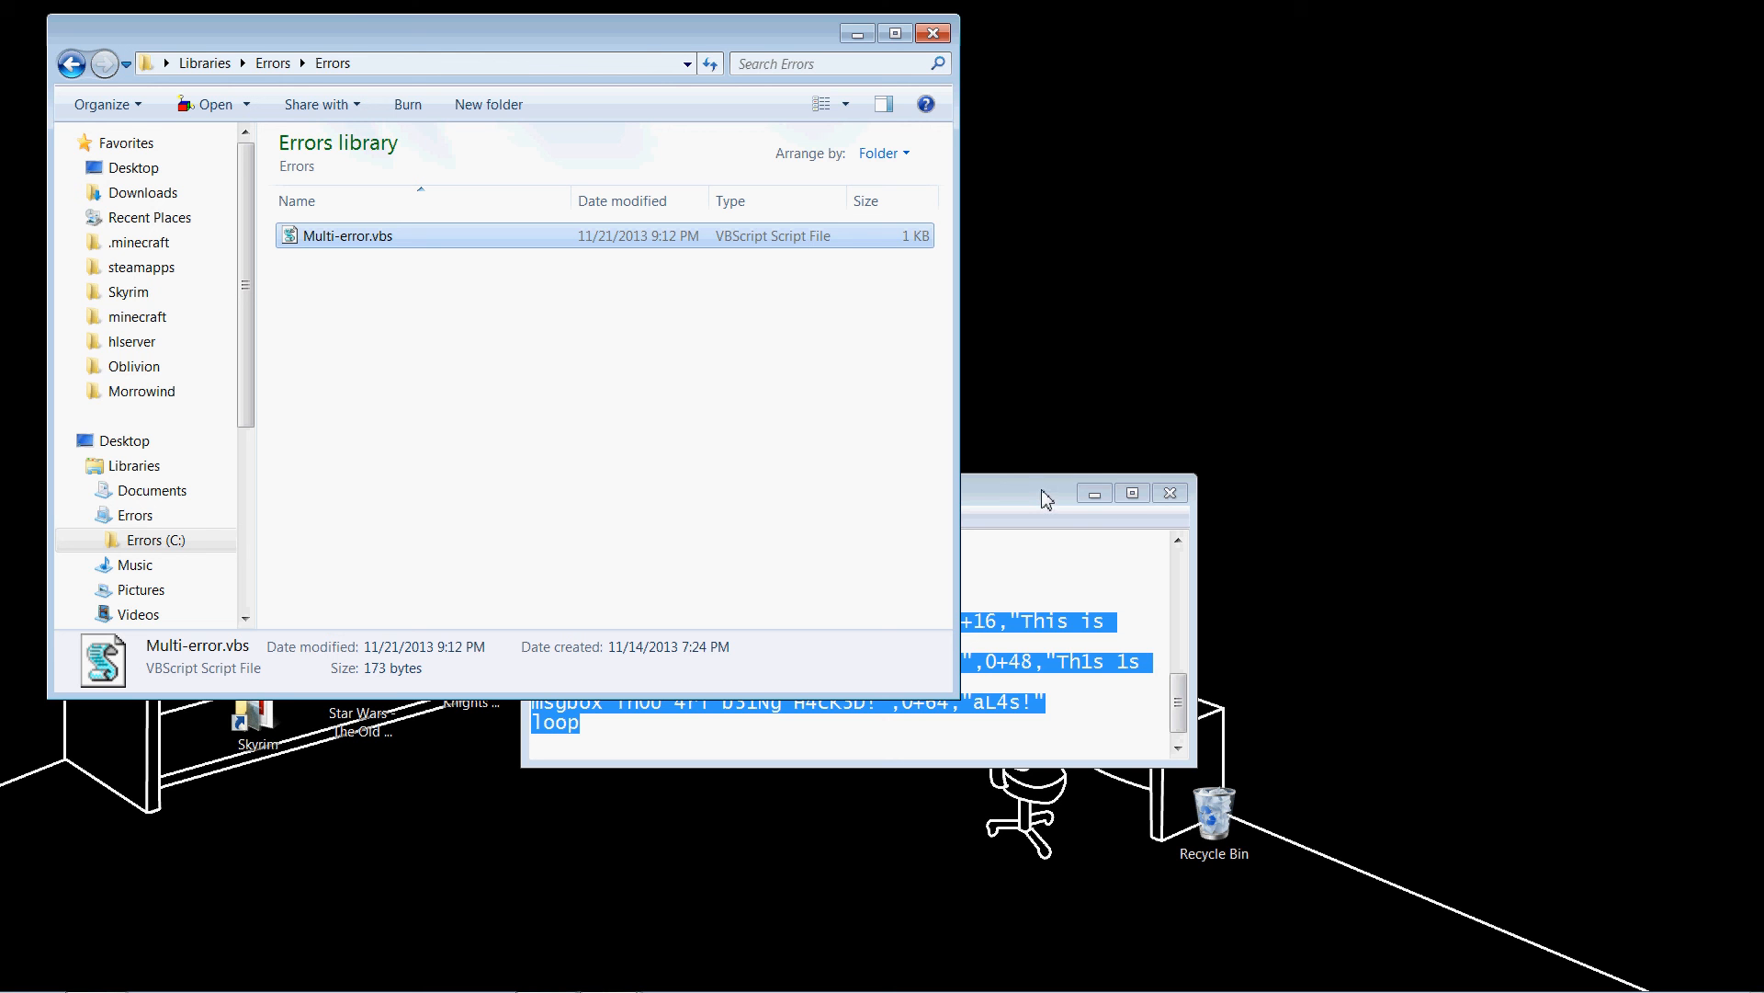
pyautogui.moveTo(770, 118)
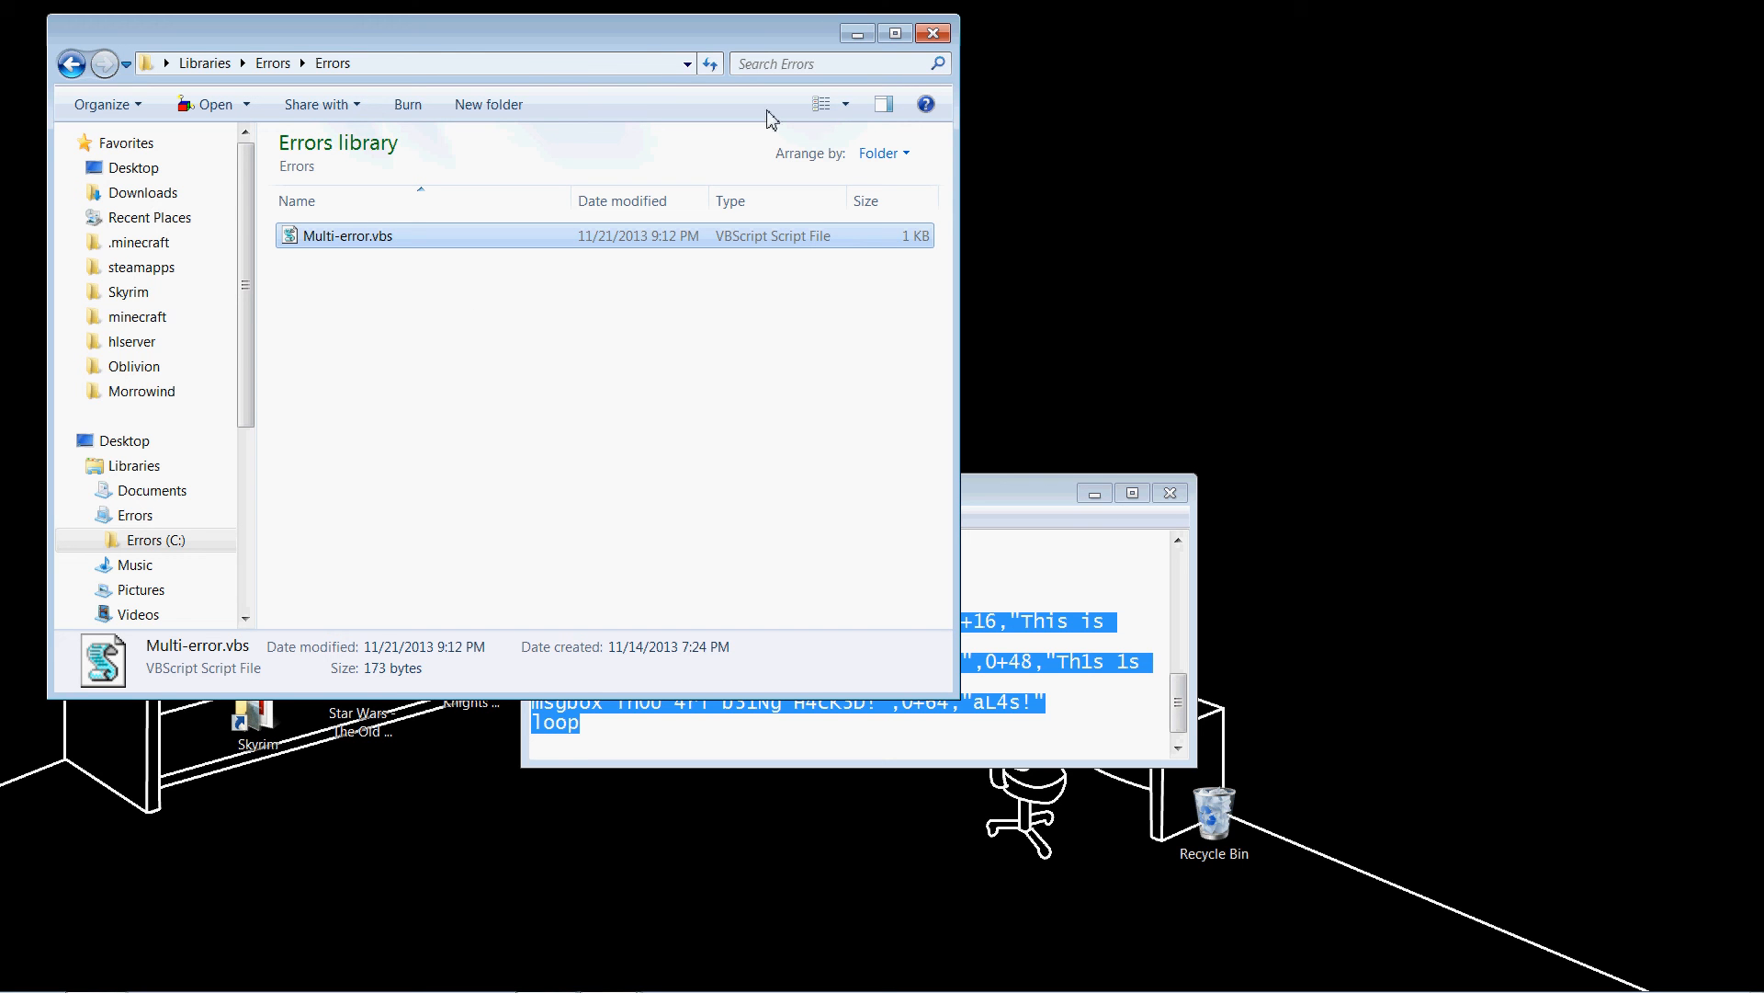
# Show the THUMB DRIVE (F:) contents, revealing its single Stuff folder
pyautogui.scroll(-3)
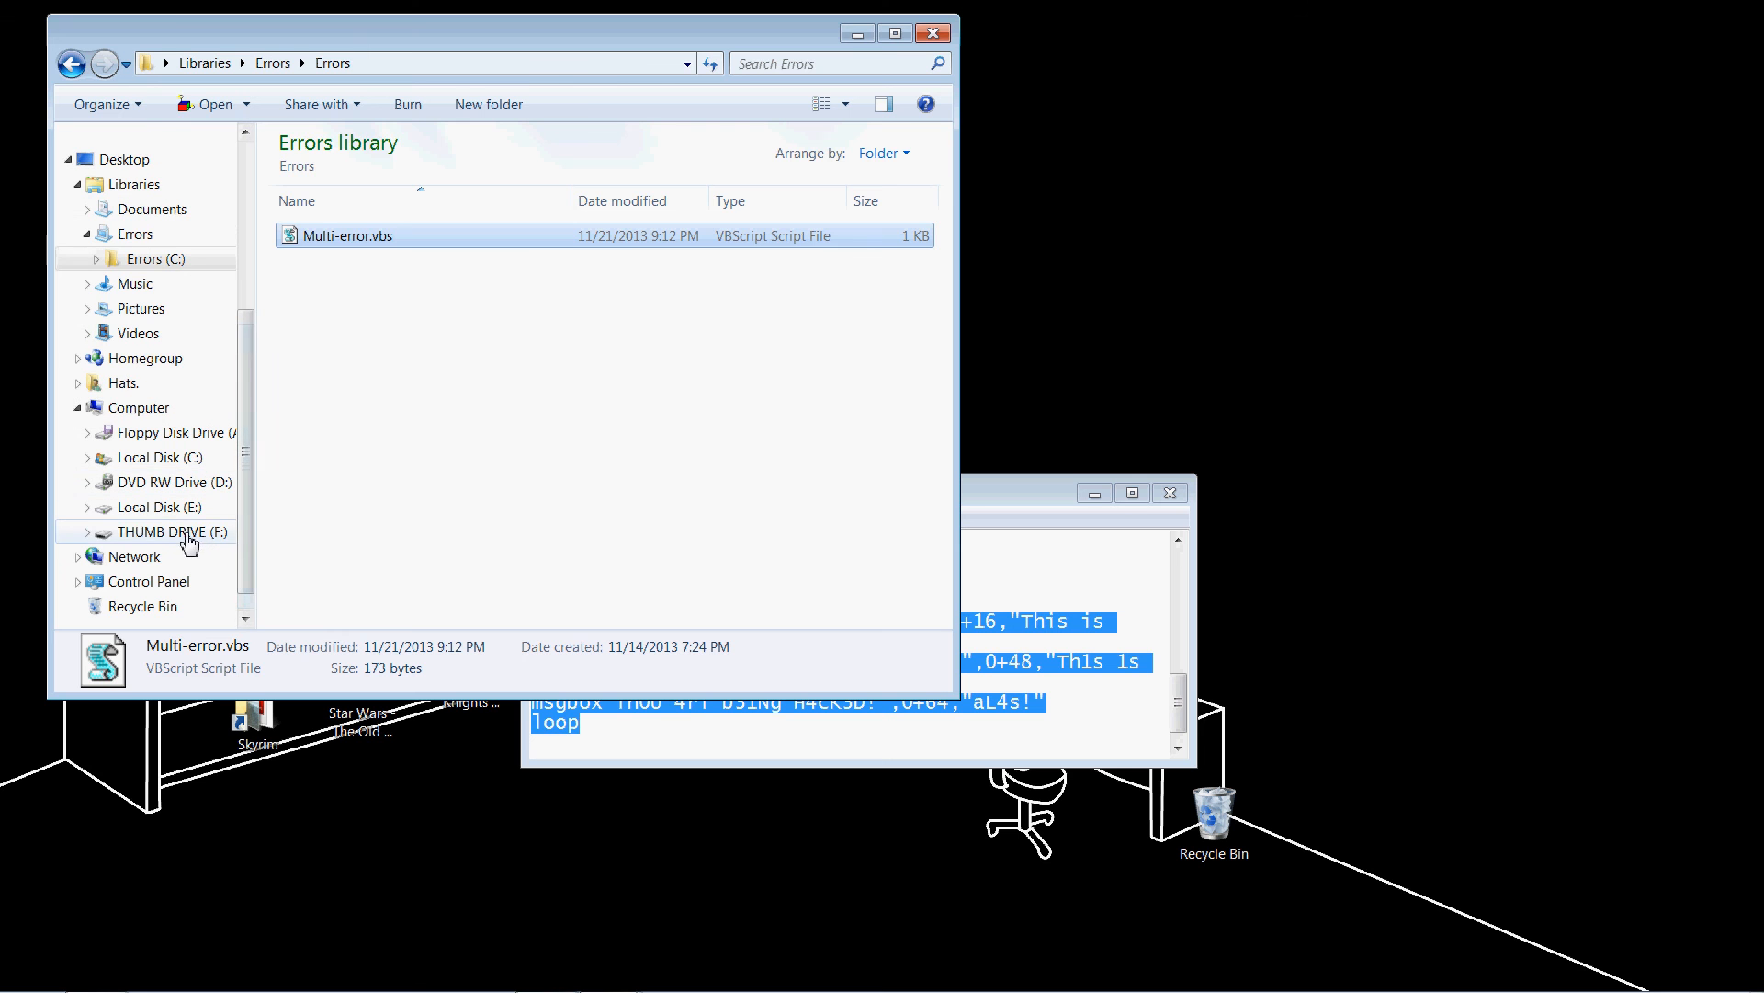
pyautogui.click(175, 532)
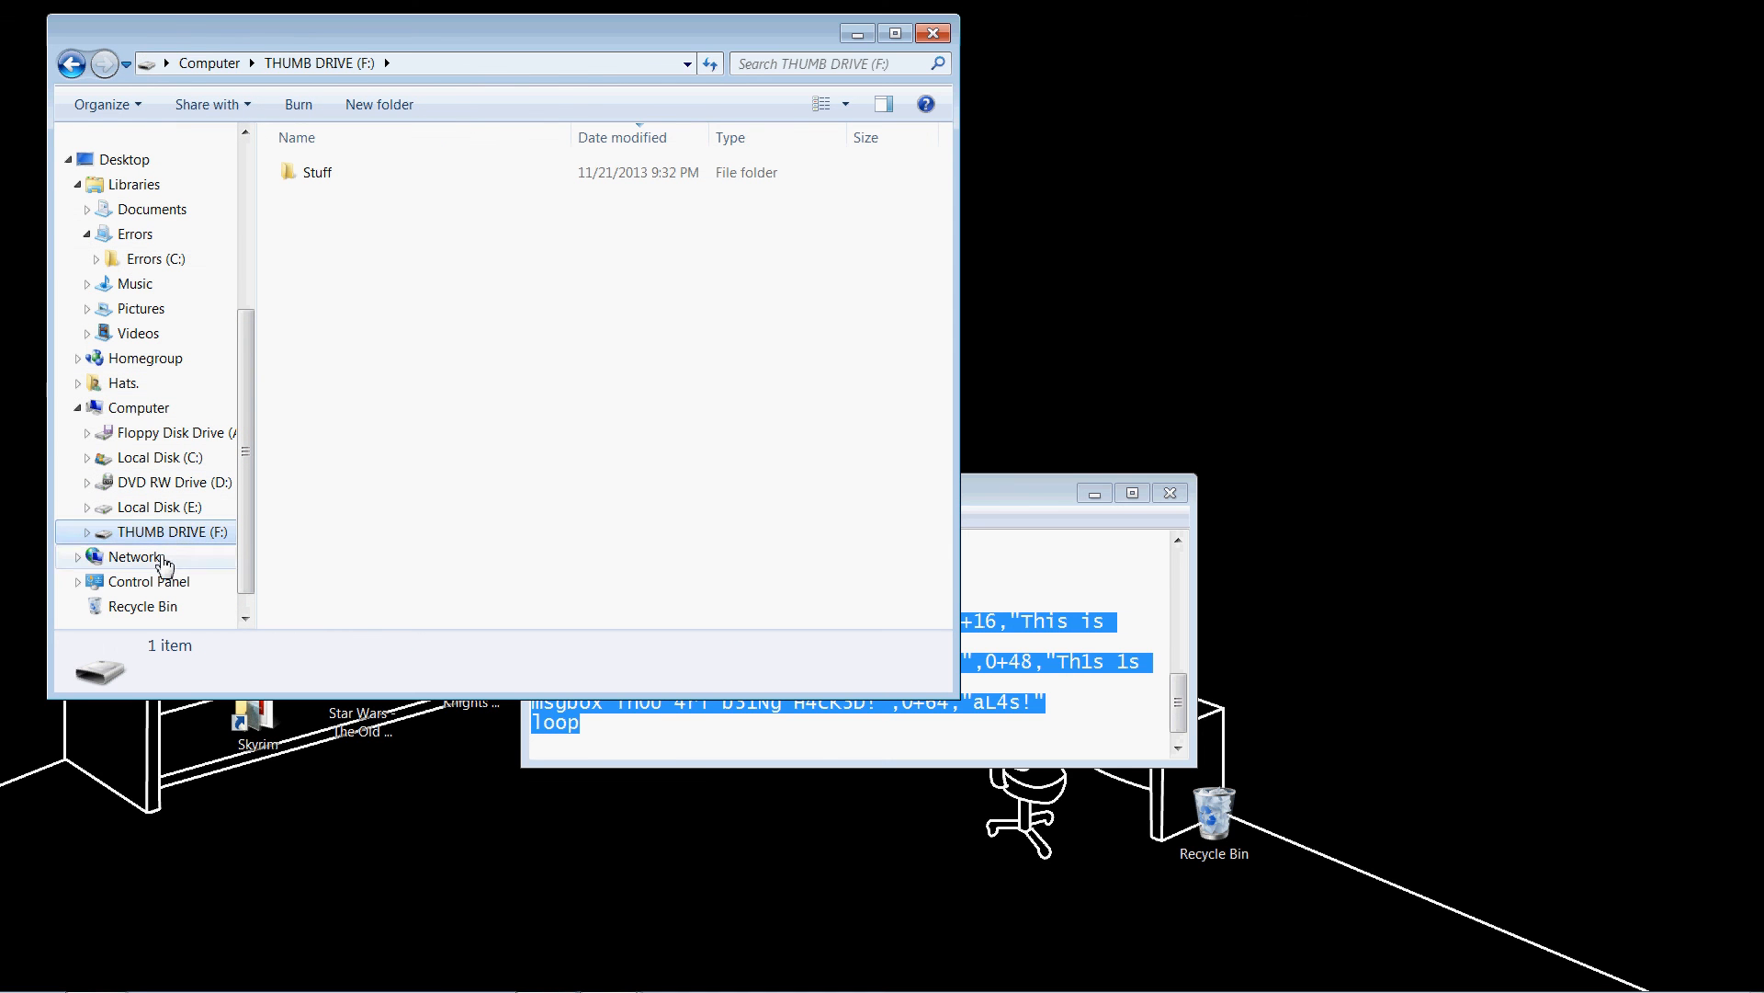
pyautogui.moveTo(999, 443)
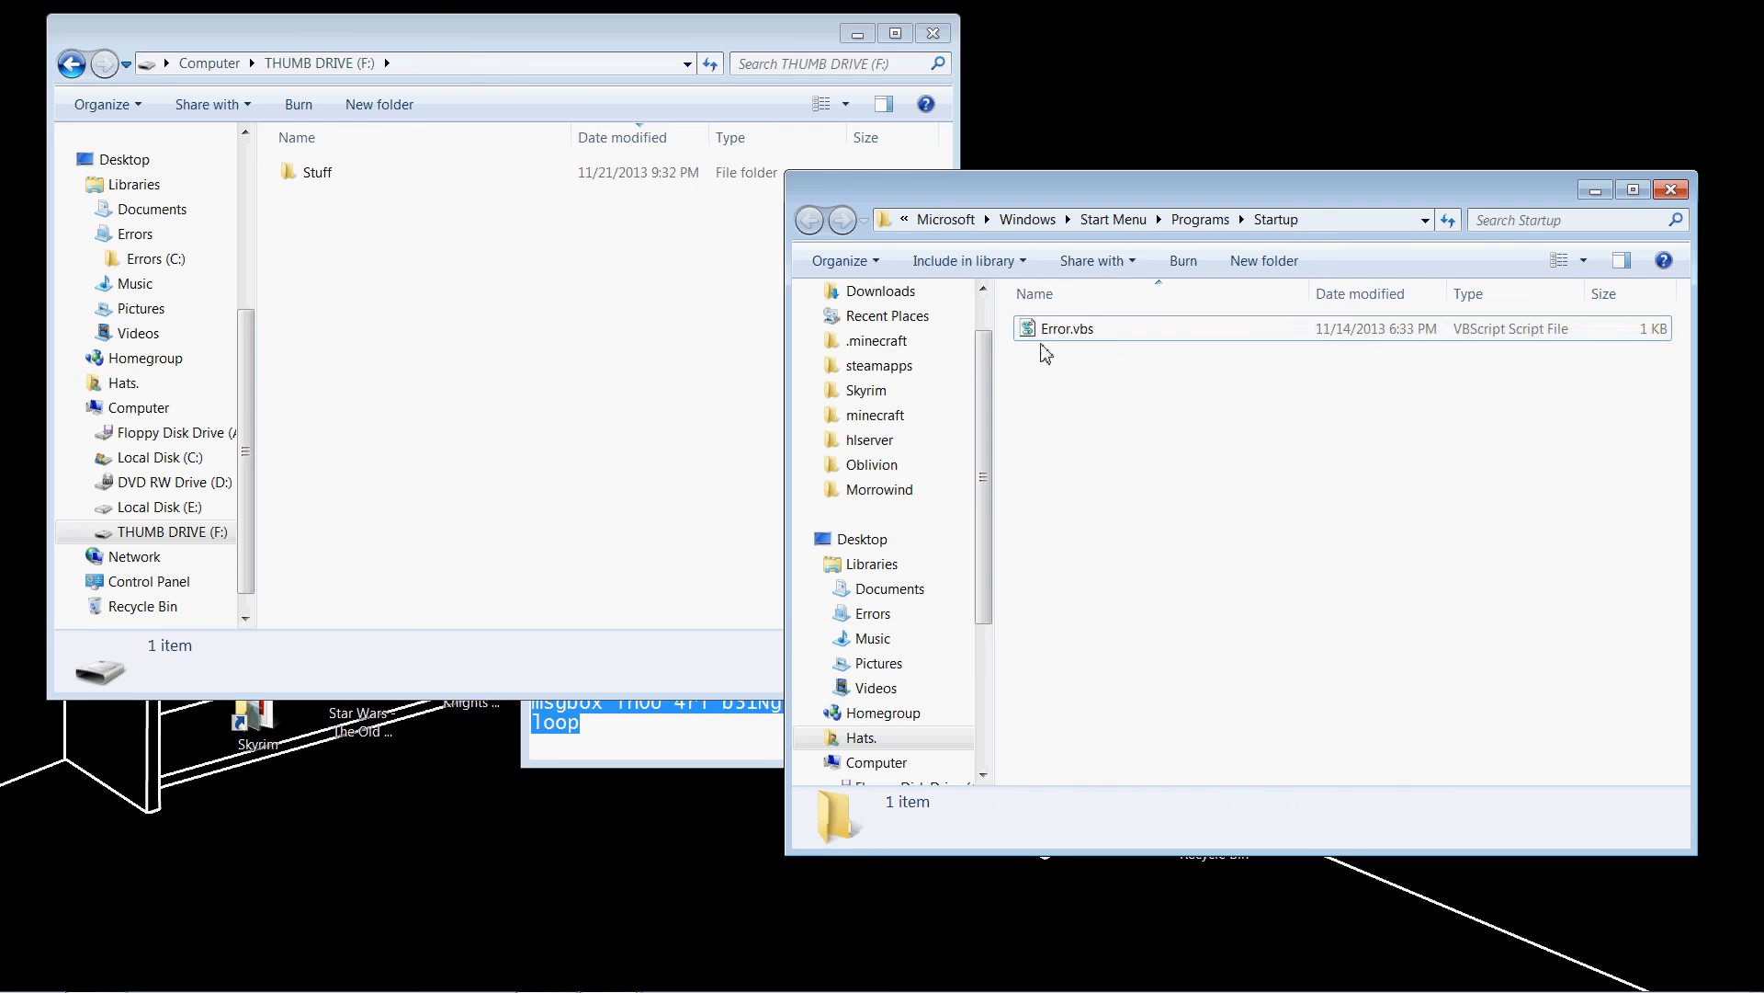
# Paste Error.vbs onto THUMB DRIVE (F:) beside the Stuff folder
pyautogui.rightClick(1065, 327)
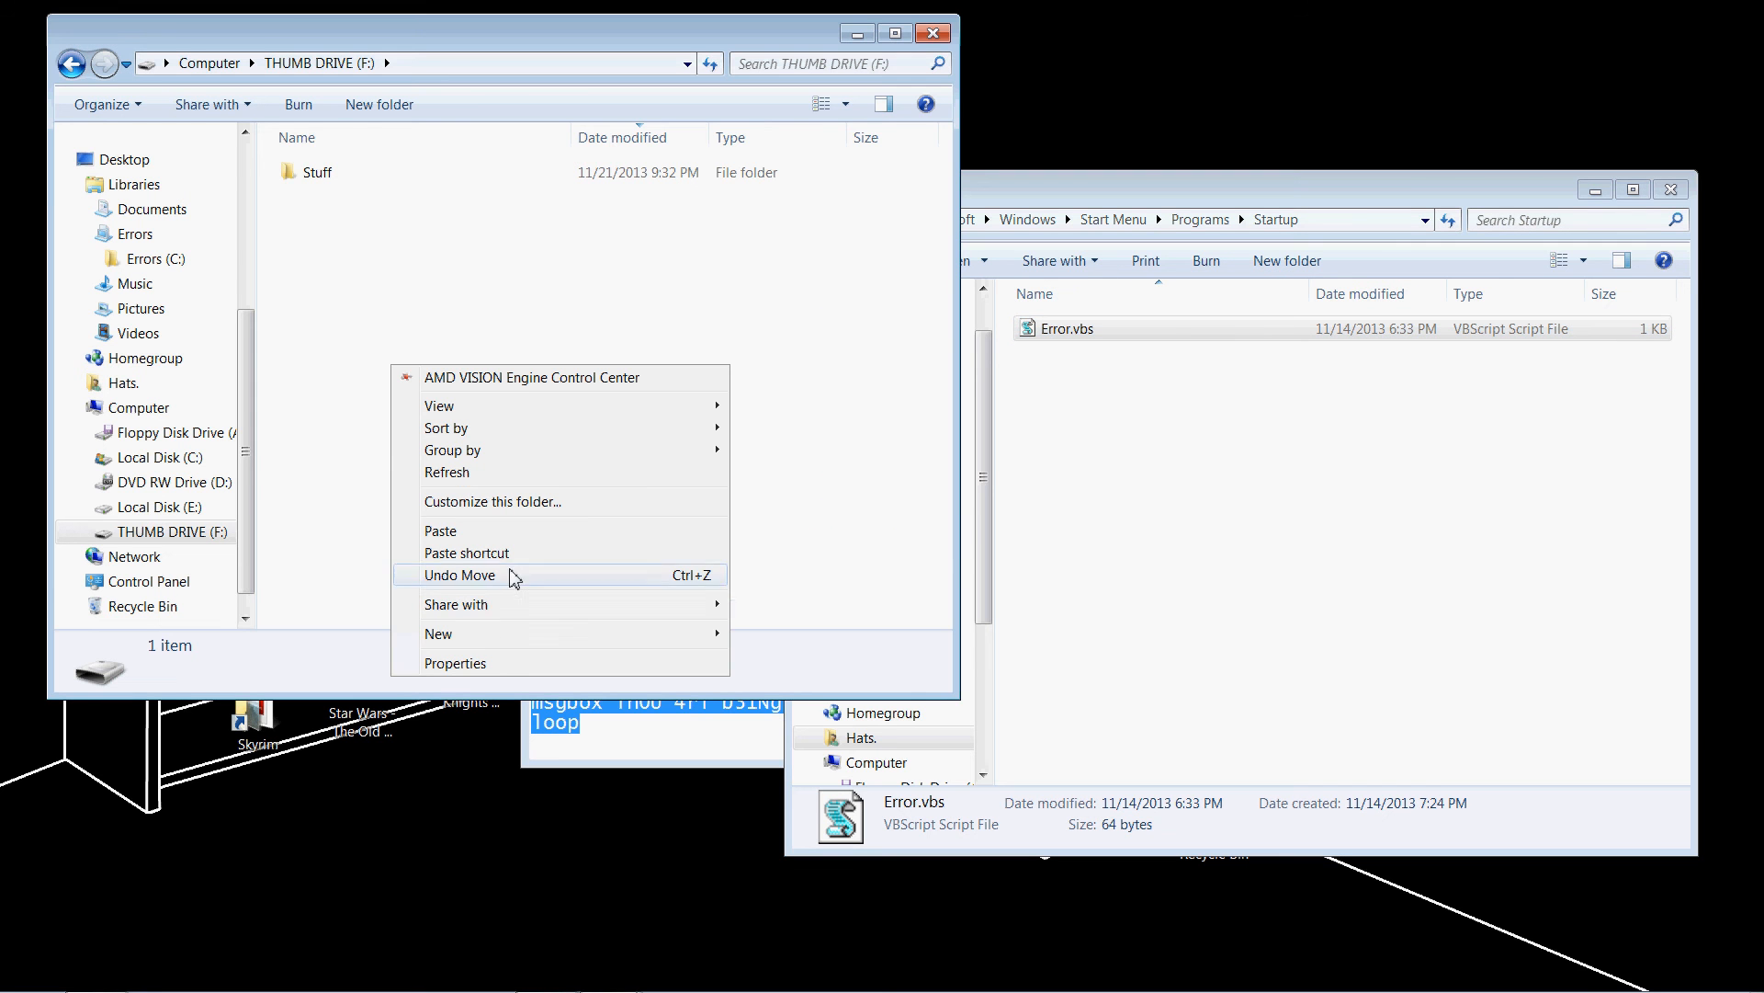
pyautogui.click(459, 575)
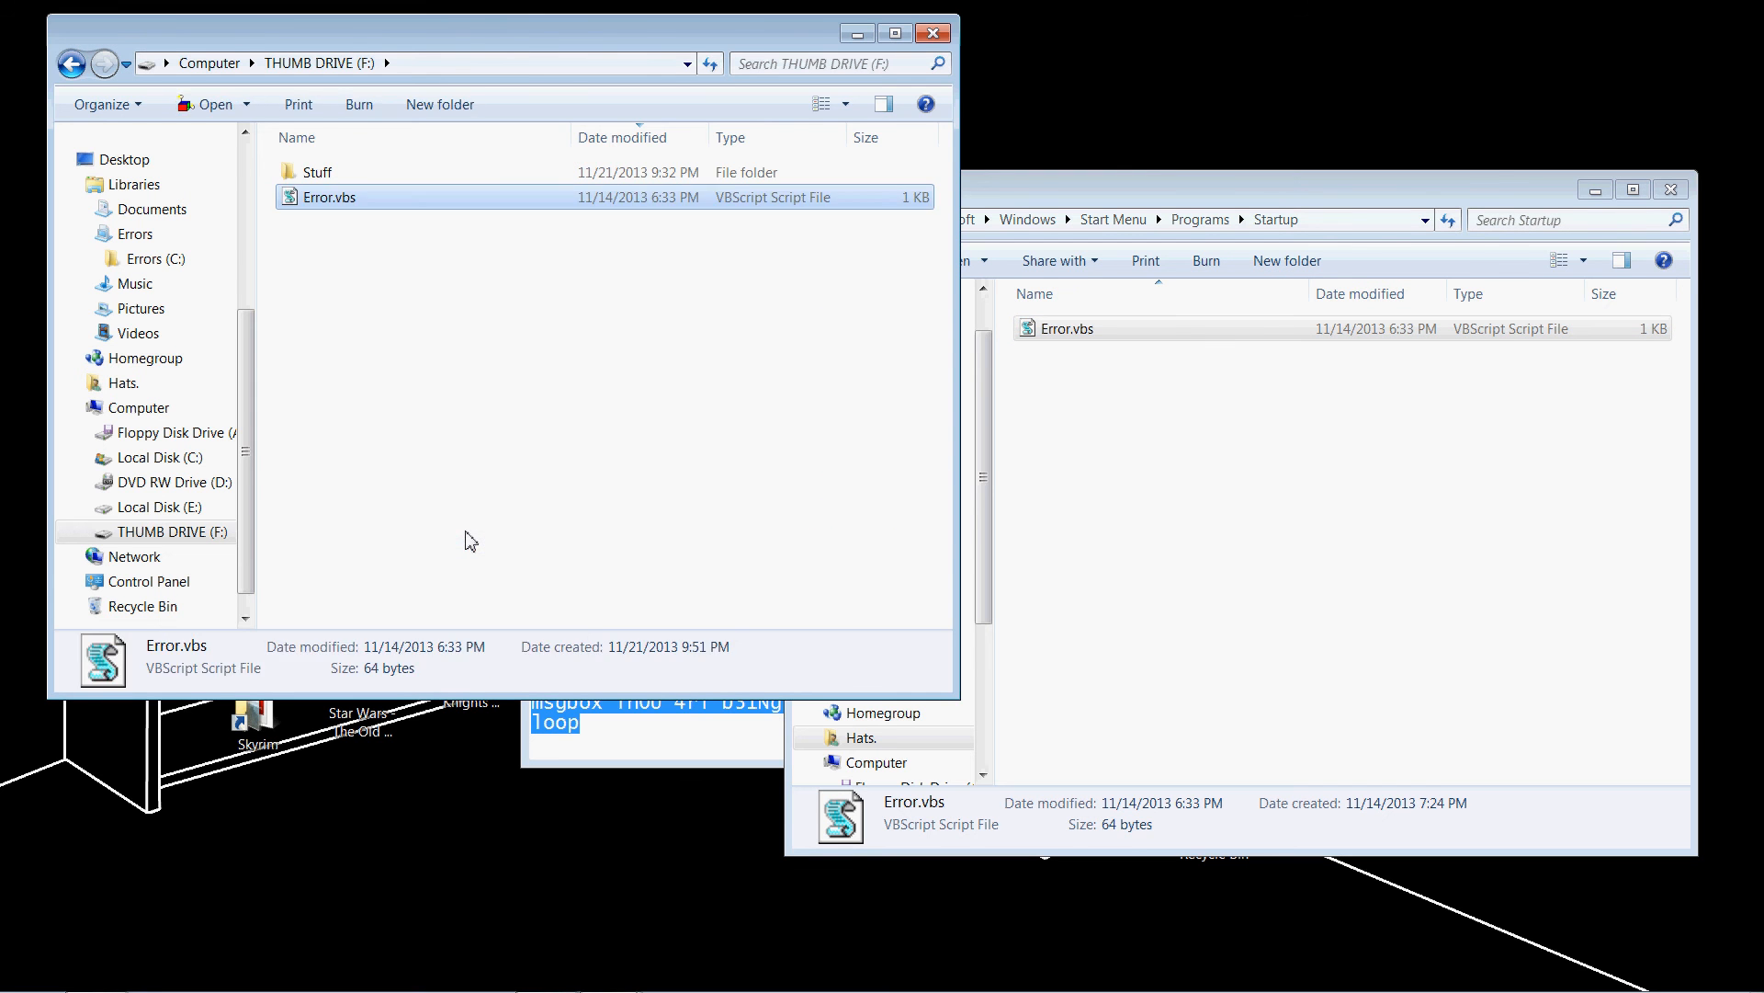
pyautogui.moveTo(414, 248)
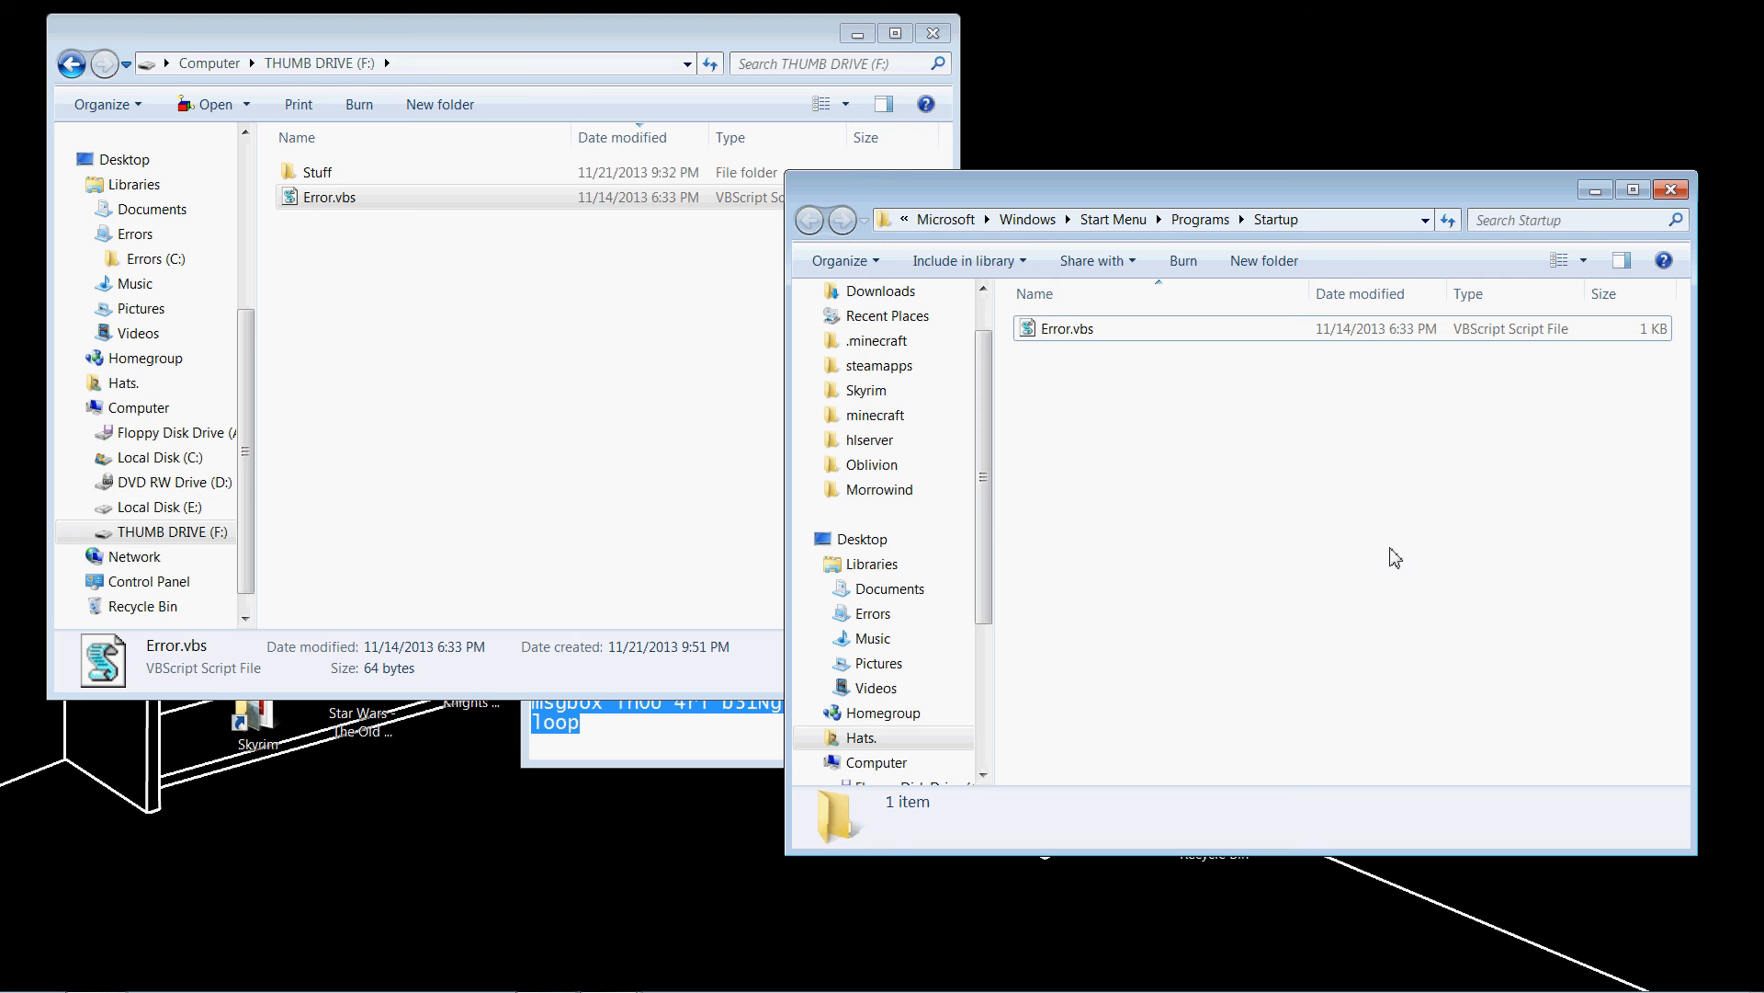
pyautogui.moveTo(1046, 695)
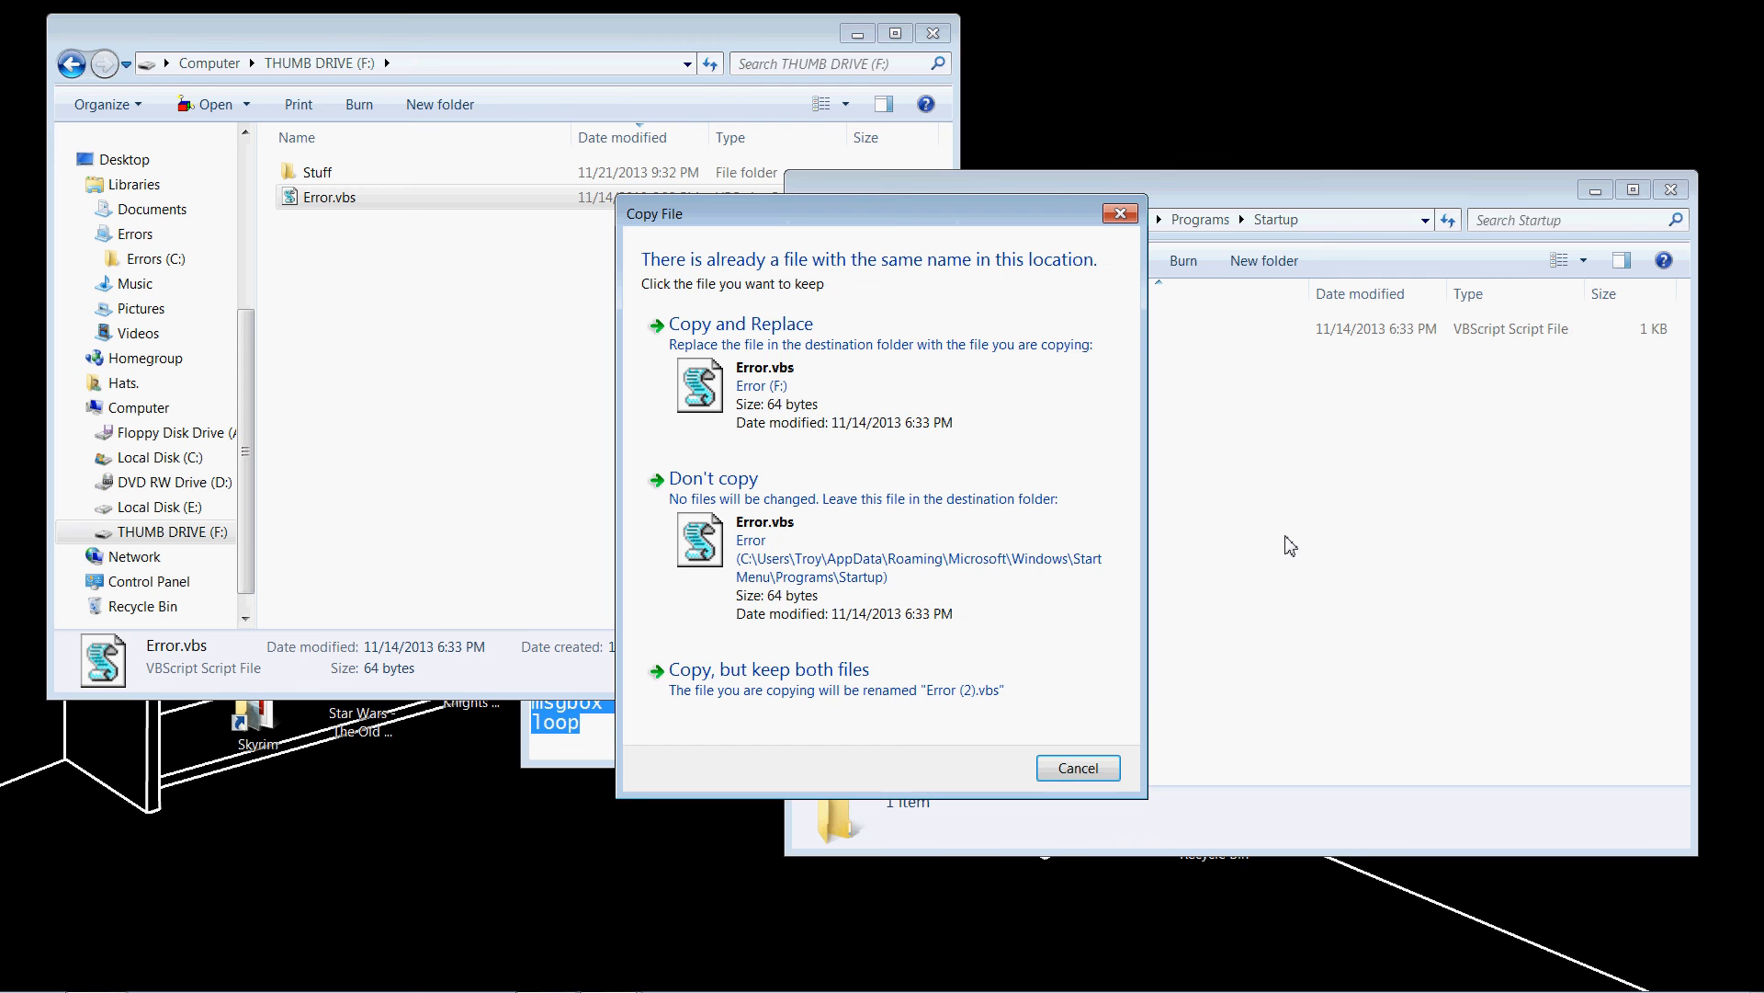
# Resolve the duplicate Error.vbs Copy File conflict in the Startup folder
pyautogui.click(1075, 769)
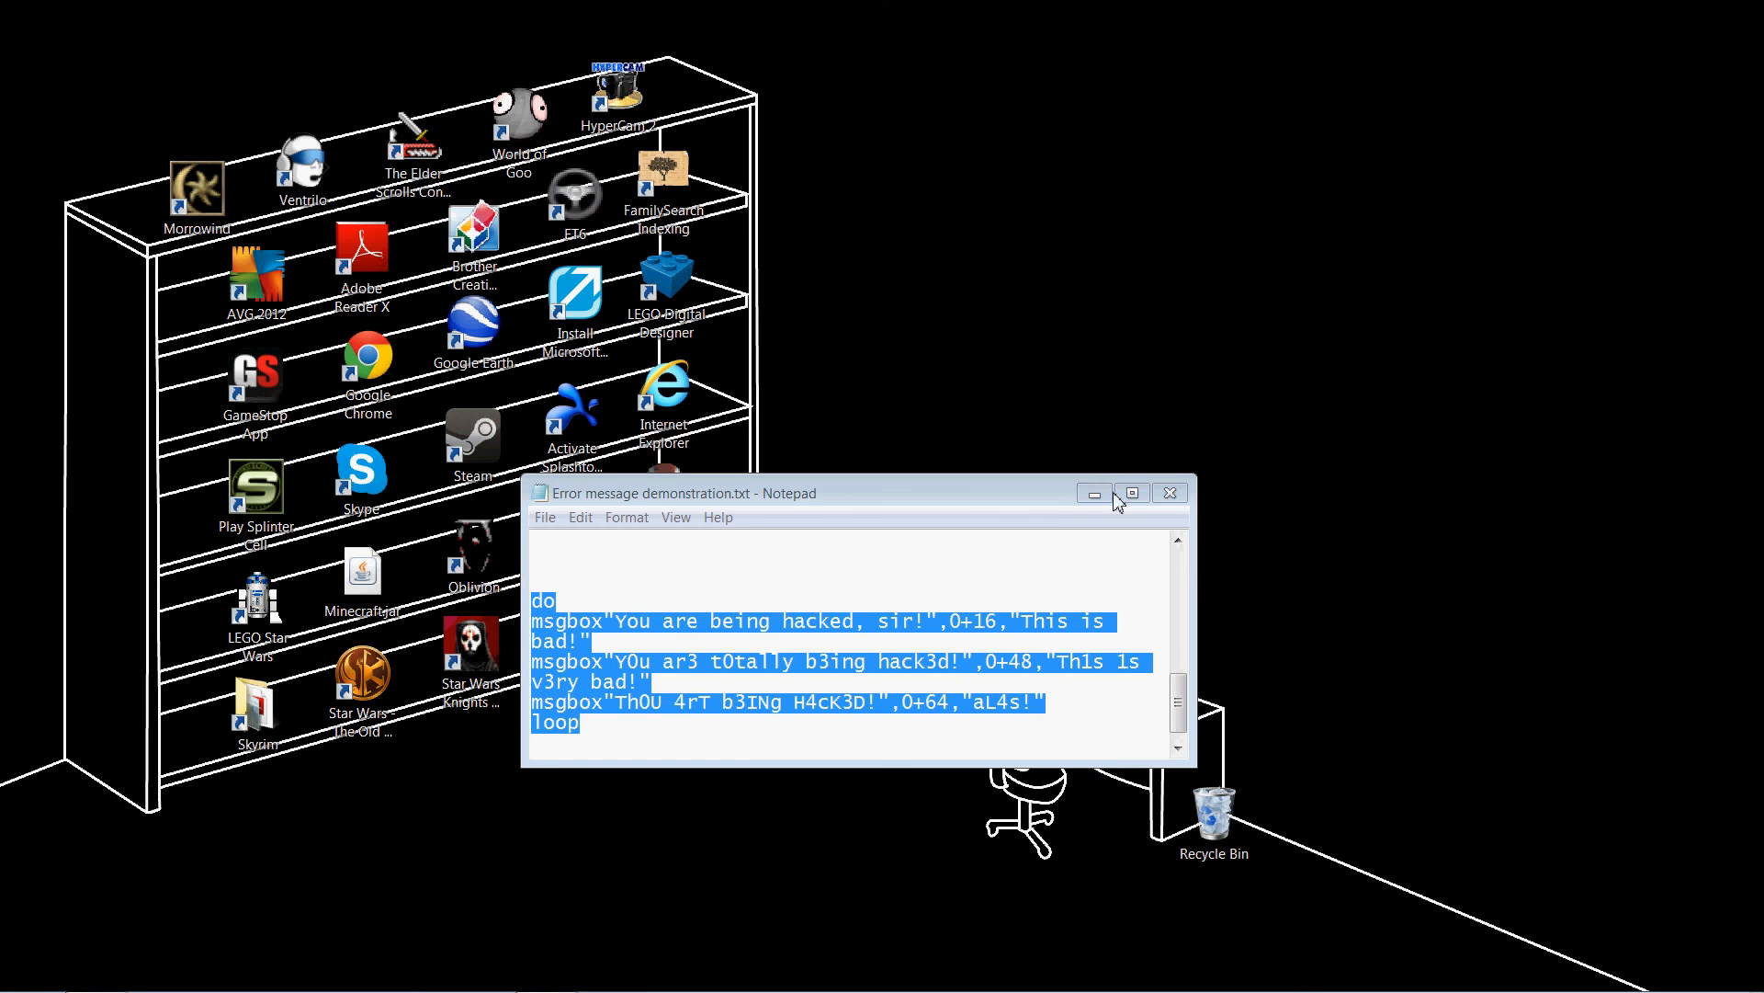
# Close the Notepad script with Don't Save, leaving only the desktop
pyautogui.click(1169, 493)
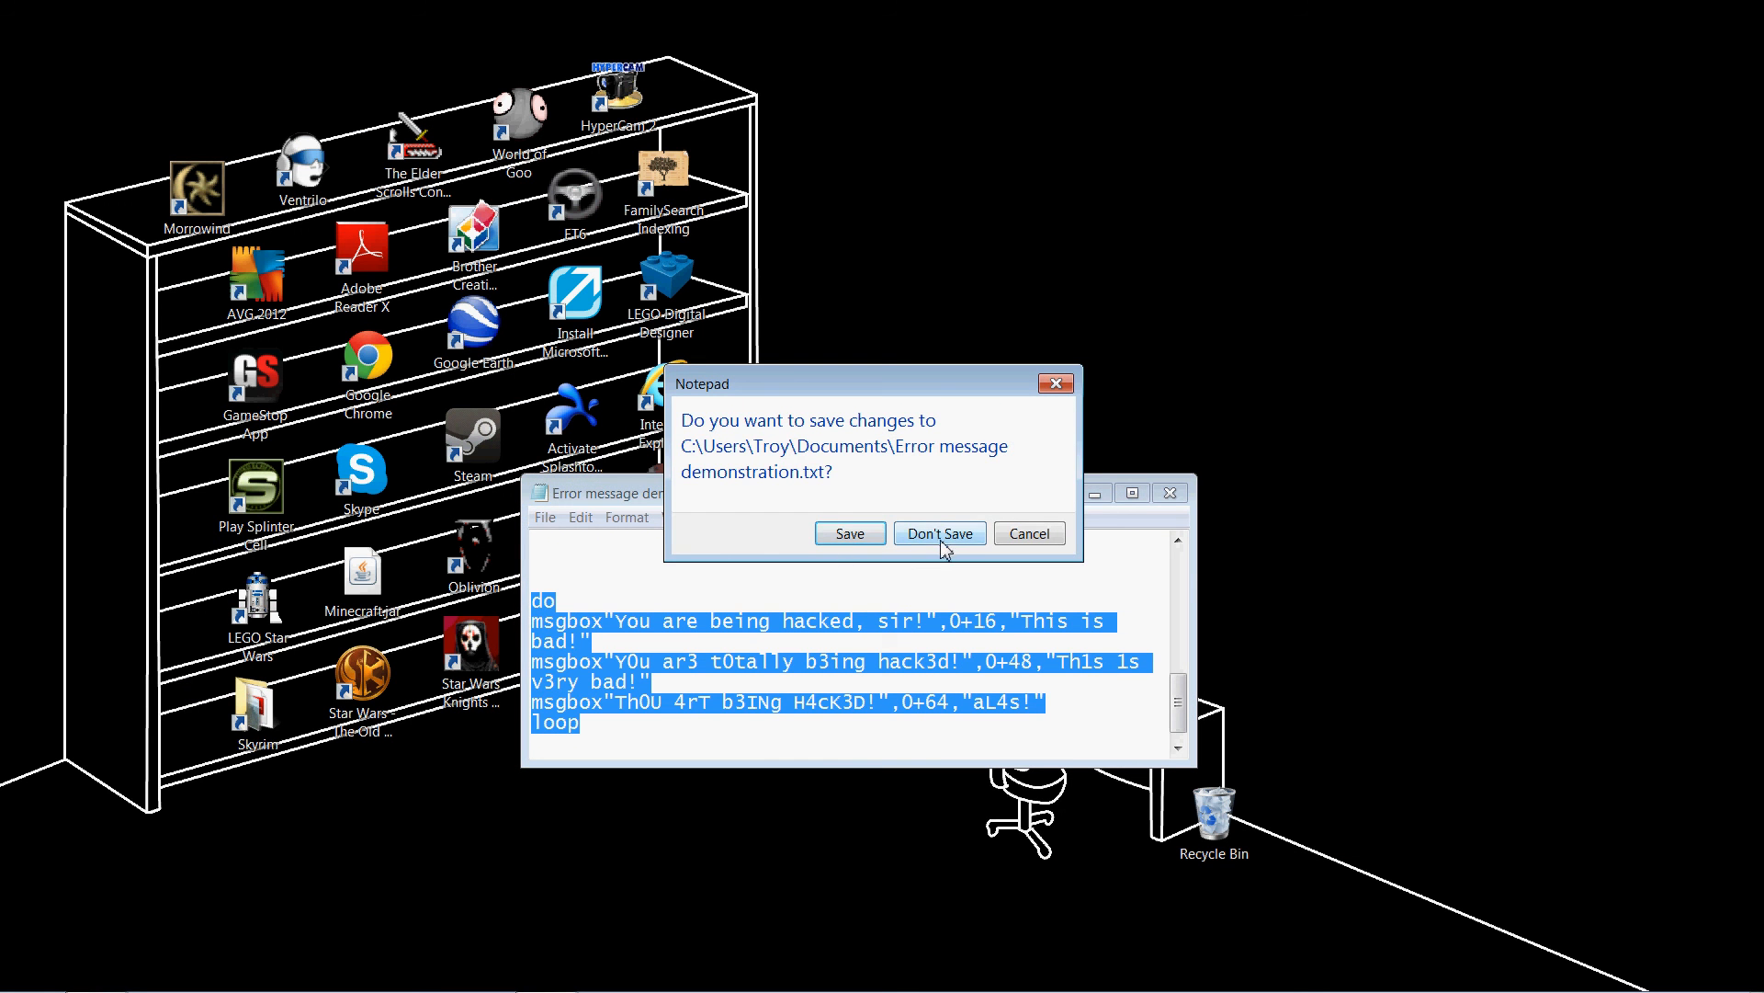
pyautogui.click(939, 533)
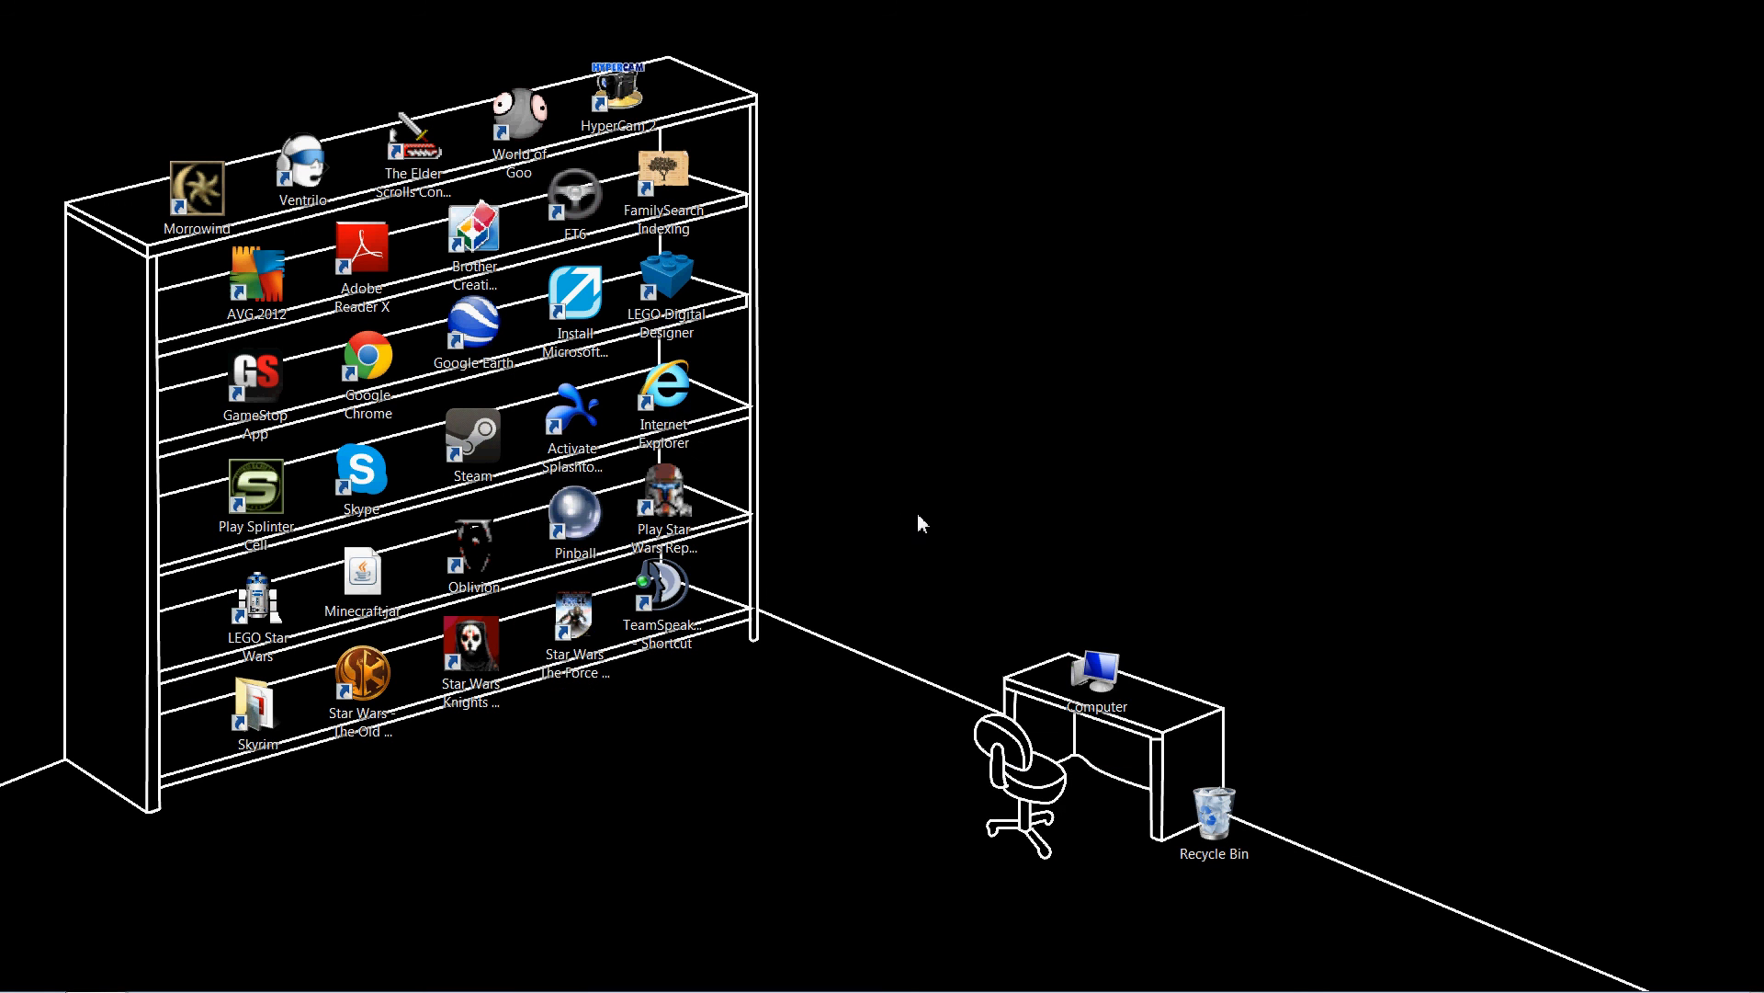
pyautogui.moveTo(1268, 415)
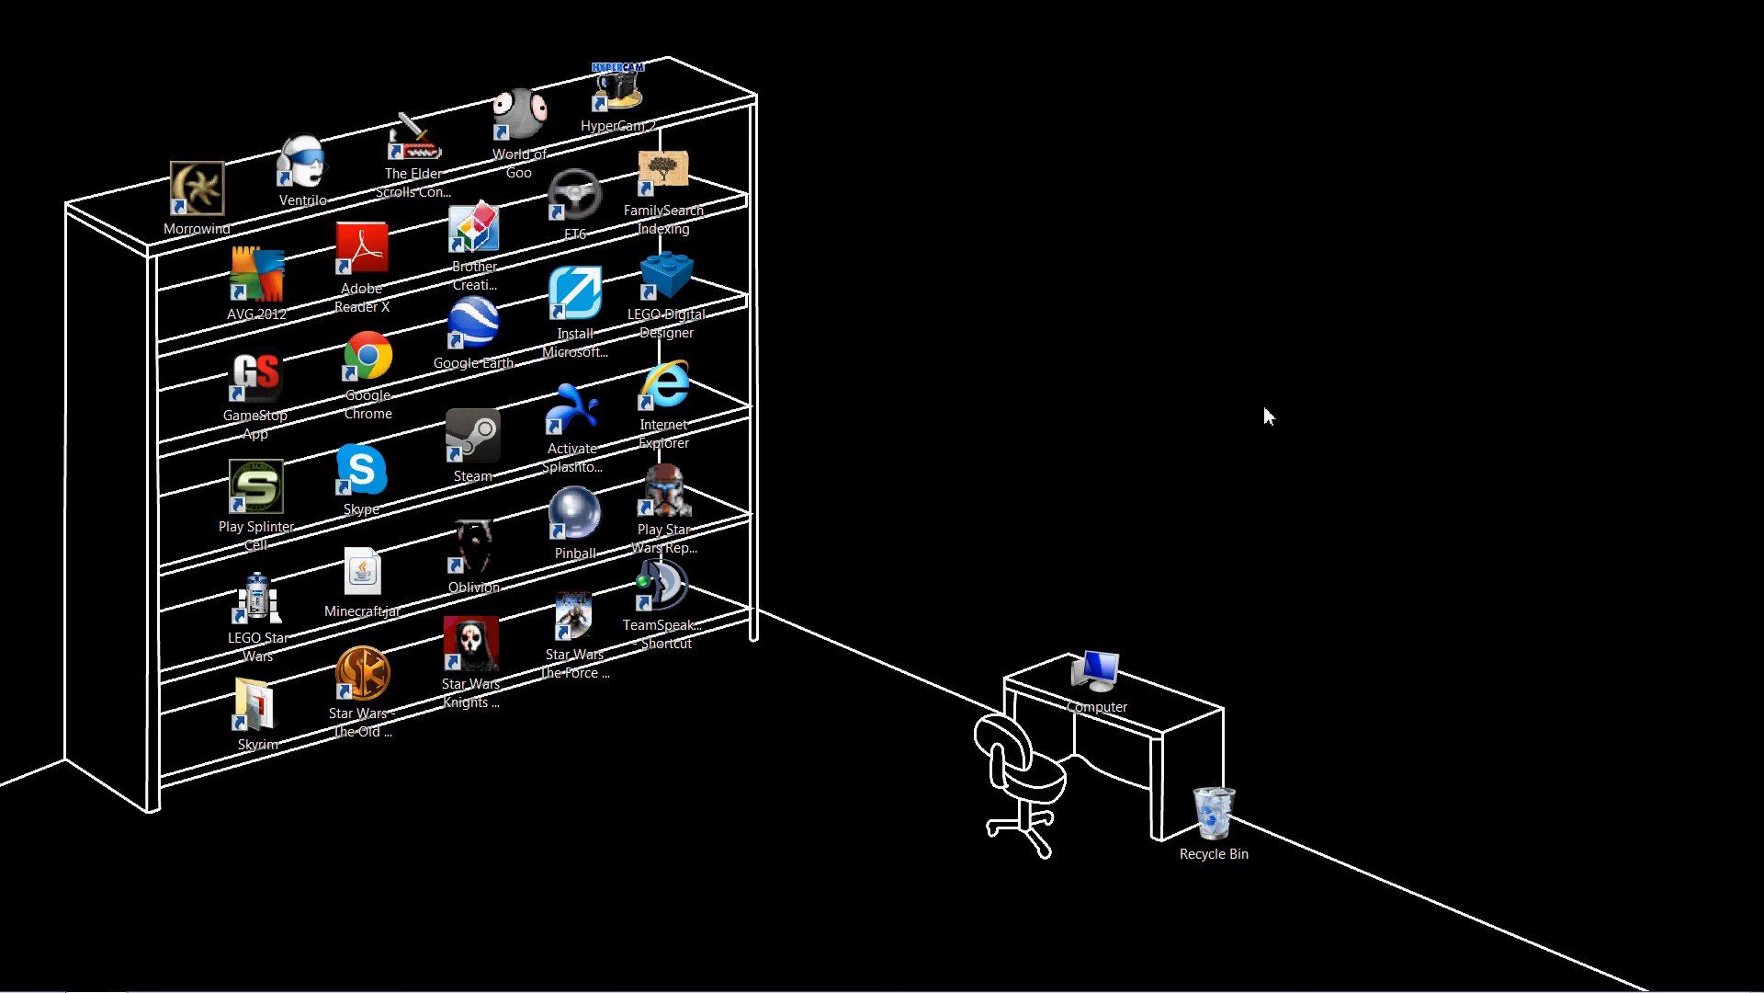
pyautogui.moveTo(1213, 417)
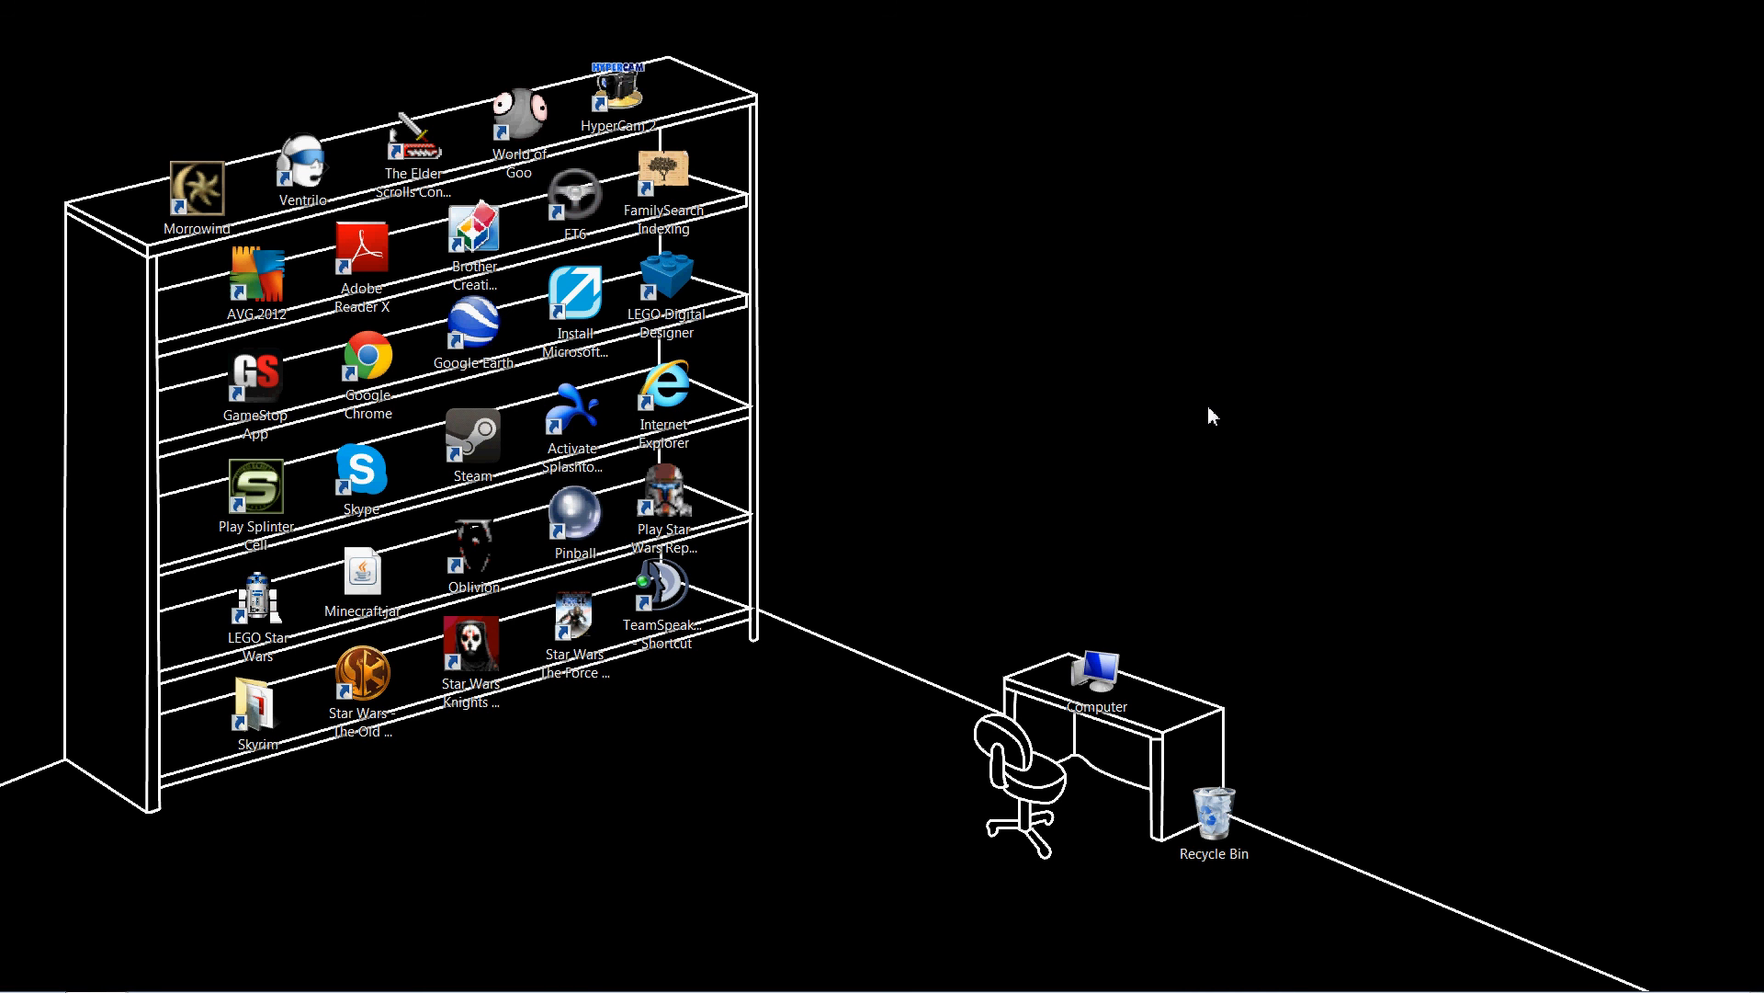